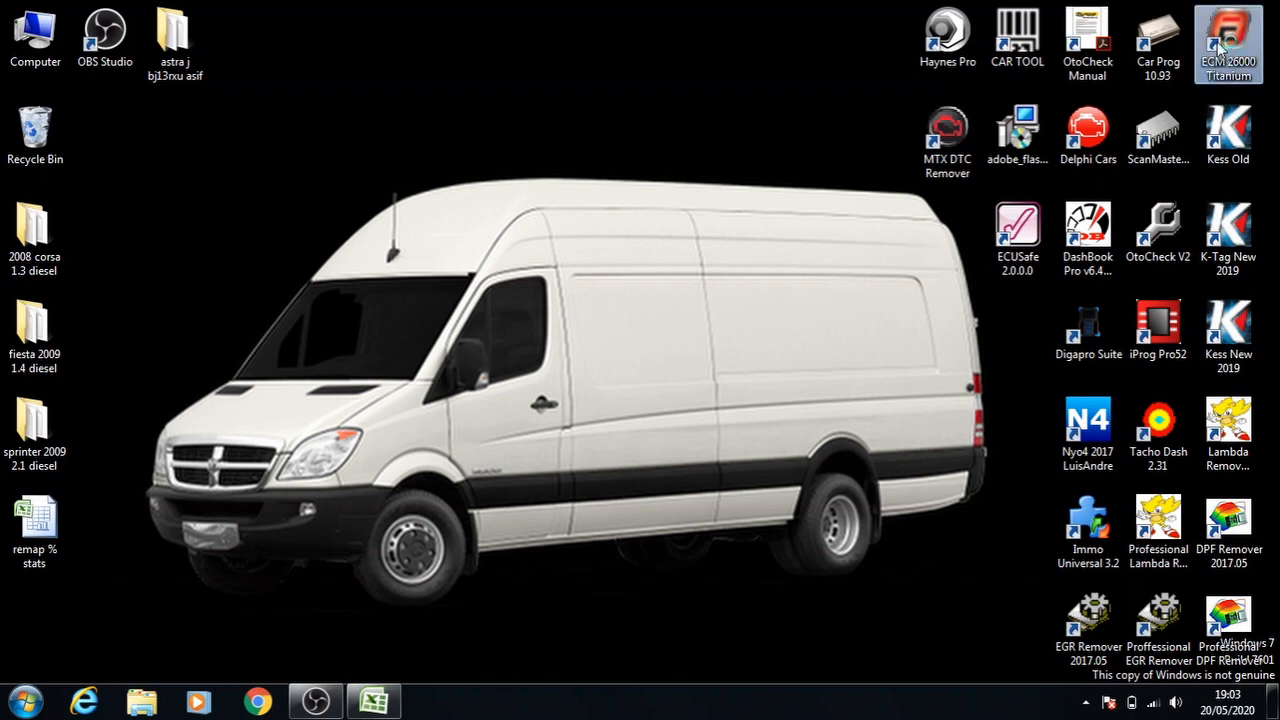
Step: Launch ECM Titanium from its desktop shortcut
{"action": "double_click", "coordinate": [1228, 35]}
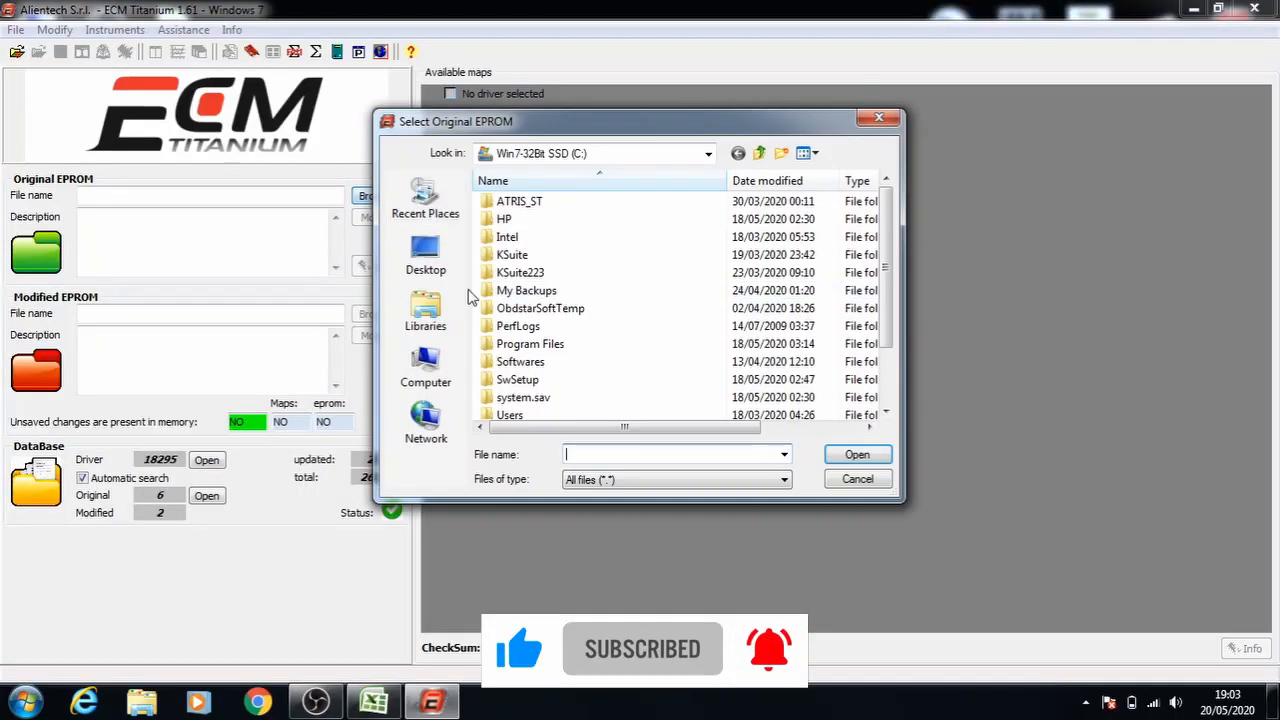
Step: Load 'sprinter original ck59' from Desktop > sprinter 2009 2.1 diesel, answering the registered-file warning
{"action": "left_click", "coordinate": [425, 255]}
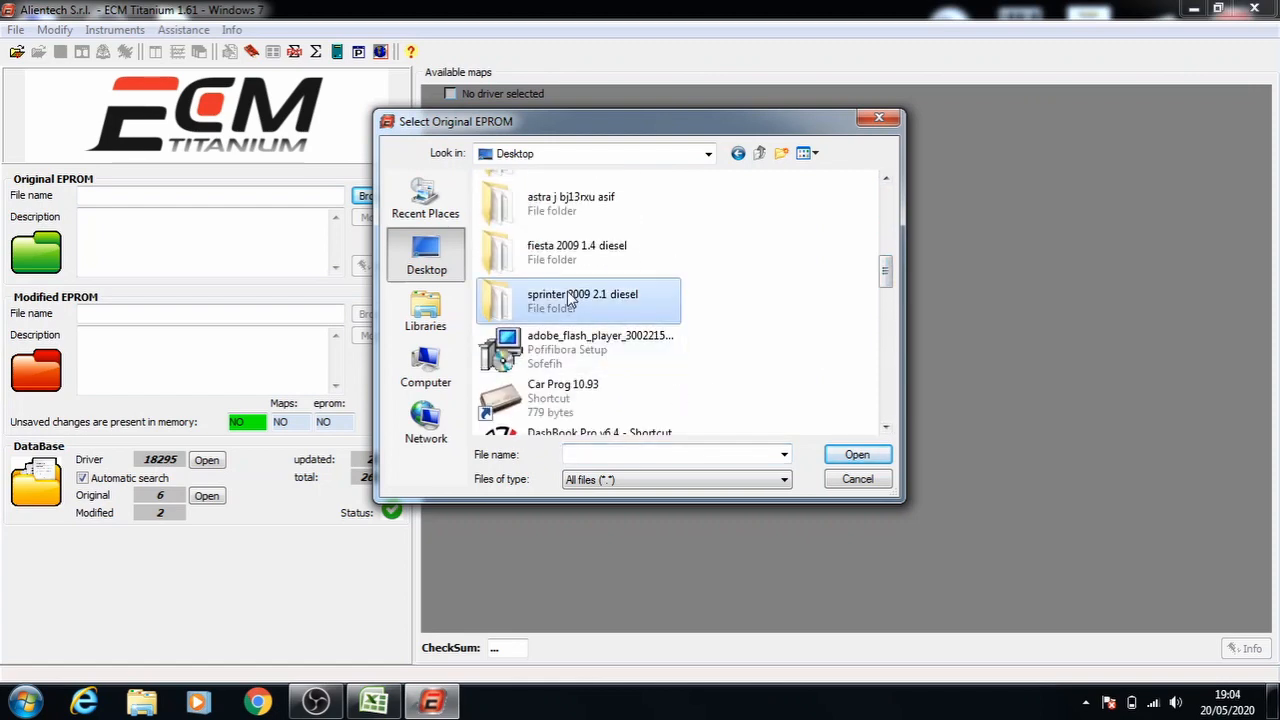
{"action": "double_click", "coordinate": [582, 300]}
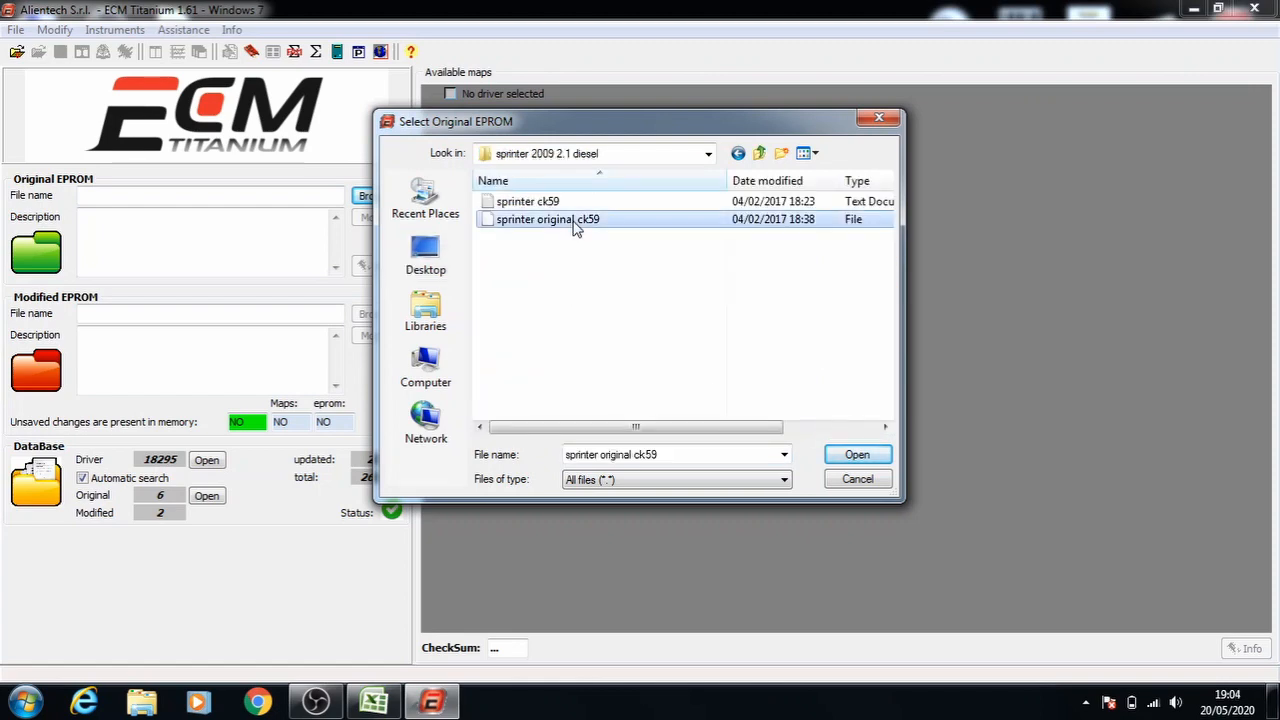
{"action": "left_click", "coordinate": [856, 454]}
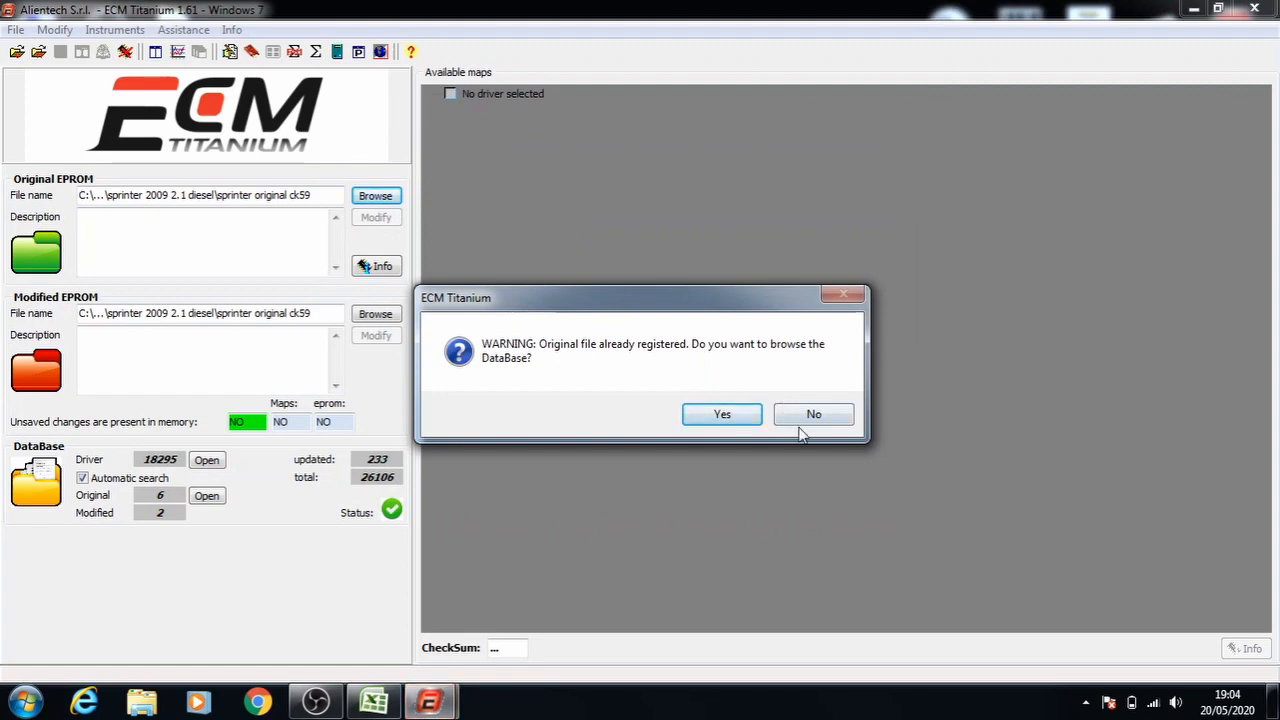
{"action": "left_click", "coordinate": [722, 414]}
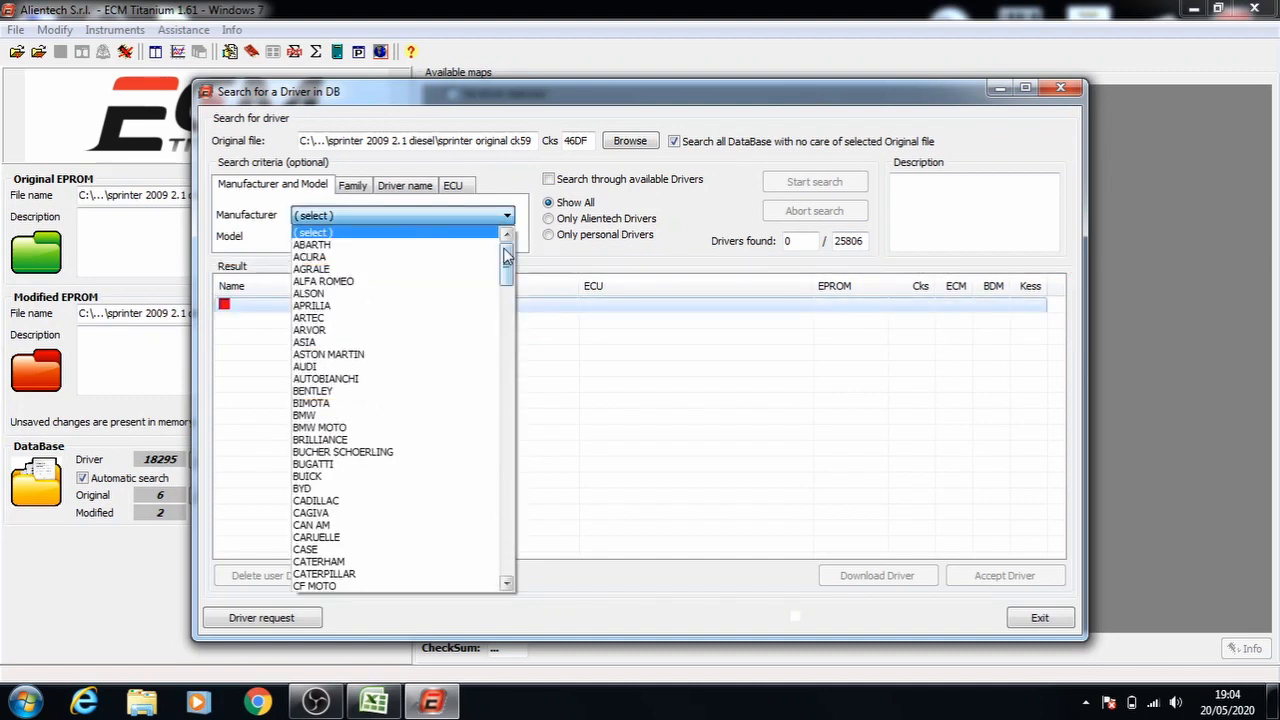
Step: Search the driver database for MERCEDES SPRINTER drivers
{"action": "scroll", "scroll_direction": "down", "scroll_amount": 3}
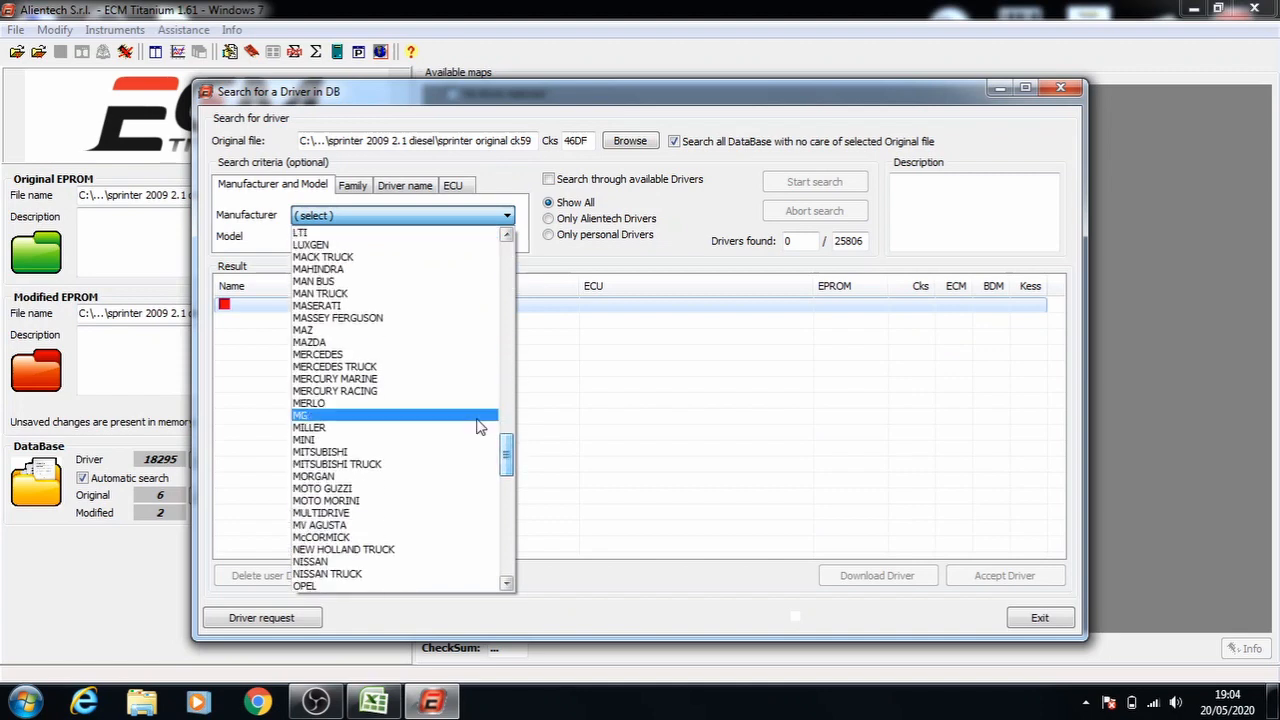
{"action": "left_click", "coordinate": [317, 354]}
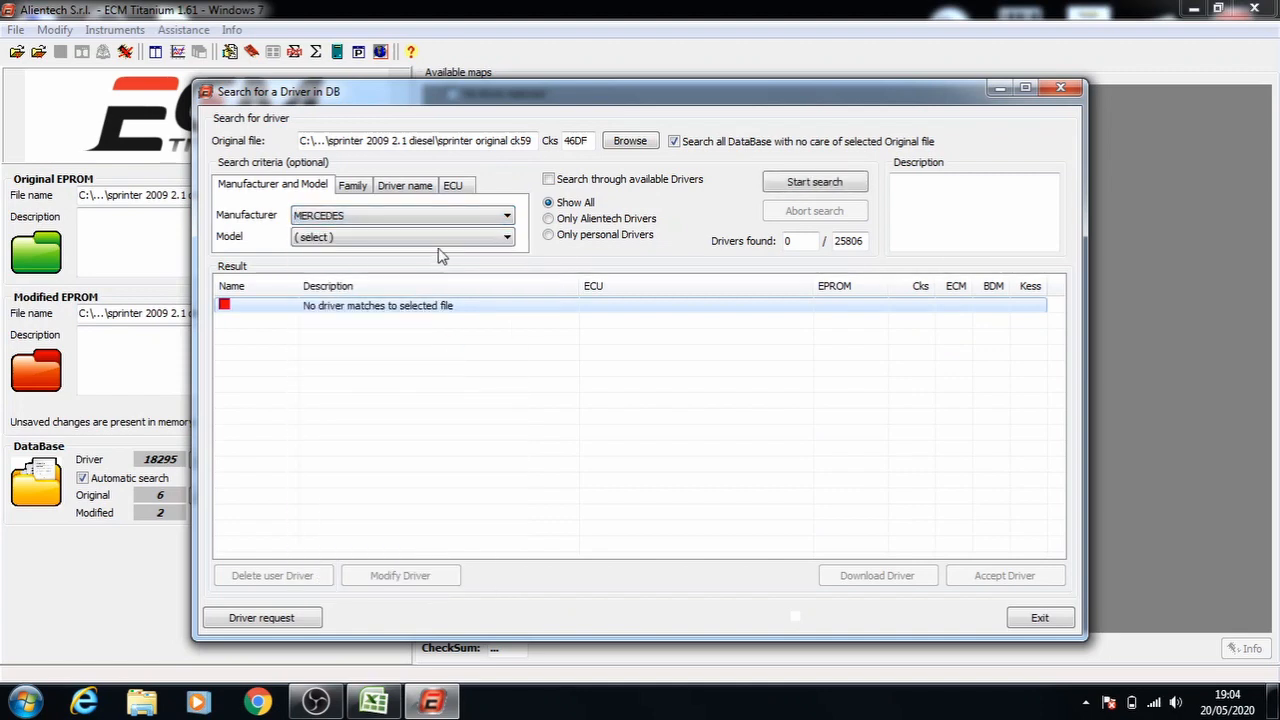
{"action": "left_click", "coordinate": [400, 237]}
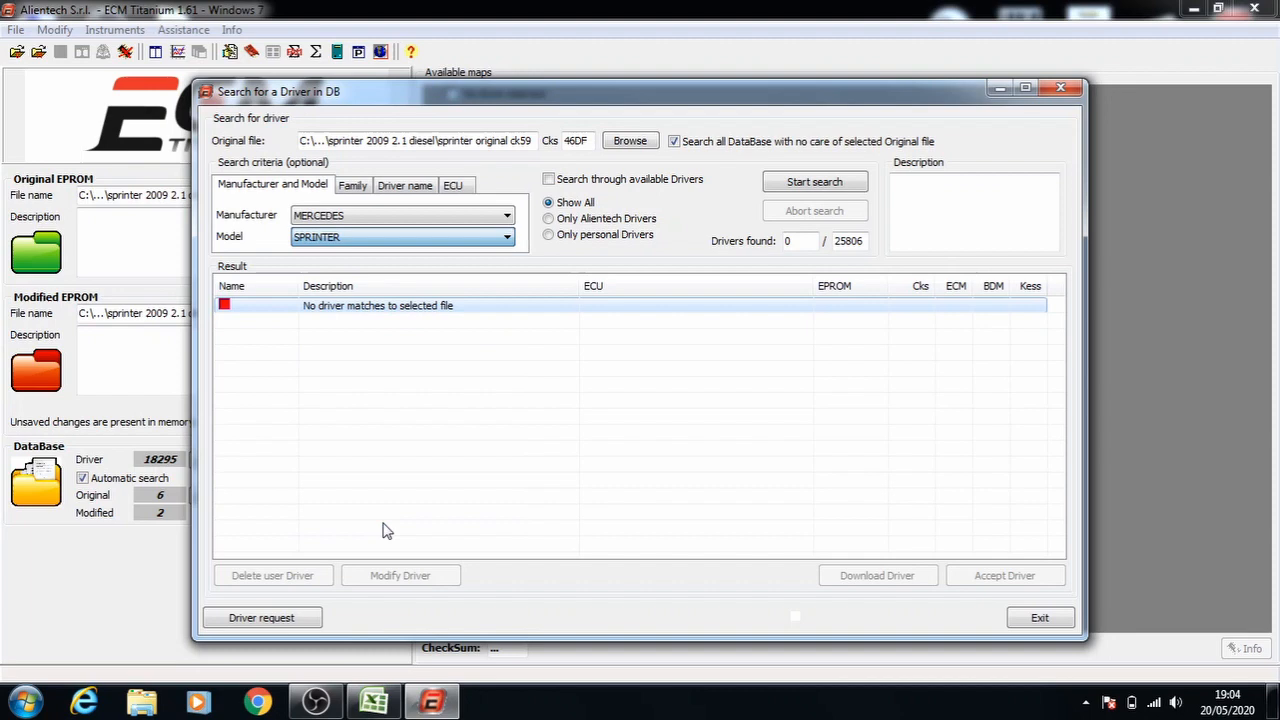
{"action": "left_click", "coordinate": [814, 181]}
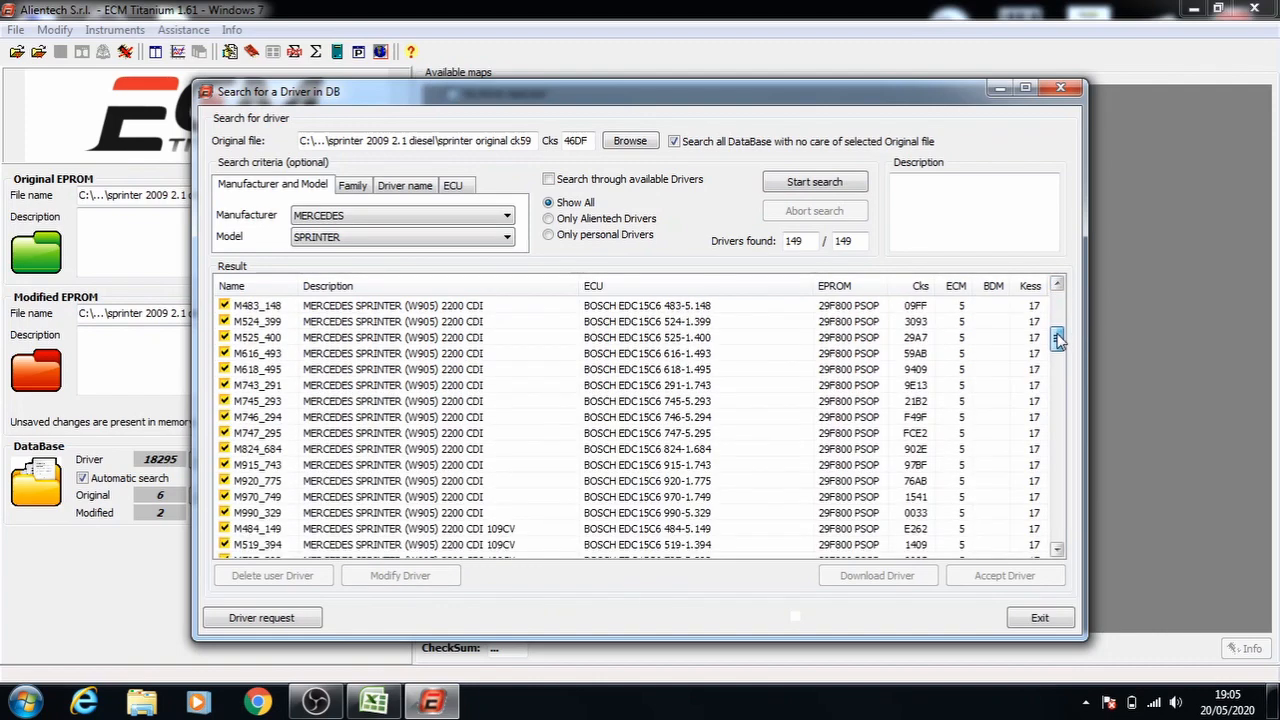
Step: Accept driver S051_211 (150CV), declining the download and saving the original file
{"action": "scroll", "scroll_direction": "down", "scroll_amount": 3}
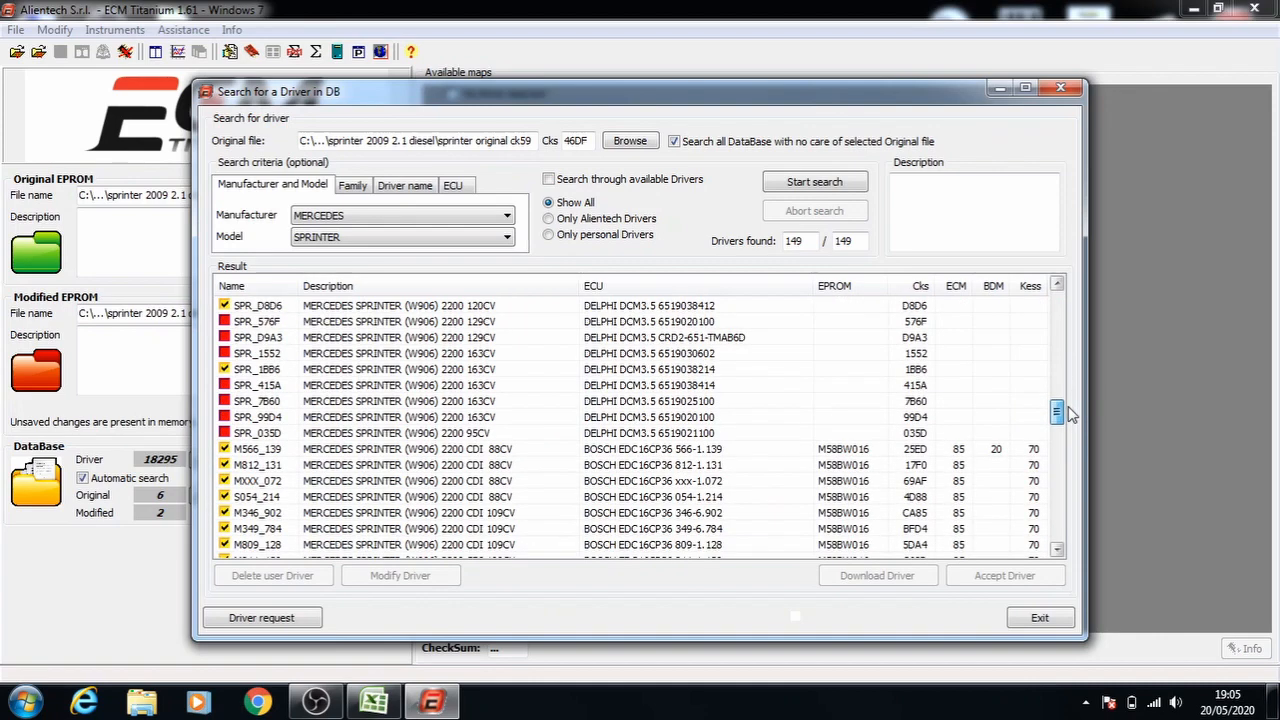
{"action": "scroll", "scroll_direction": "down", "scroll_amount": 3}
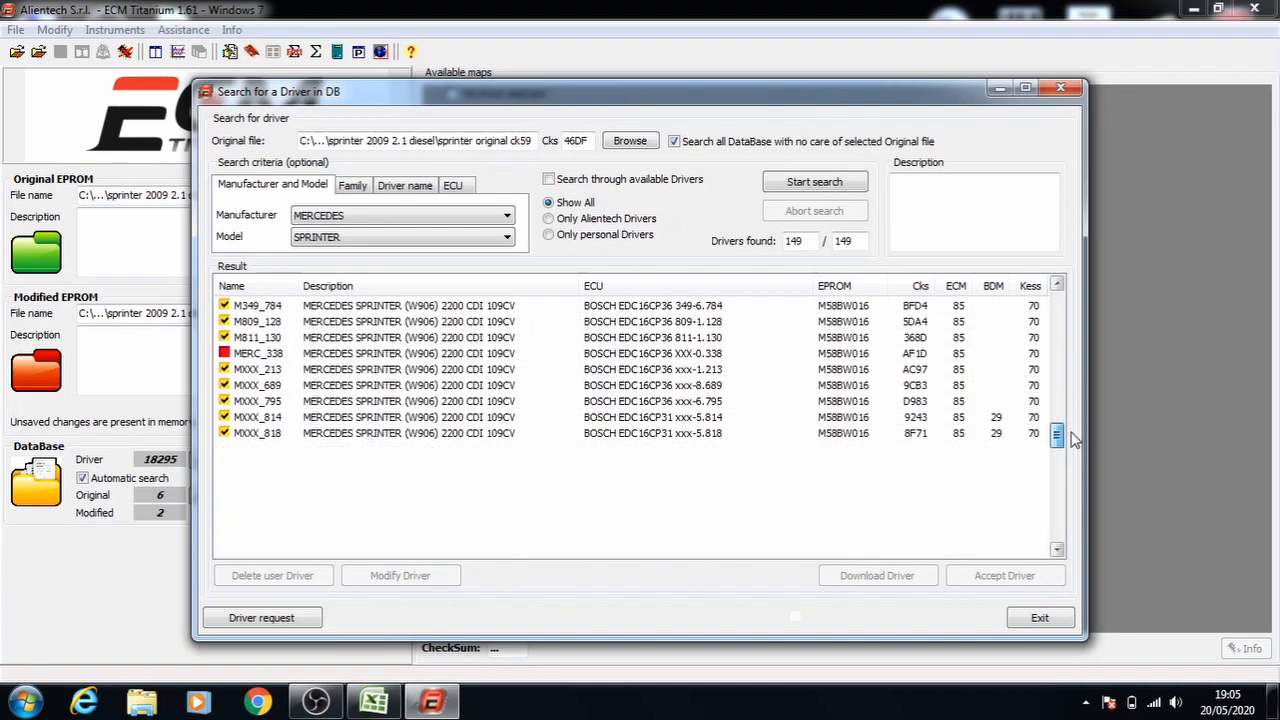
{"action": "scroll", "scroll_direction": "down", "scroll_amount": 3}
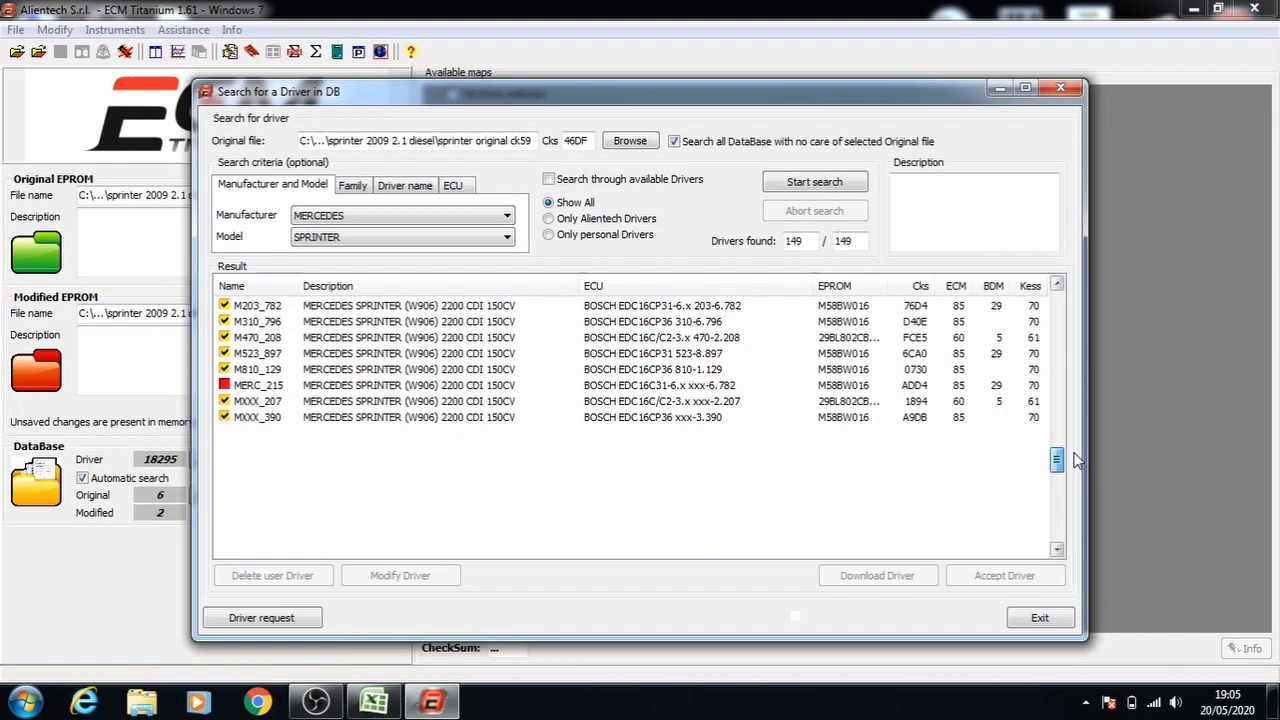
{"action": "scroll", "scroll_direction": "down", "scroll_amount": 3}
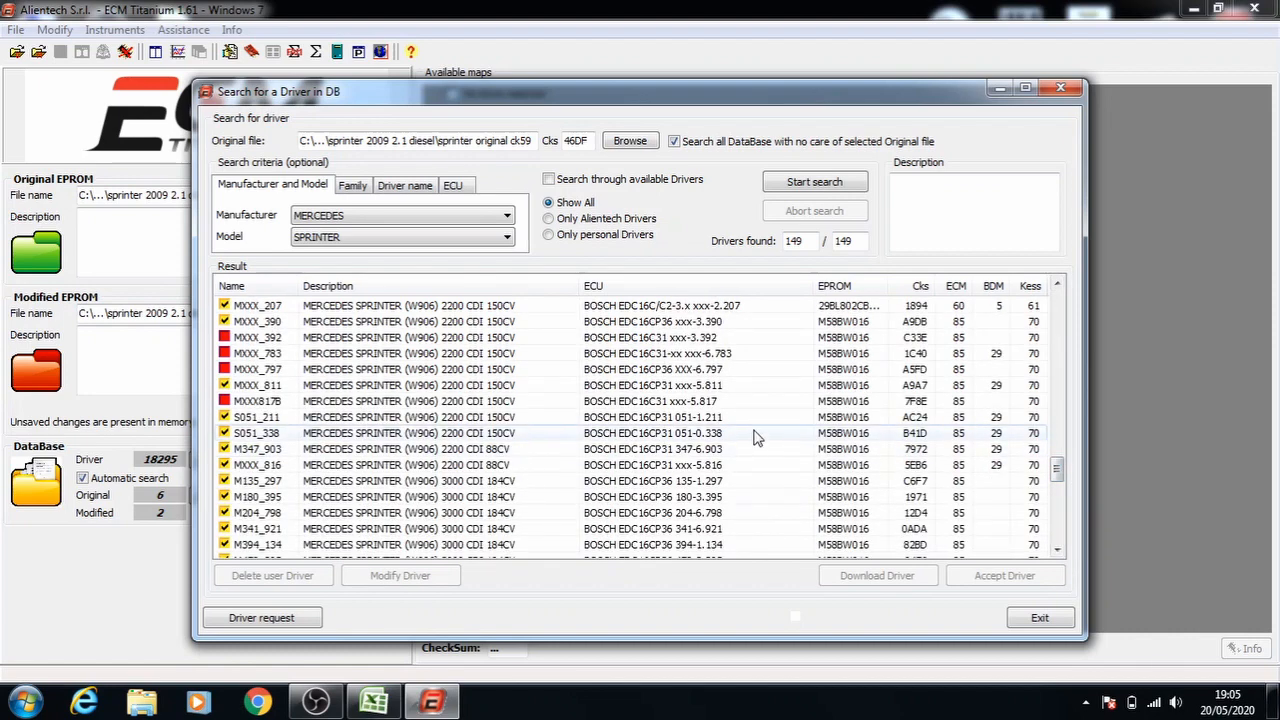
{"action": "left_click", "coordinate": [650, 417]}
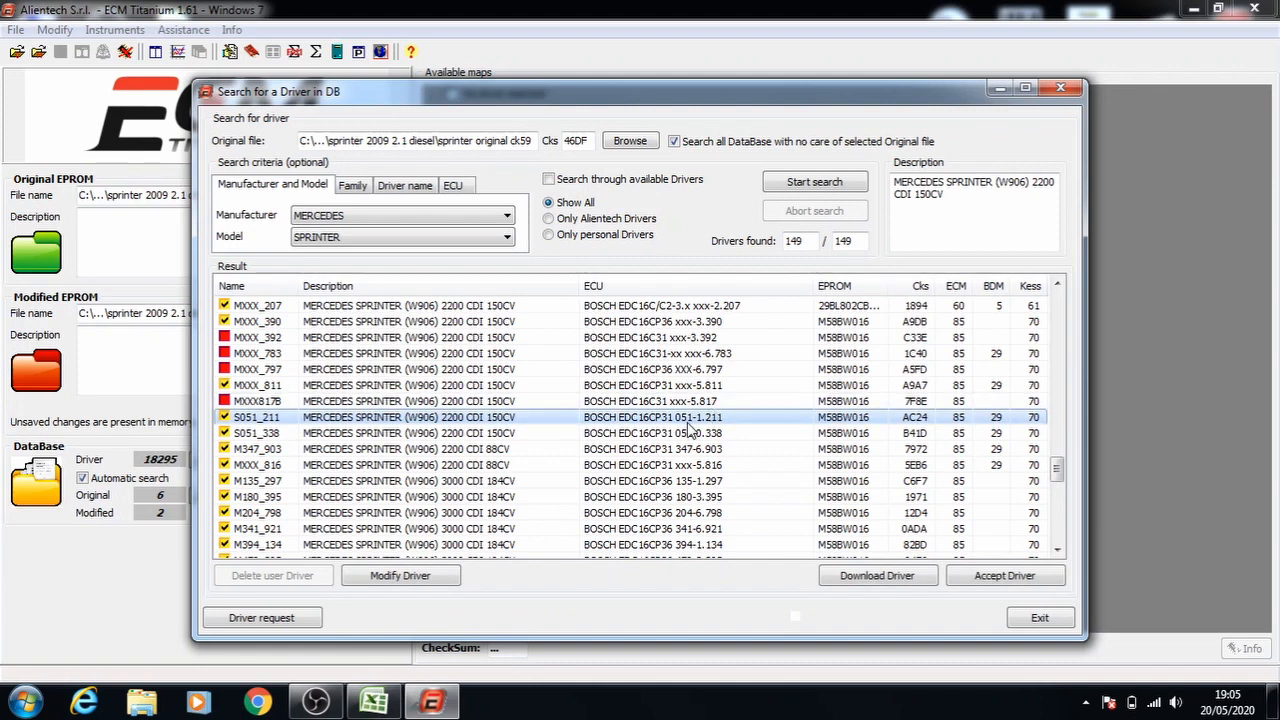
{"action": "left_click", "coordinate": [876, 575]}
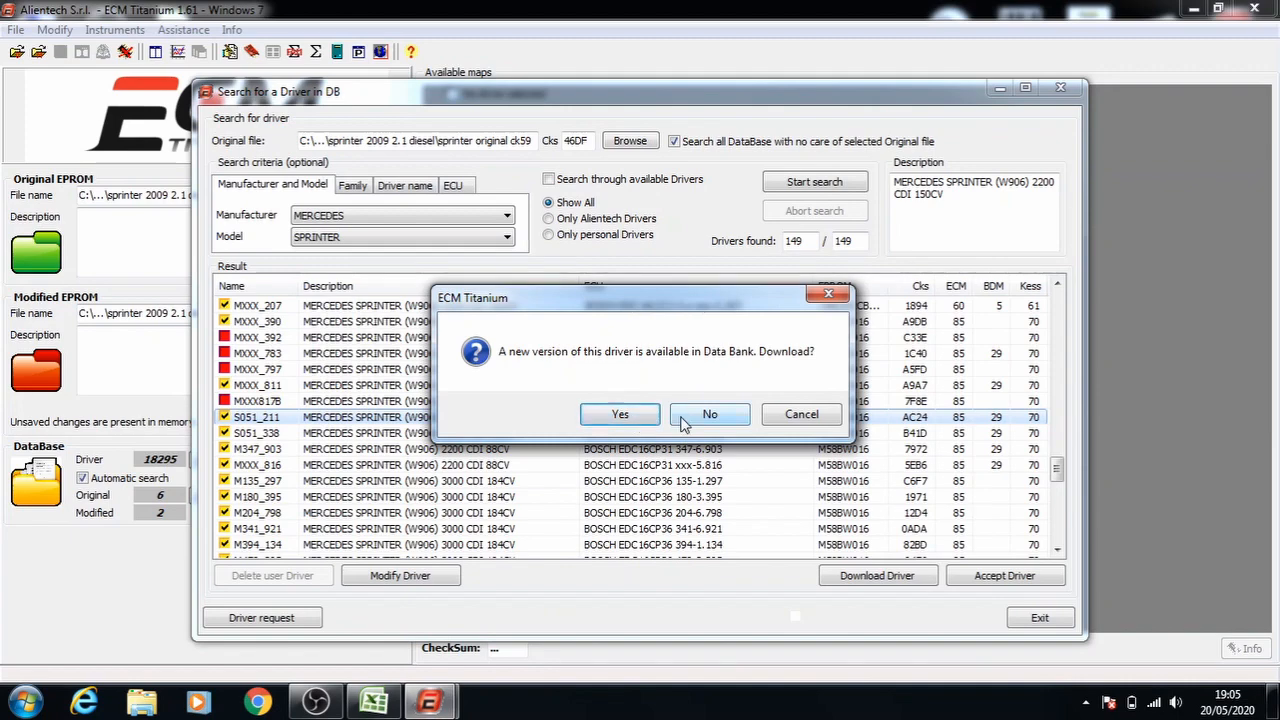
{"action": "left_click", "coordinate": [710, 414]}
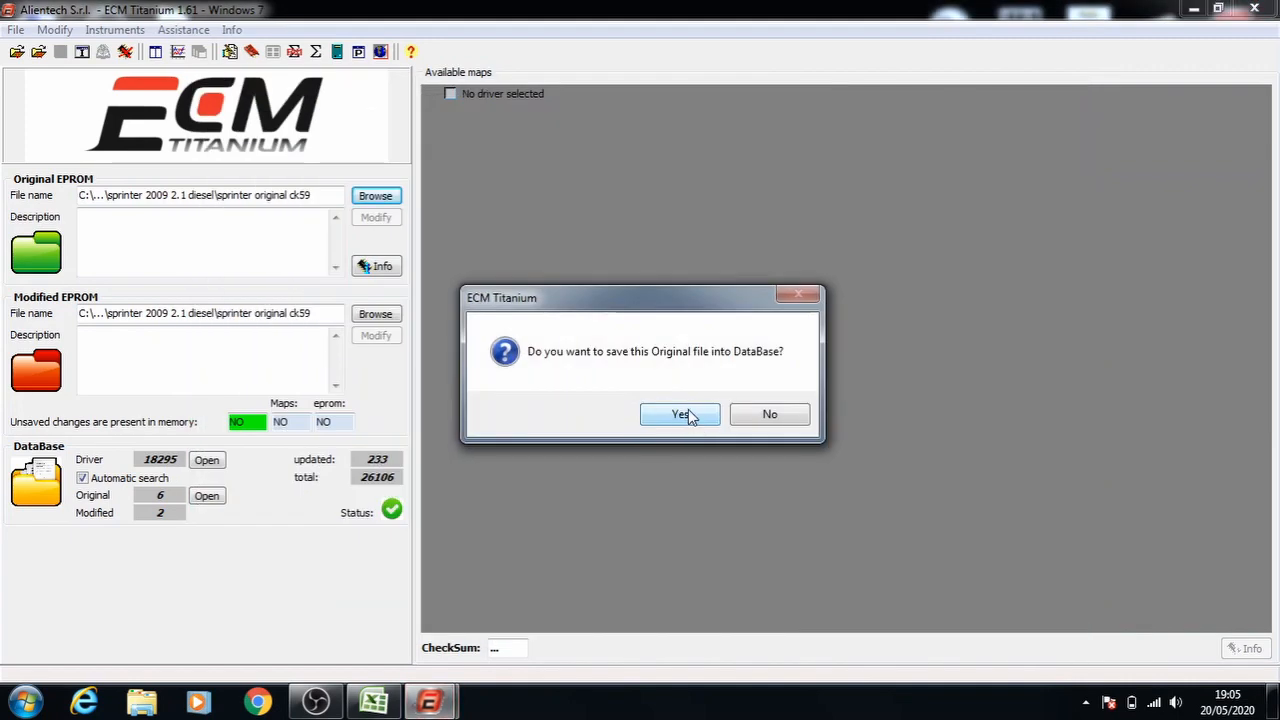
{"action": "left_click", "coordinate": [680, 414]}
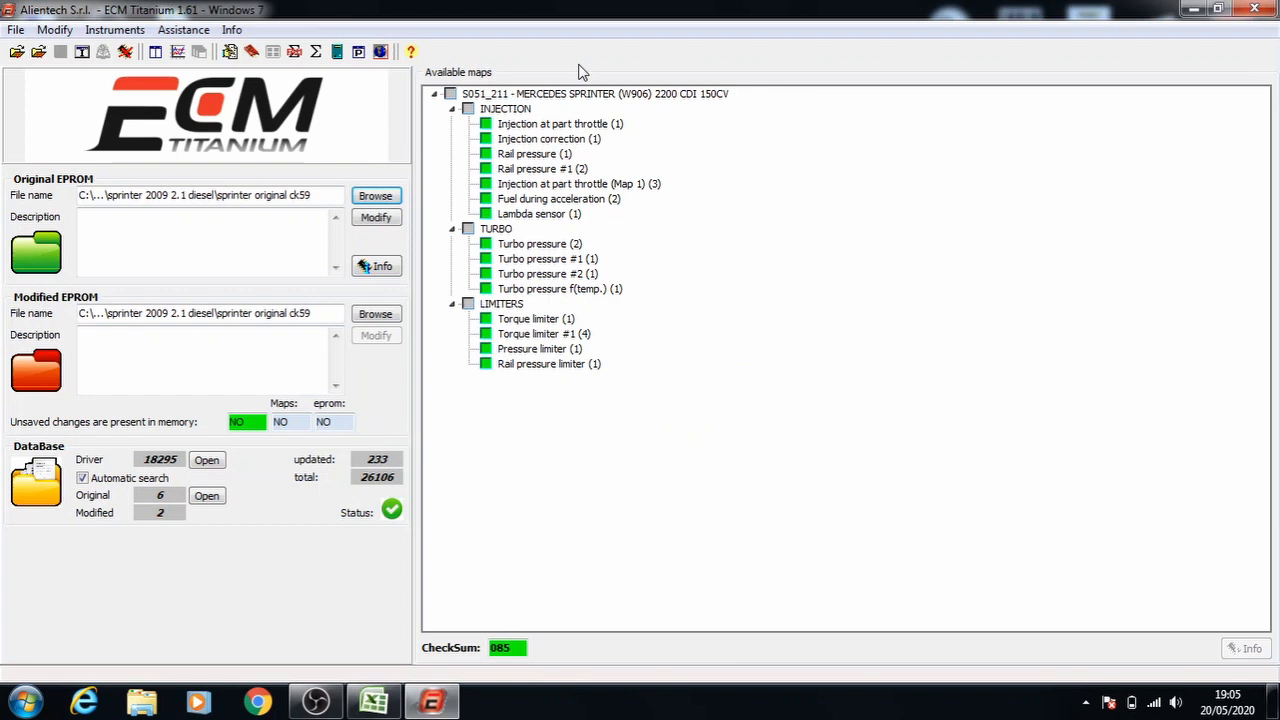
{"action": "mouse_move", "coordinate": [561, 158]}
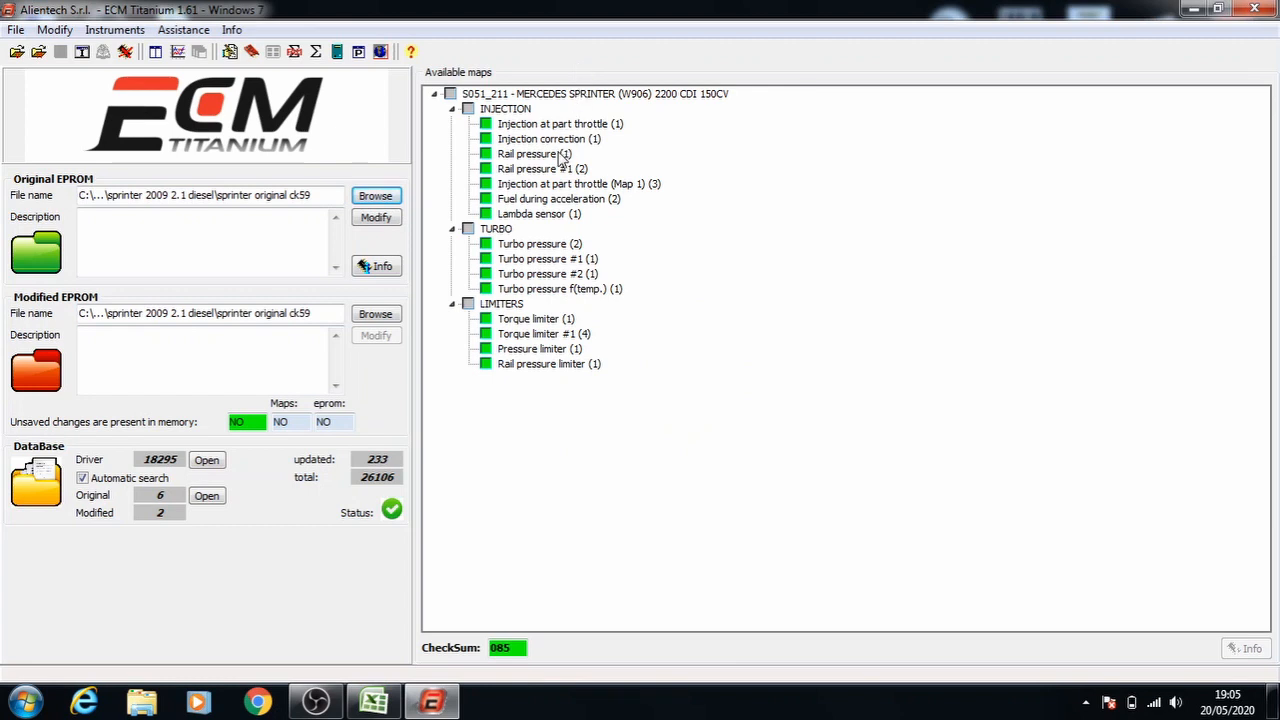
{"action": "mouse_move", "coordinate": [545, 143]}
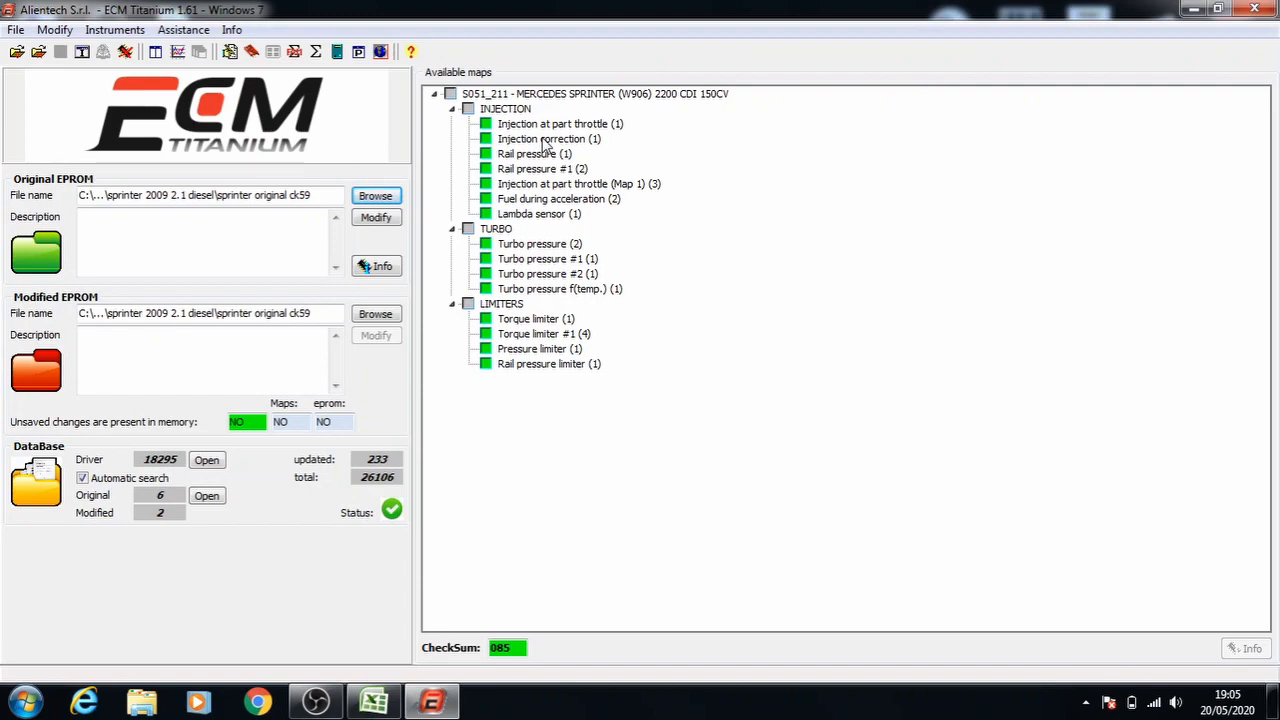
Step: Open the 'Injection at part throttle (1)' map from the INJECTION group
{"action": "double_click", "coordinate": [554, 123]}
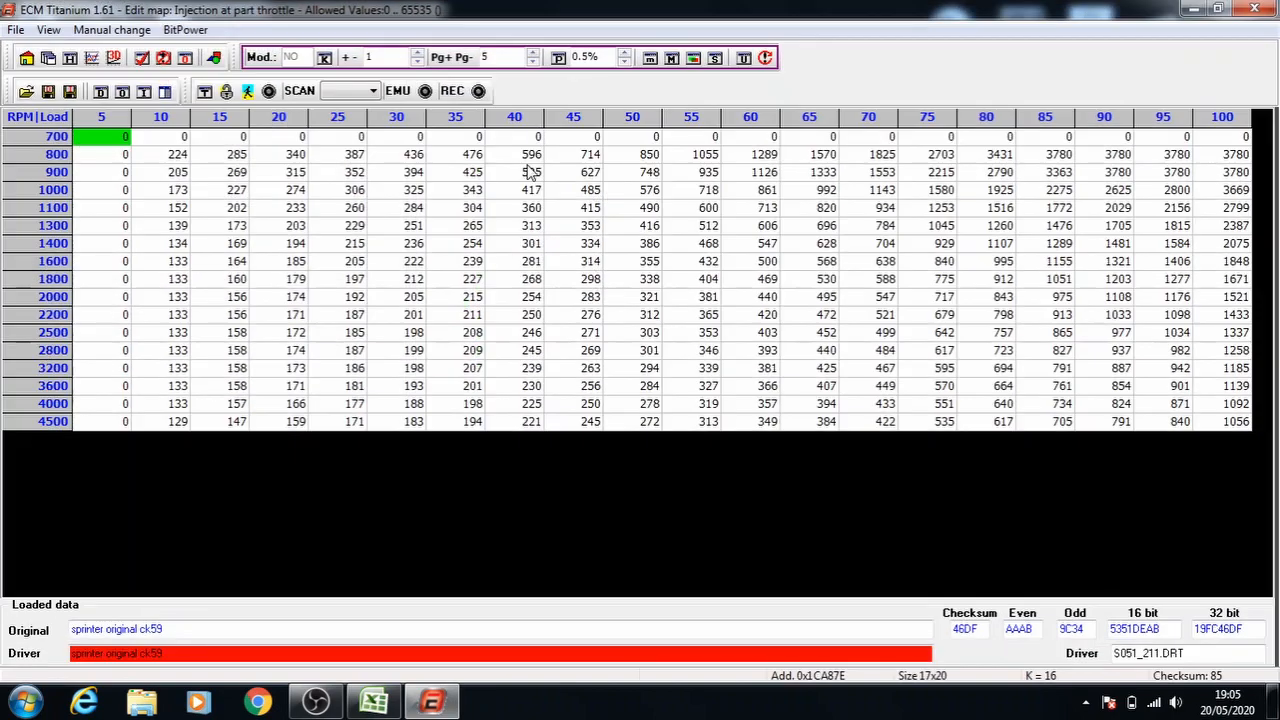
{"action": "mouse_move", "coordinate": [330, 560]}
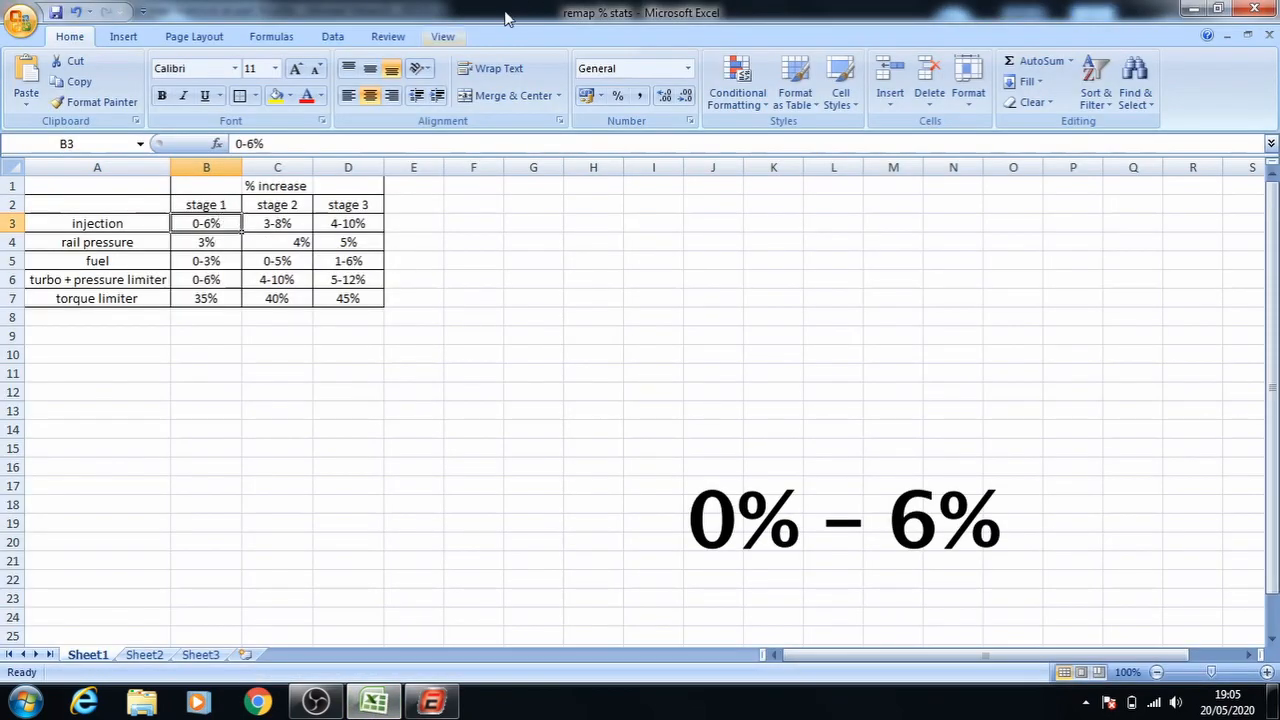
Step: Fill-colour the stage 1 percentages B2:B8 in the remap % stats sheet
{"action": "left_click_drag", "start_coordinate": [206, 204], "coordinate": [206, 317]}
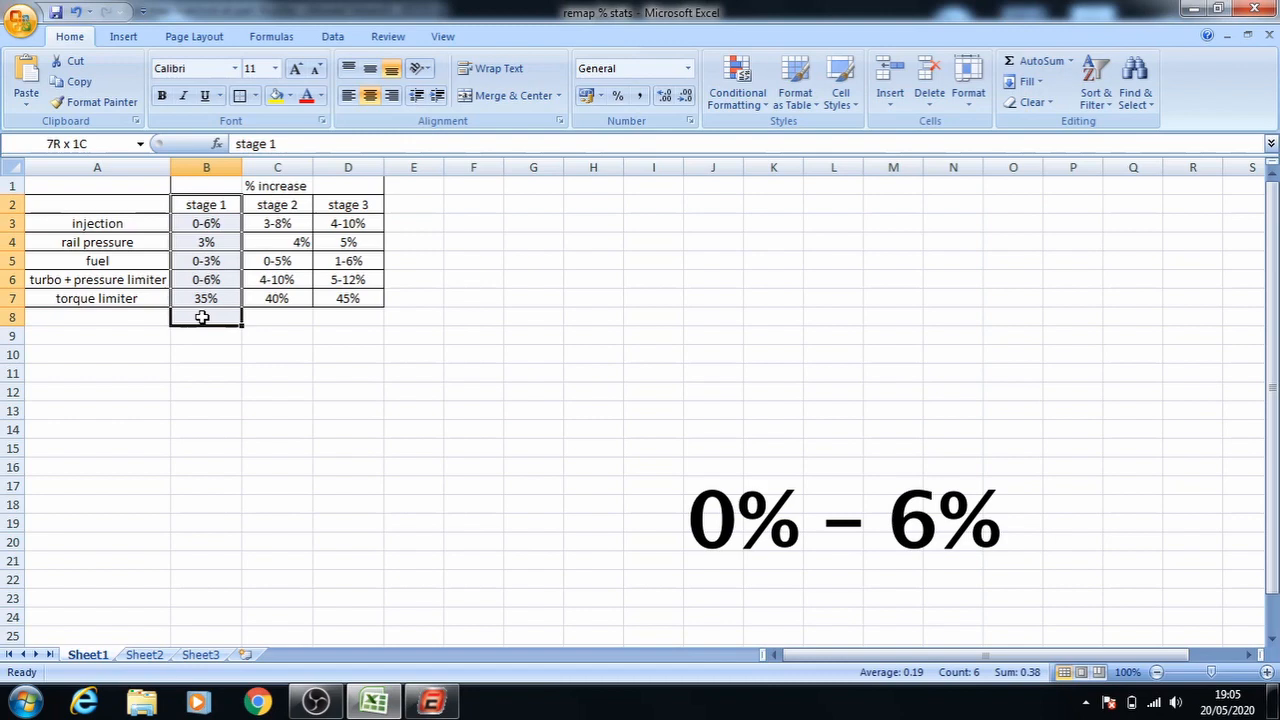
{"action": "left_click", "coordinate": [290, 95]}
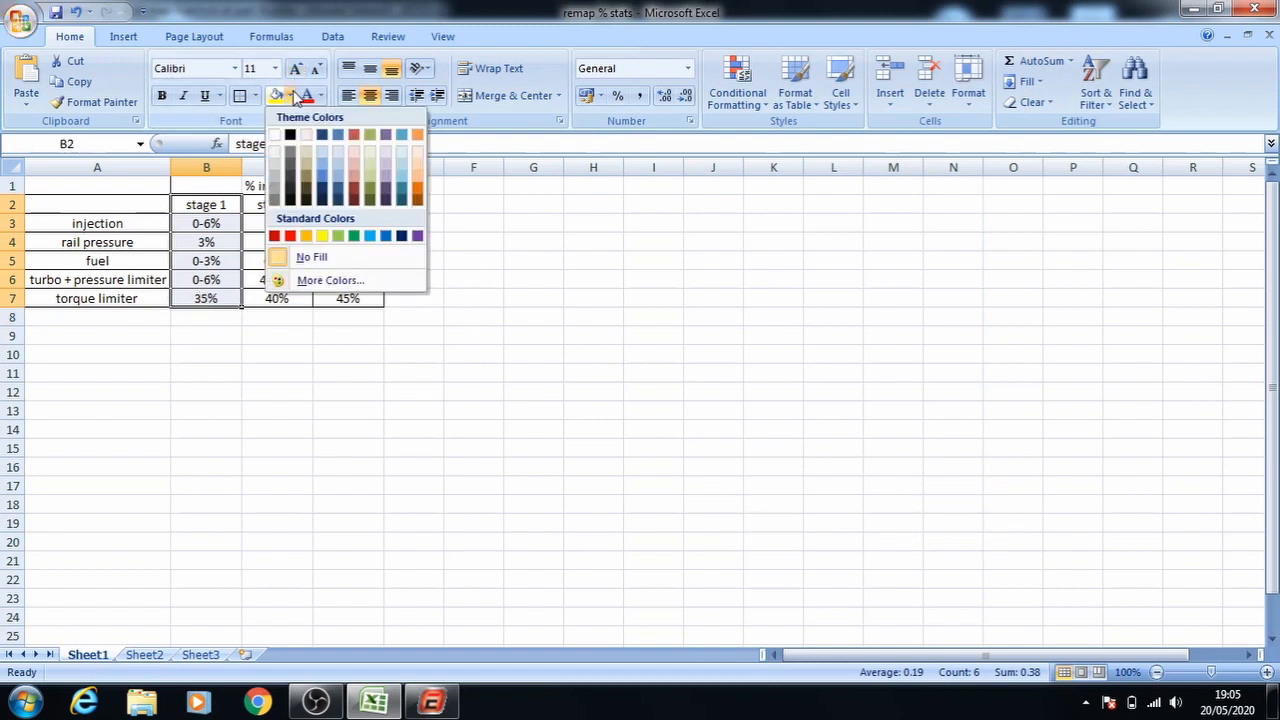
{"action": "left_click", "coordinate": [369, 235]}
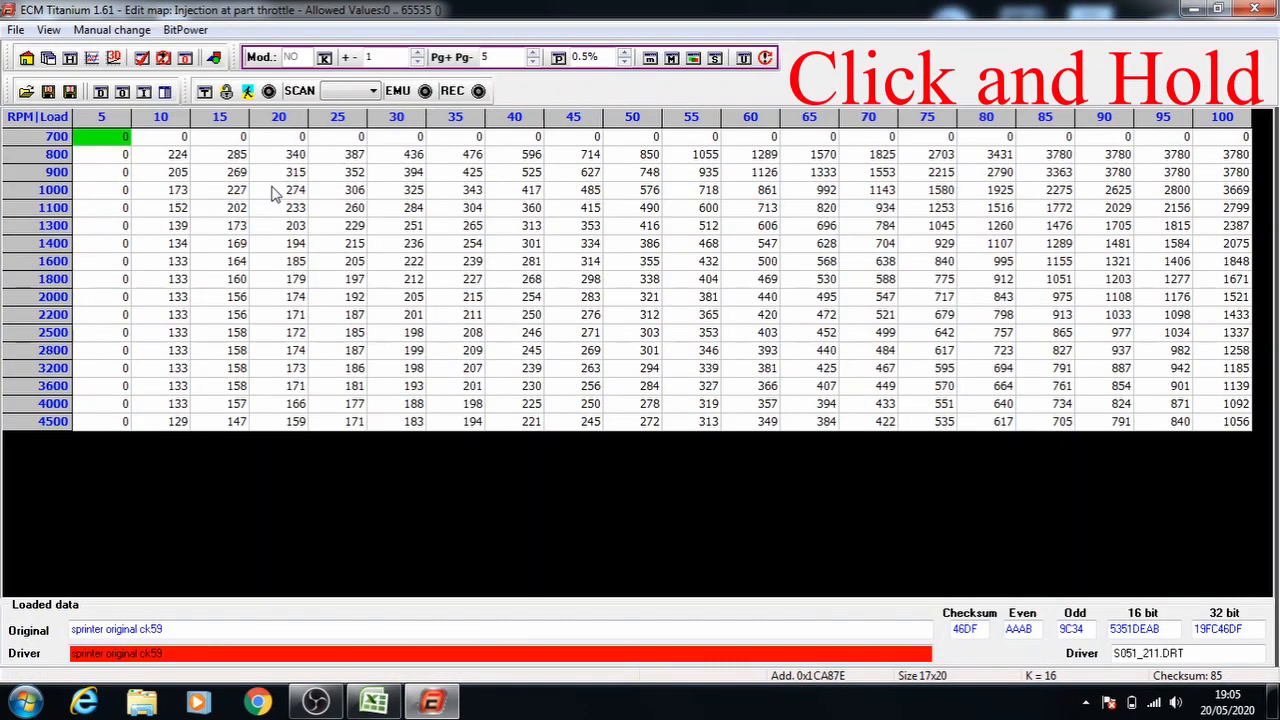
Step: Select the 1000 rpm/20 load to 4500/100 block and raise it in 0.5% steps
{"action": "left_click_drag", "start_coordinate": [274, 189], "coordinate": [767, 243]}
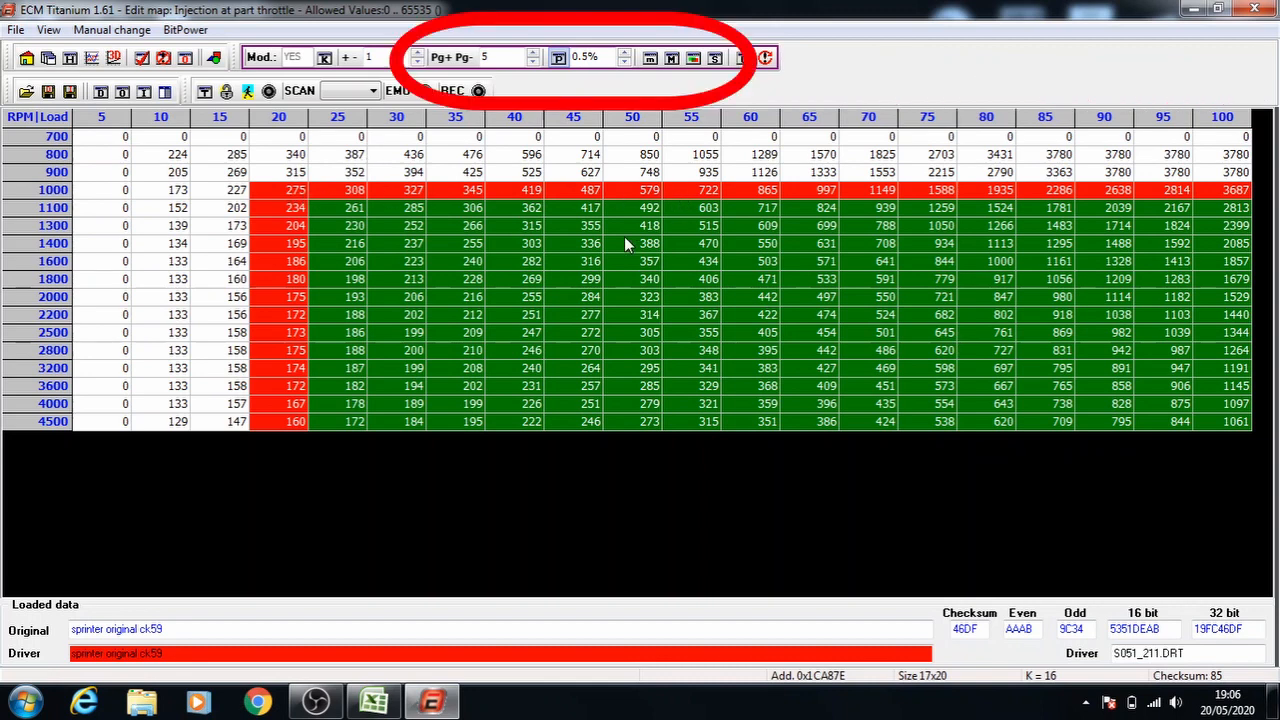
{"action": "mouse_move", "coordinate": [380, 157]}
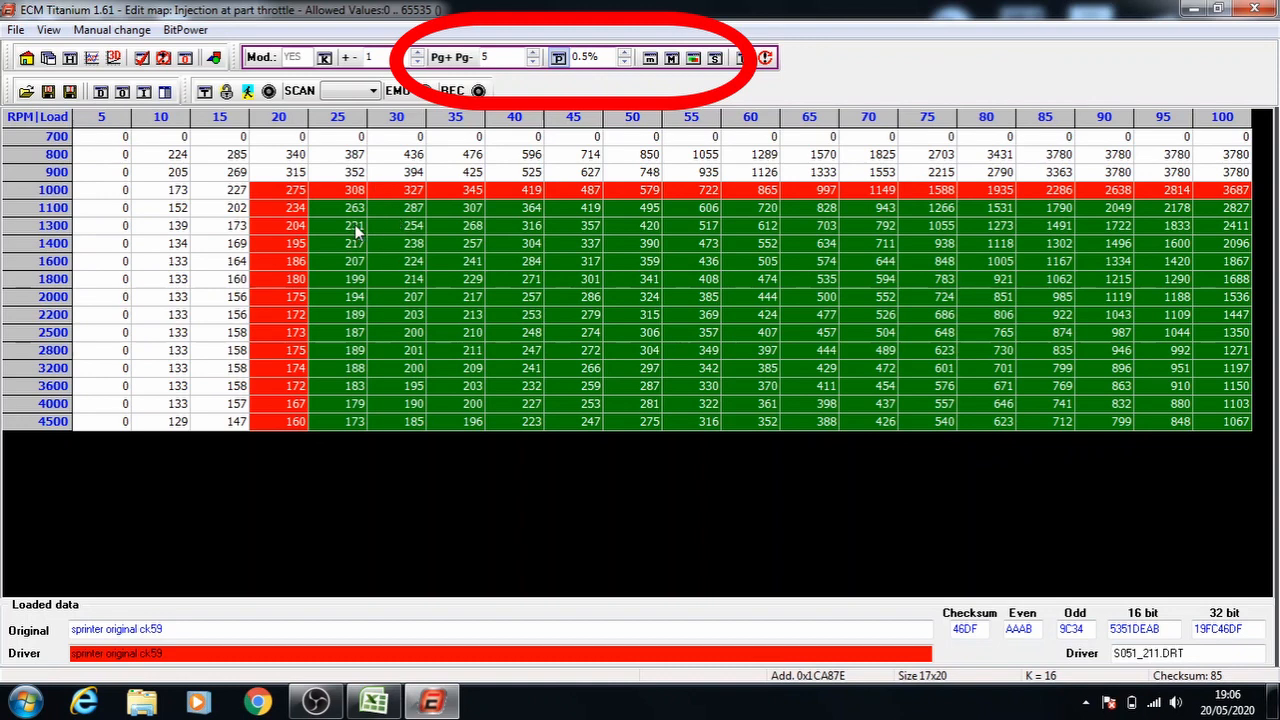
{"action": "left_click", "coordinate": [397, 225]}
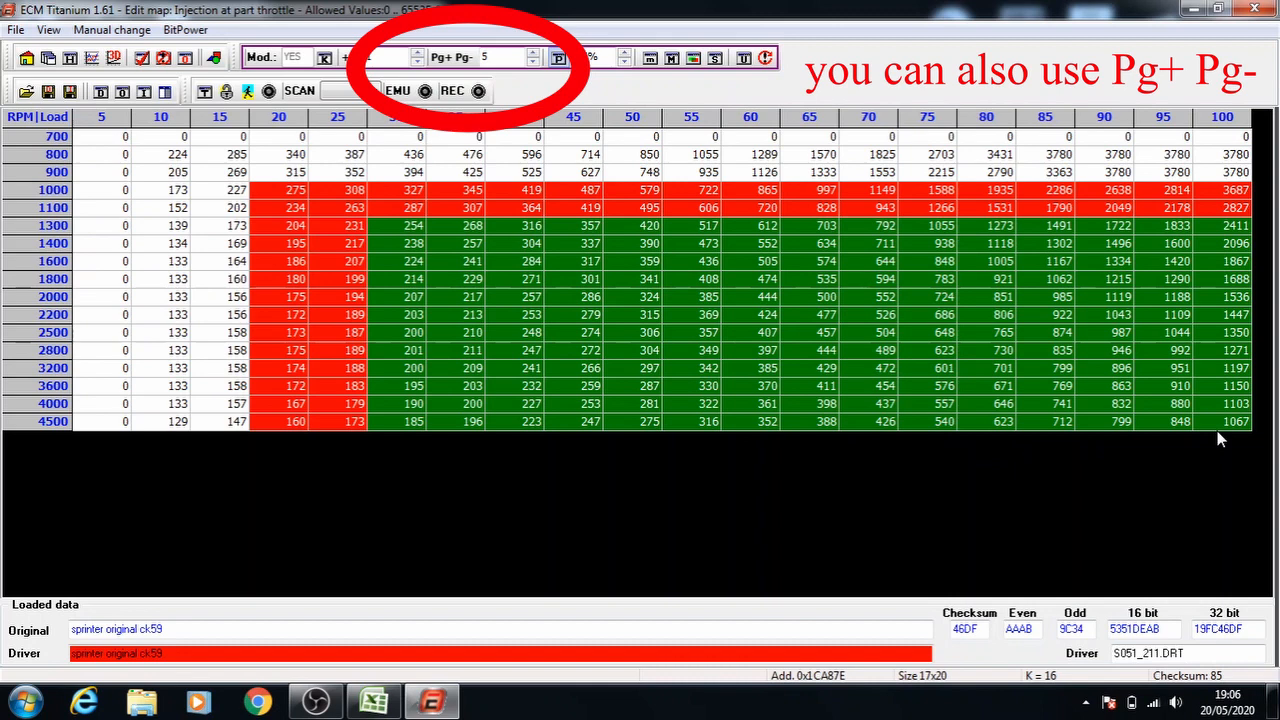
{"action": "mouse_move", "coordinate": [293, 205]}
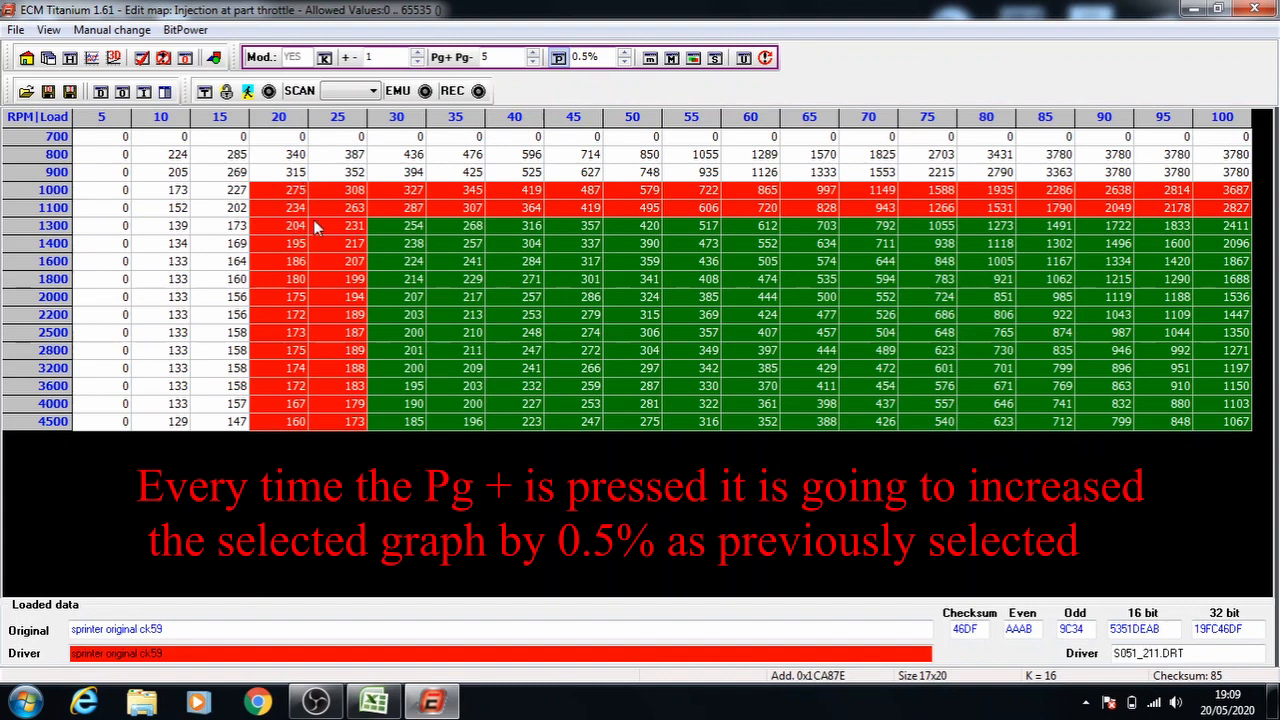
{"action": "mouse_move", "coordinate": [337, 323]}
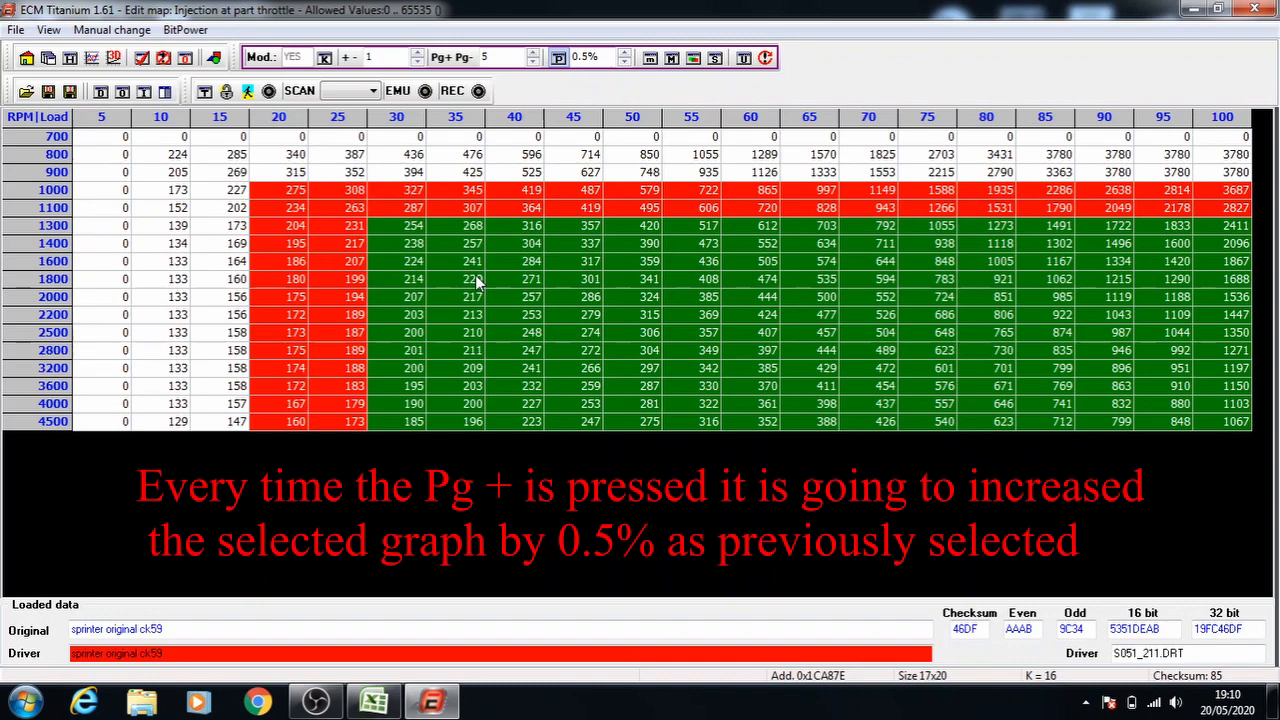
Step: Raise successive nested injection blocks by 0.5%, down to the 1800 RPM, load 45 block
{"action": "left_click", "coordinate": [533, 52]}
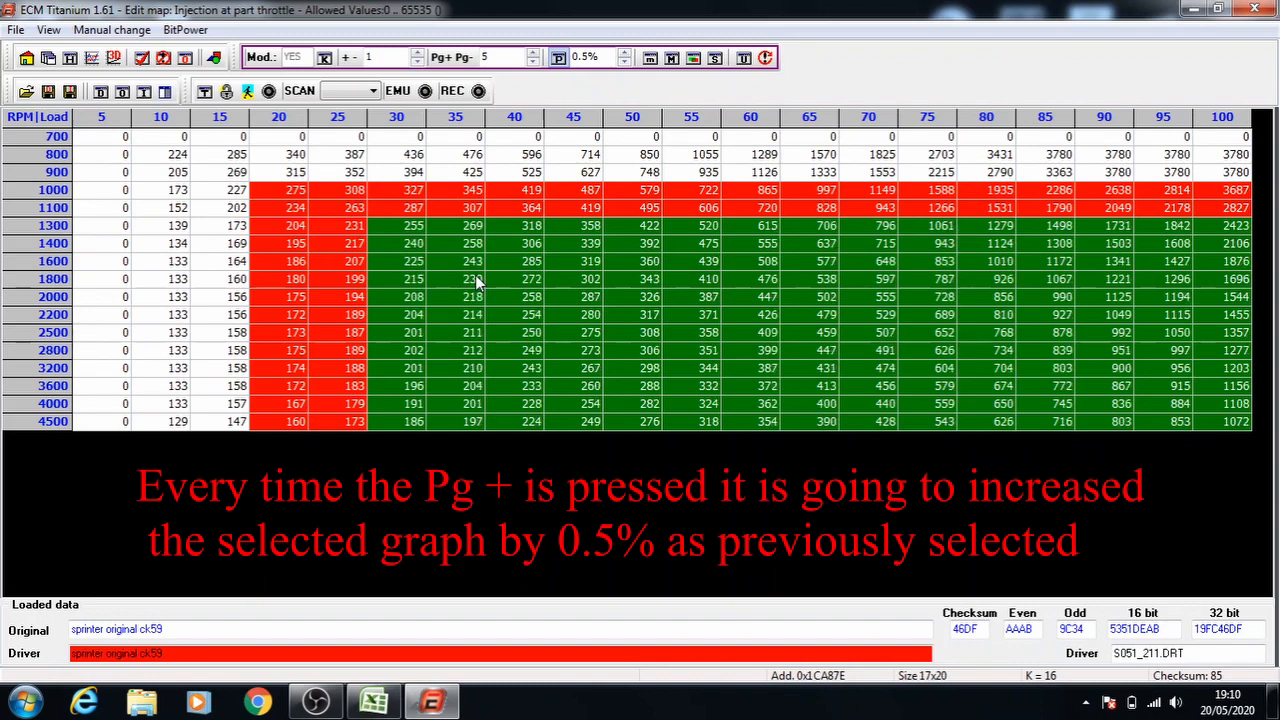
{"action": "mouse_move", "coordinate": [425, 225]}
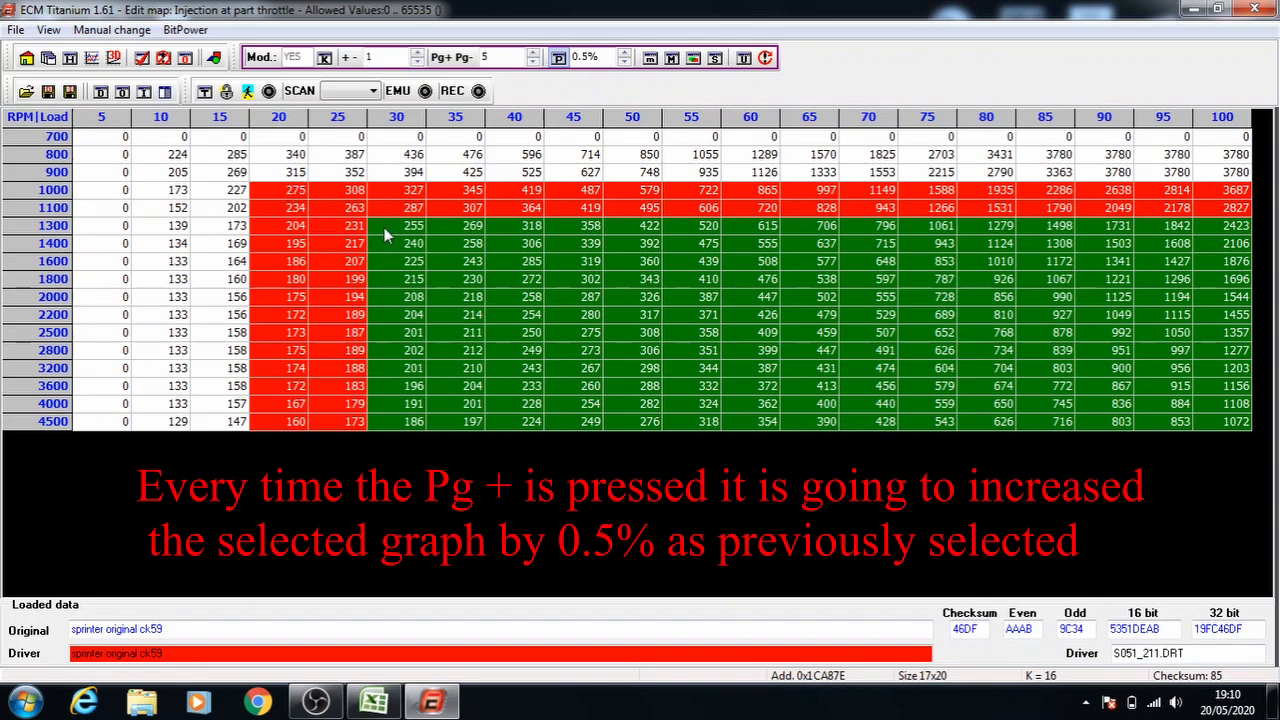
{"action": "left_click", "coordinate": [455, 243]}
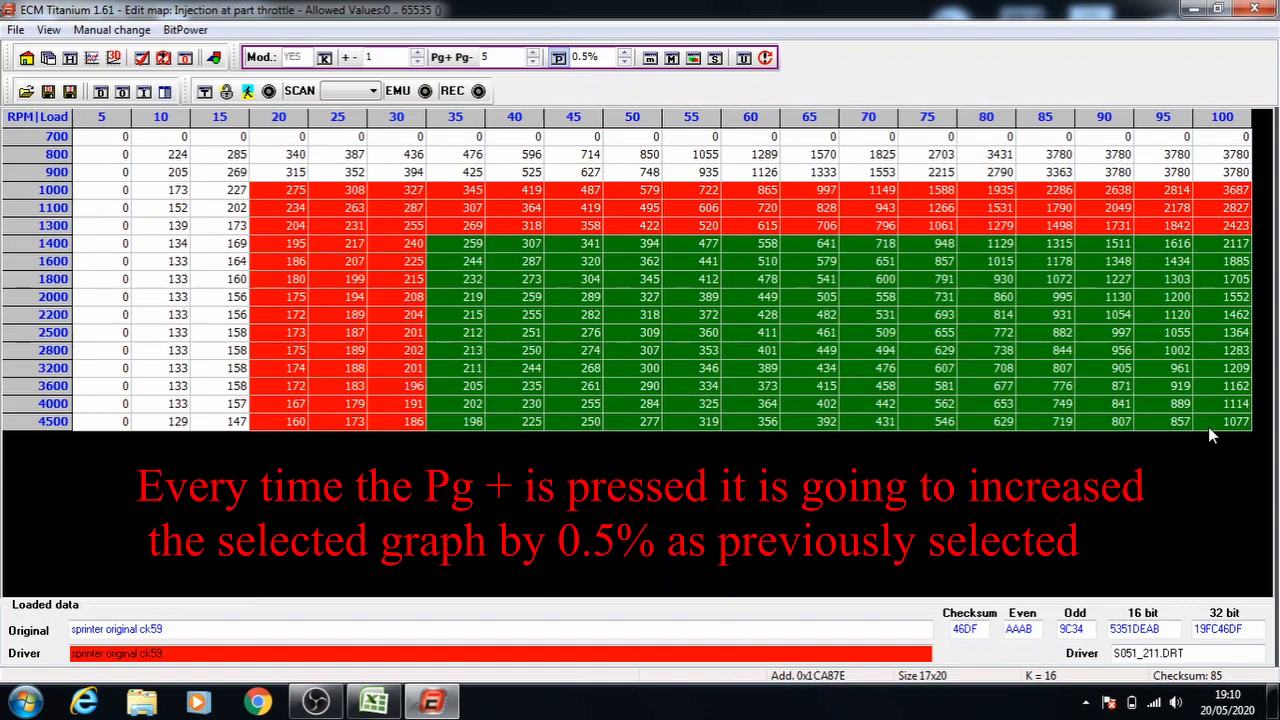
{"action": "mouse_move", "coordinate": [512, 268]}
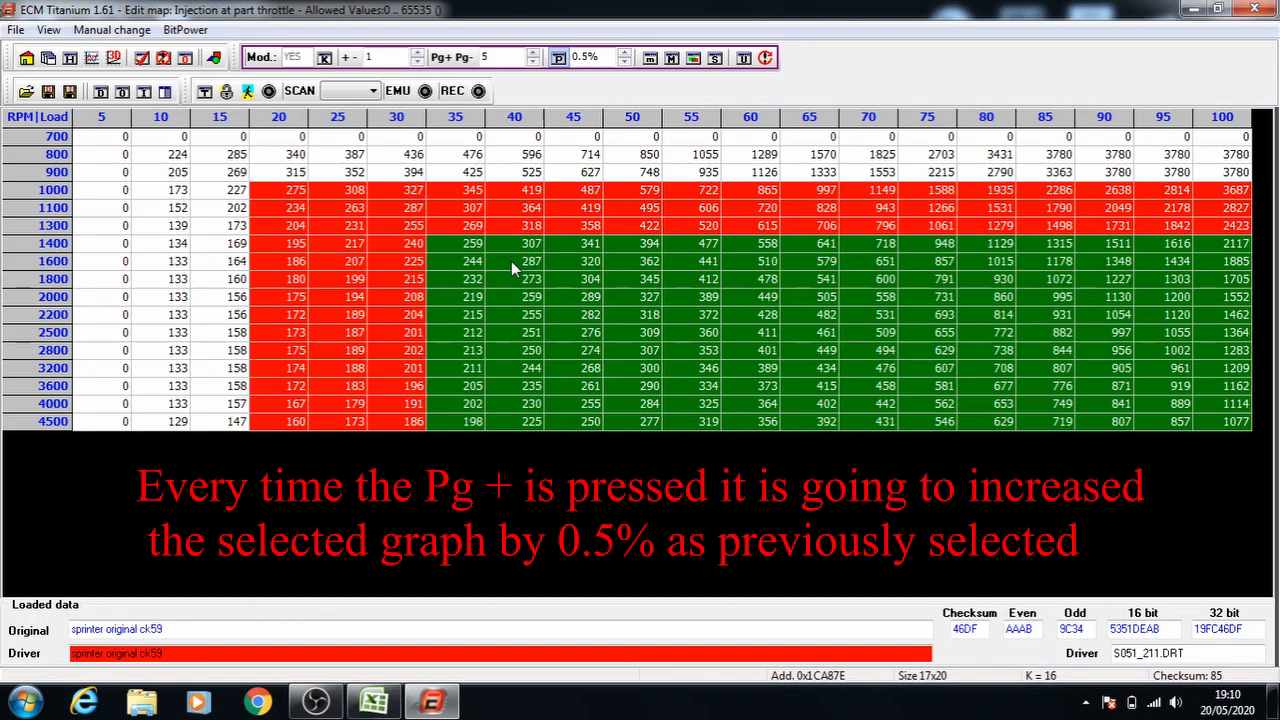
{"action": "mouse_move", "coordinate": [1180, 423]}
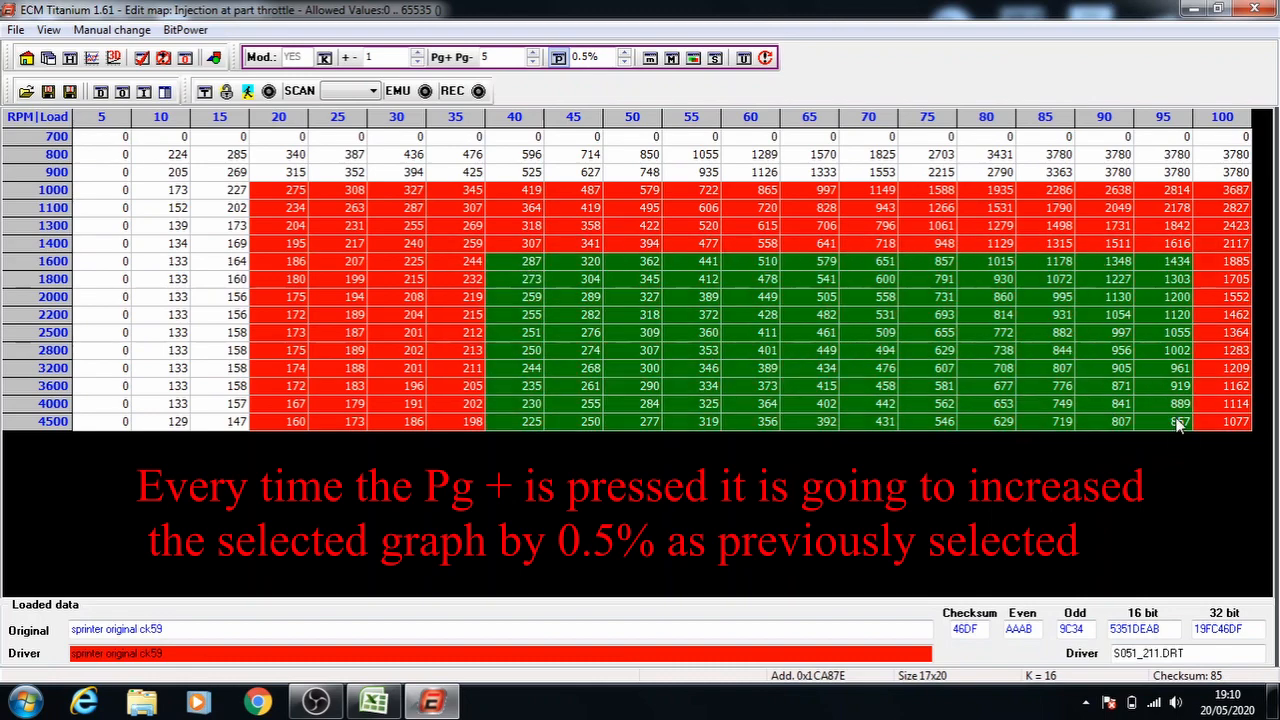
{"action": "left_click", "coordinate": [533, 57]}
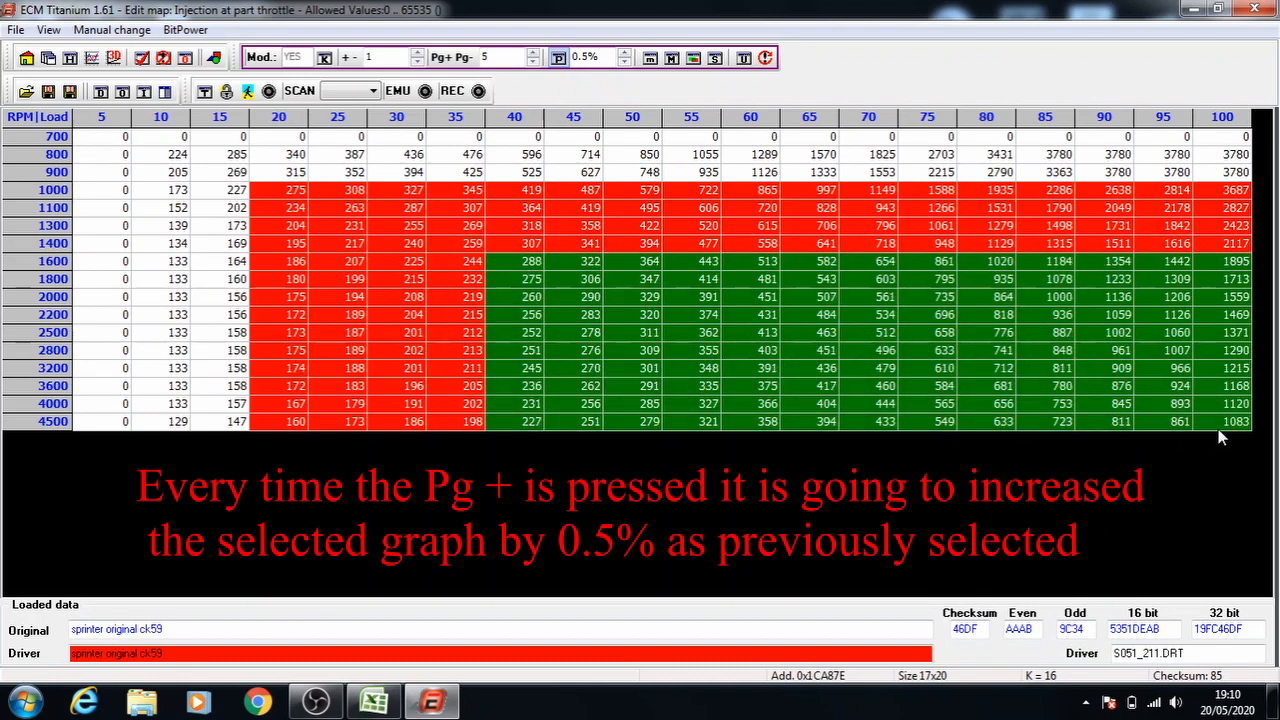
{"action": "left_click", "coordinate": [573, 279]}
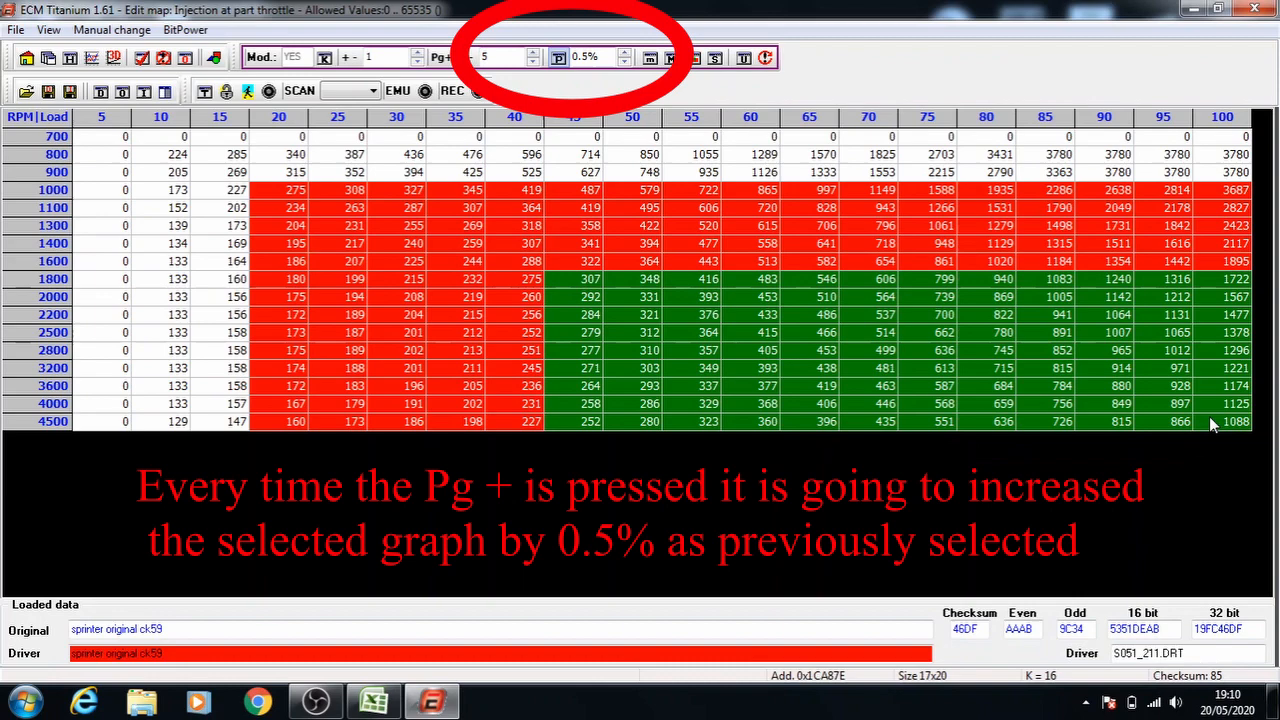
{"action": "mouse_move", "coordinate": [748, 247]}
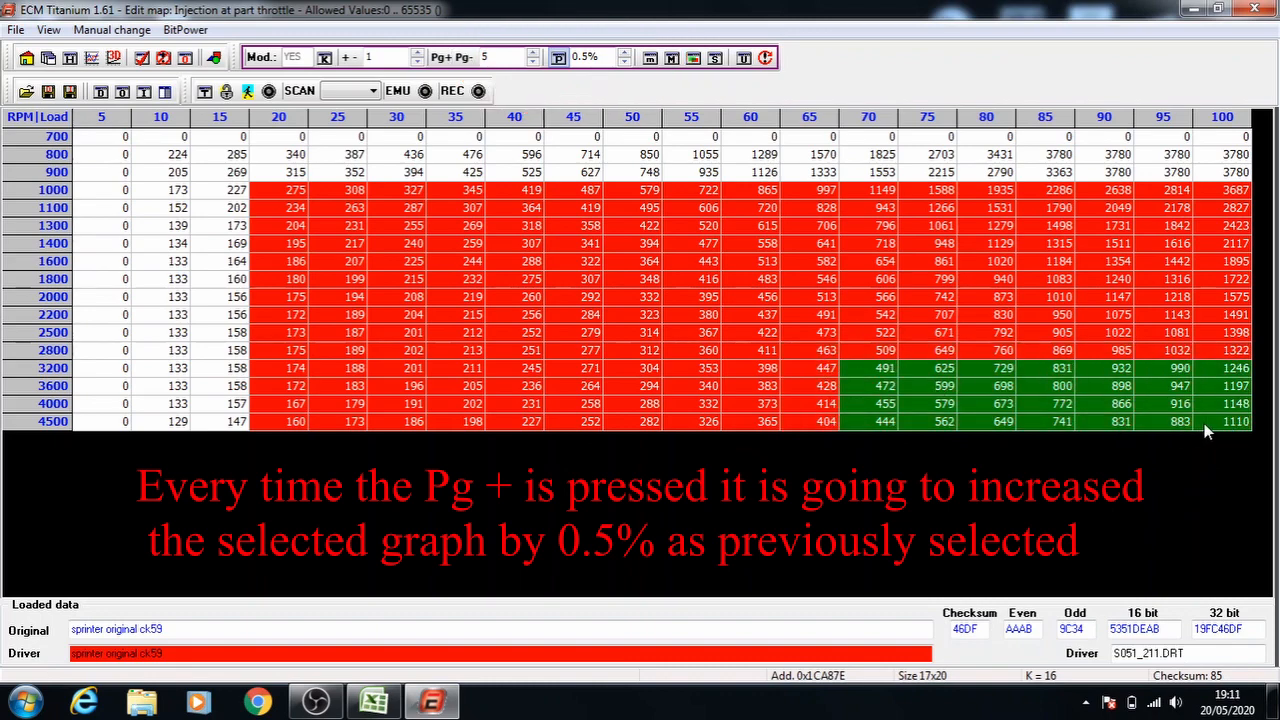
Step: Raise the last injection block, then close the map with Save and exit
{"action": "left_click", "coordinate": [505, 57]}
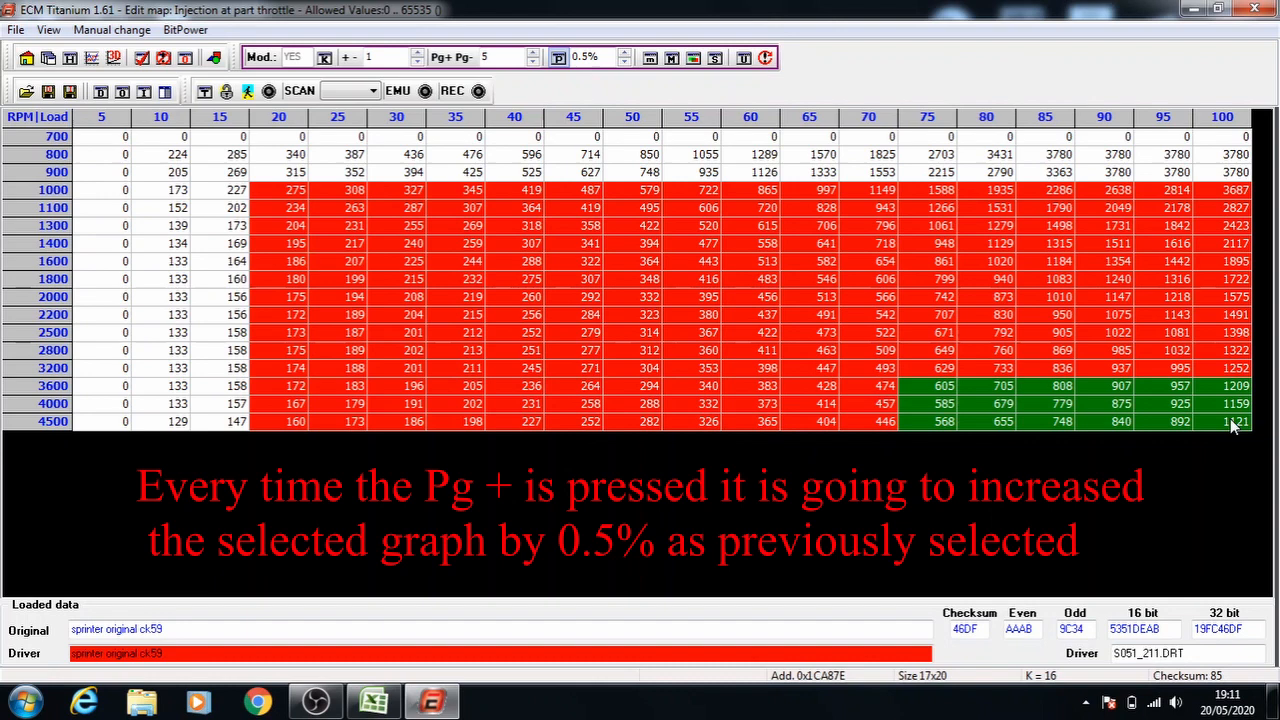
{"action": "mouse_move", "coordinate": [963, 371]}
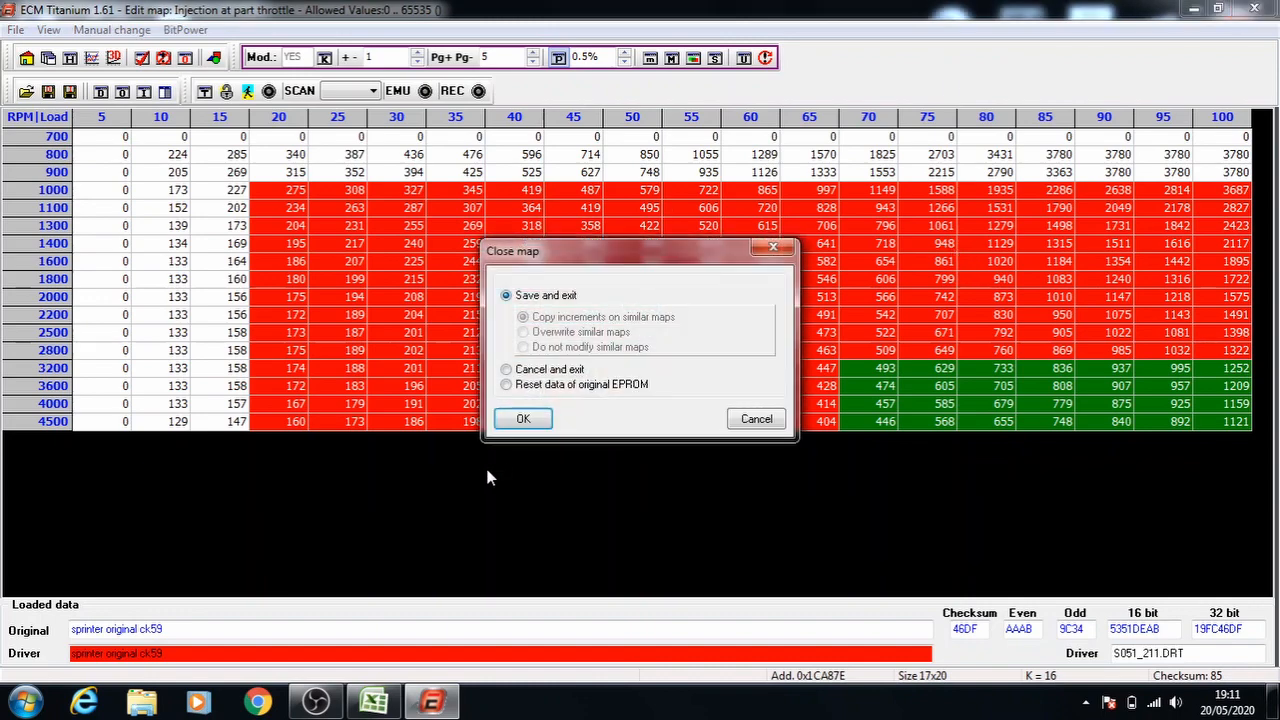
{"action": "left_click", "coordinate": [523, 418]}
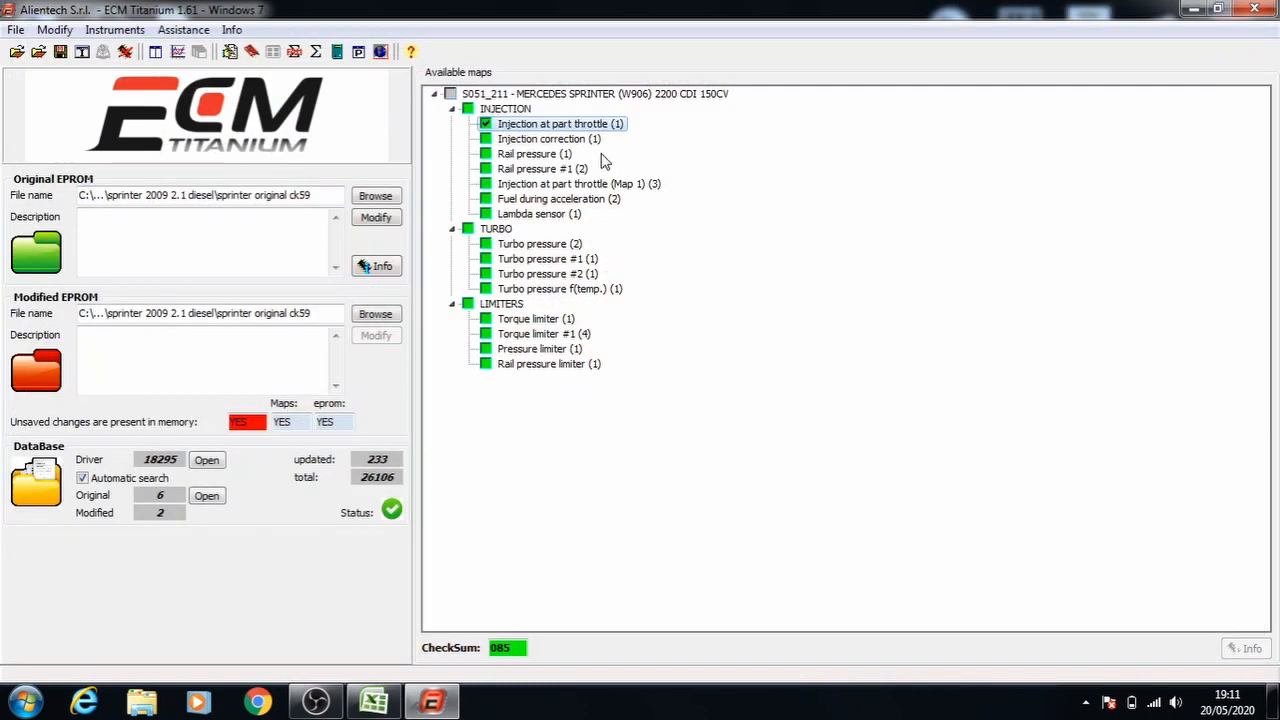
Step: Open Injection correction, raise its selected cells with Pg+, and save and exit
{"action": "double_click", "coordinate": [549, 138]}
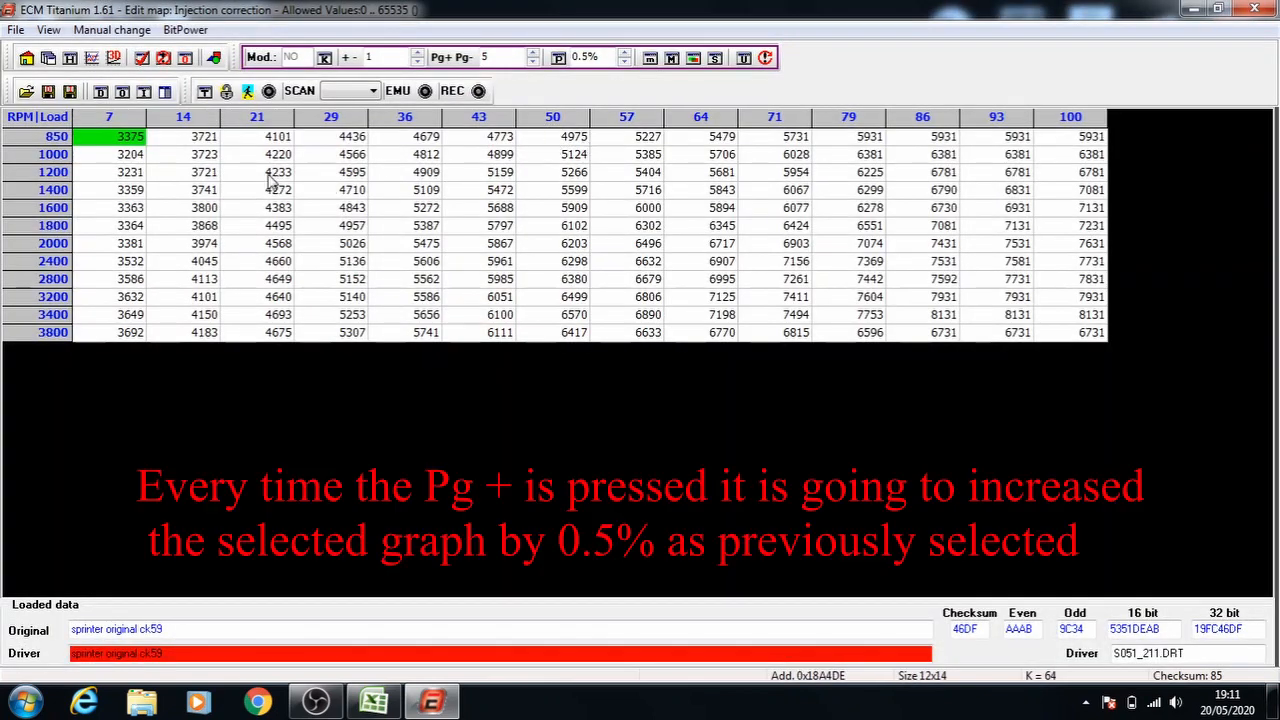
{"action": "left_click", "coordinate": [277, 154]}
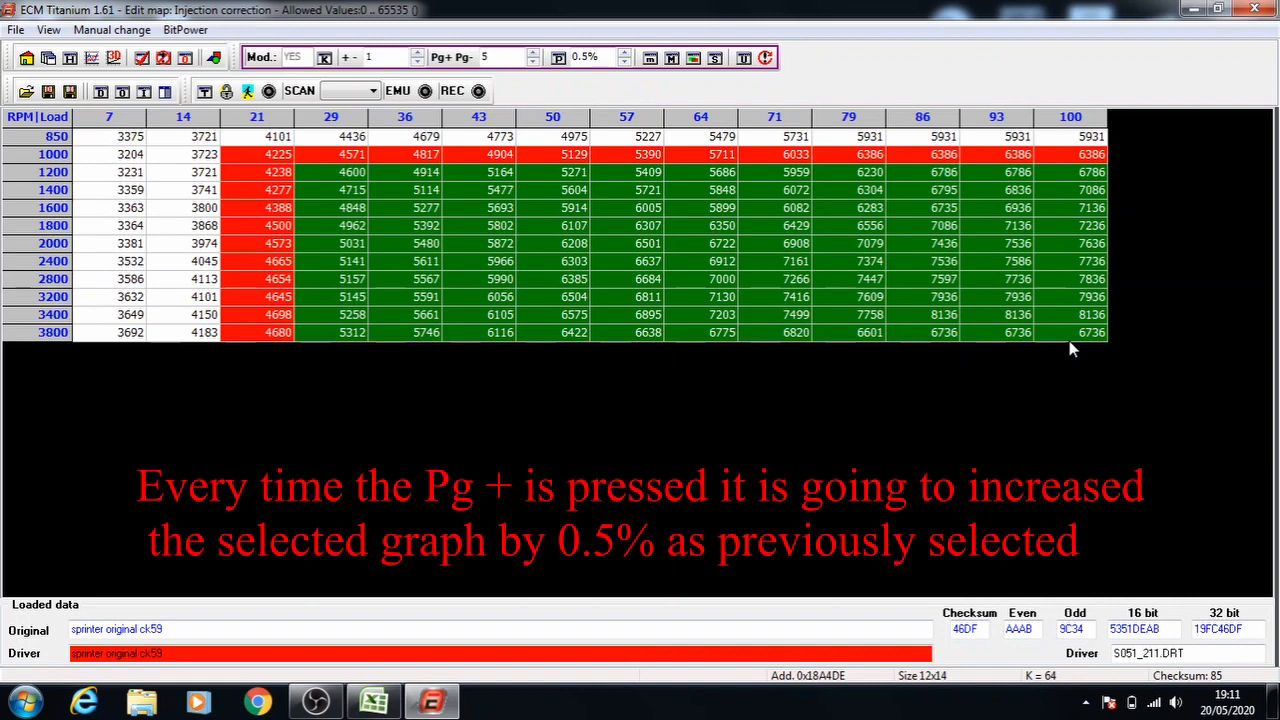
{"action": "mouse_move", "coordinate": [815, 255]}
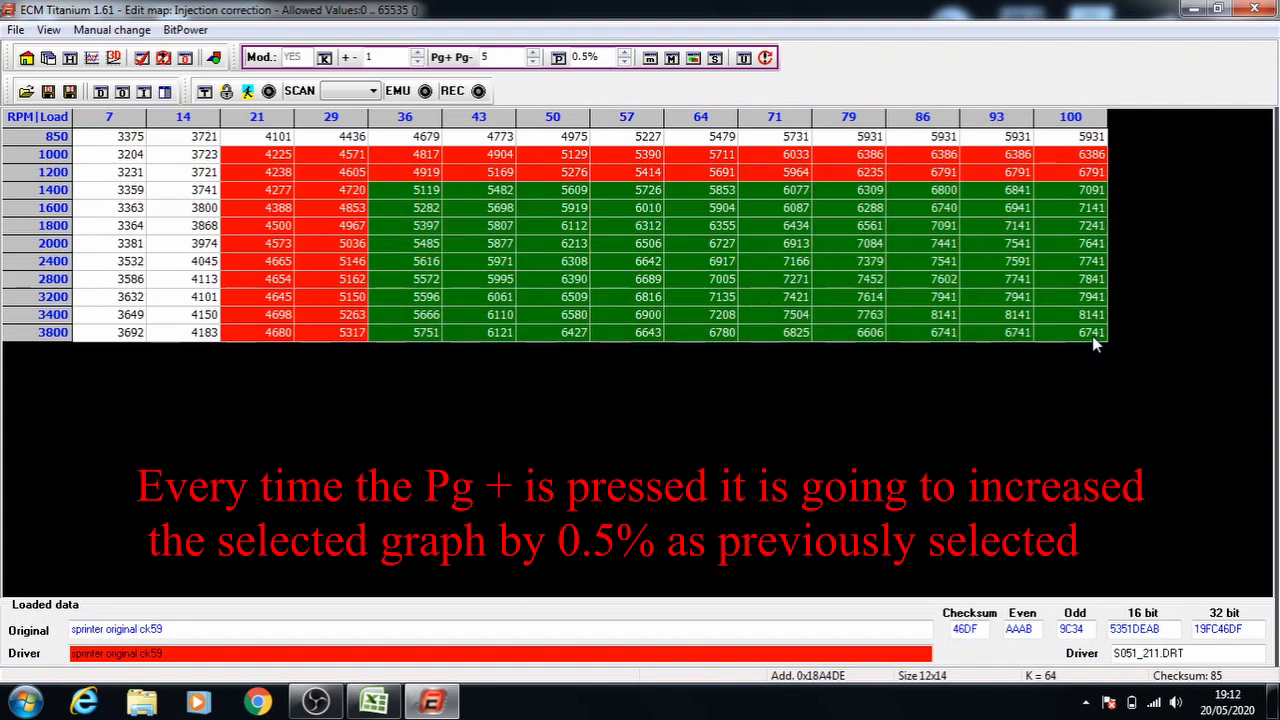
{"action": "left_click", "coordinate": [533, 57]}
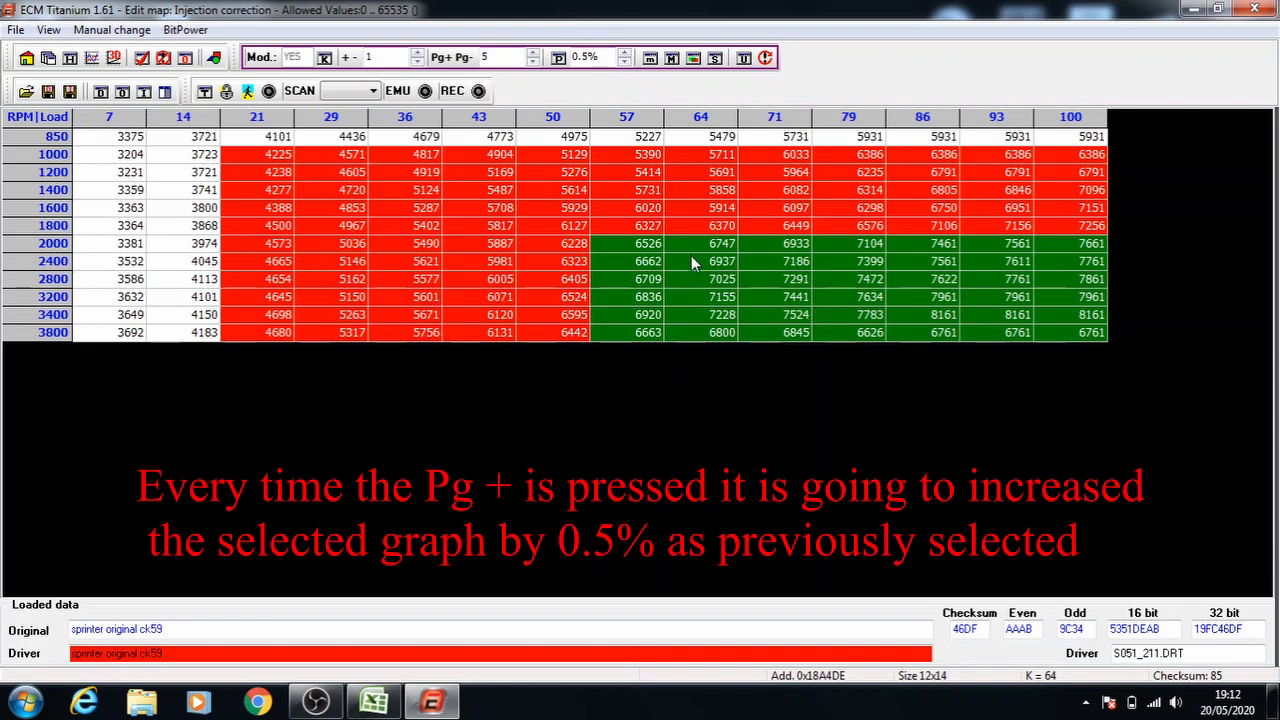
{"action": "mouse_move", "coordinate": [698, 278]}
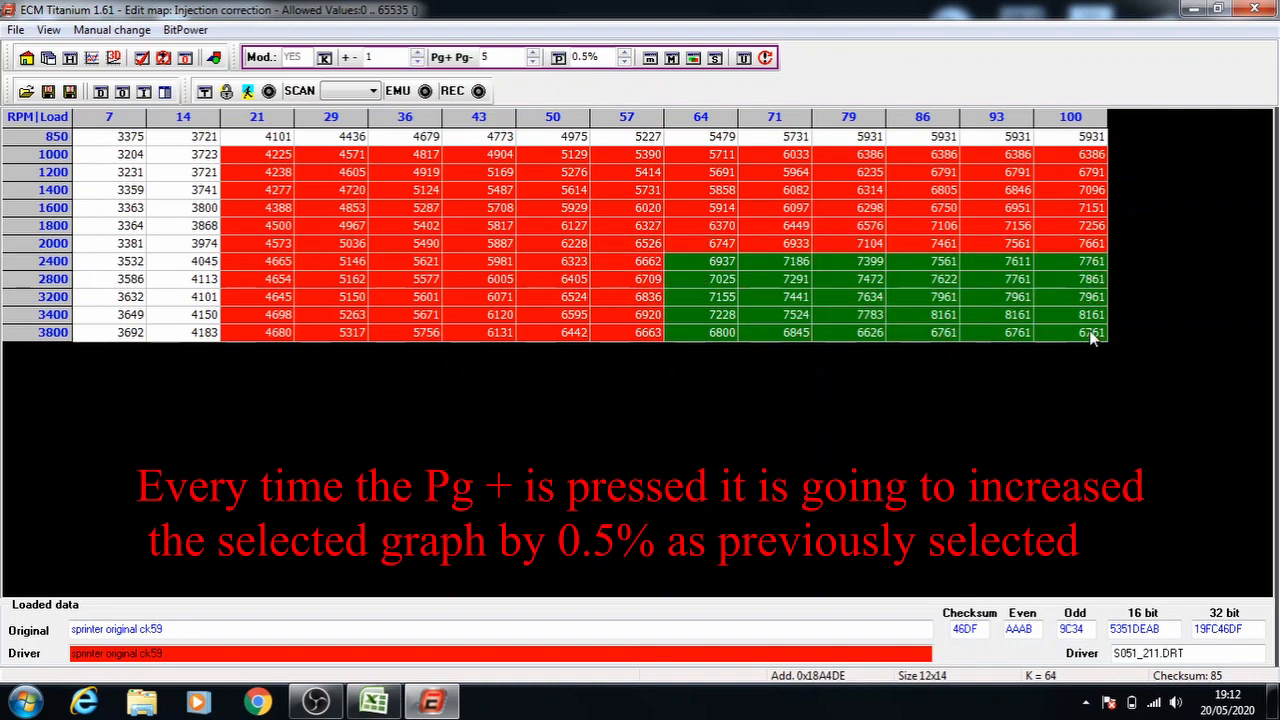
{"action": "mouse_move", "coordinate": [1093, 353]}
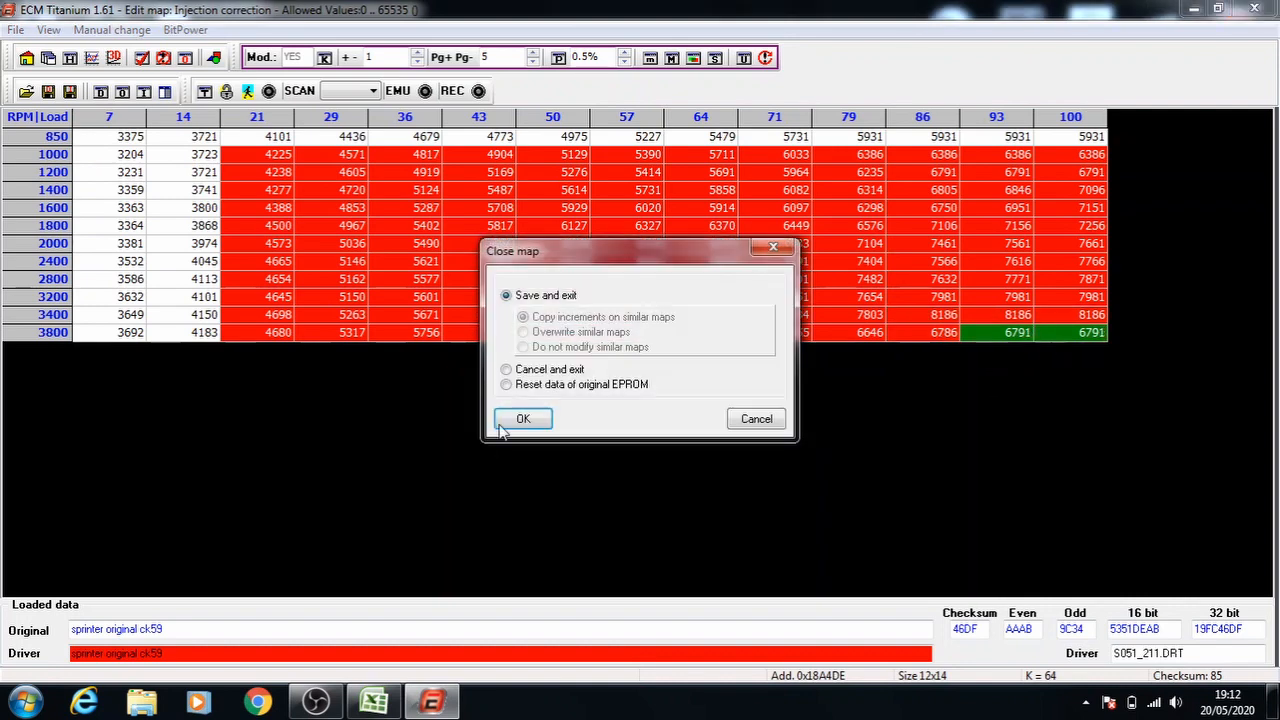
{"action": "left_click", "coordinate": [523, 418]}
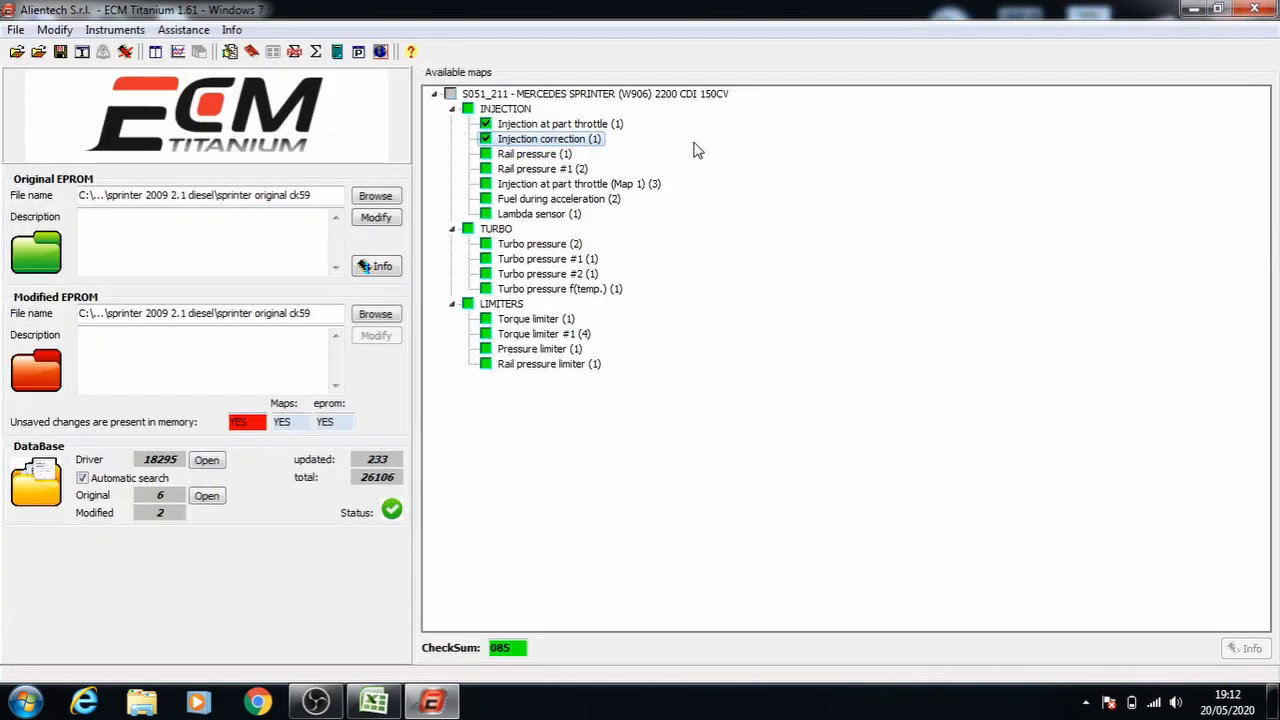
{"action": "mouse_move", "coordinate": [546, 160]}
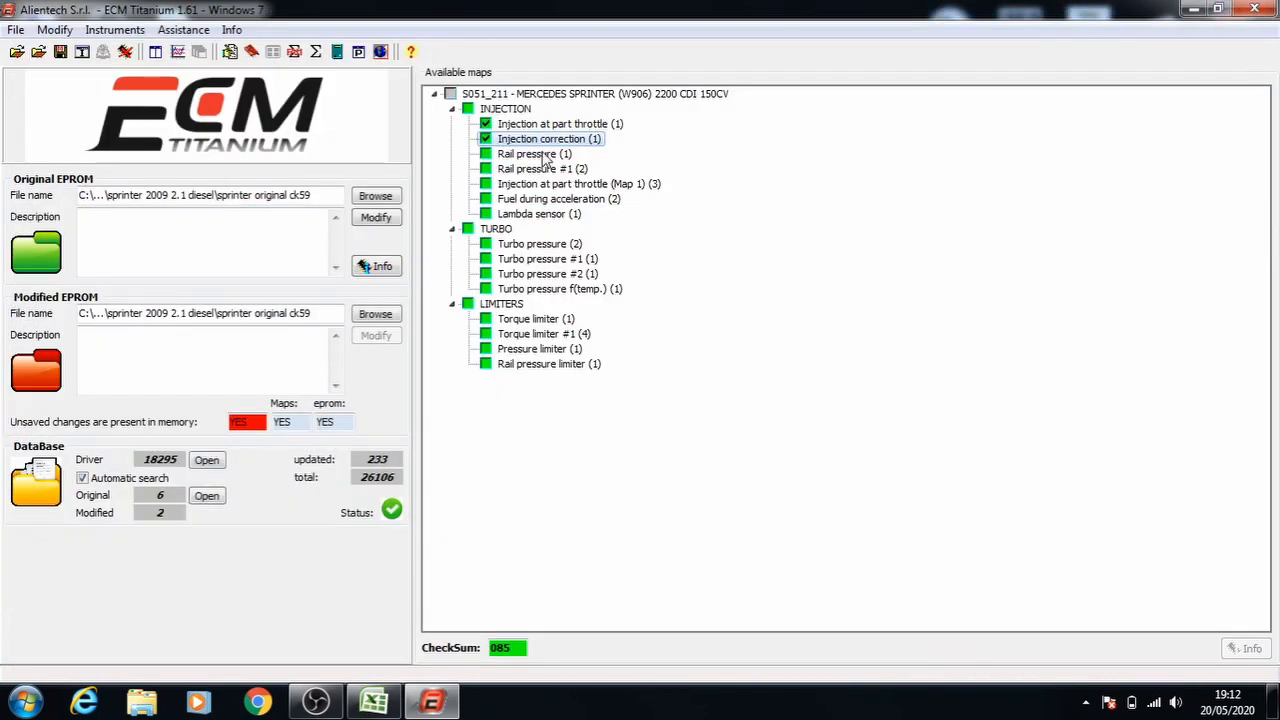
{"action": "left_click", "coordinate": [373, 700]}
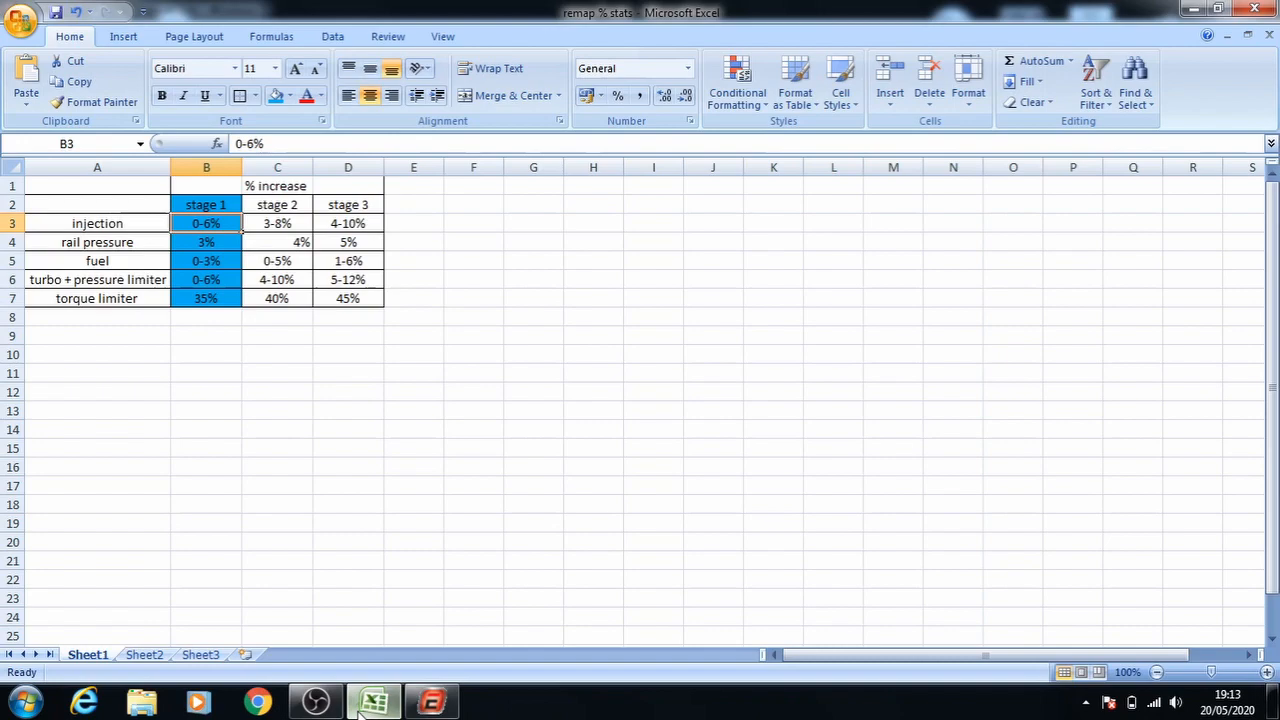
{"action": "left_click", "coordinate": [206, 242]}
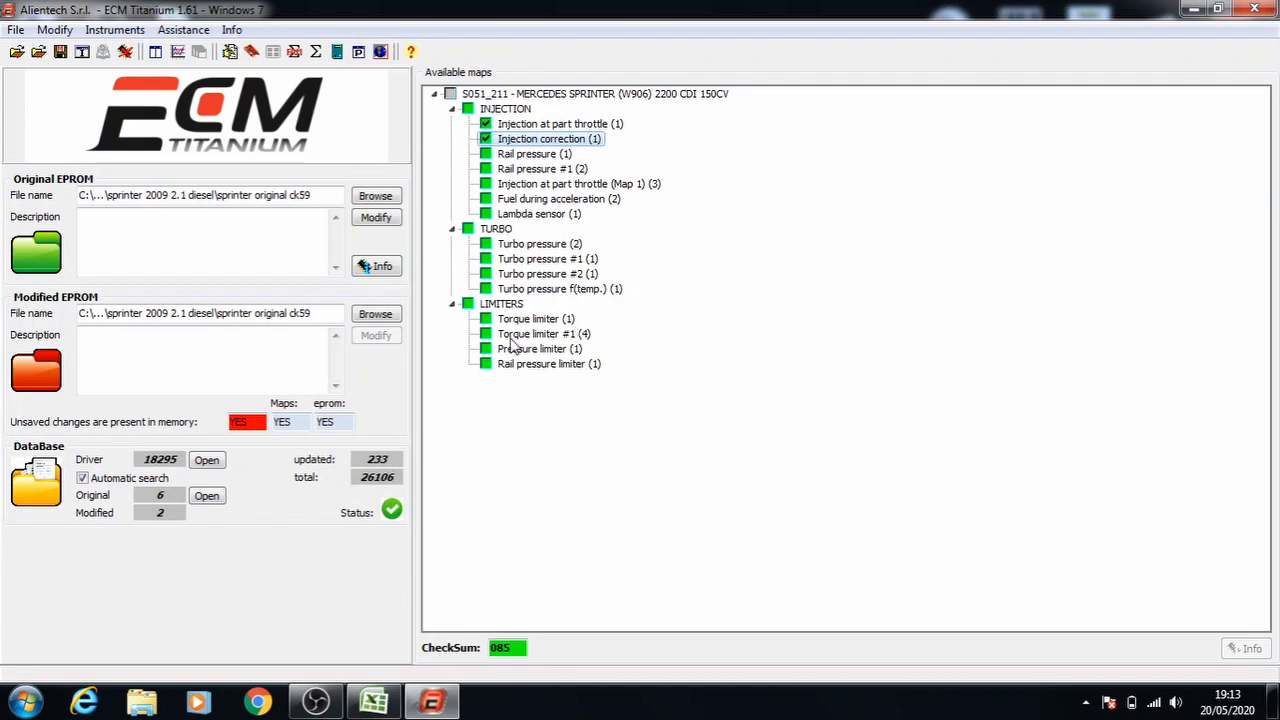
Step: Open Rail pressure, raise the selected cell block stepwise, and save and exit
{"action": "double_click", "coordinate": [528, 153]}
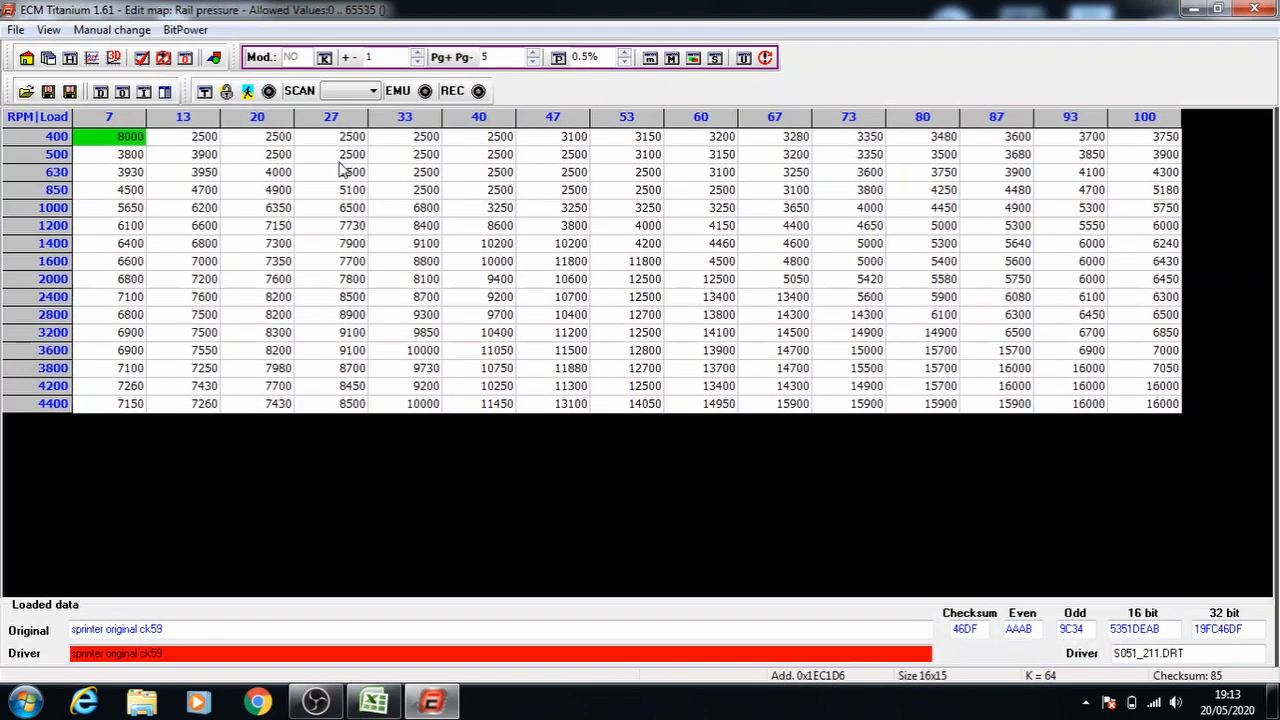
{"action": "left_click", "coordinate": [277, 190]}
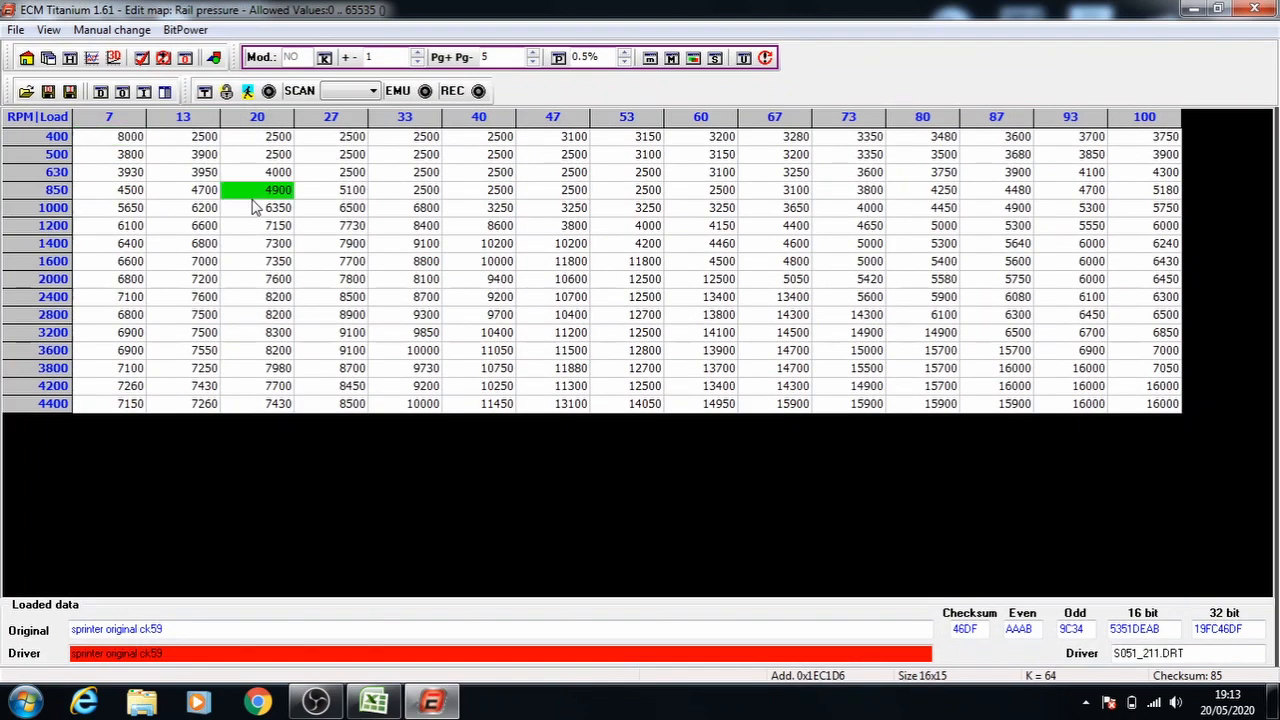
{"action": "left_click_drag", "start_coordinate": [257, 190], "coordinate": [470, 243]}
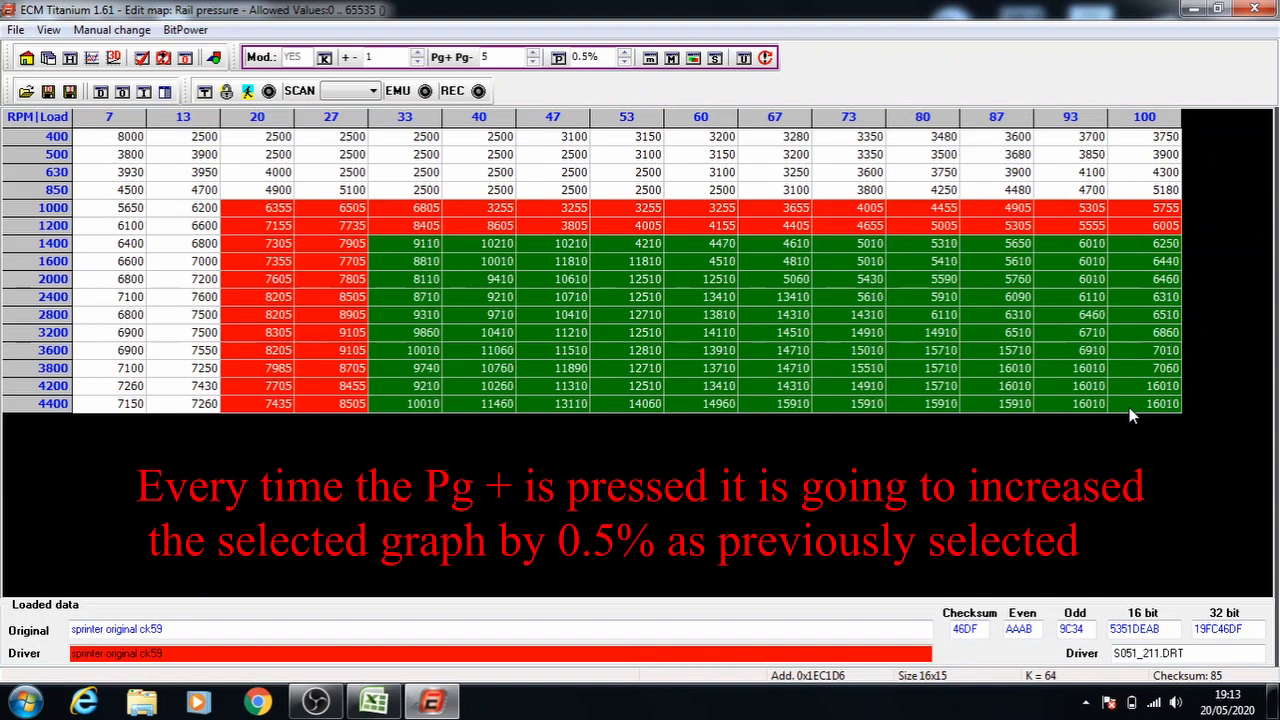
{"action": "mouse_move", "coordinate": [550, 278]}
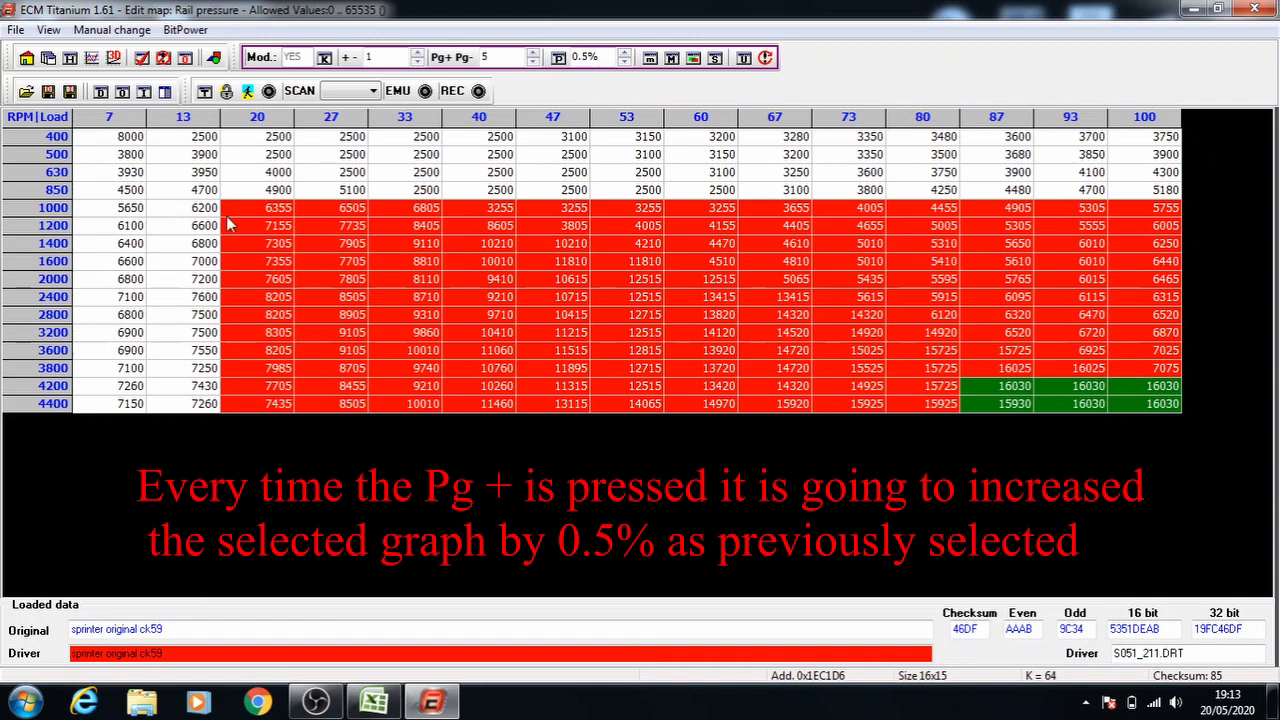
{"action": "mouse_move", "coordinate": [265, 208]}
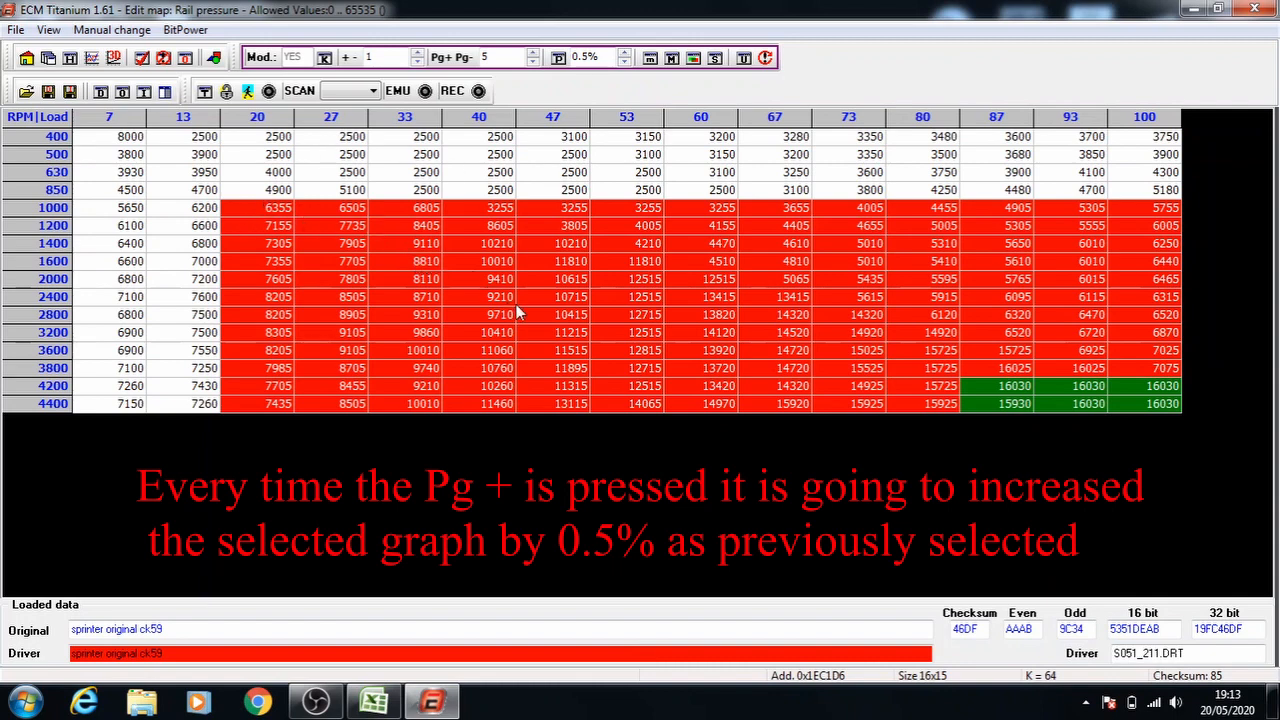
{"action": "mouse_move", "coordinate": [653, 310]}
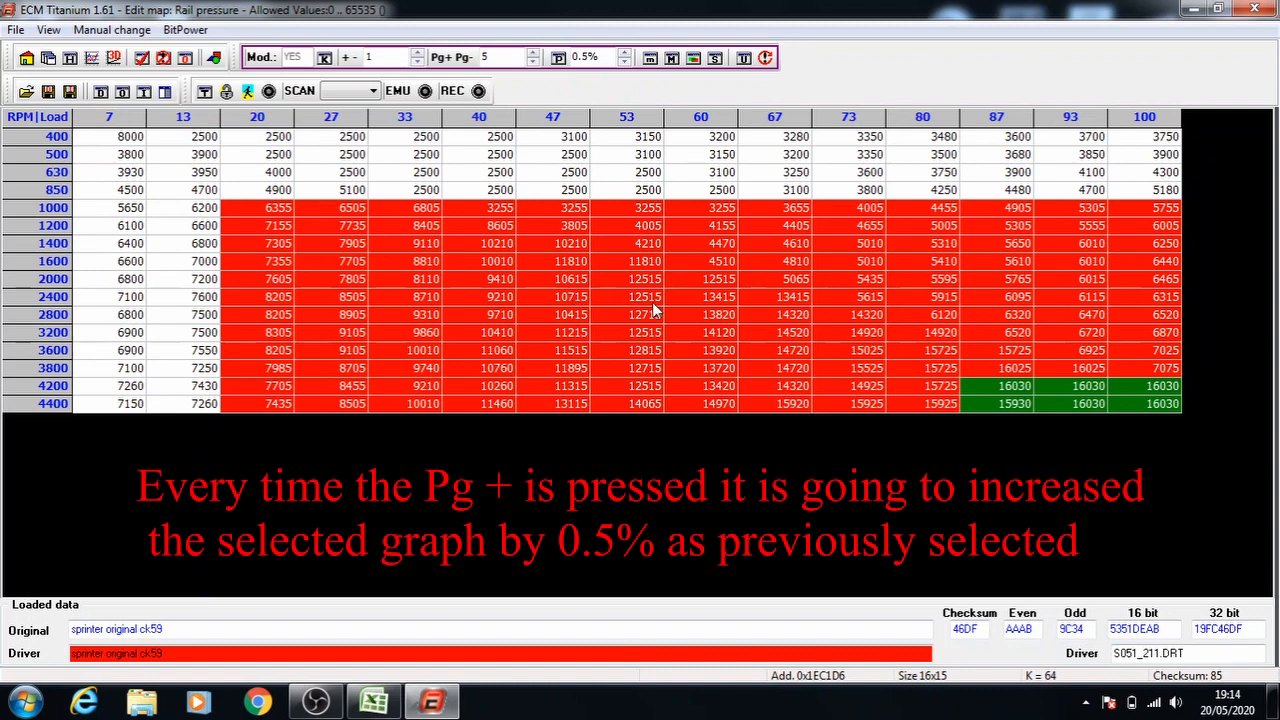
{"action": "mouse_move", "coordinate": [965, 355]}
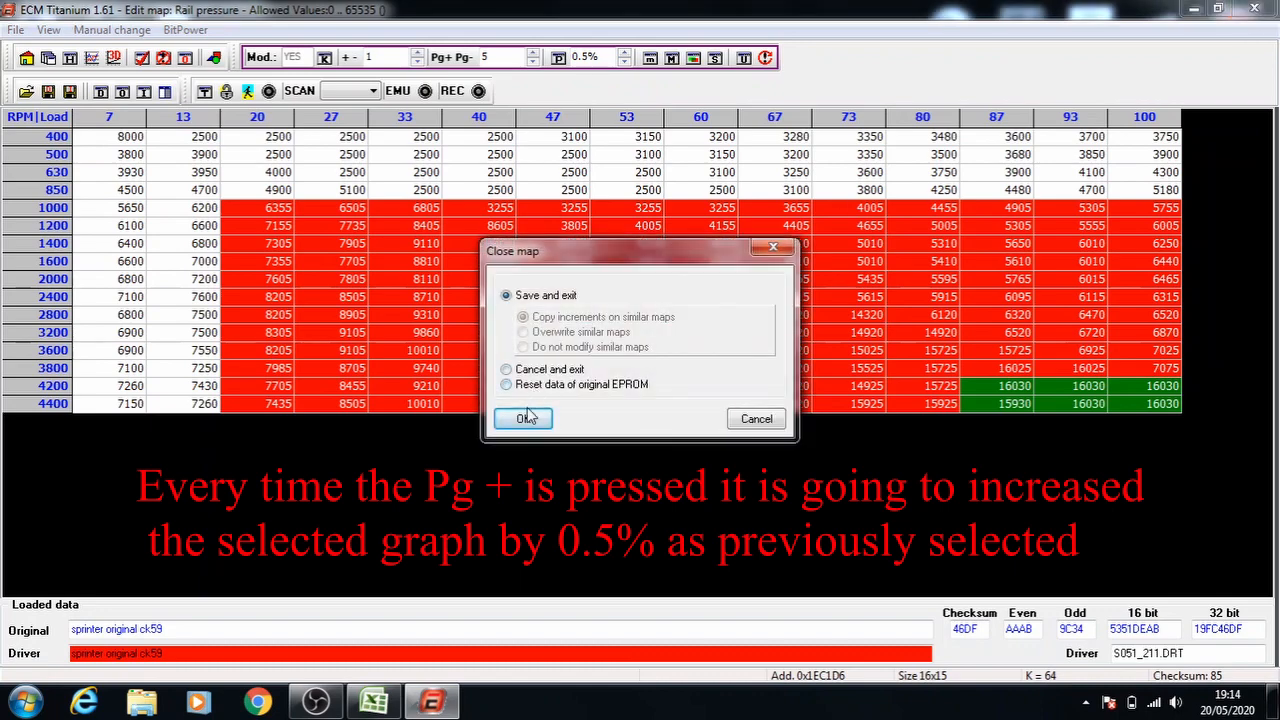
{"action": "left_click", "coordinate": [522, 418]}
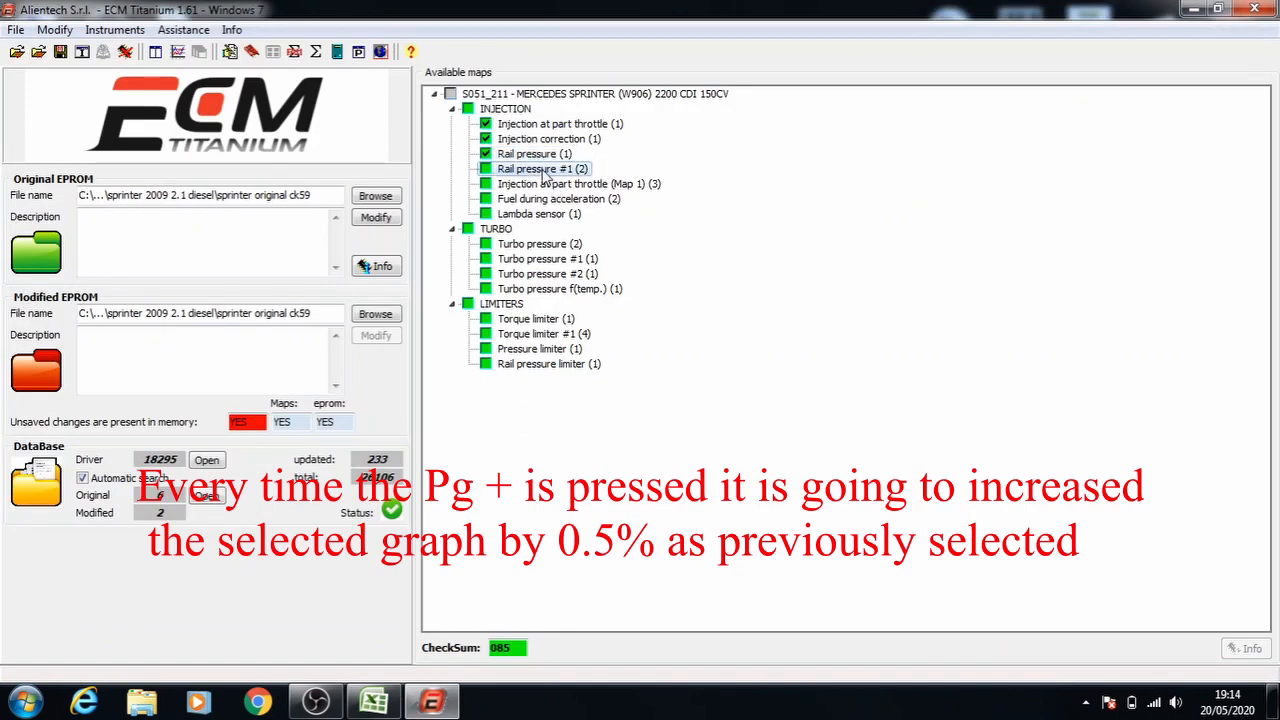
Step: Raise selected Rail pressure #1 blocks with Pg+ and save, leaving similar maps unchanged
{"action": "double_click", "coordinate": [543, 168]}
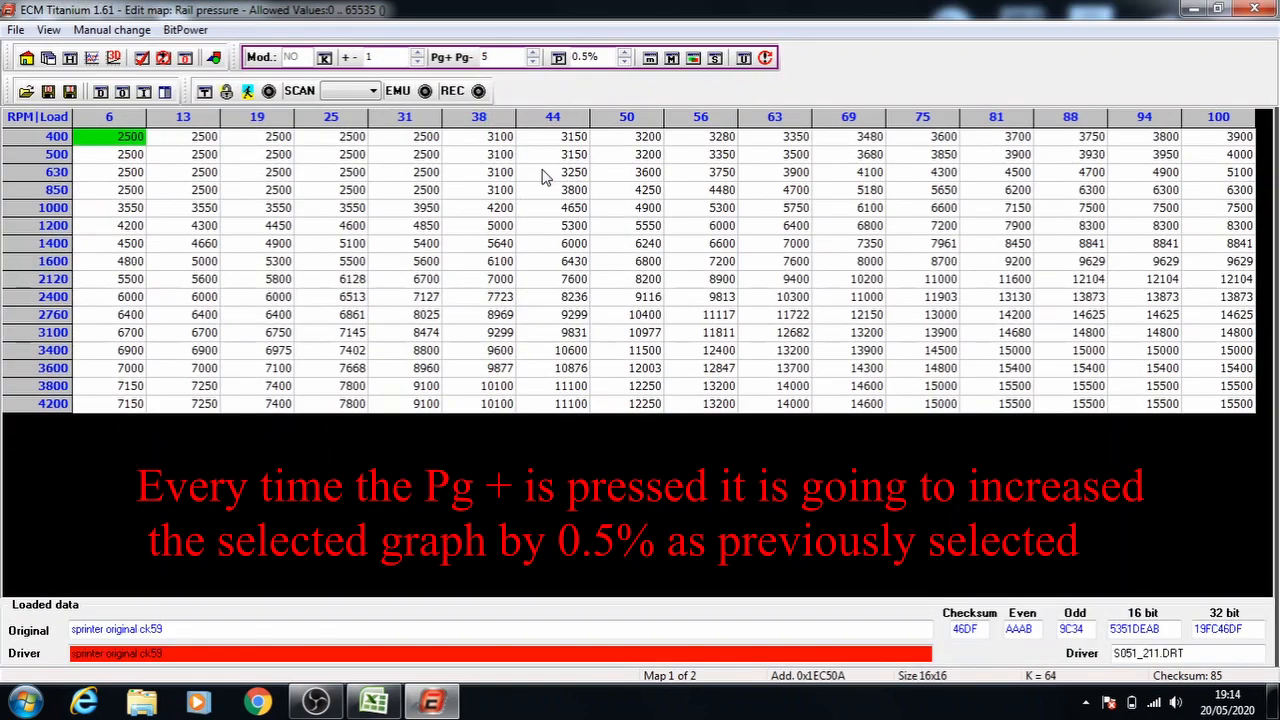
{"action": "mouse_move", "coordinate": [305, 197]}
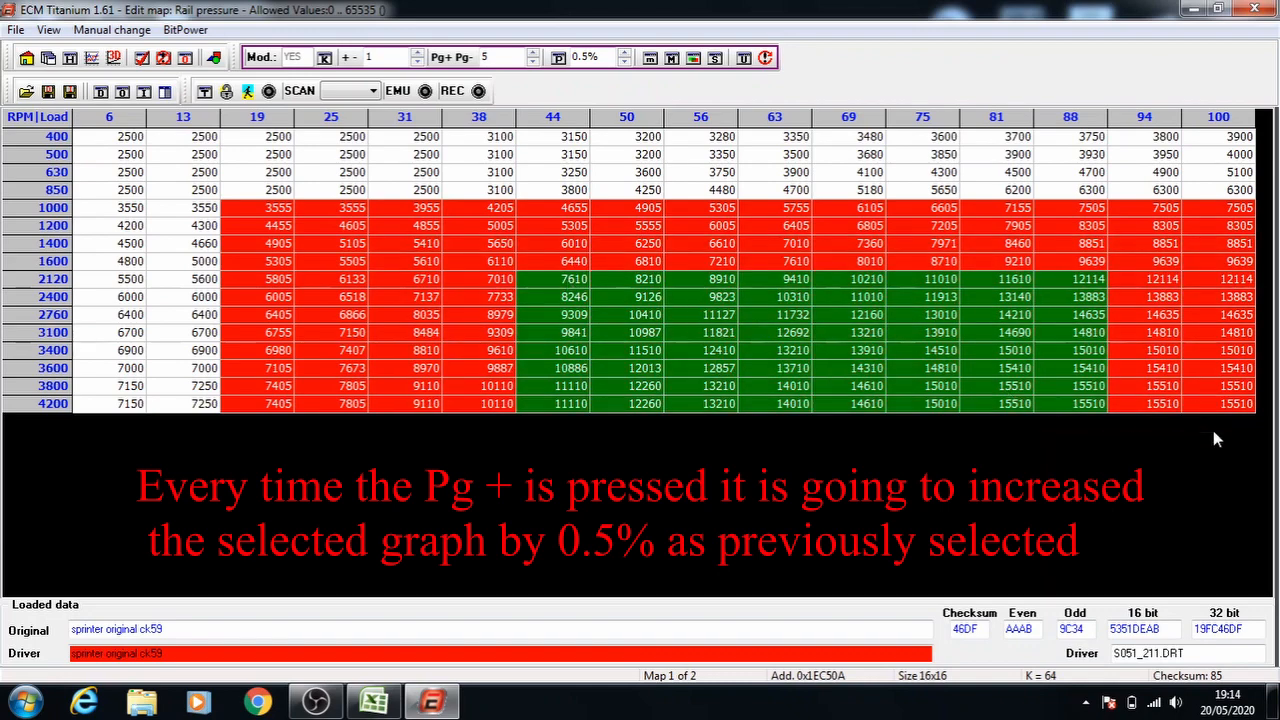
{"action": "left_click", "coordinate": [533, 57]}
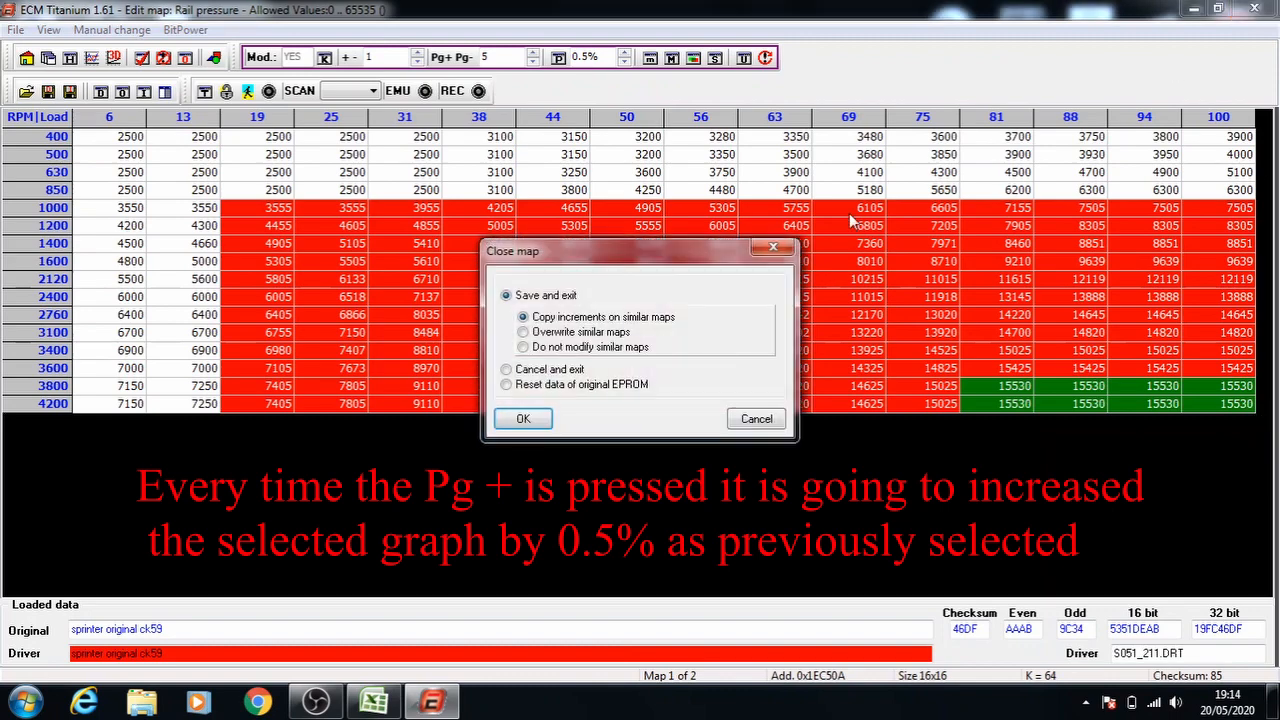
{"action": "left_click", "coordinate": [522, 347]}
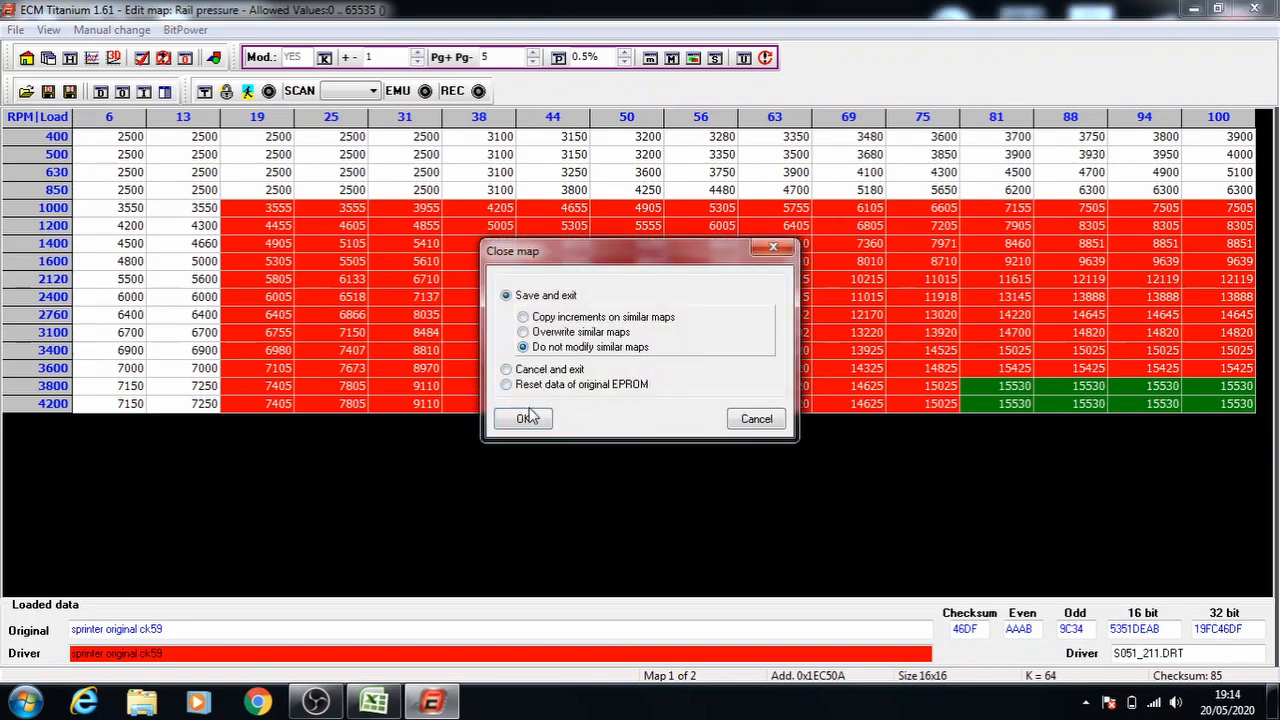
{"action": "left_click", "coordinate": [523, 418]}
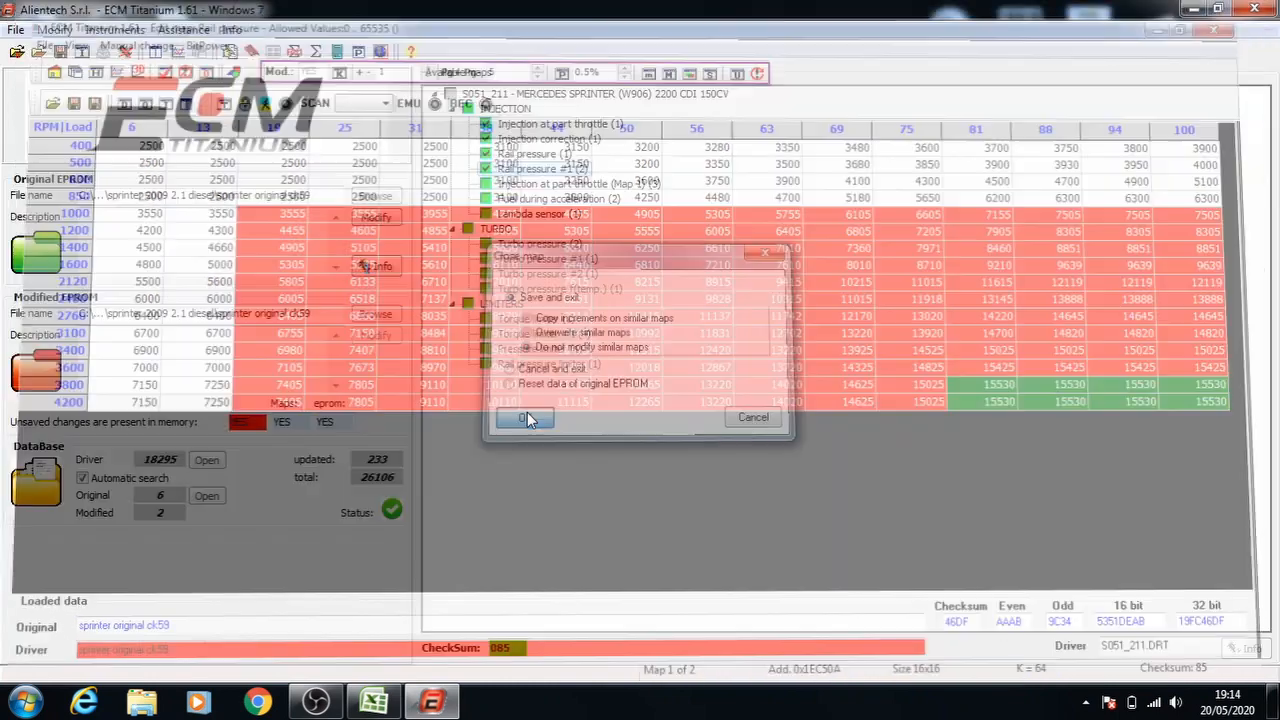
Step: Raise Map 1 injection rows 1000–4200 rpm from load 19 in 0.5% steps, then save
{"action": "left_click", "coordinate": [525, 418]}
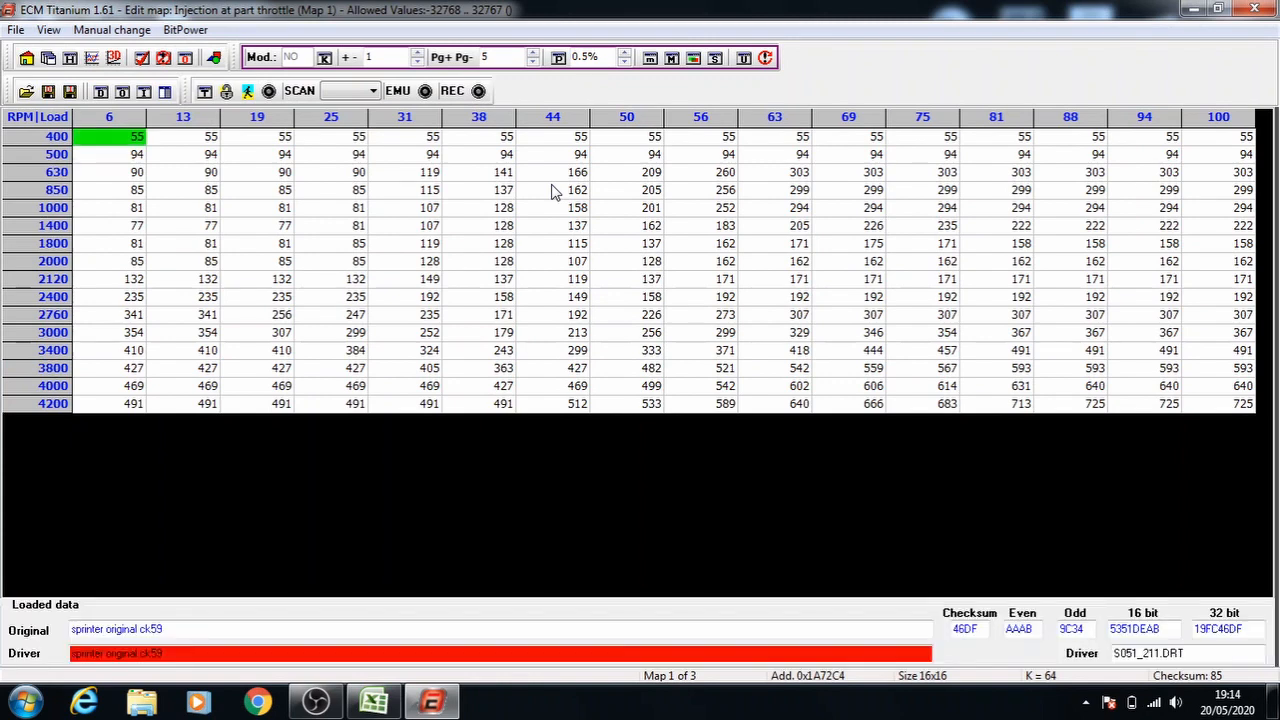
{"action": "left_click", "coordinate": [358, 208]}
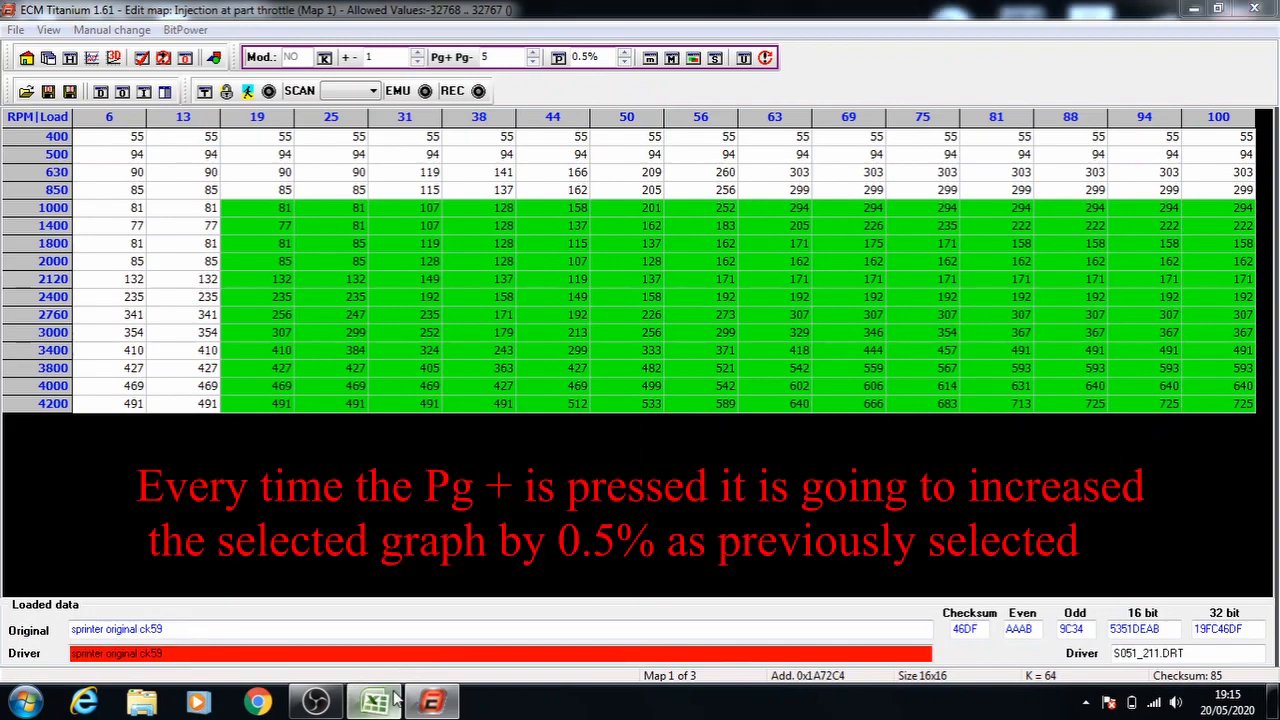
{"action": "left_click", "coordinate": [373, 700]}
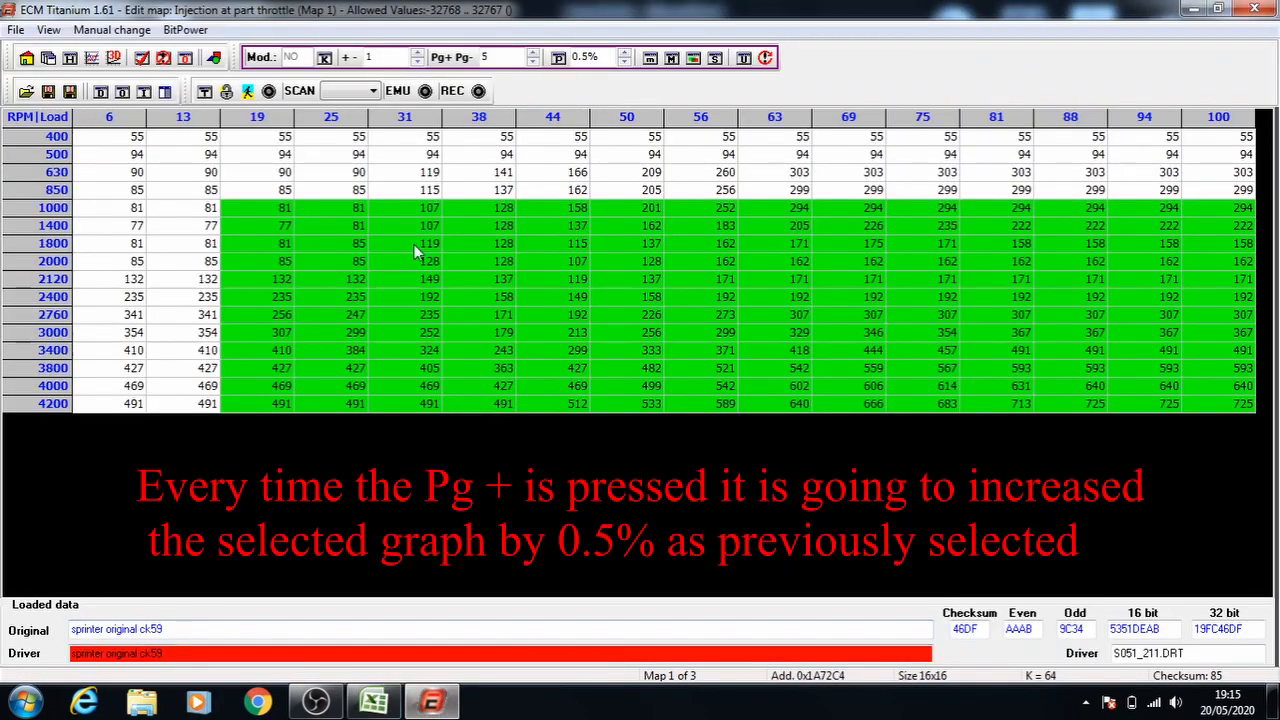
{"action": "left_click", "coordinate": [560, 57]}
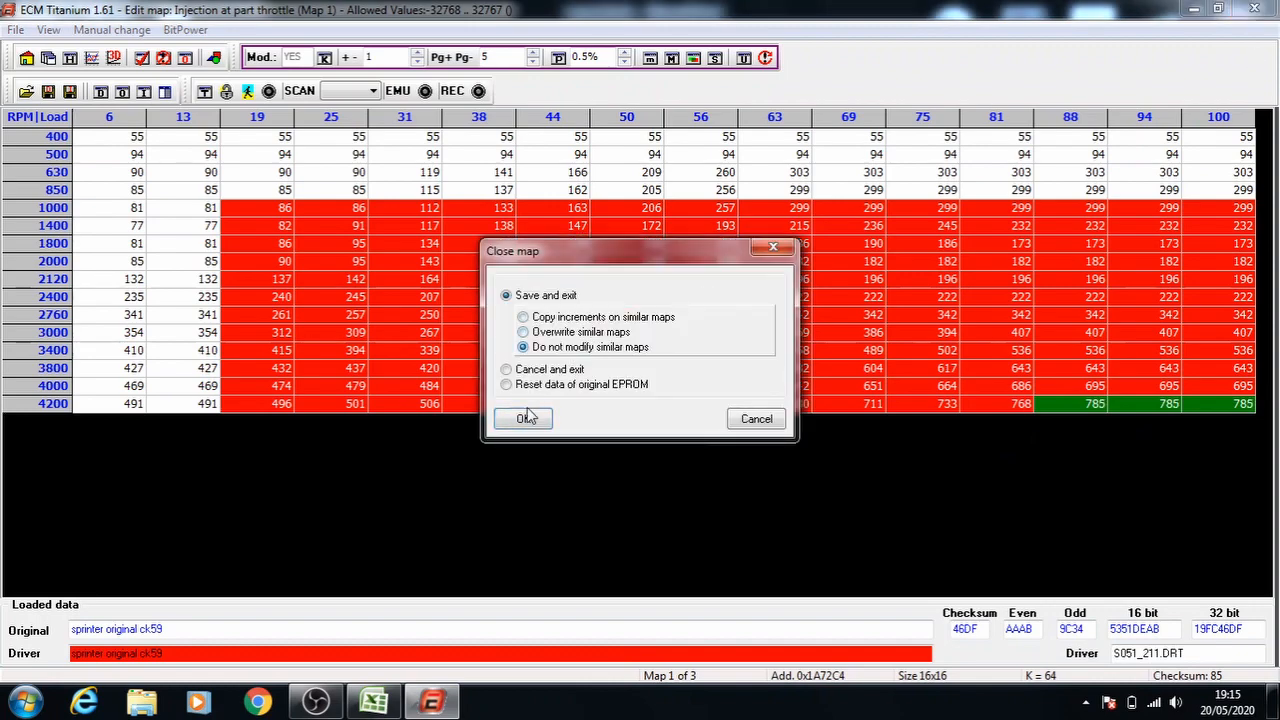
{"action": "left_click", "coordinate": [521, 418]}
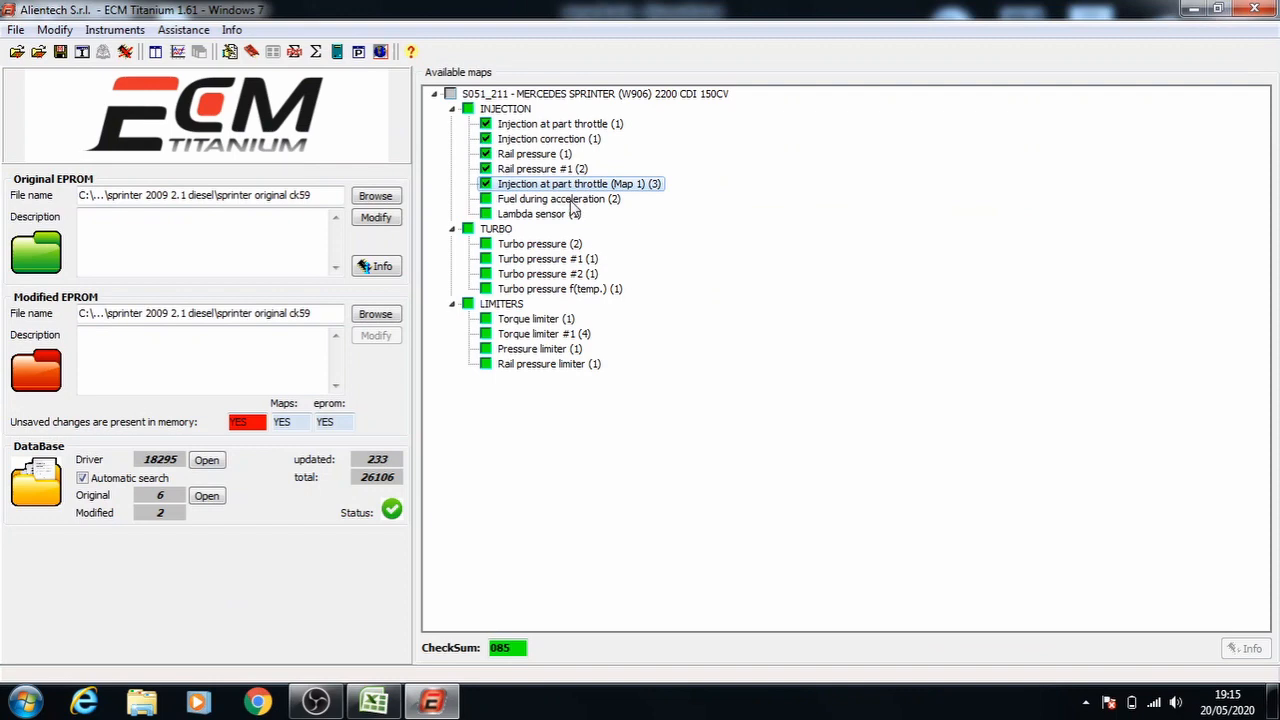
Step: Open Fuel during acceleration and check the 0–3% stage 1 fuel target in Excel
{"action": "double_click", "coordinate": [558, 198]}
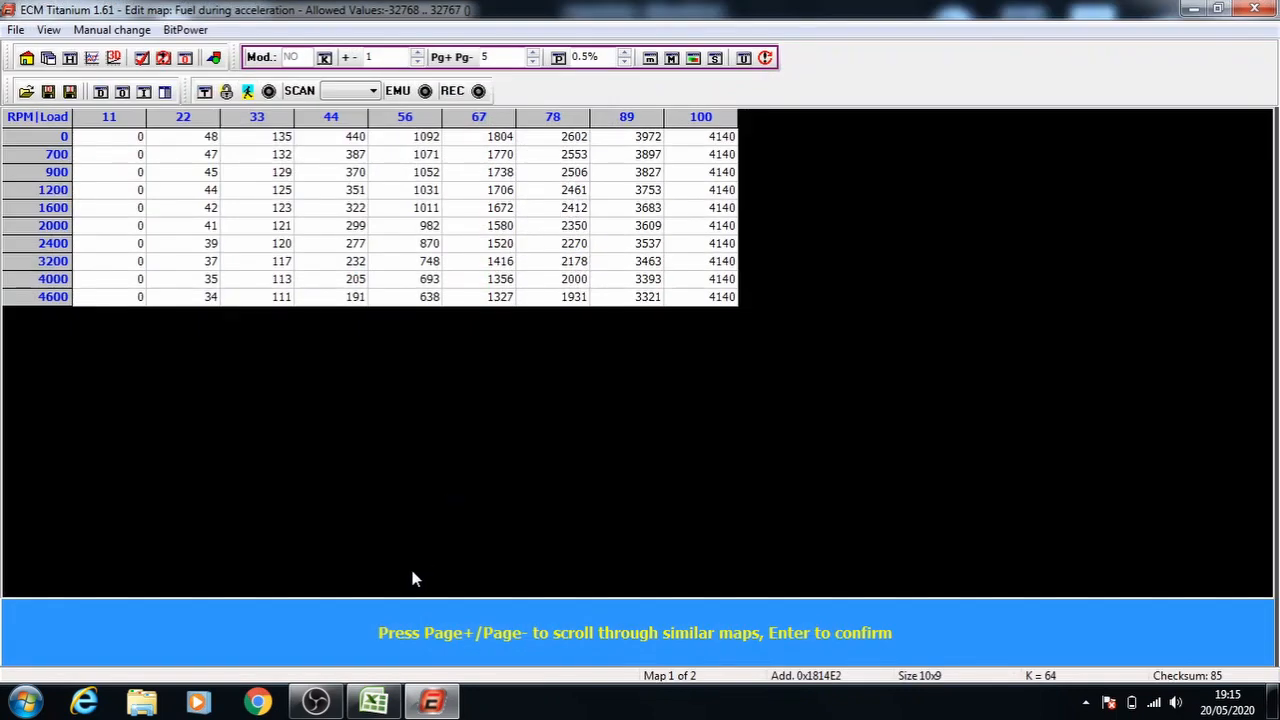
{"action": "left_click", "coordinate": [373, 700]}
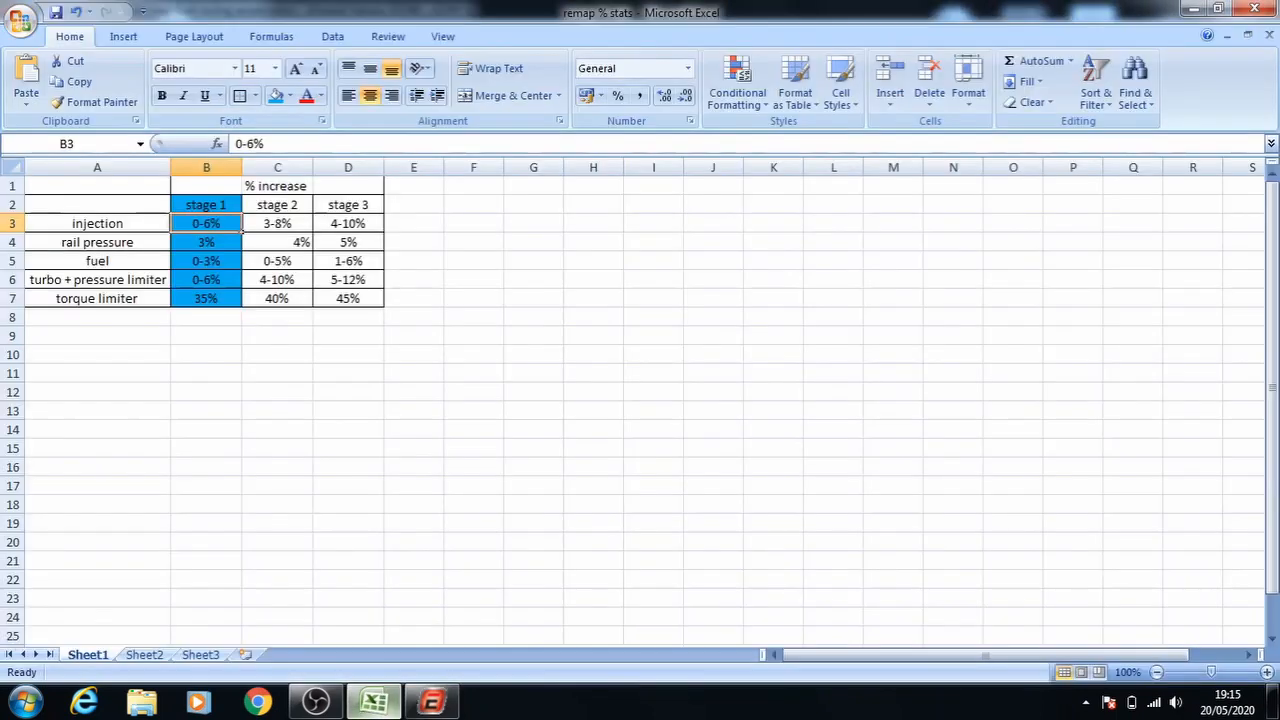
{"action": "left_click", "coordinate": [206, 260]}
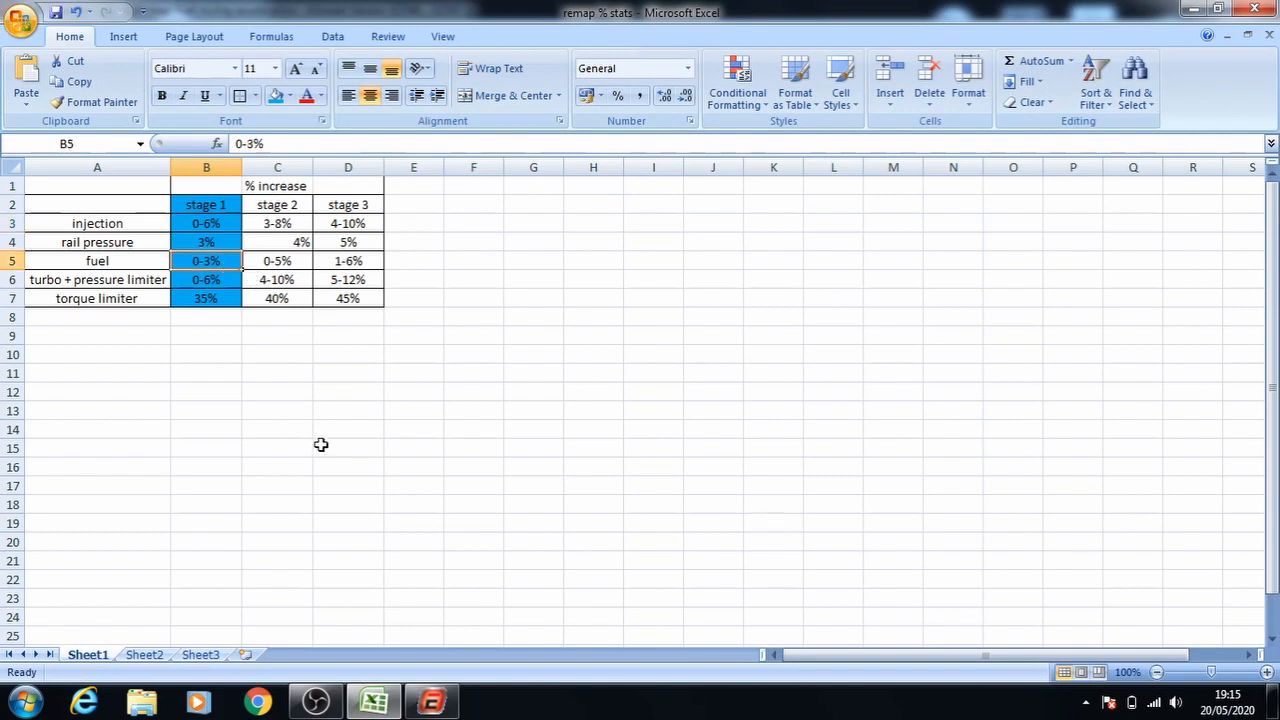
{"action": "mouse_move", "coordinate": [305, 521]}
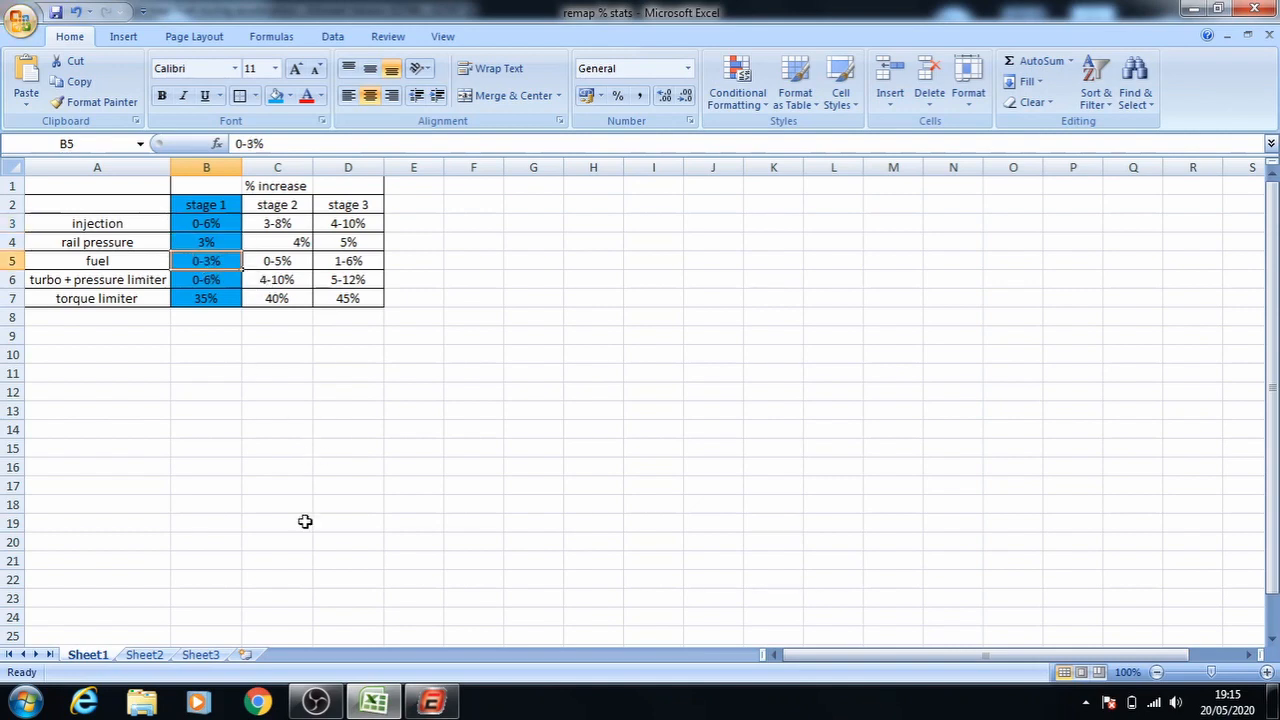
{"action": "left_click", "coordinate": [432, 700]}
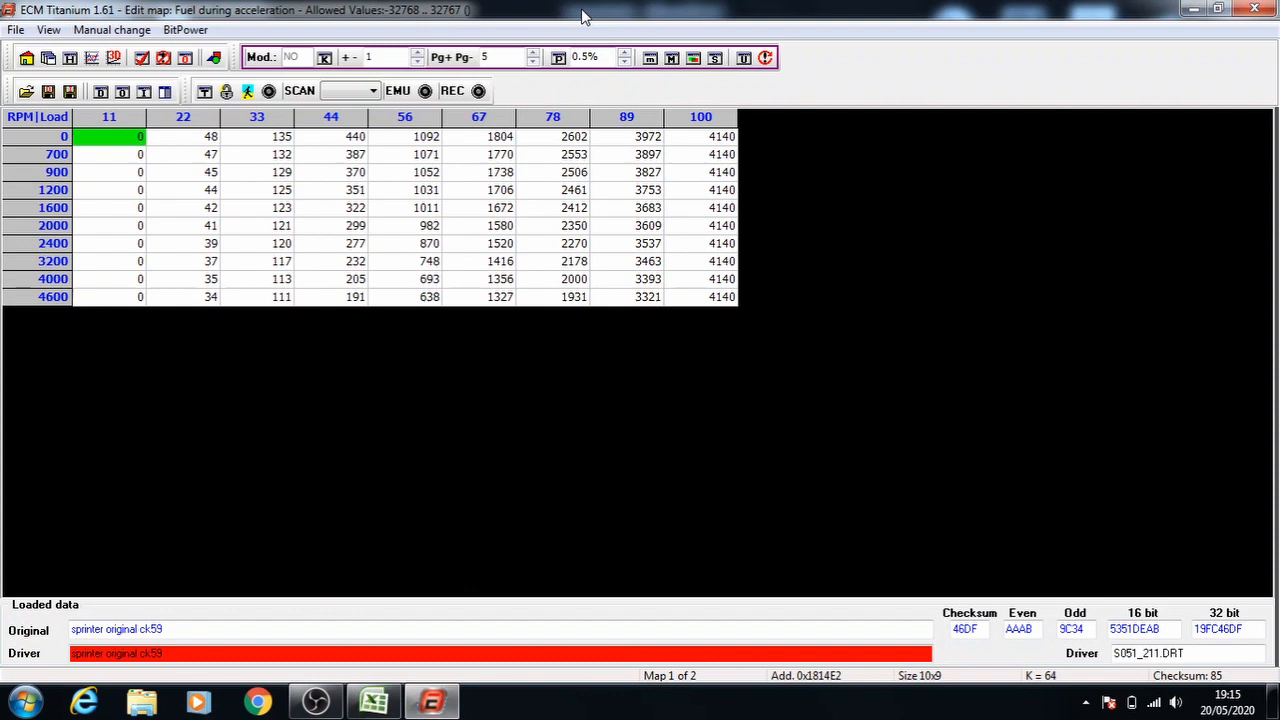
{"action": "mouse_move", "coordinate": [172, 165]}
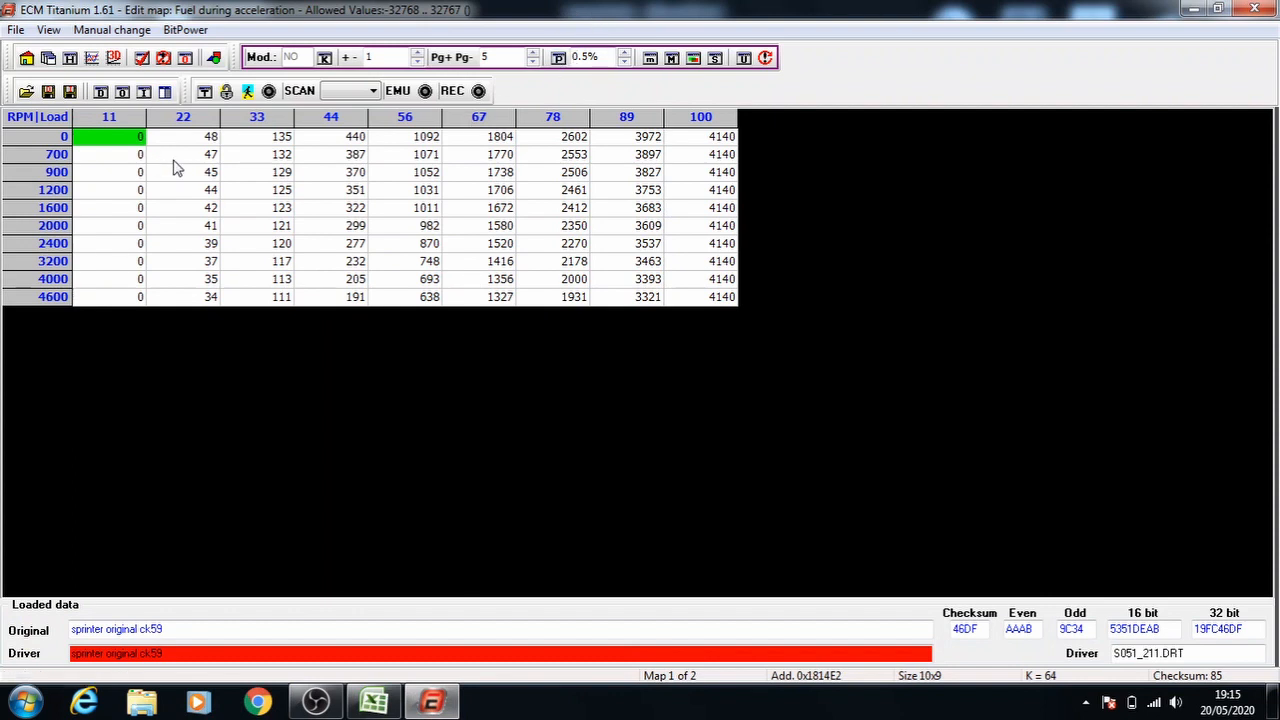
{"action": "mouse_move", "coordinate": [195, 192]}
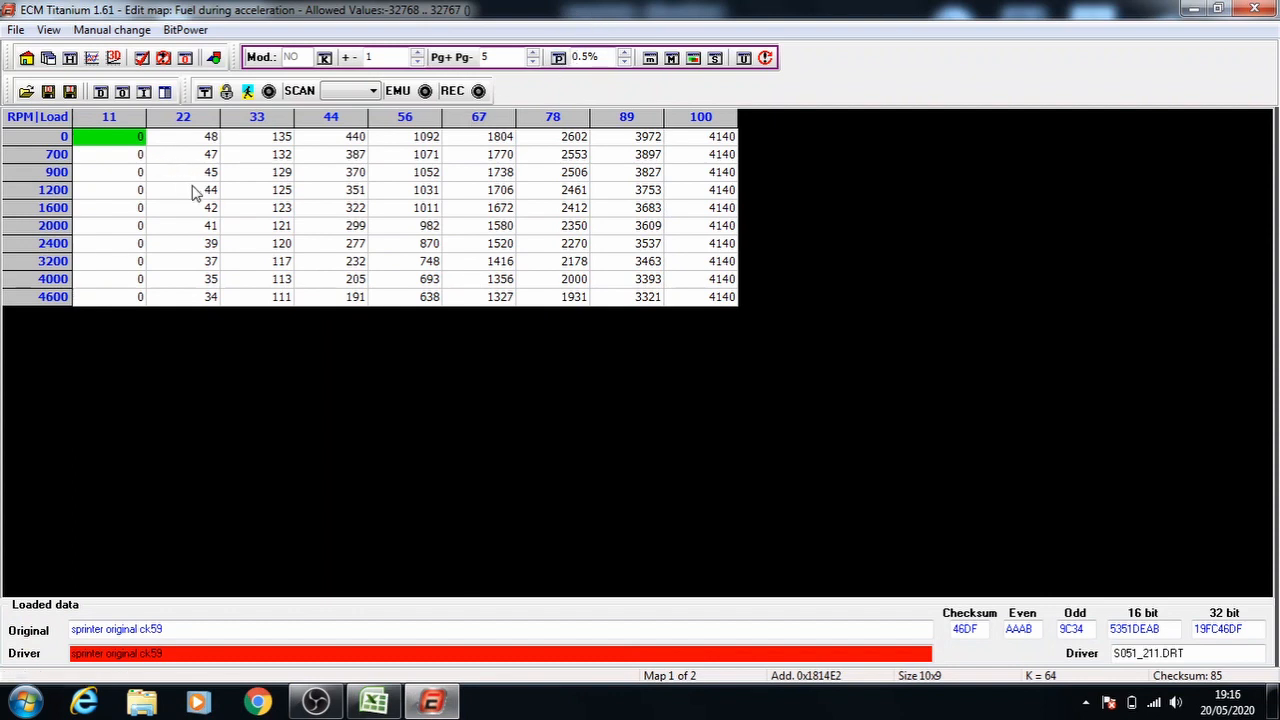
Step: Raise fuel rows 900–4600 rpm from load 22, saving with increments copied to similar maps
{"action": "left_click", "coordinate": [183, 172]}
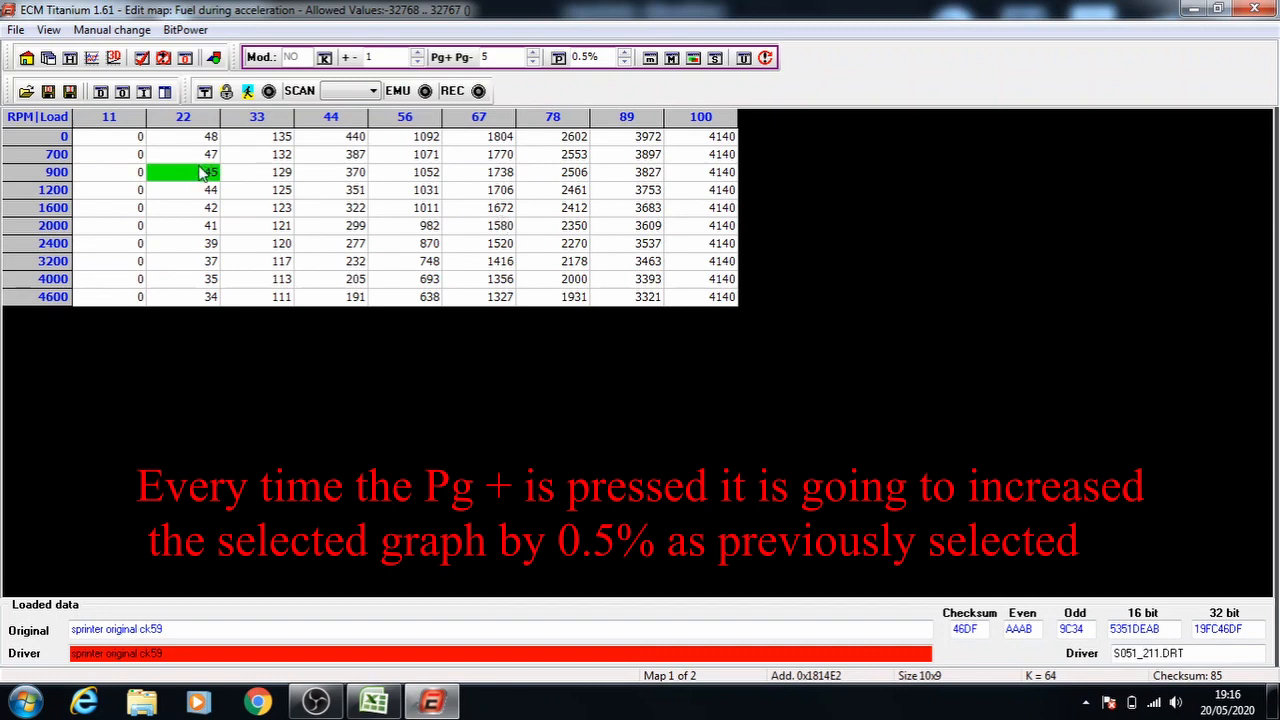
{"action": "left_click_drag", "start_coordinate": [183, 171], "coordinate": [700, 296]}
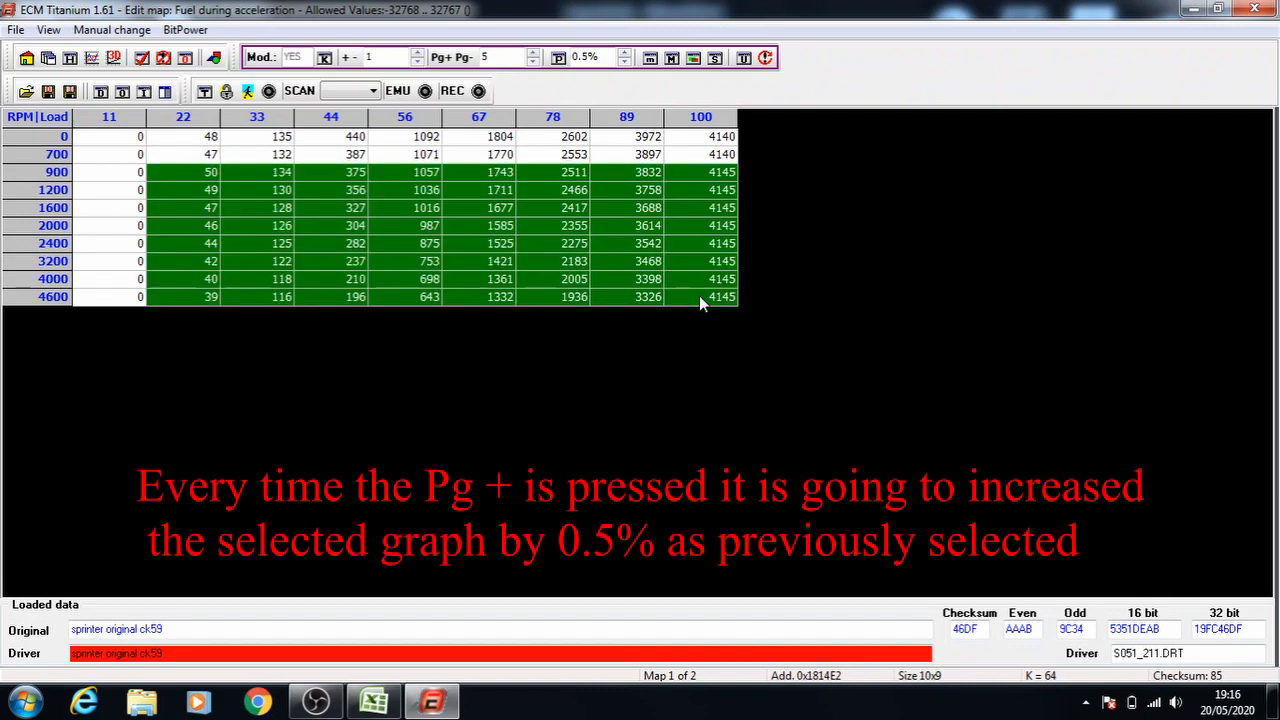
{"action": "mouse_move", "coordinate": [268, 190]}
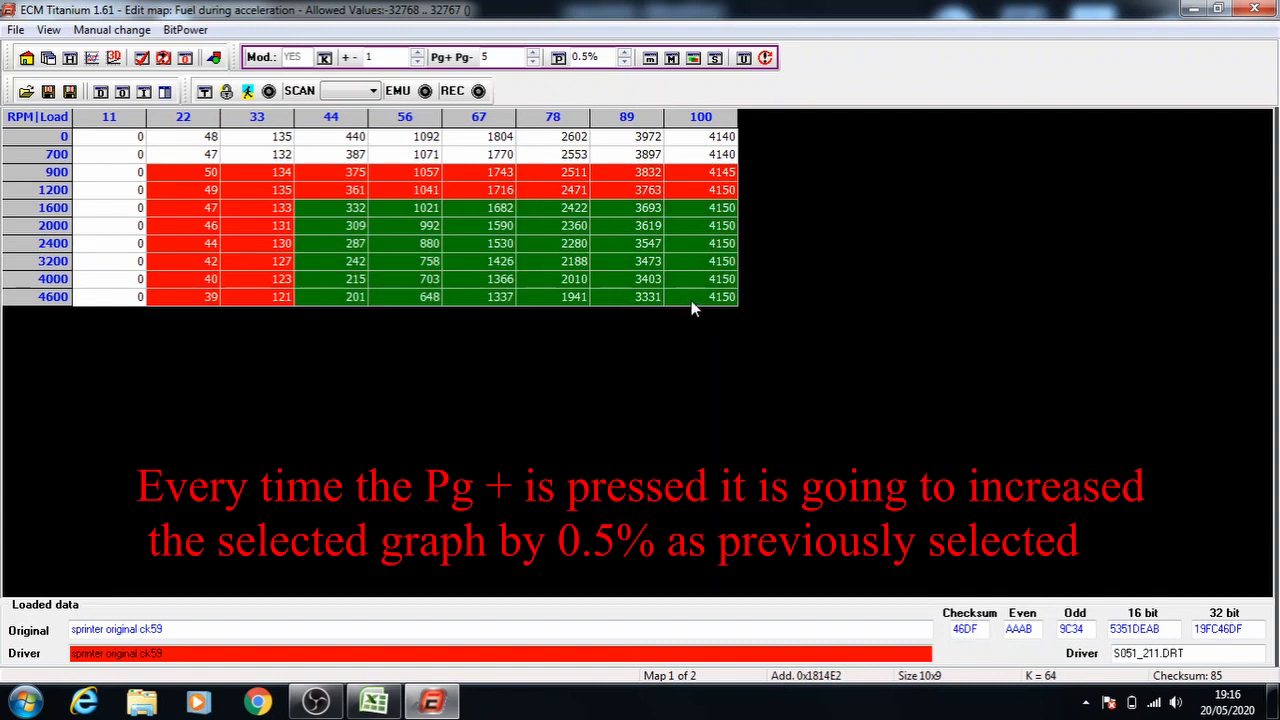
{"action": "left_click", "coordinate": [450, 56]}
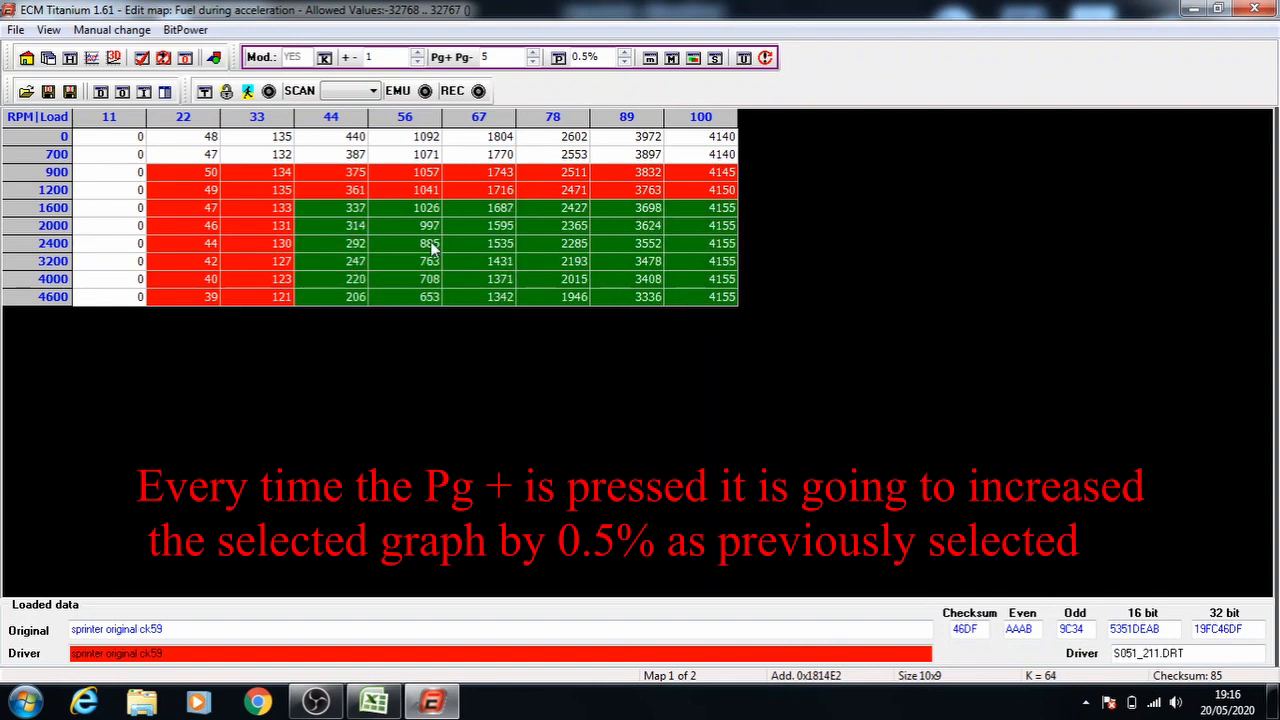
{"action": "left_click", "coordinate": [700, 296]}
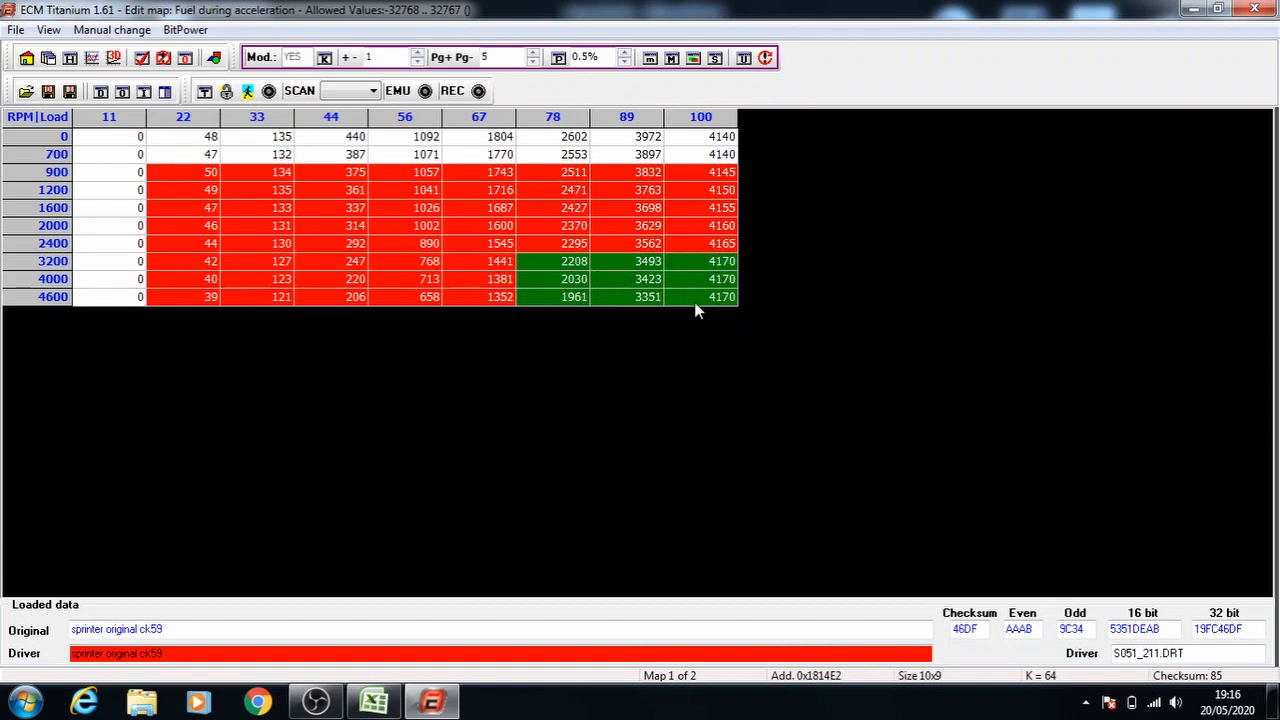
{"action": "mouse_move", "coordinate": [754, 207]}
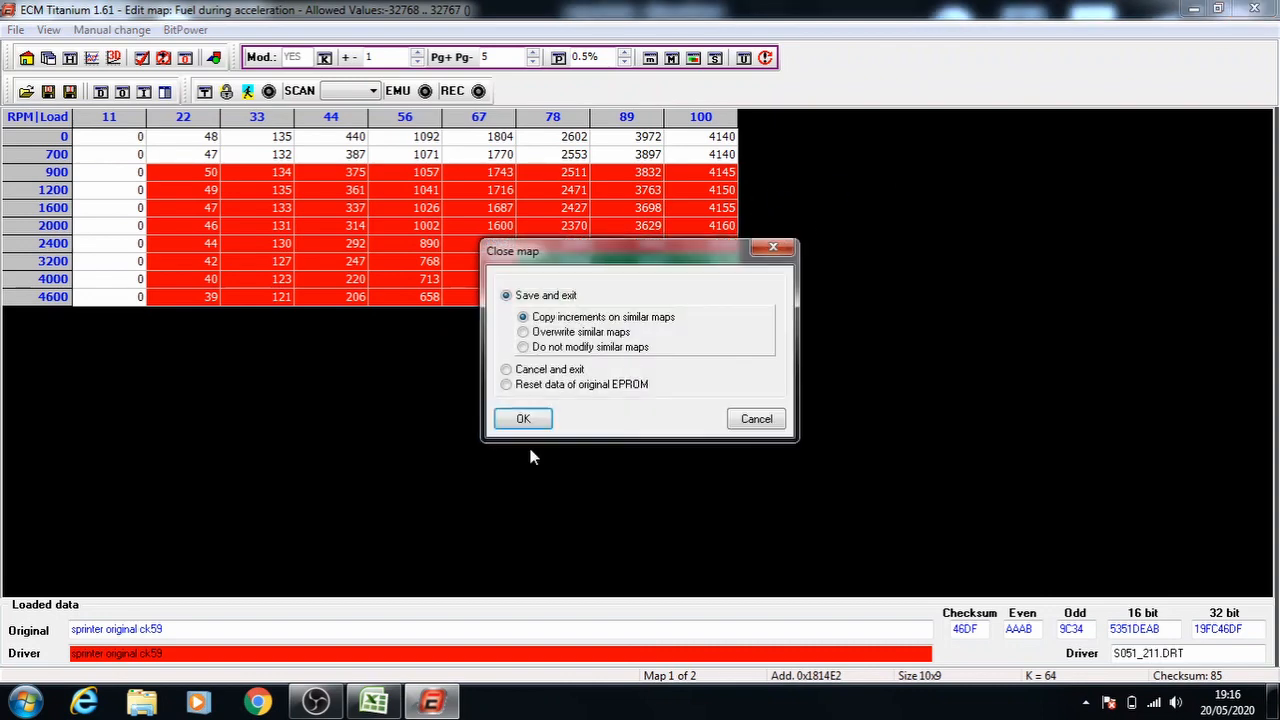
{"action": "left_click", "coordinate": [522, 418]}
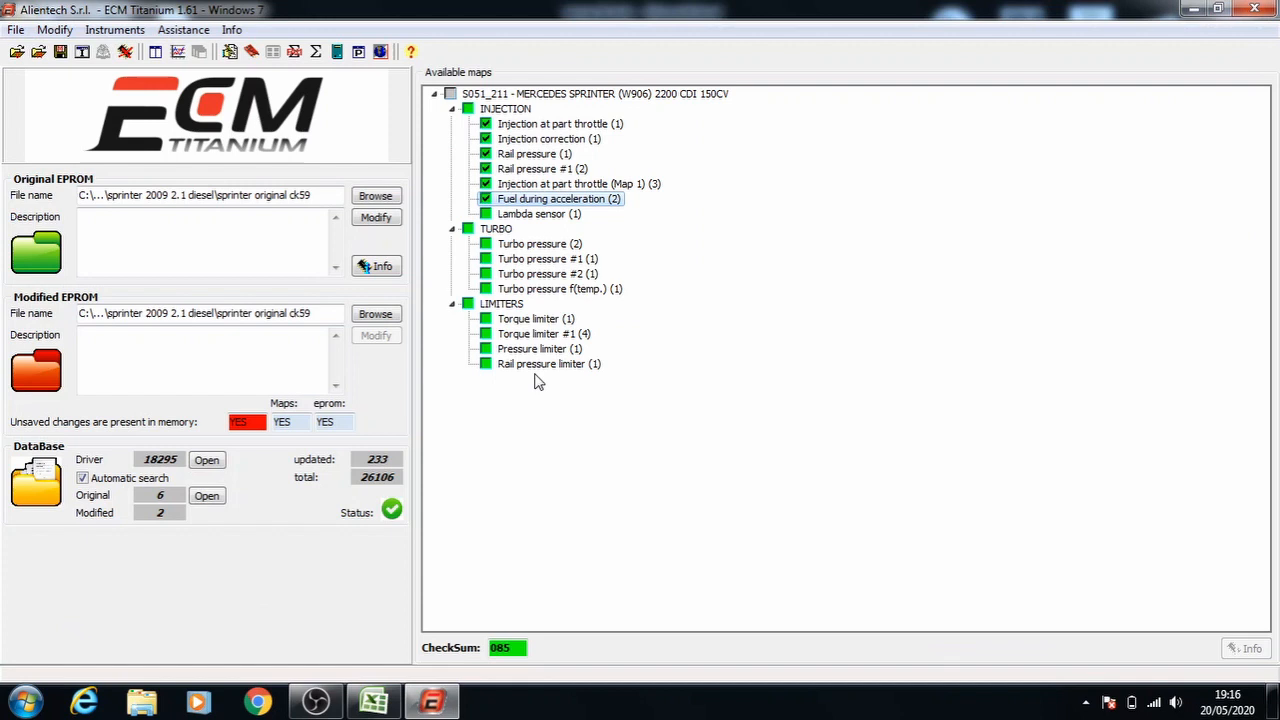
{"action": "mouse_move", "coordinate": [533, 221]}
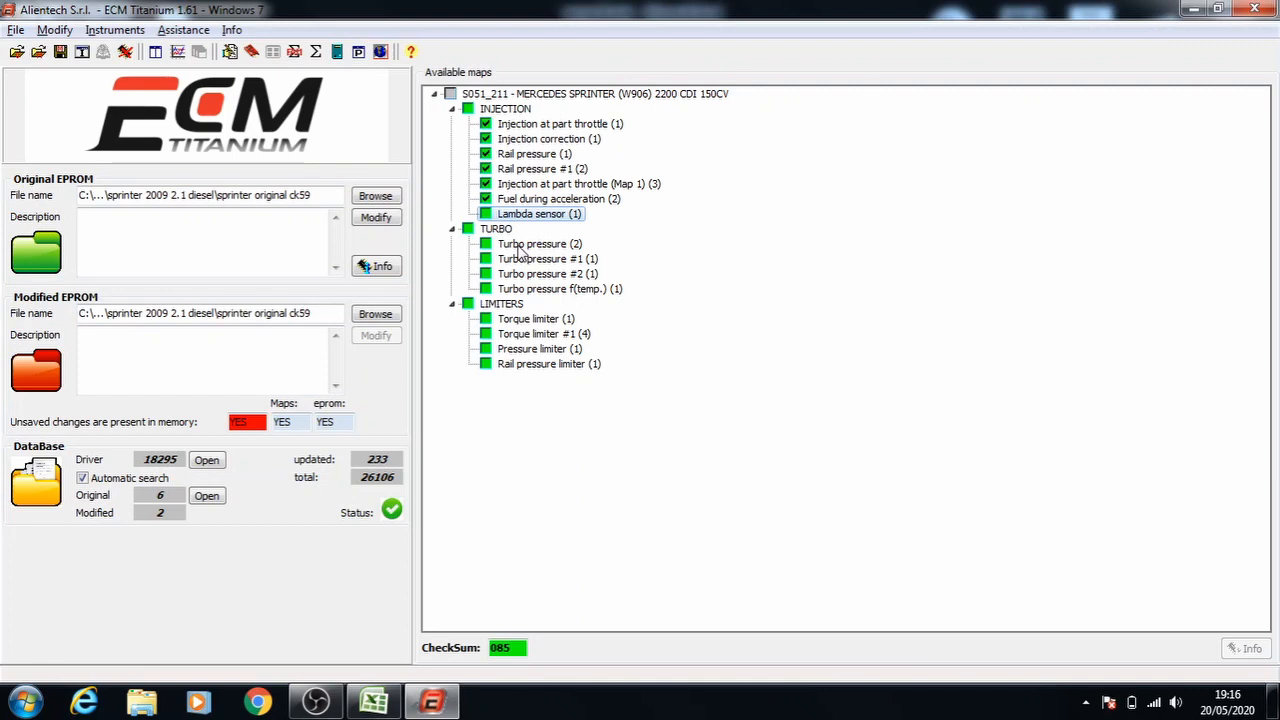
Step: Check the 0–6% stage 1 turbo figure in Excel, then open Turbo pressure (2)
{"action": "left_click", "coordinate": [373, 700]}
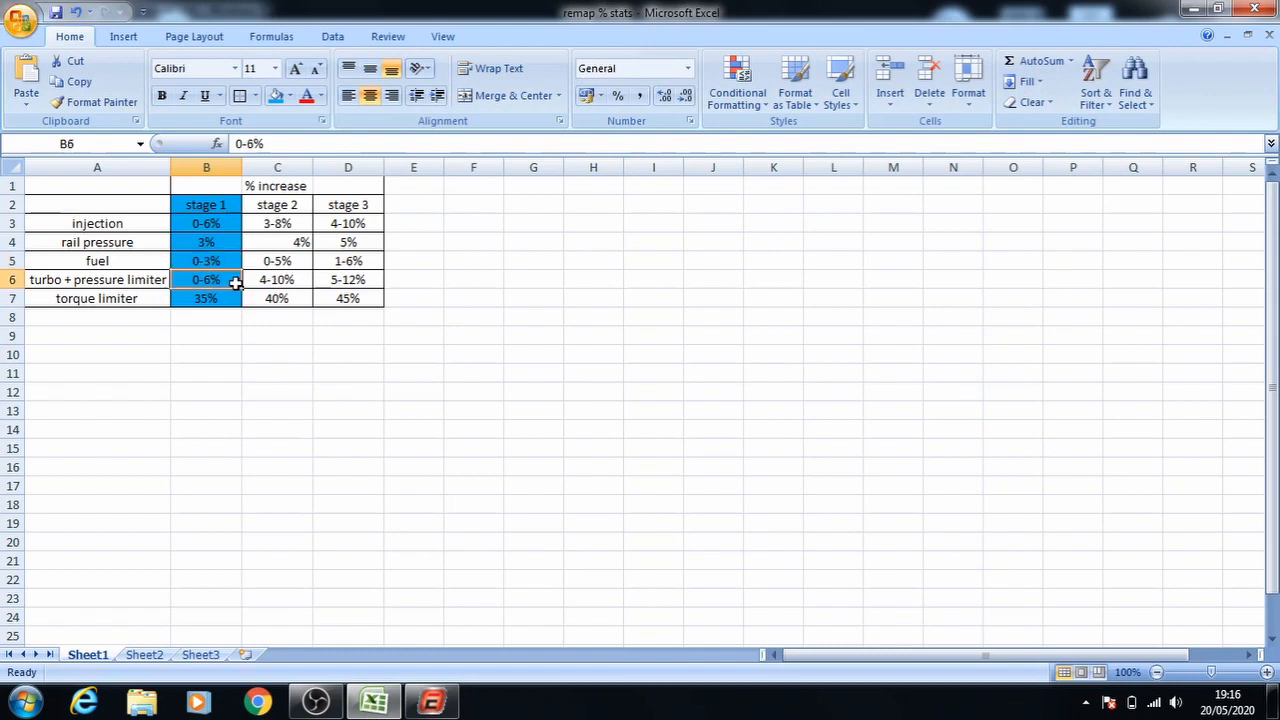
{"action": "left_click", "coordinate": [432, 700]}
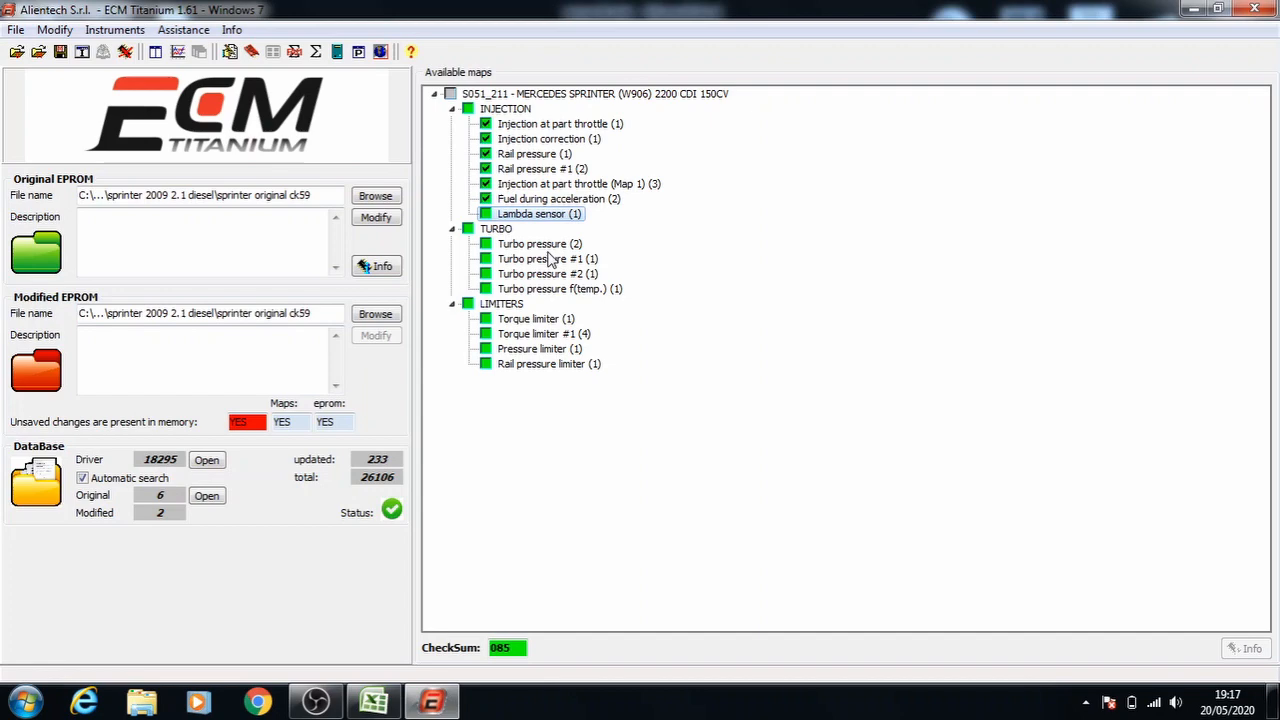
{"action": "double_click", "coordinate": [540, 243]}
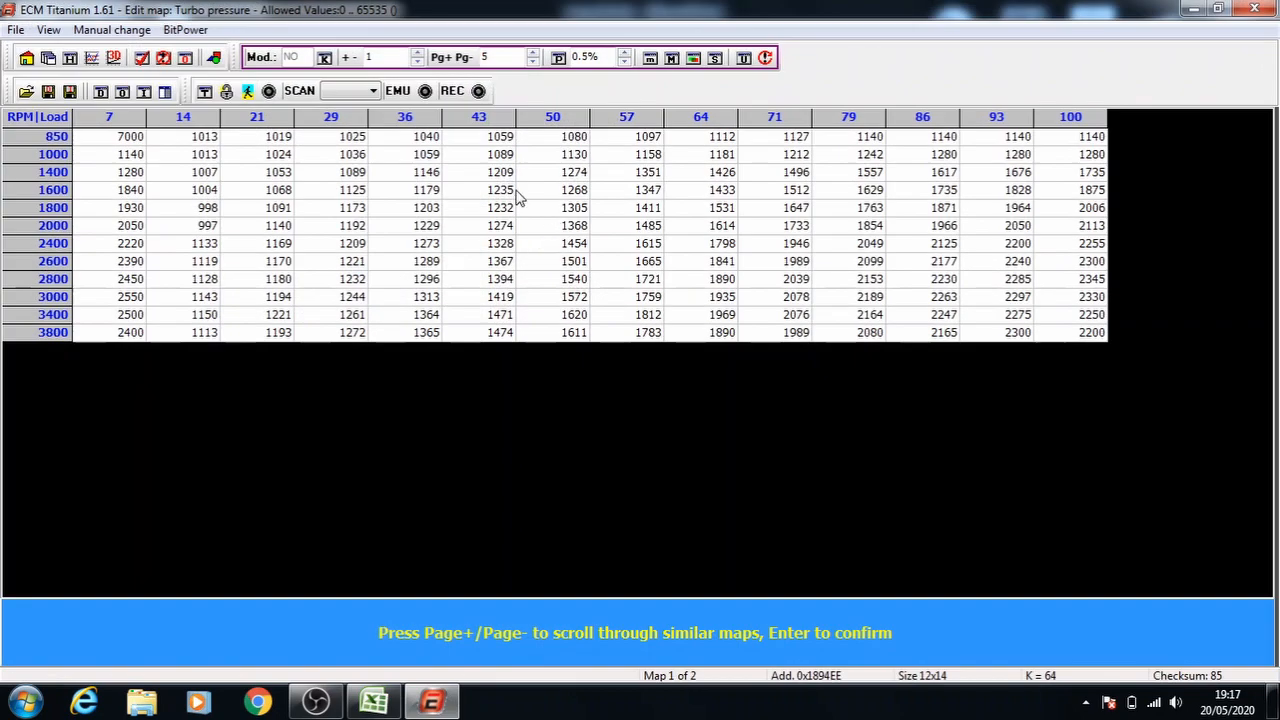
Step: Raise Turbo pressure rows 1000–3800 rpm from load 21 and save without modifying similar maps
{"action": "left_click", "coordinate": [130, 136]}
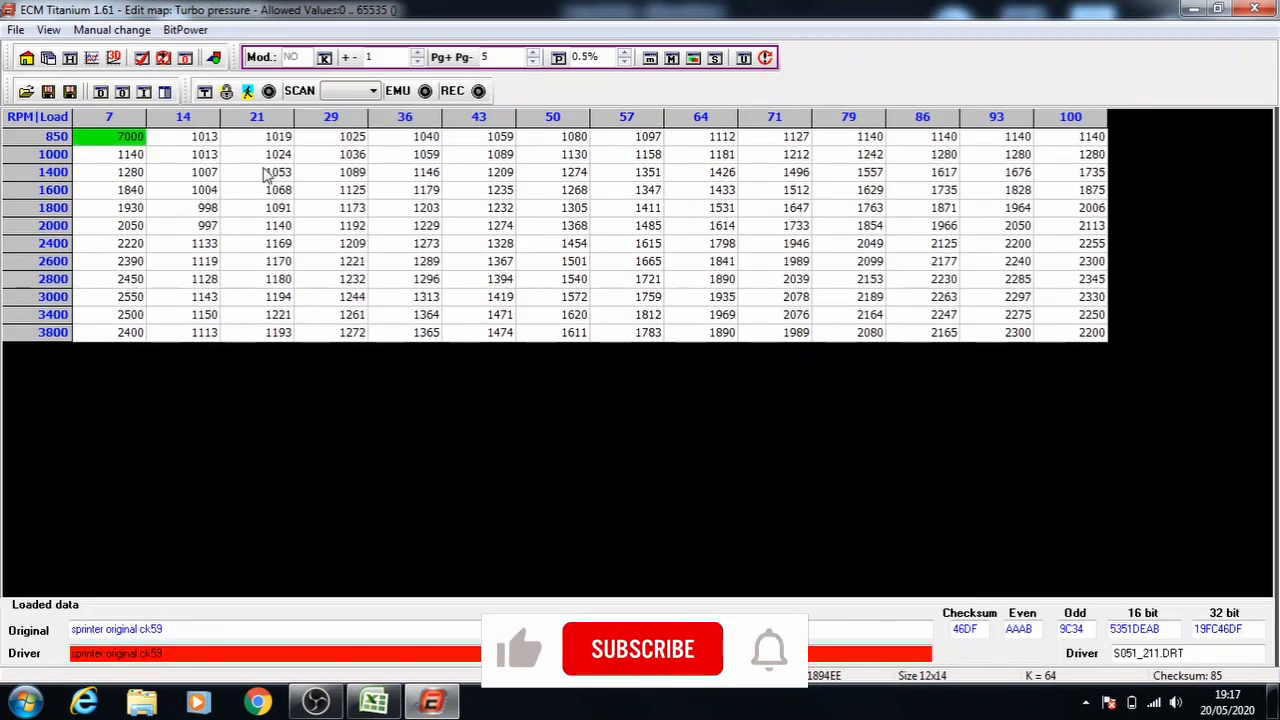
{"action": "left_click_drag", "start_coordinate": [265, 154], "coordinate": [765, 280]}
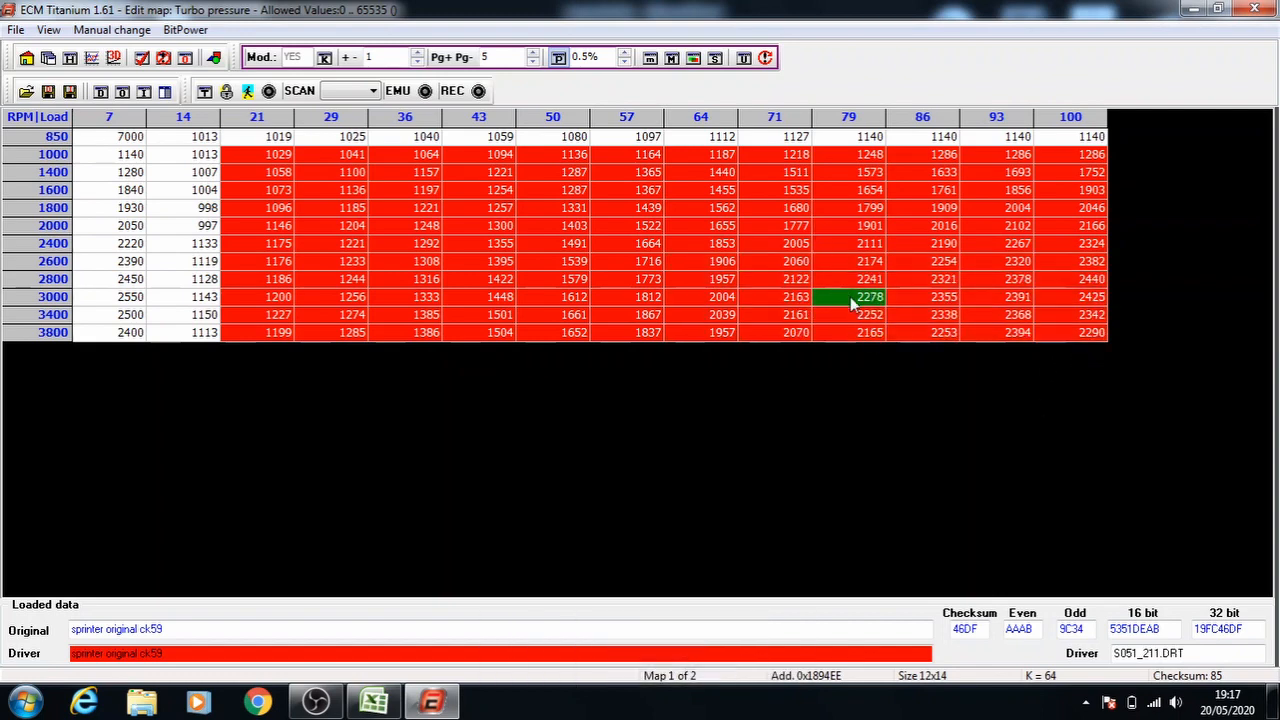
{"action": "left_click_drag", "start_coordinate": [848, 297], "coordinate": [1090, 332]}
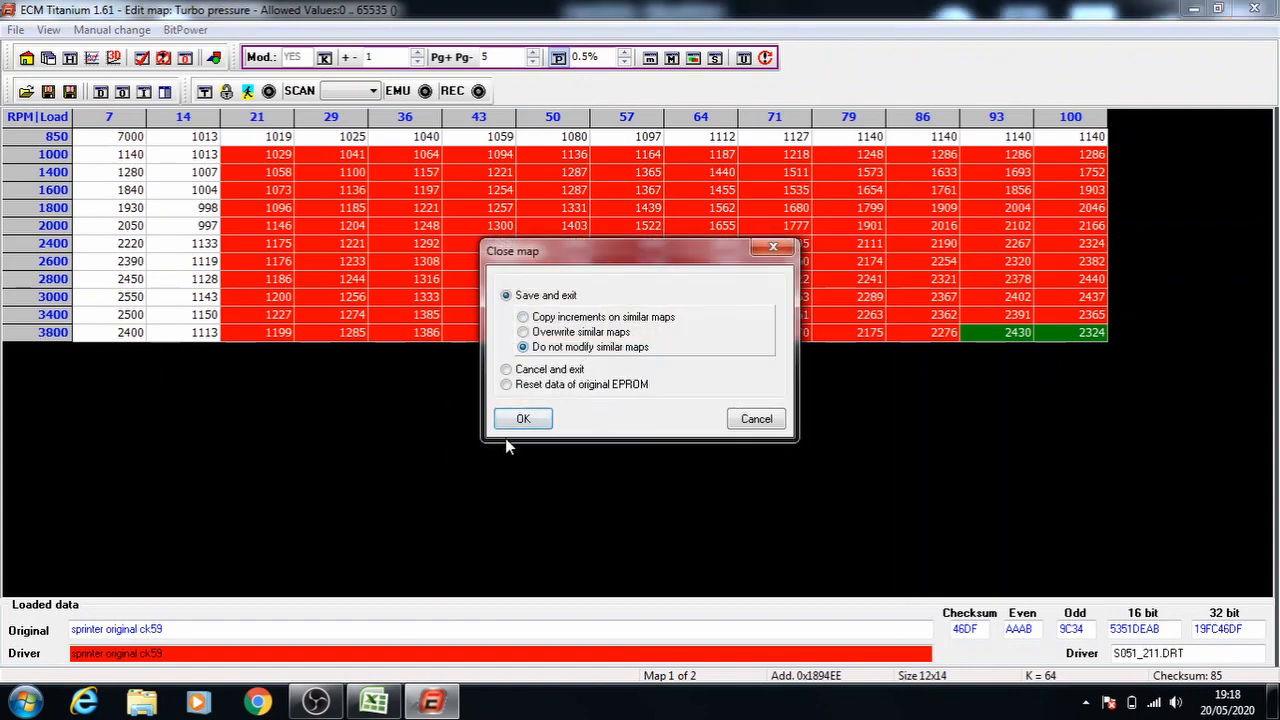
{"action": "left_click", "coordinate": [522, 418]}
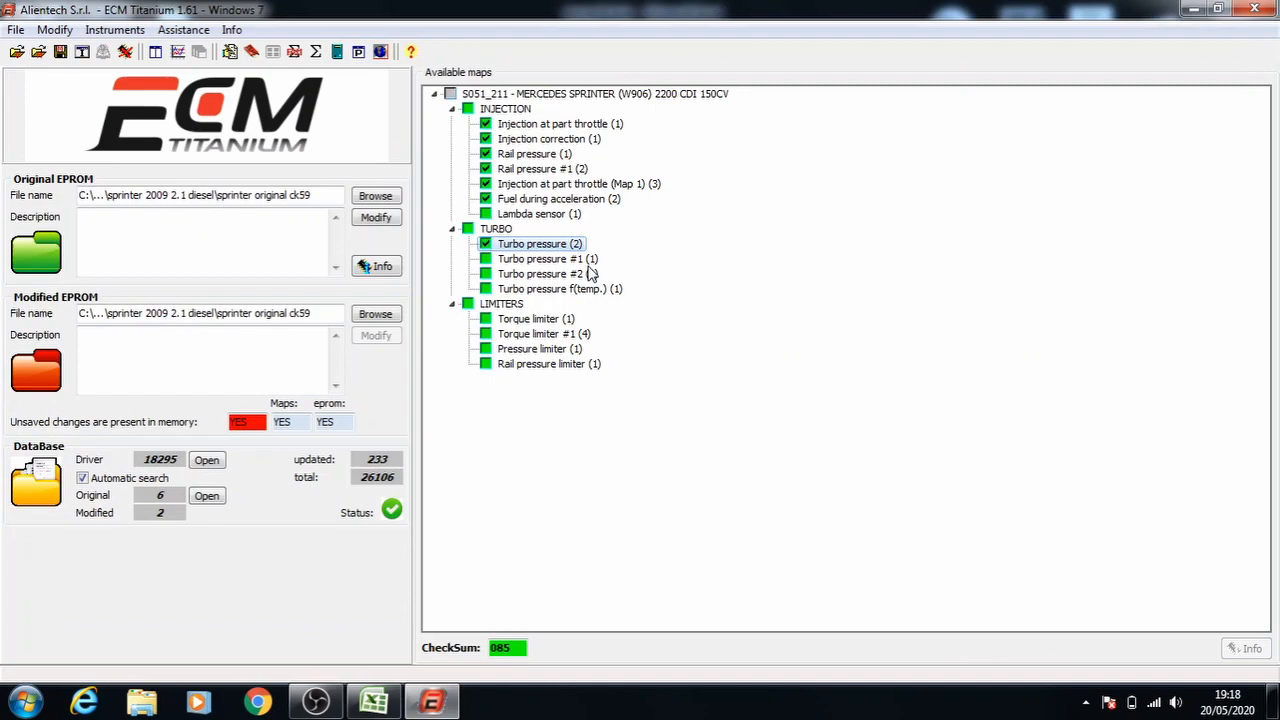
{"action": "double_click", "coordinate": [540, 243]}
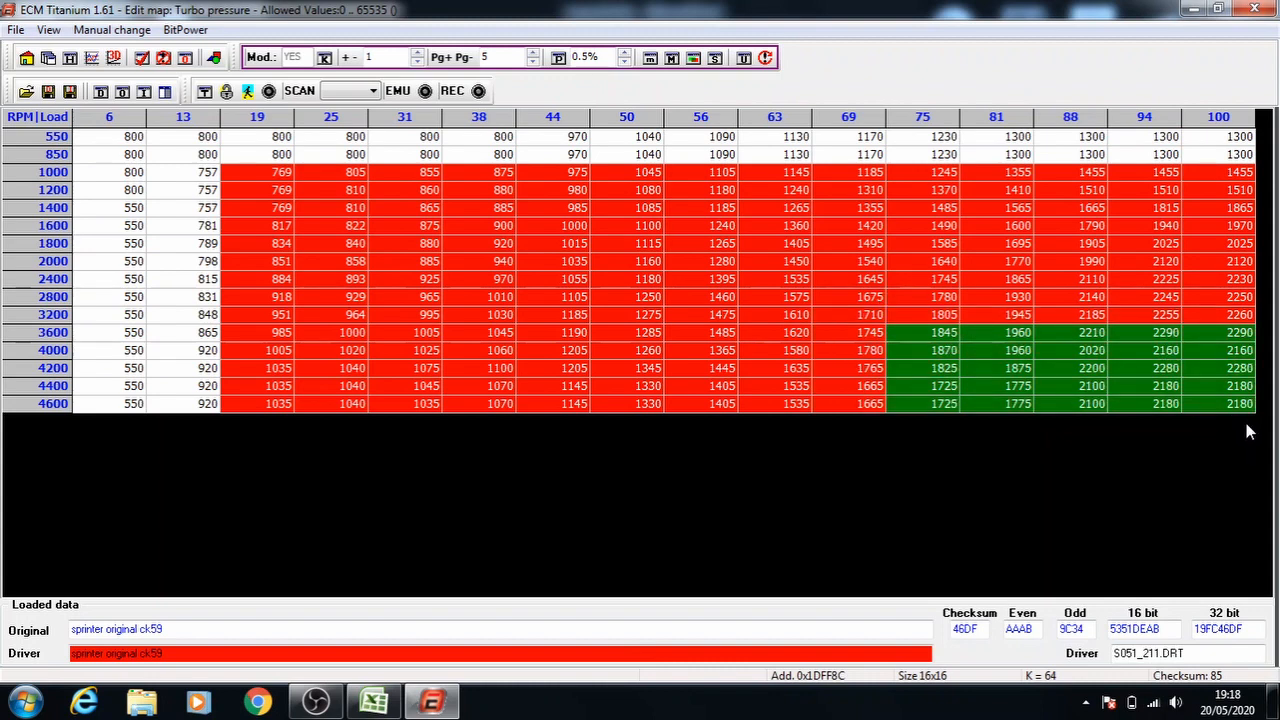
Step: Raise Turbo pressure #1 rows 1000–4600 rpm from load 19 and save the map
{"action": "left_click", "coordinate": [1017, 350]}
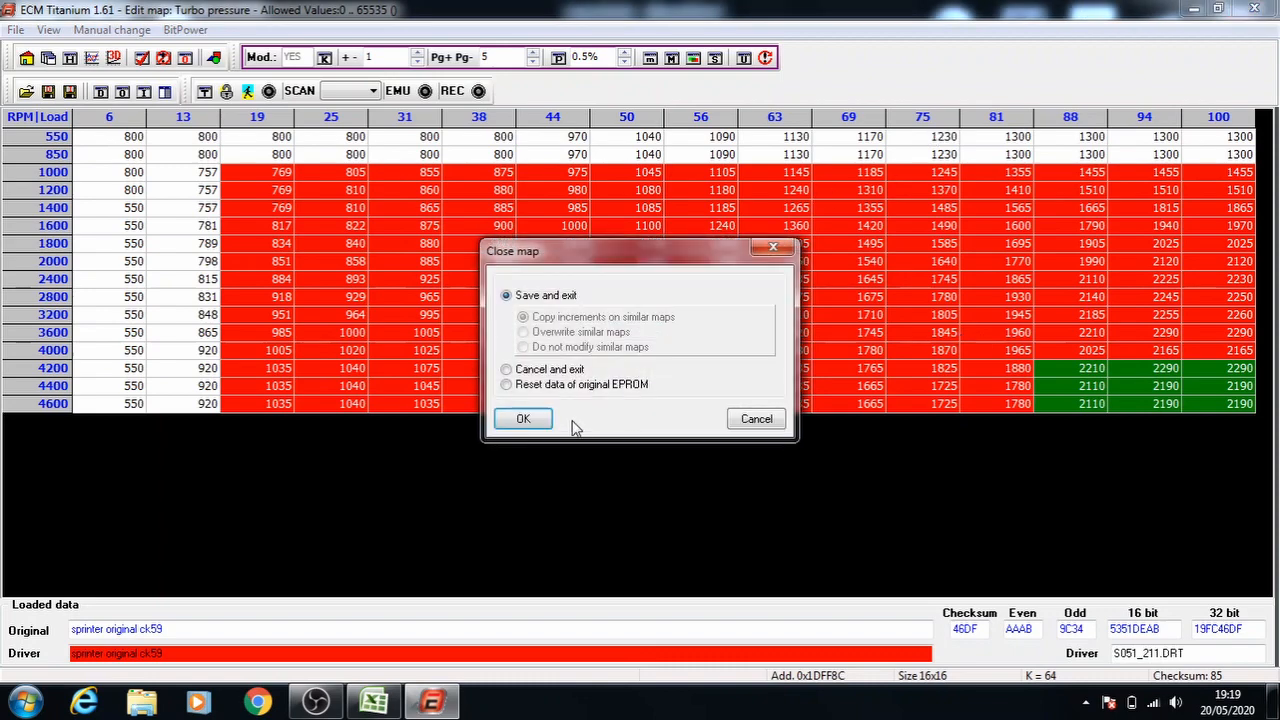
{"action": "left_click", "coordinate": [523, 418]}
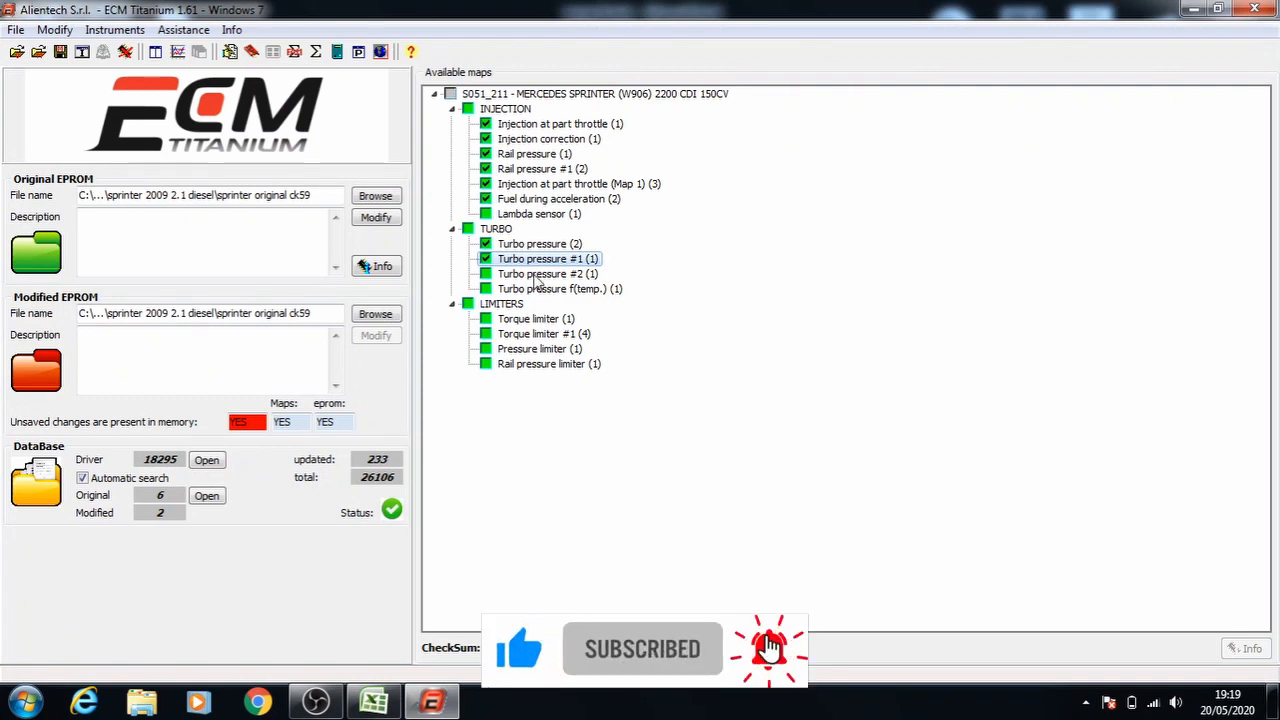
Step: Raise blocks of Turbo pressure #2 boost values by 0.5% and save the map
{"action": "double_click", "coordinate": [548, 258]}
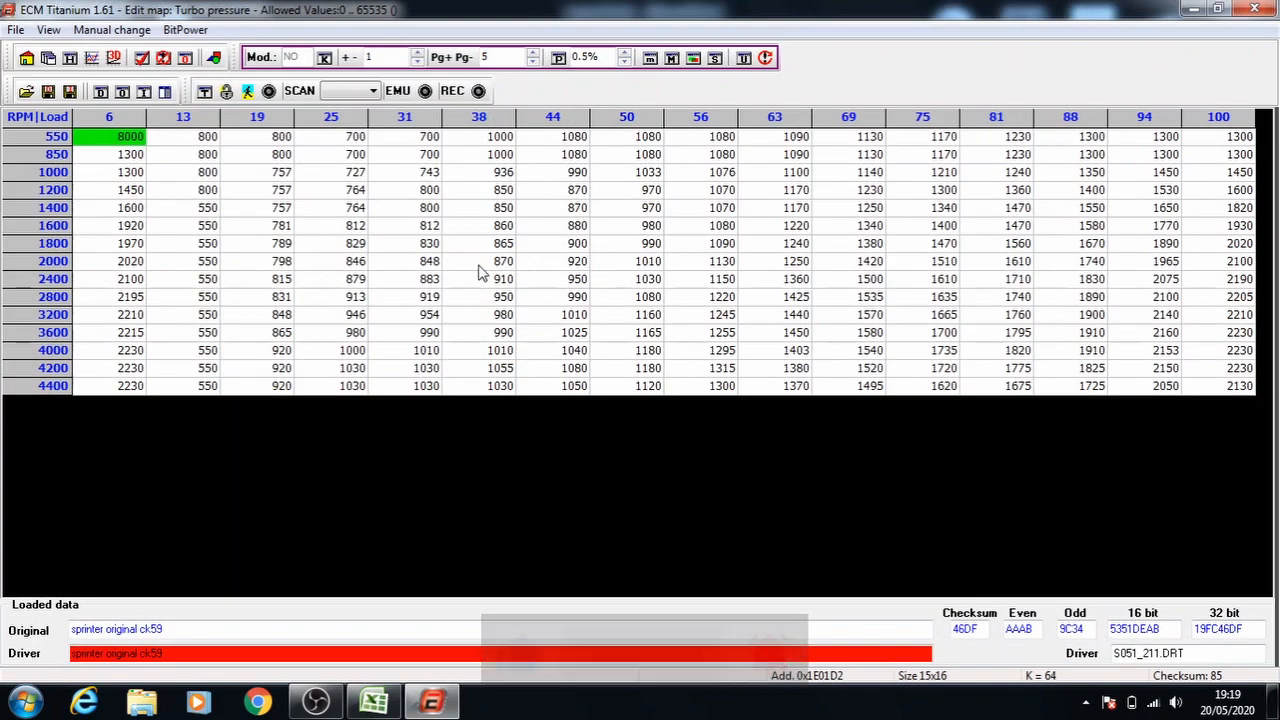
{"action": "mouse_move", "coordinate": [268, 188]}
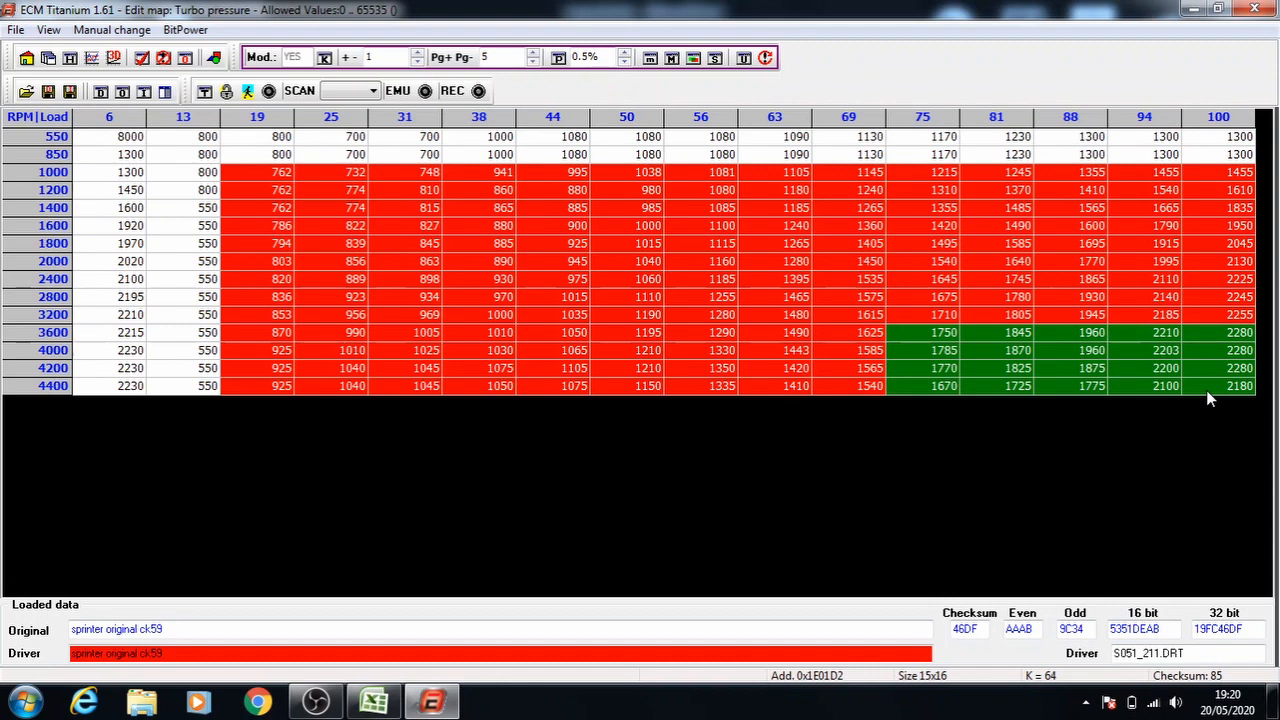
{"action": "left_click", "coordinate": [996, 368]}
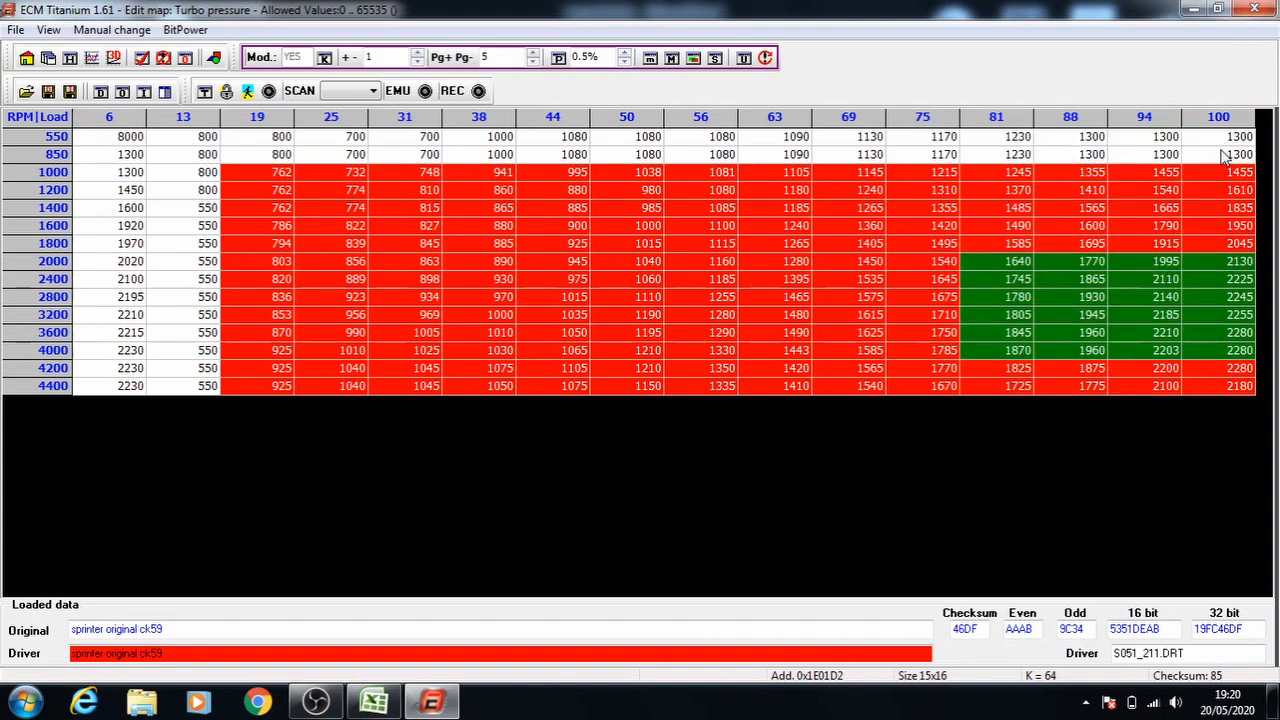
{"action": "left_click", "coordinate": [480, 57]}
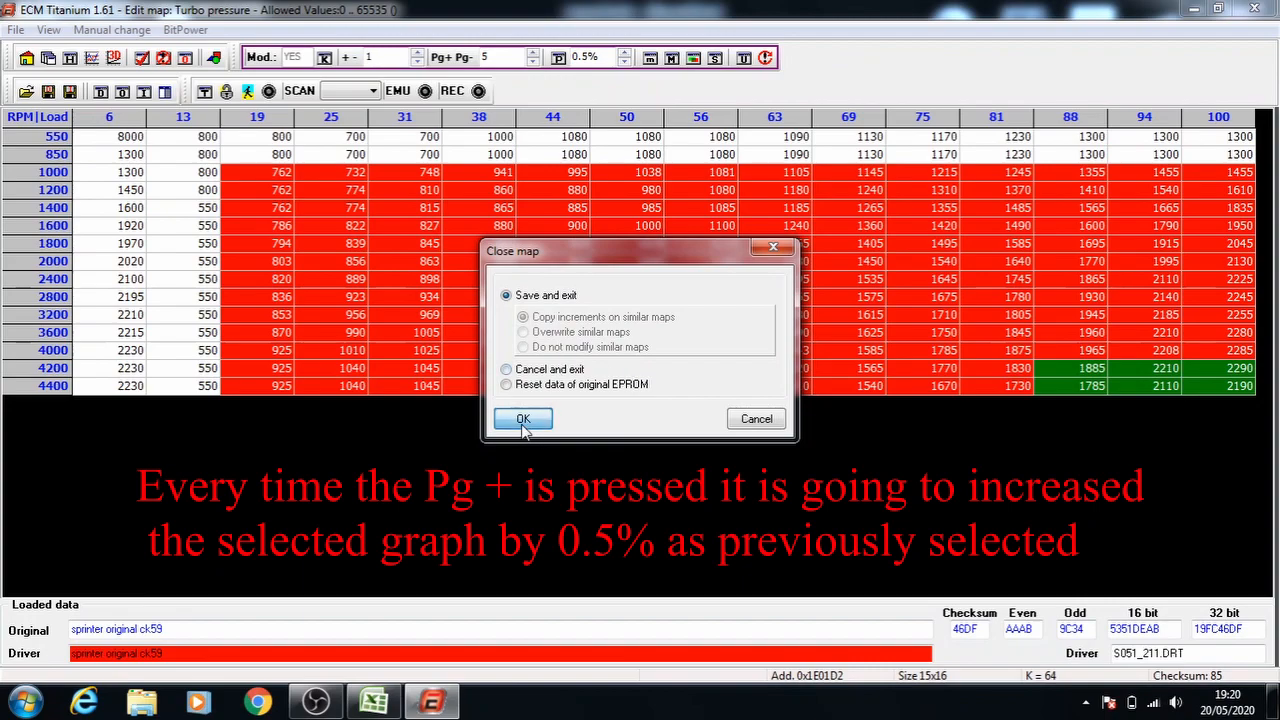
{"action": "left_click", "coordinate": [522, 418]}
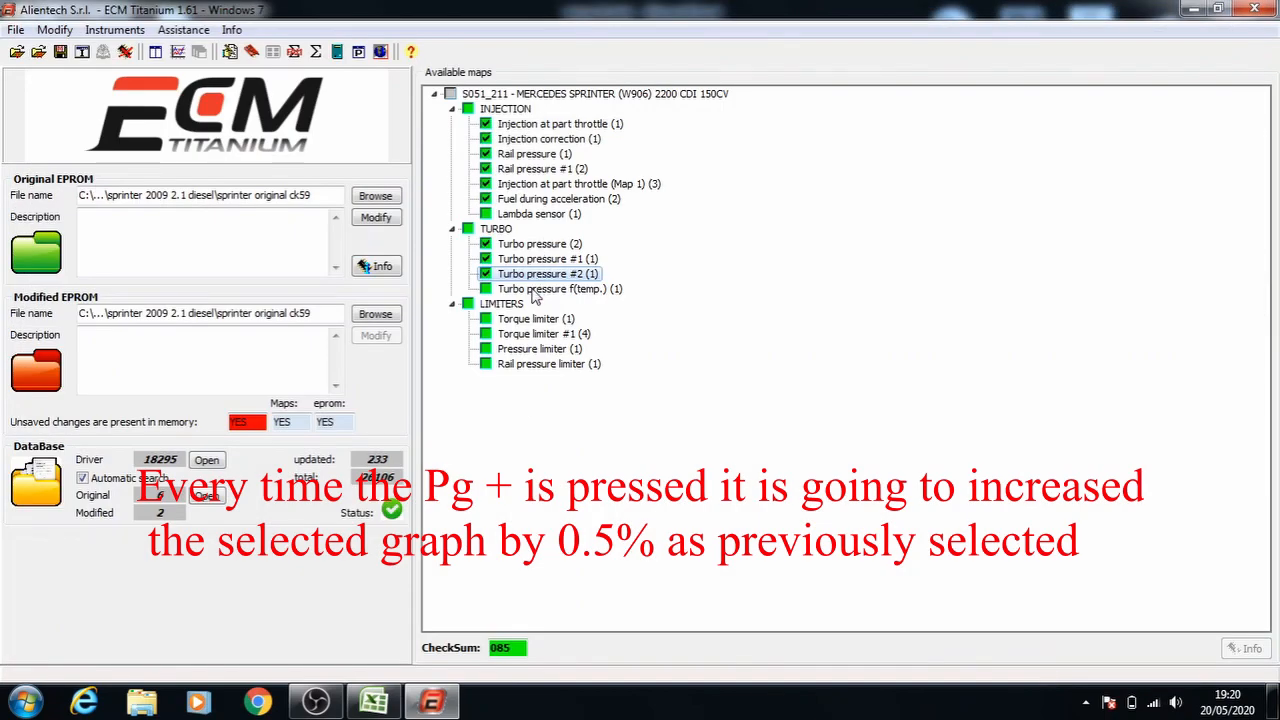
Step: Raise Turbo pressure f(temp.) cell blocks in 0.5% steps and save the map
{"action": "double_click", "coordinate": [560, 289]}
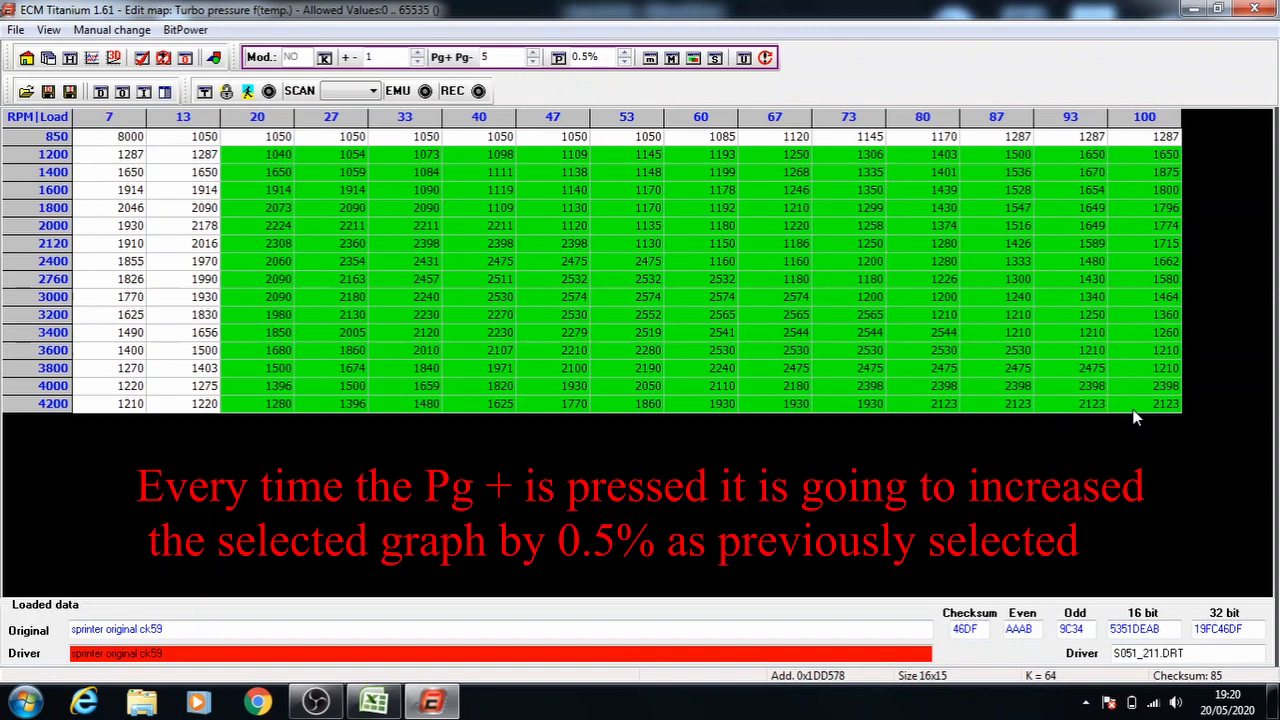
{"action": "left_click", "coordinate": [435, 57]}
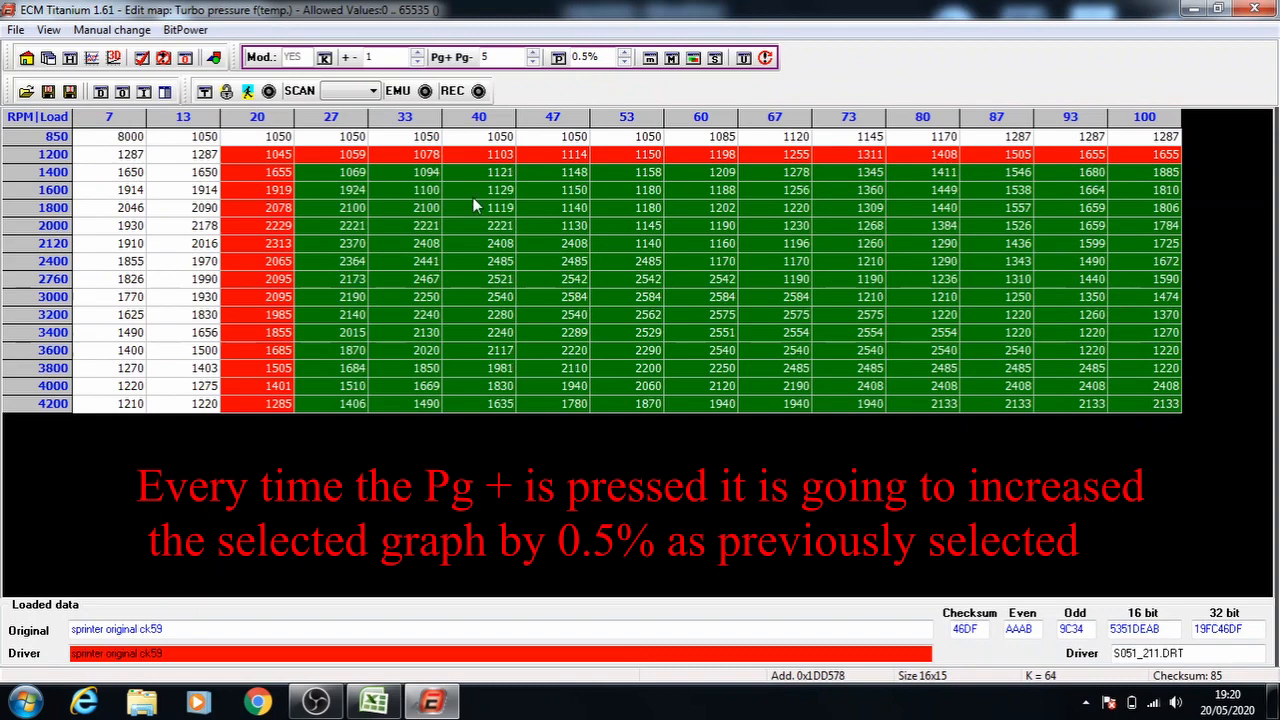
{"action": "mouse_move", "coordinate": [1135, 407]}
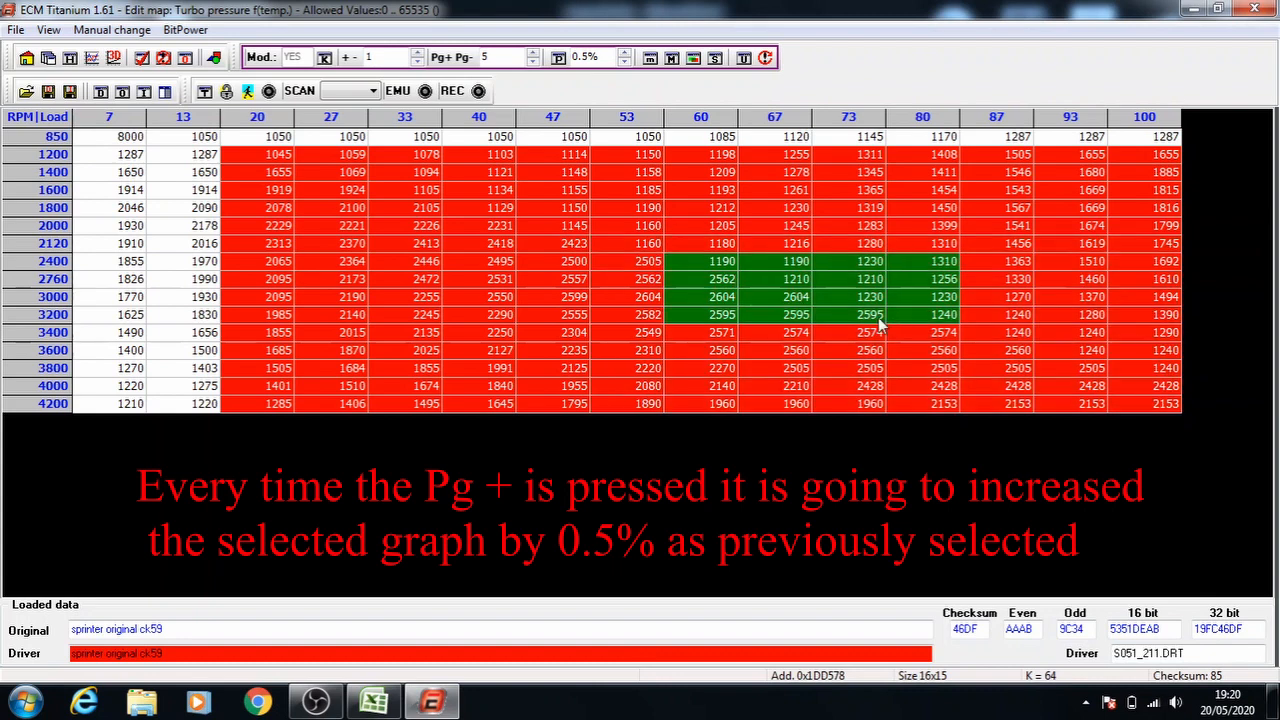
{"action": "key", "text": "page_up"}
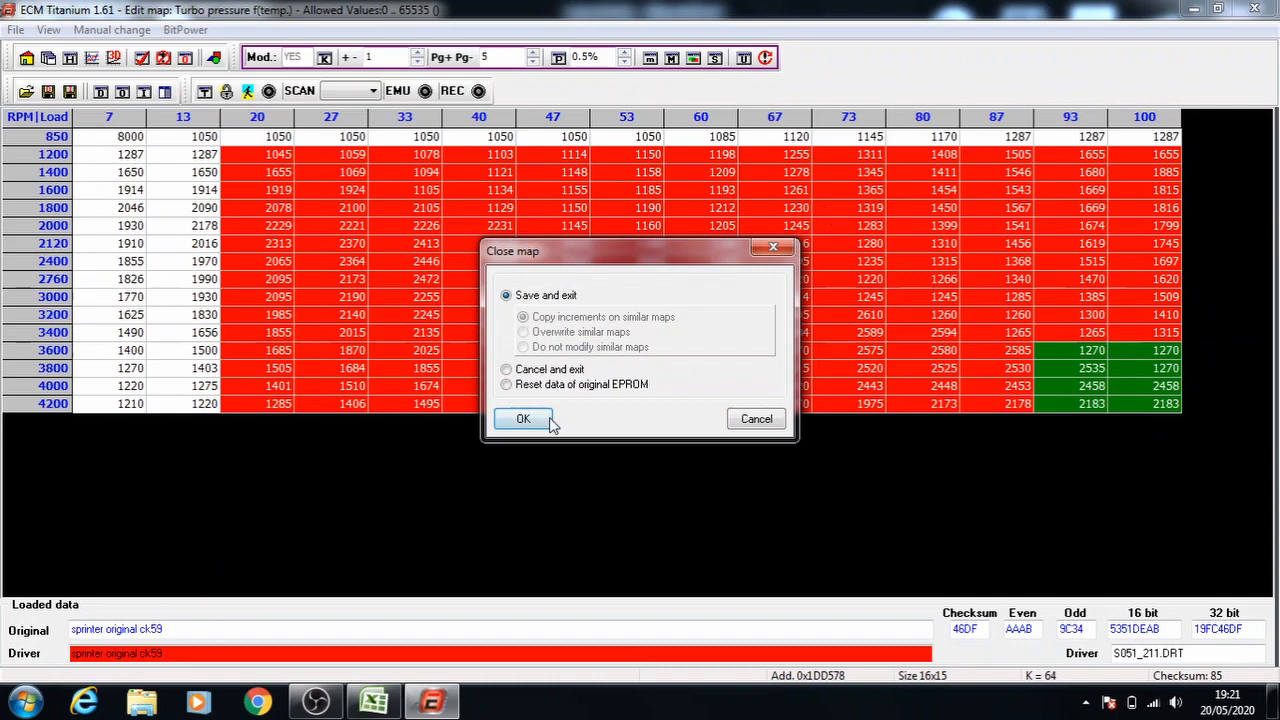
{"action": "left_click", "coordinate": [523, 418]}
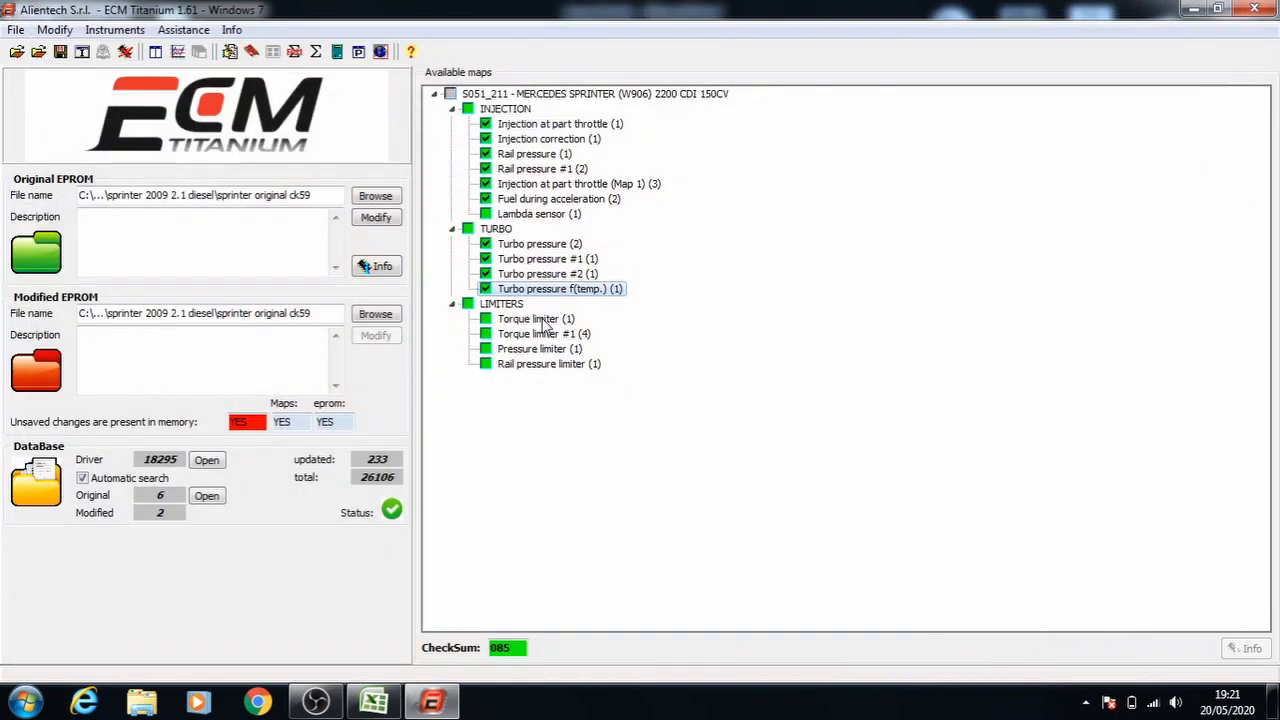
{"action": "mouse_move", "coordinate": [535, 333]}
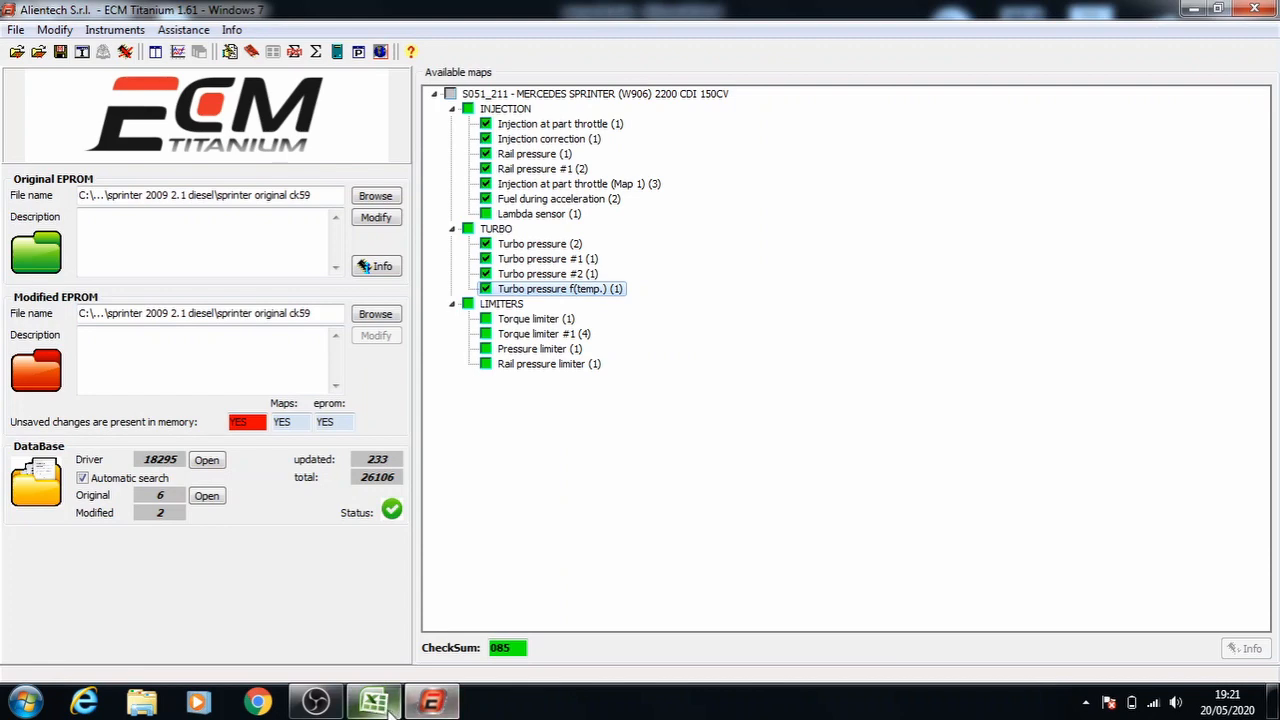
{"action": "left_click", "coordinate": [373, 700]}
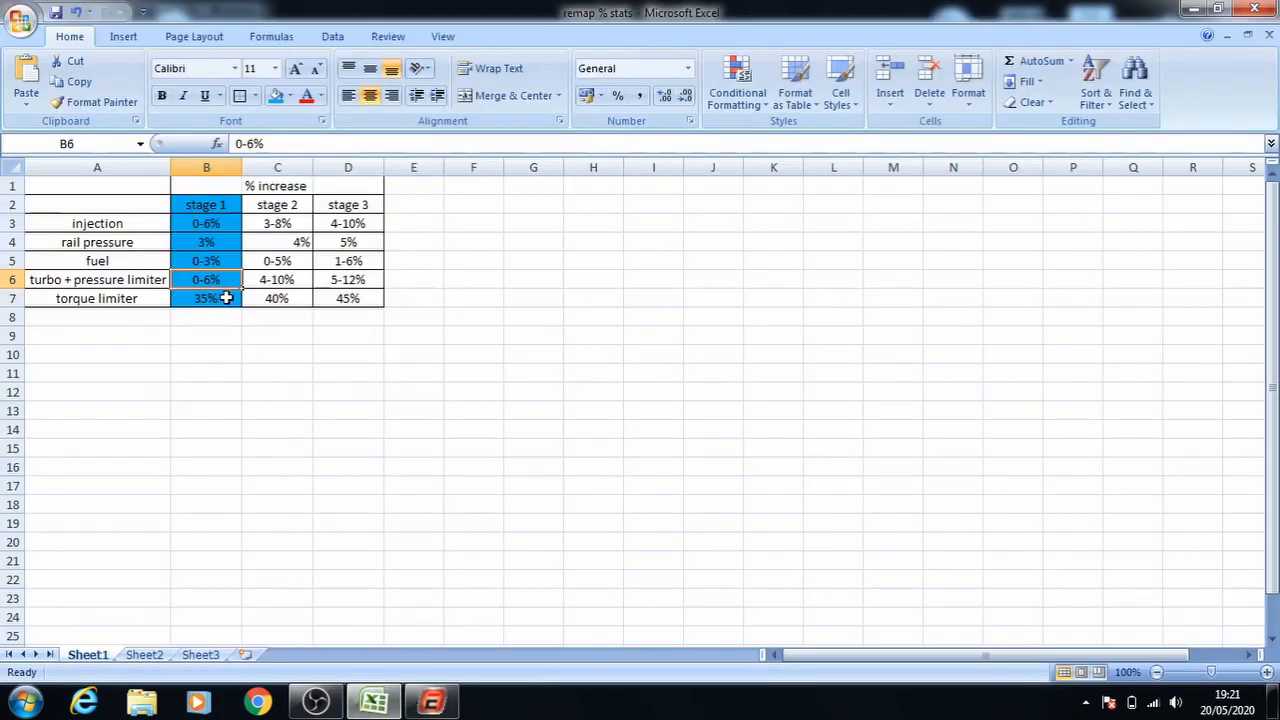
{"action": "left_click", "coordinate": [206, 298]}
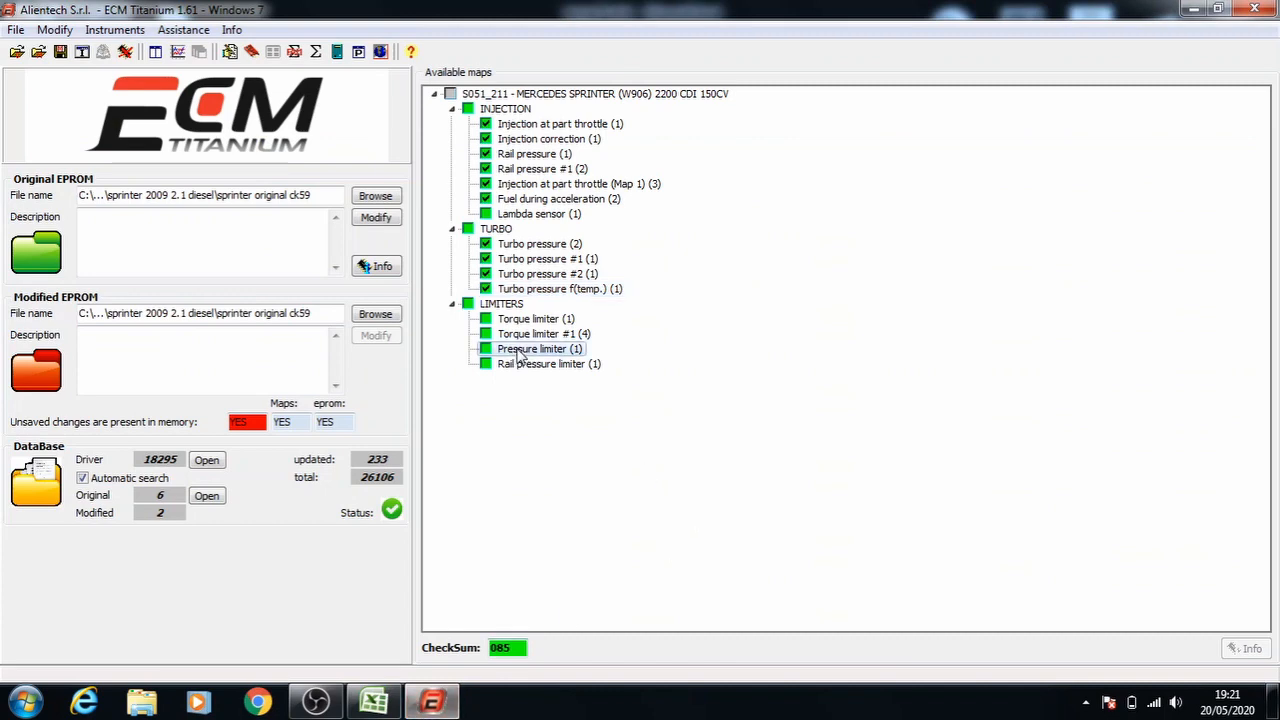
{"action": "left_click", "coordinate": [541, 363]}
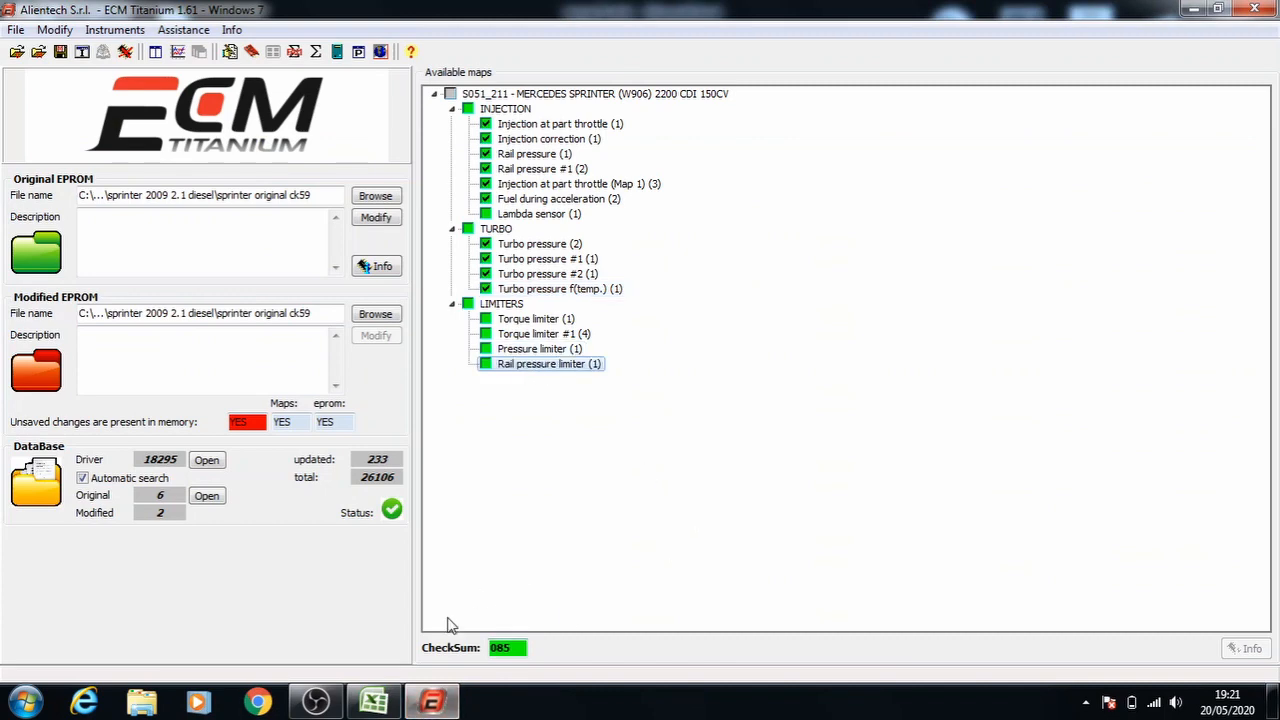
{"action": "left_click", "coordinate": [373, 700]}
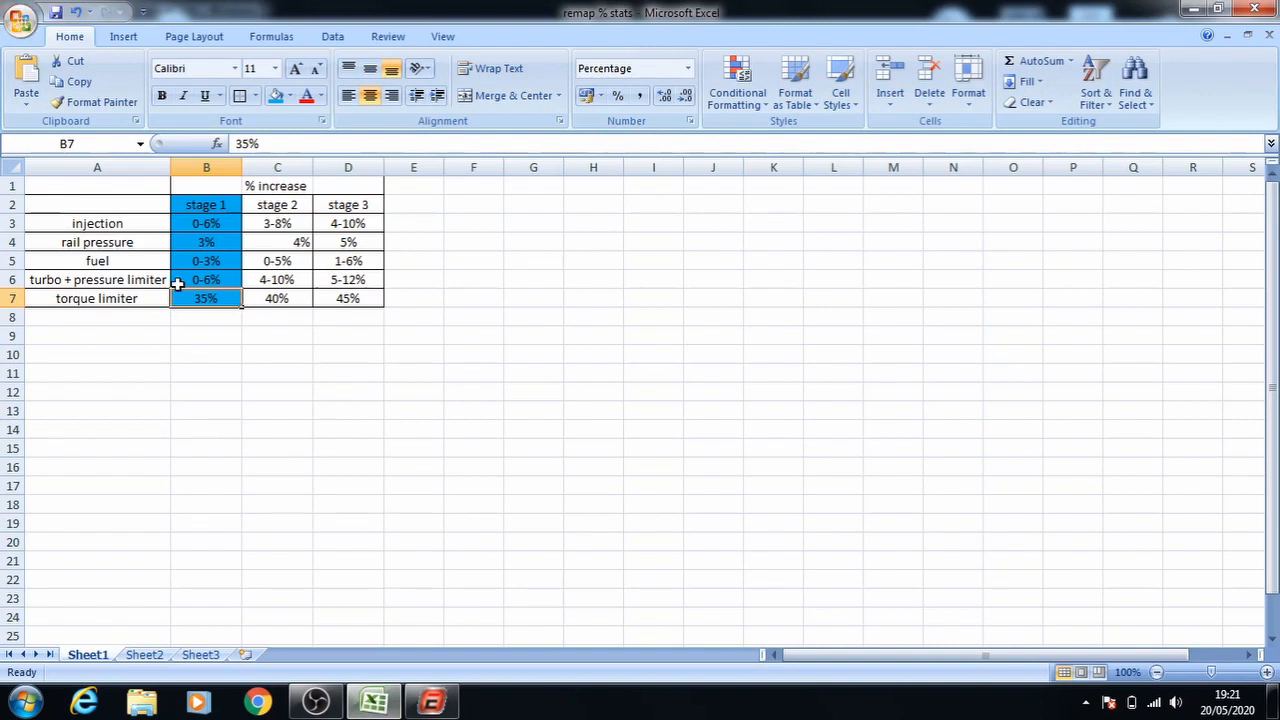
{"action": "left_click", "coordinate": [206, 242]}
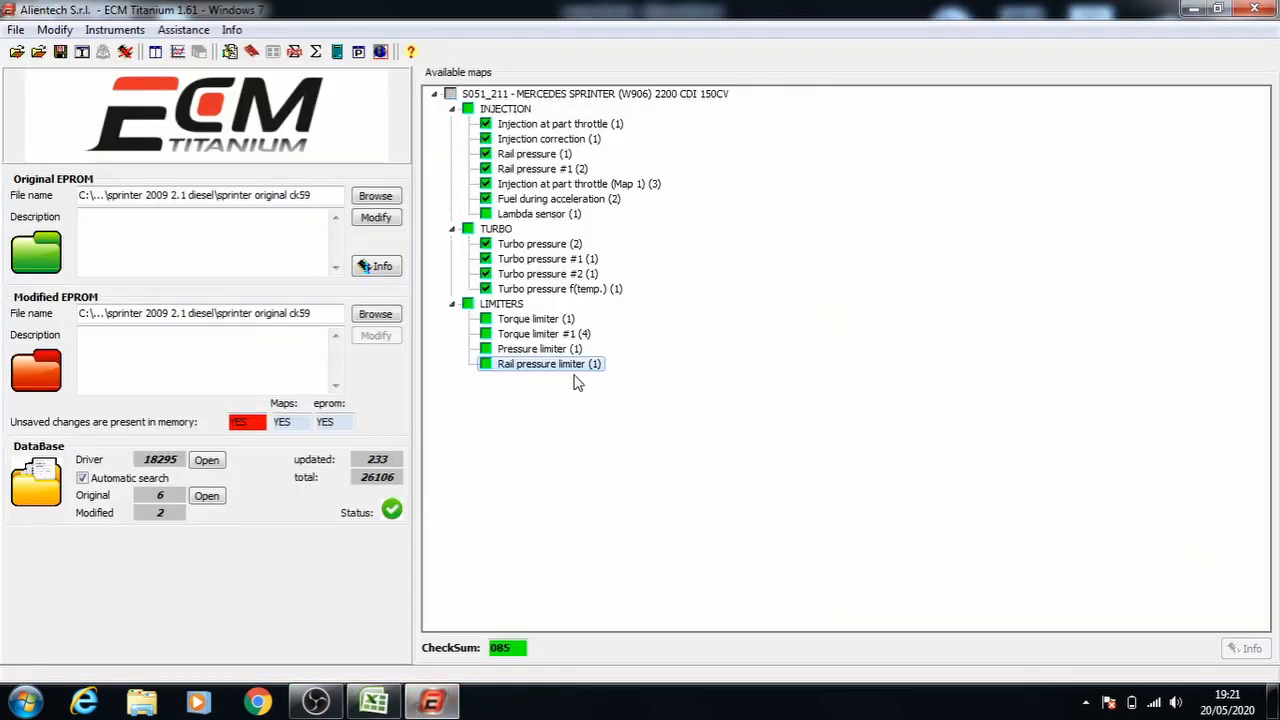
Step: Raise Rail pressure limiter blocks for rows 1000–4500 rpm in steps and save
{"action": "double_click", "coordinate": [548, 363]}
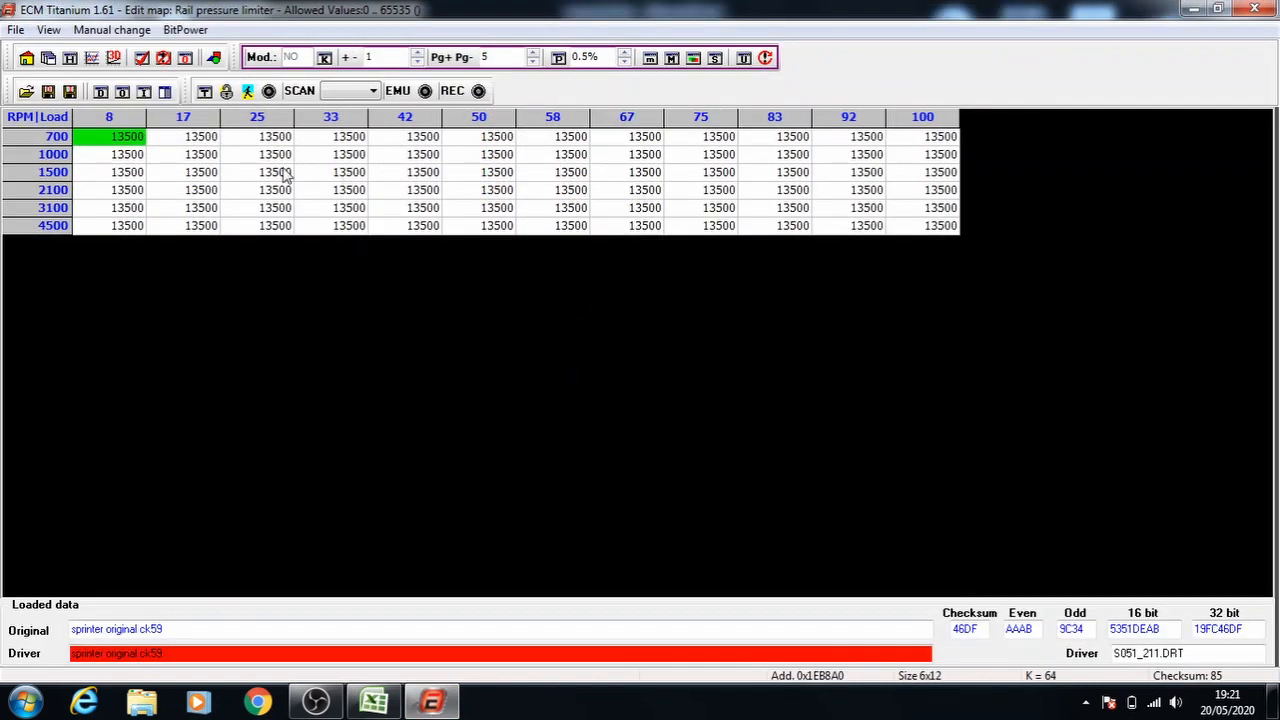
{"action": "left_click", "coordinate": [200, 154]}
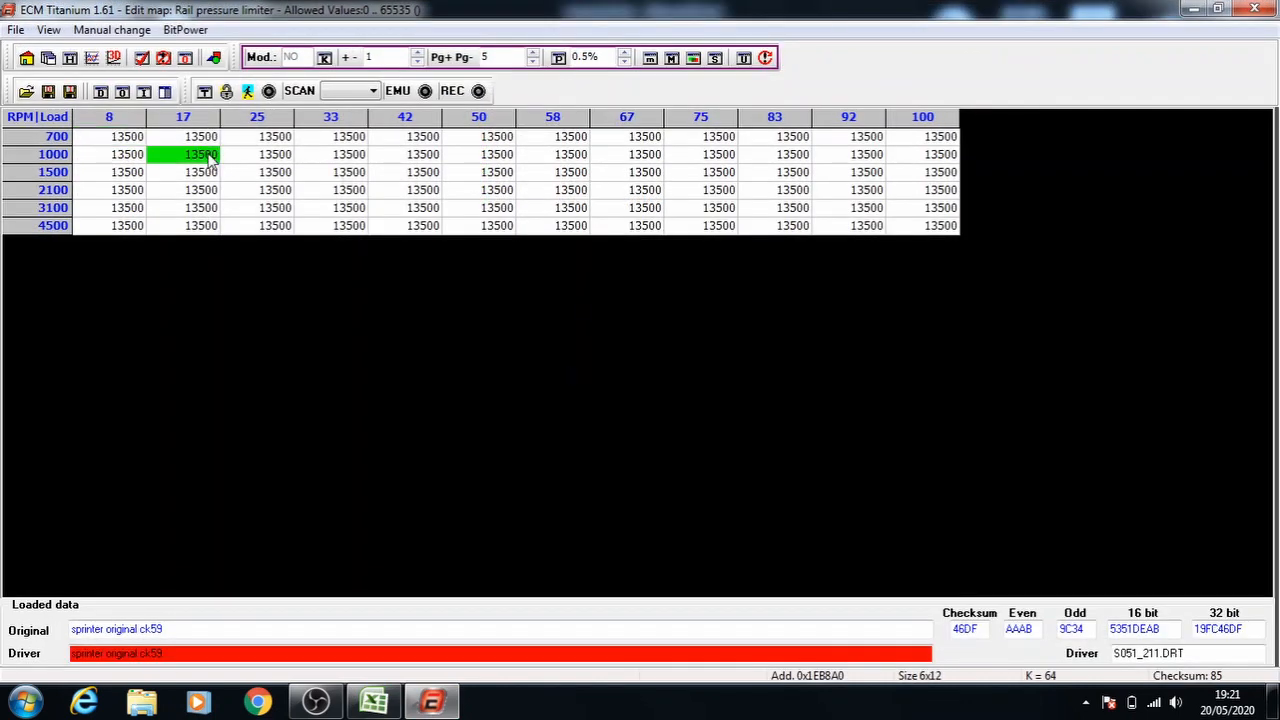
{"action": "left_click_drag", "start_coordinate": [200, 154], "coordinate": [900, 225]}
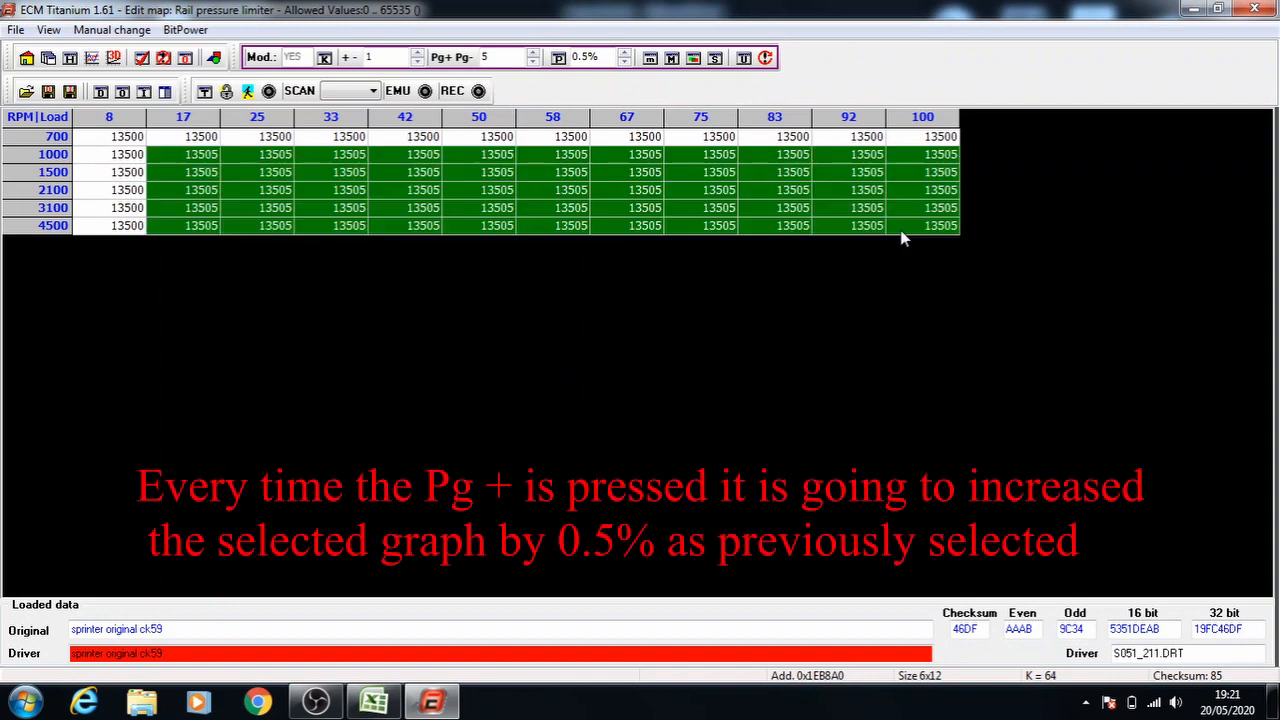
{"action": "left_click", "coordinate": [275, 172]}
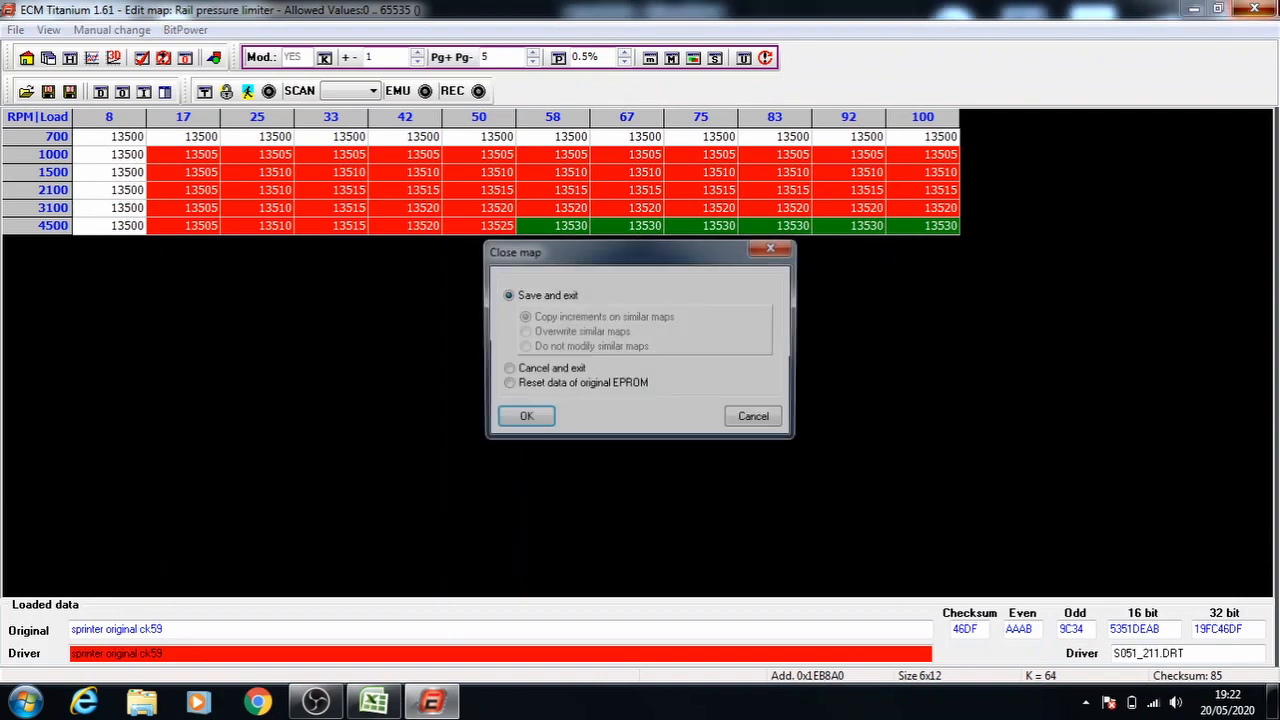
{"action": "left_click", "coordinate": [526, 415]}
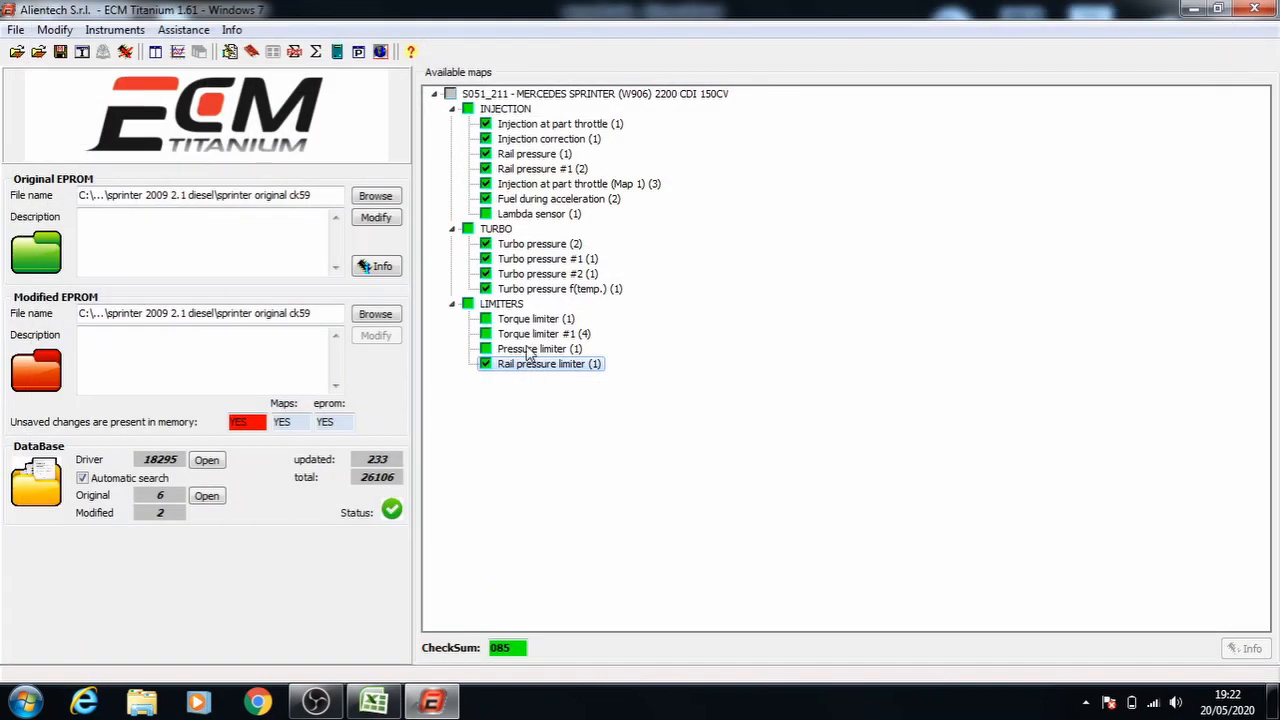
Step: Open the Pressure limiter map and check the Excel stage 1 table for the limiter range
{"action": "double_click", "coordinate": [532, 348]}
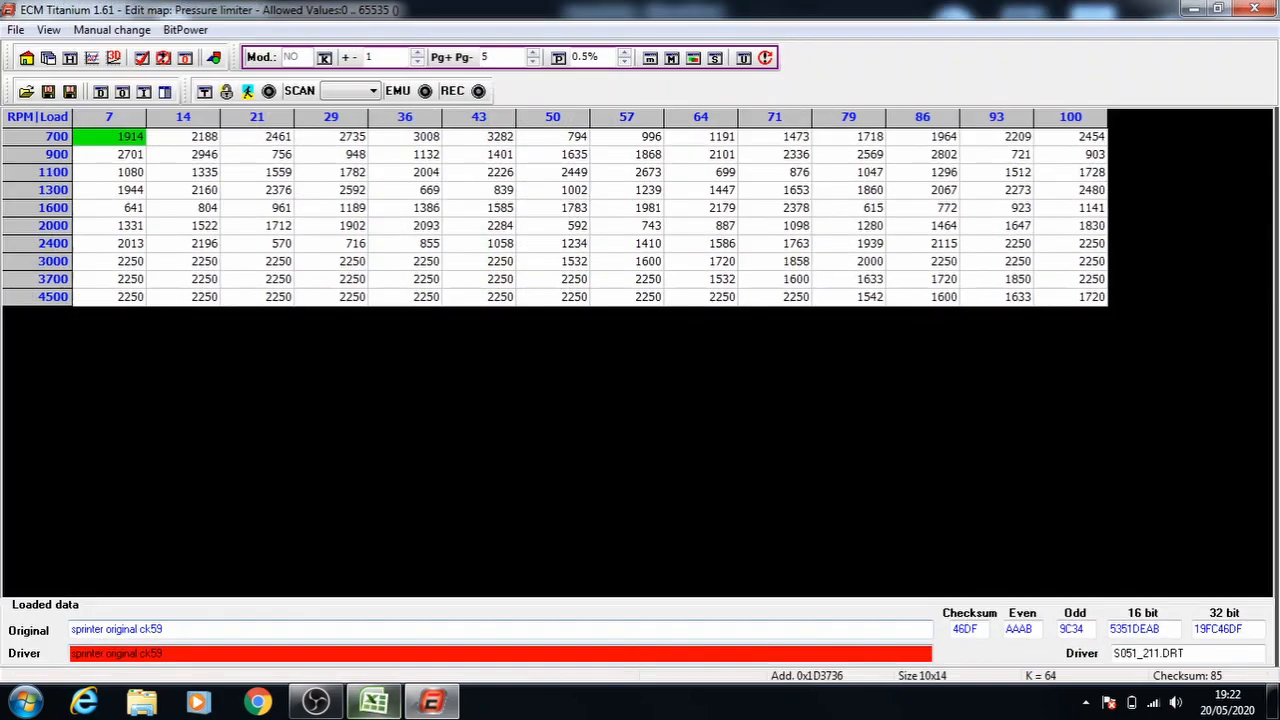
{"action": "left_click", "coordinate": [373, 700]}
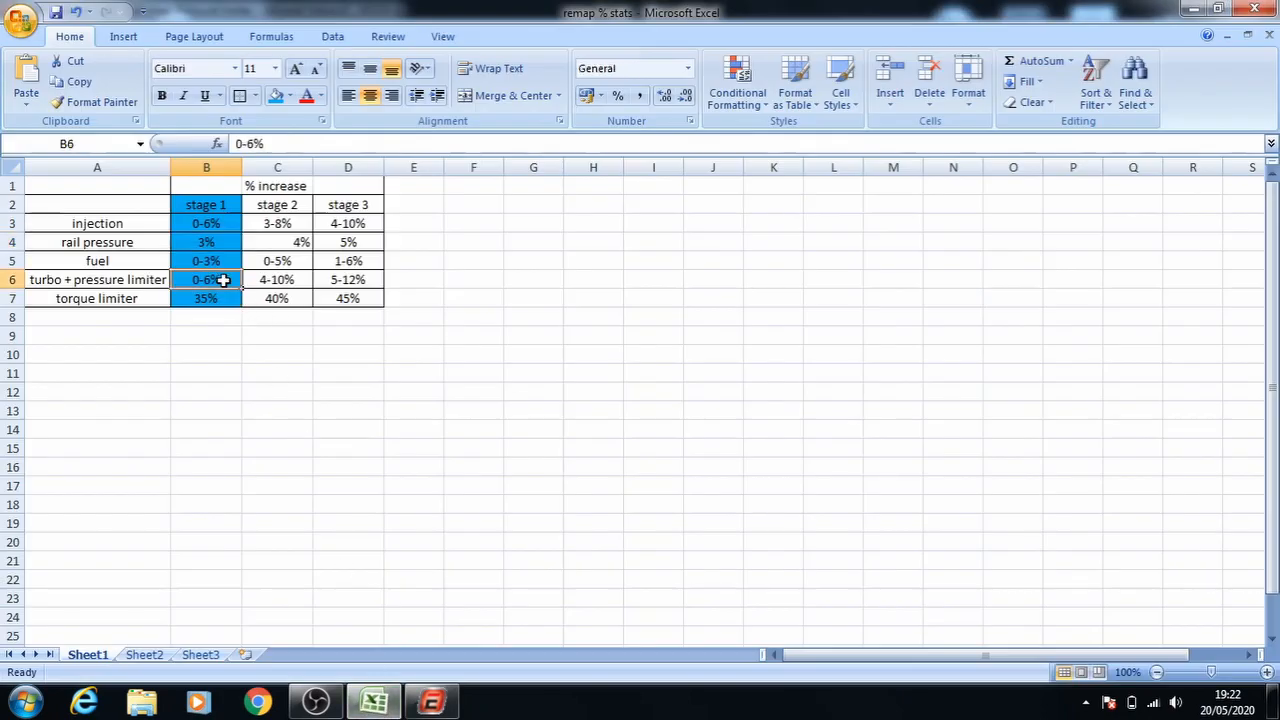
{"action": "left_click", "coordinate": [431, 700]}
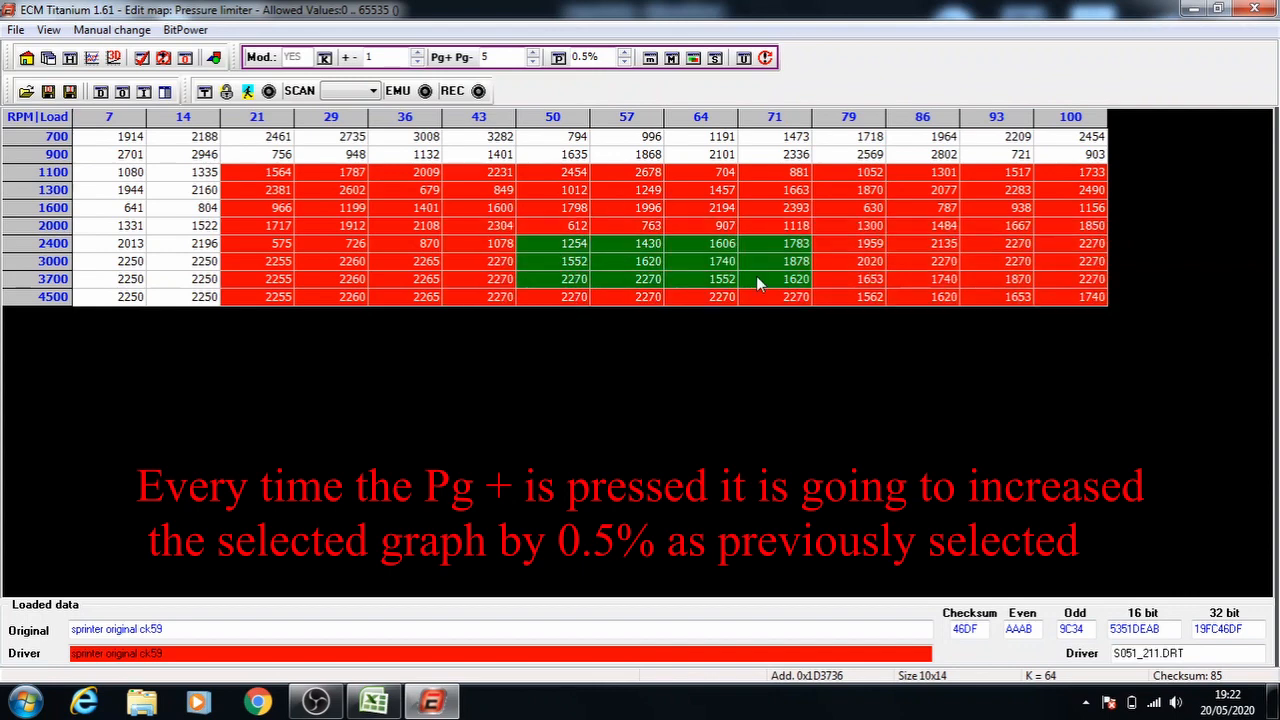
Step: Close the Pressure limiter map, resetting it to the original EPROM data
{"action": "left_click", "coordinate": [453, 57]}
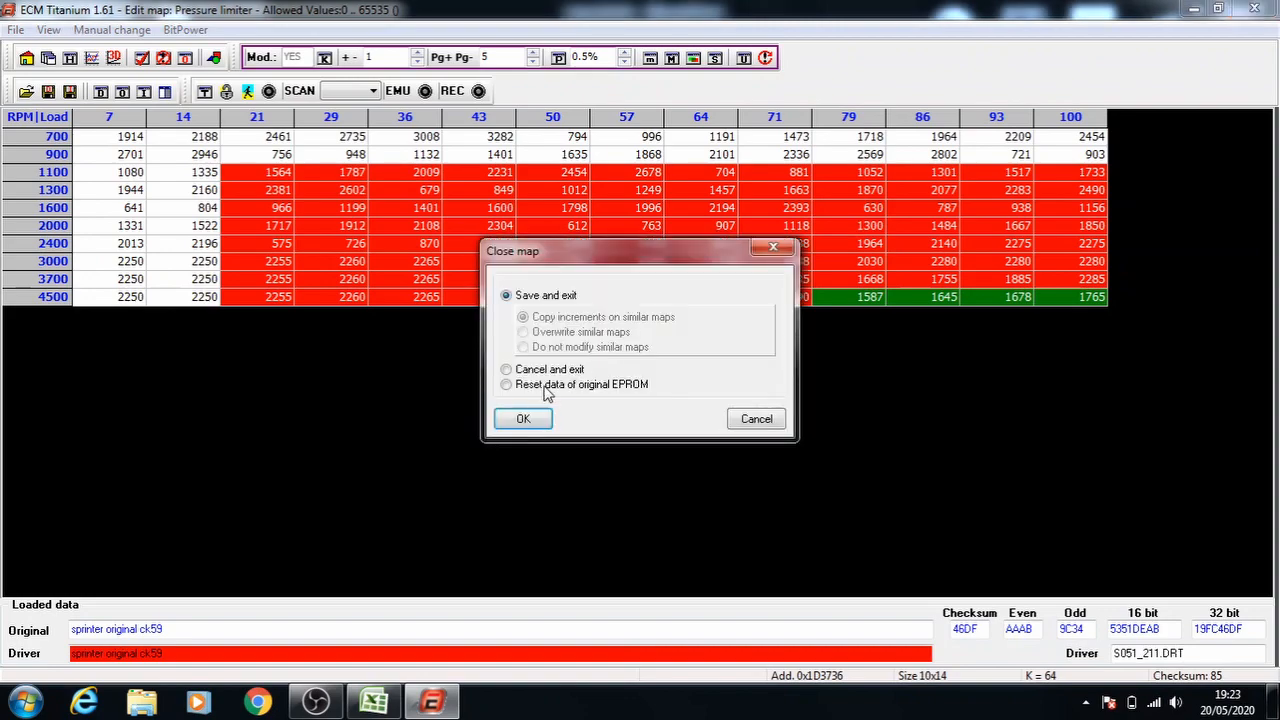
{"action": "left_click", "coordinate": [522, 418]}
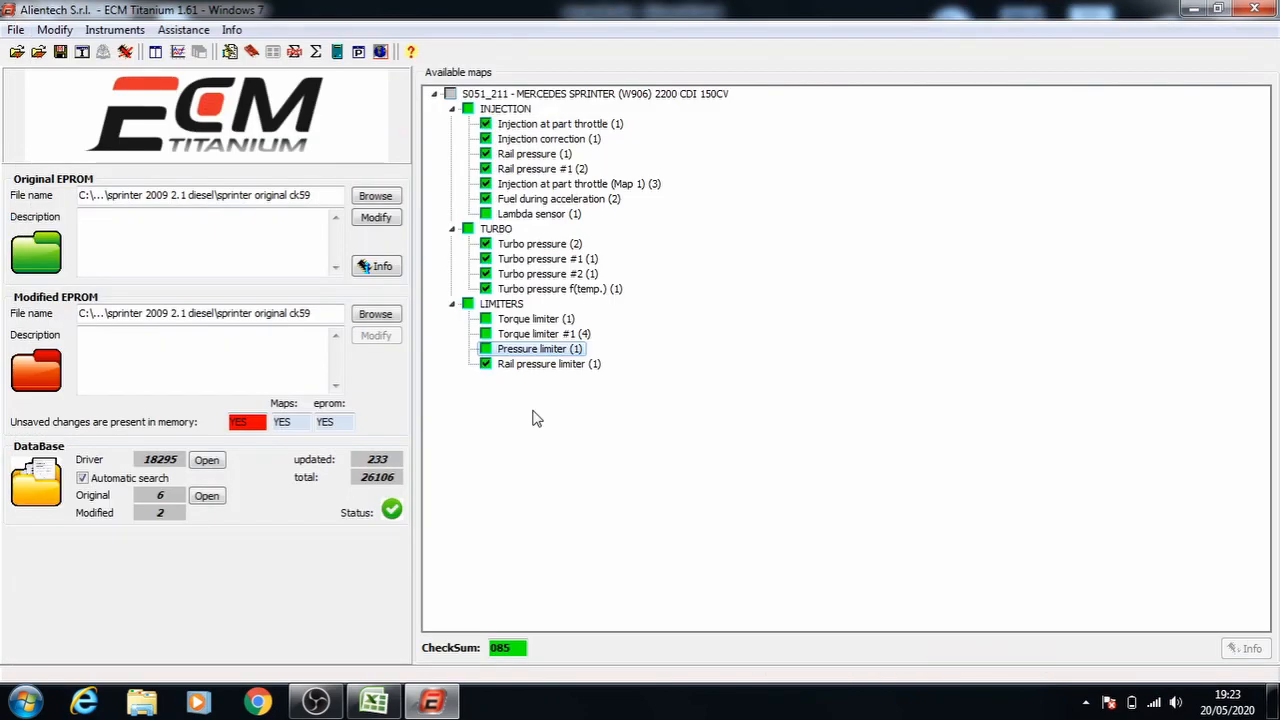
{"action": "mouse_move", "coordinate": [535, 355]}
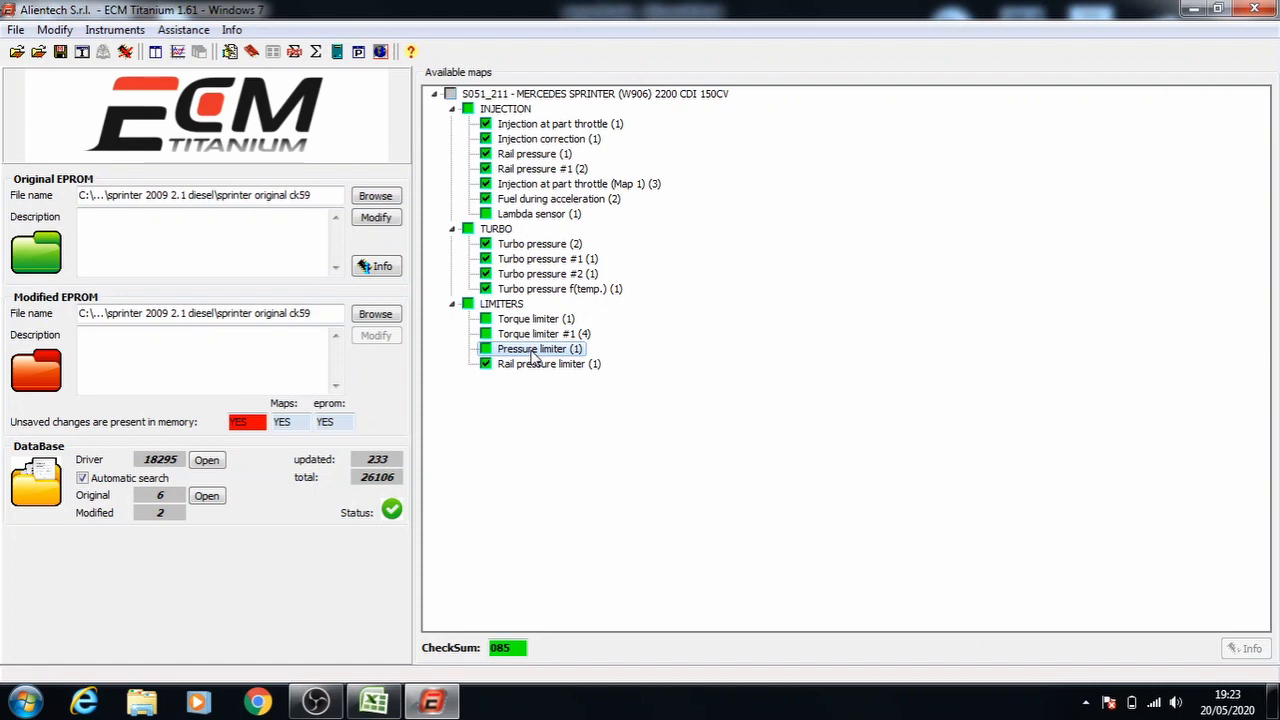
Step: Reopen Pressure limiter, raise values from 1100 rpm in 1% steps, then close the map
{"action": "double_click", "coordinate": [540, 348]}
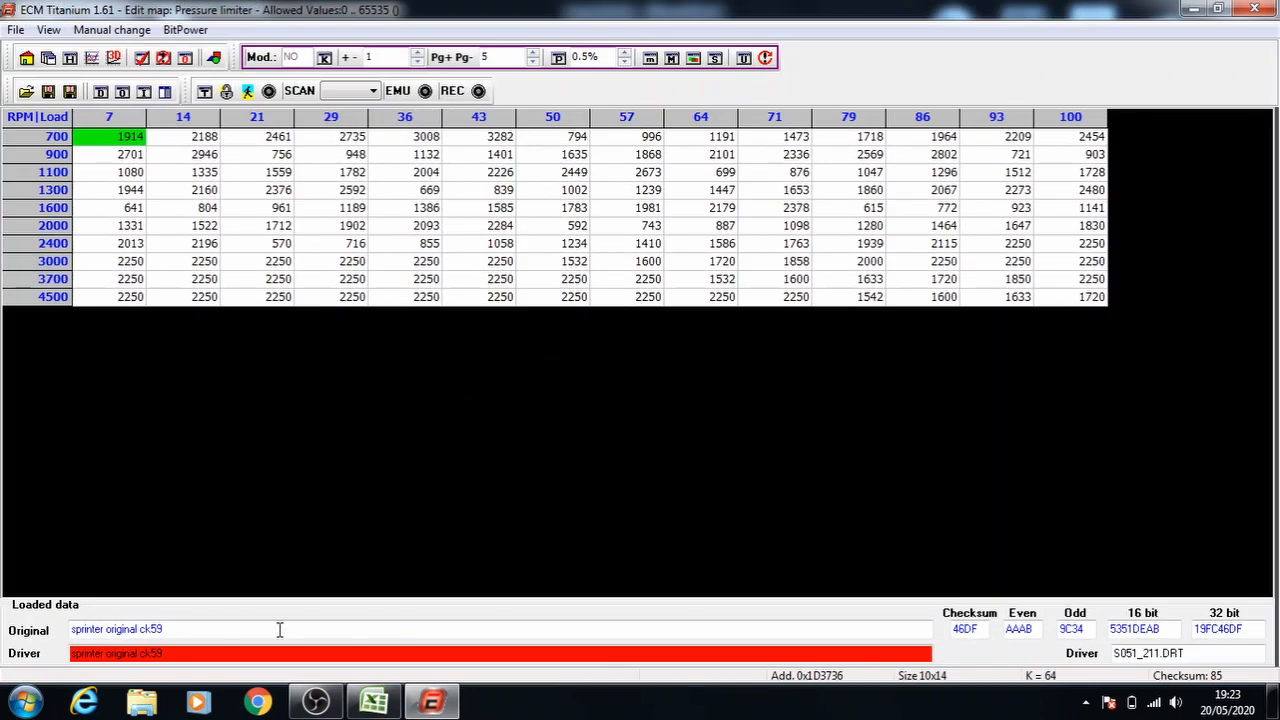
{"action": "left_click", "coordinate": [373, 700]}
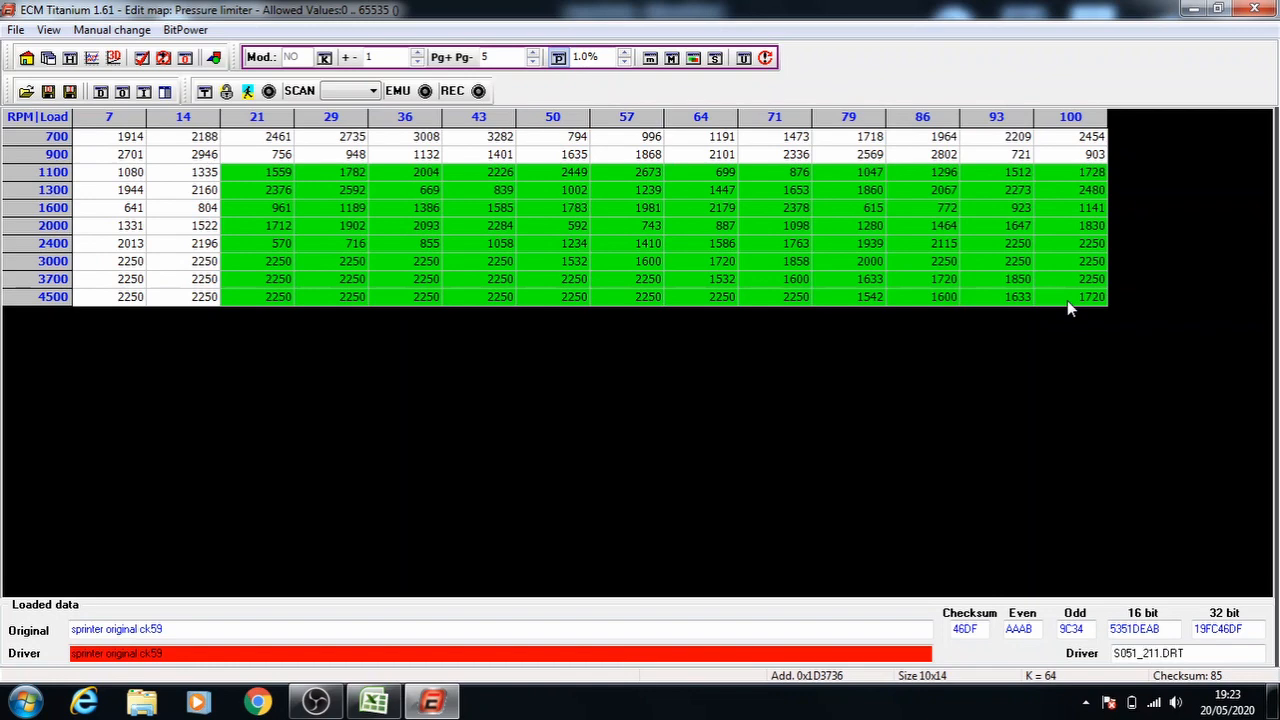
{"action": "left_click", "coordinate": [324, 56]}
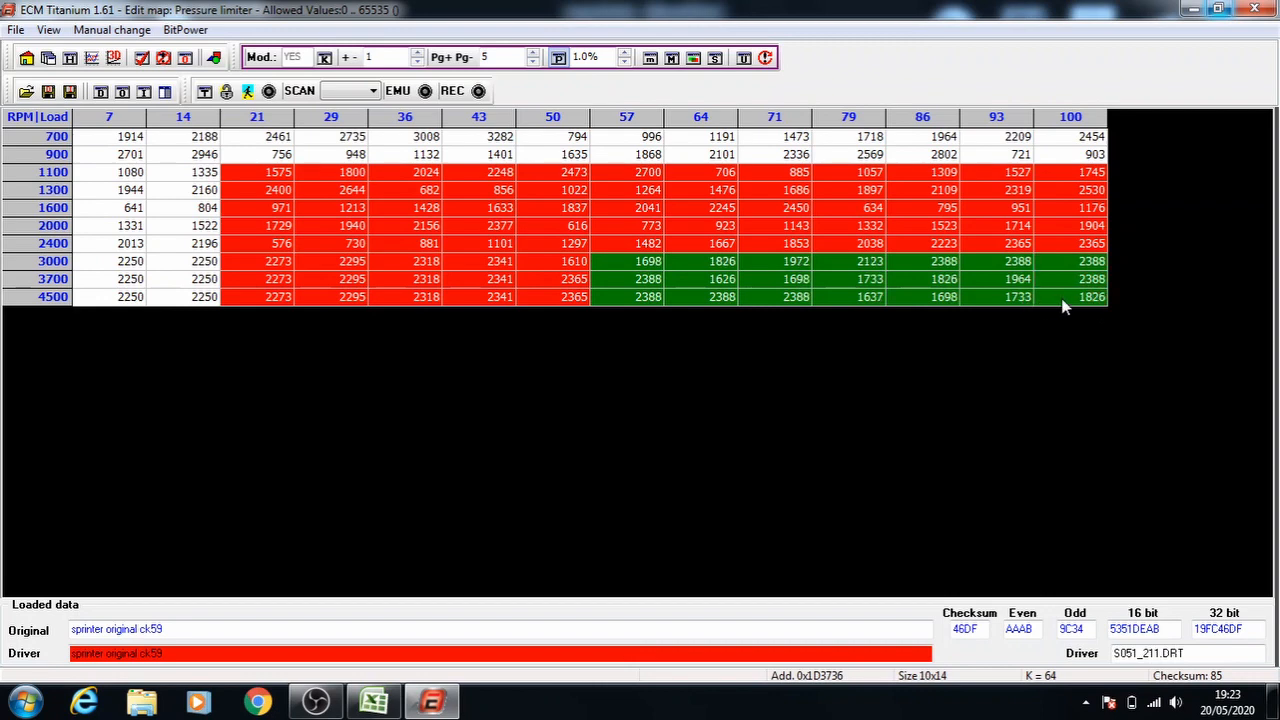
{"action": "mouse_move", "coordinate": [695, 200]}
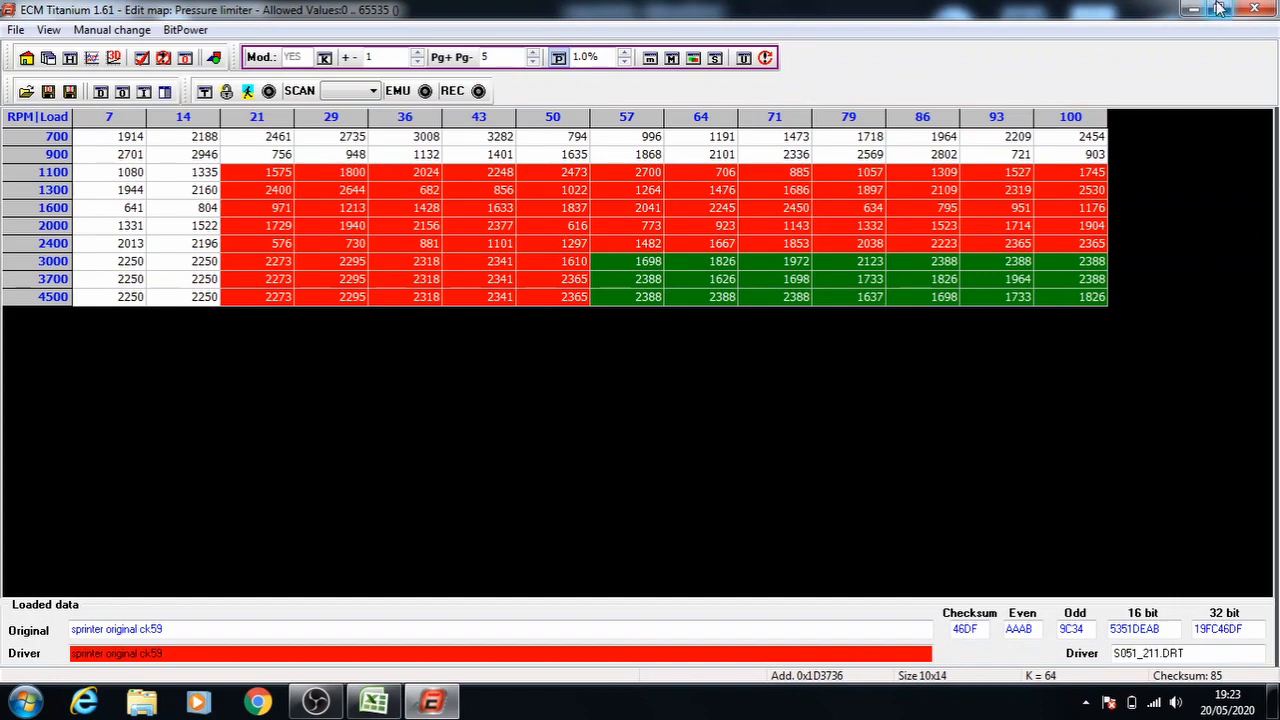
{"action": "left_click", "coordinate": [1254, 9]}
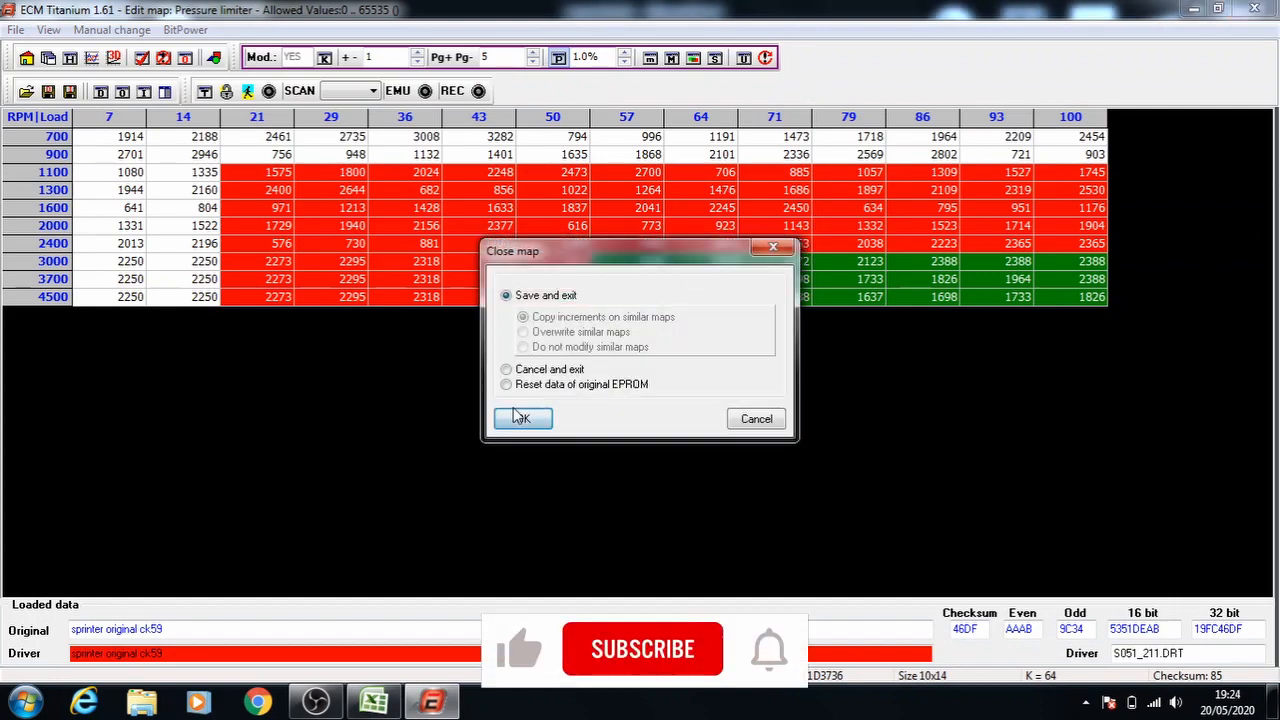
Step: Save the raised Pressure limiter map and open the Torque limiter map
{"action": "left_click", "coordinate": [521, 418]}
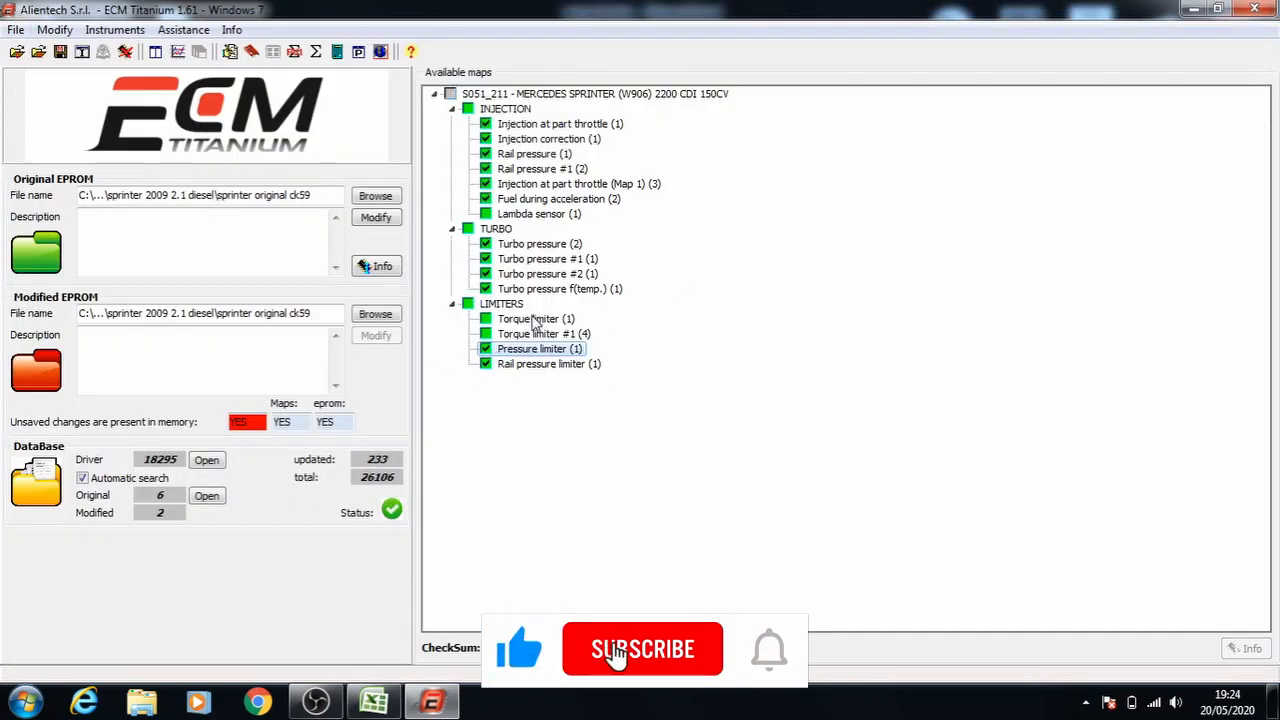
{"action": "double_click", "coordinate": [535, 318]}
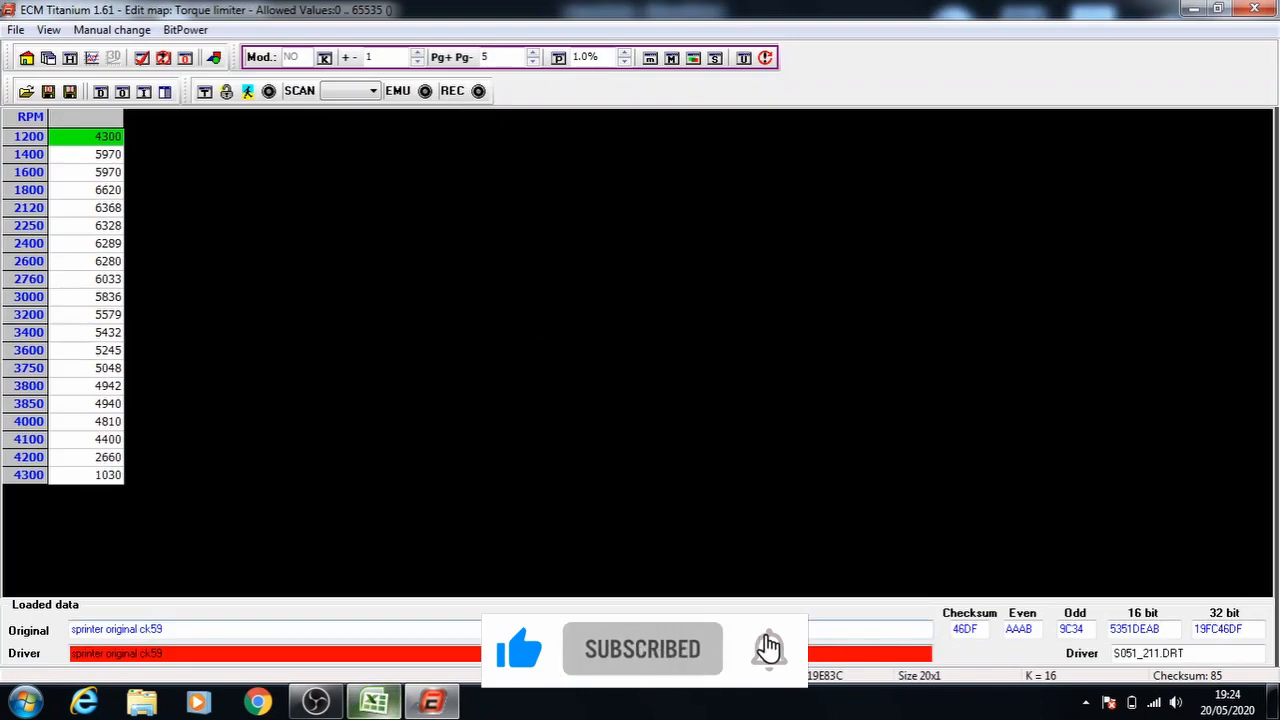
{"action": "left_click", "coordinate": [373, 700]}
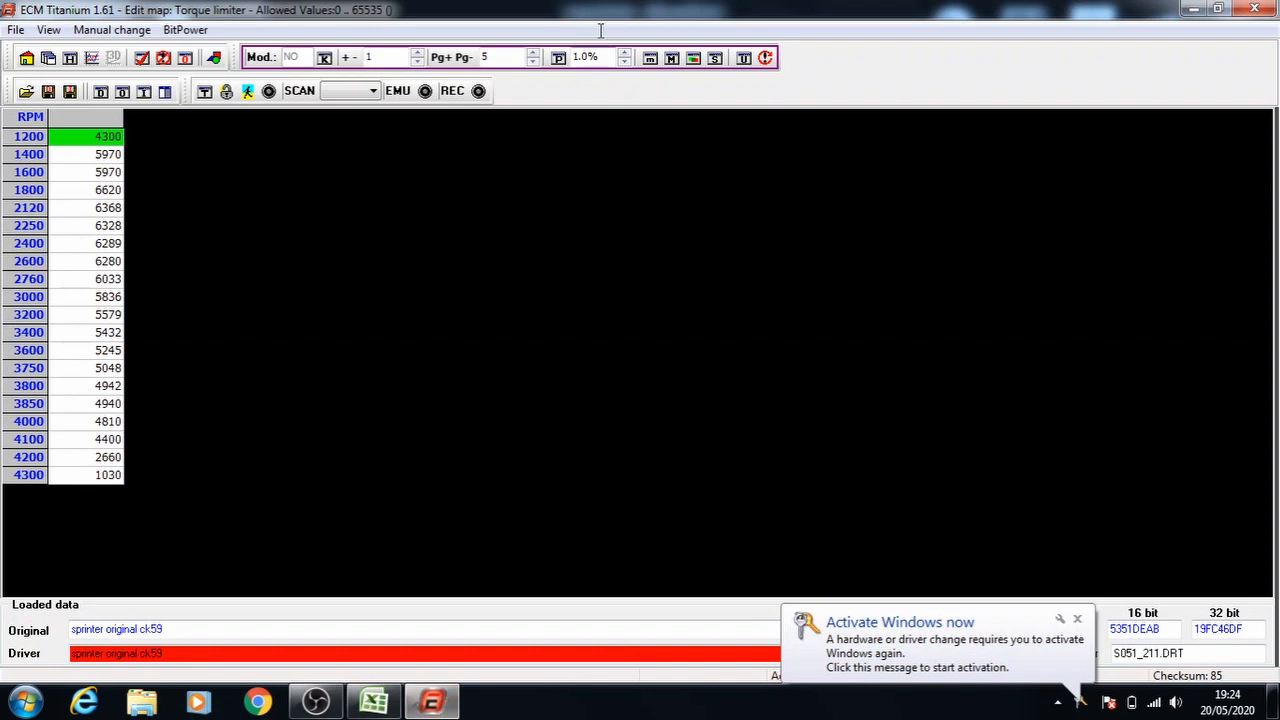
Step: Set the percentage step to 35% and select all Torque limiter values down to 4300 rpm
{"action": "left_click", "coordinate": [624, 52]}
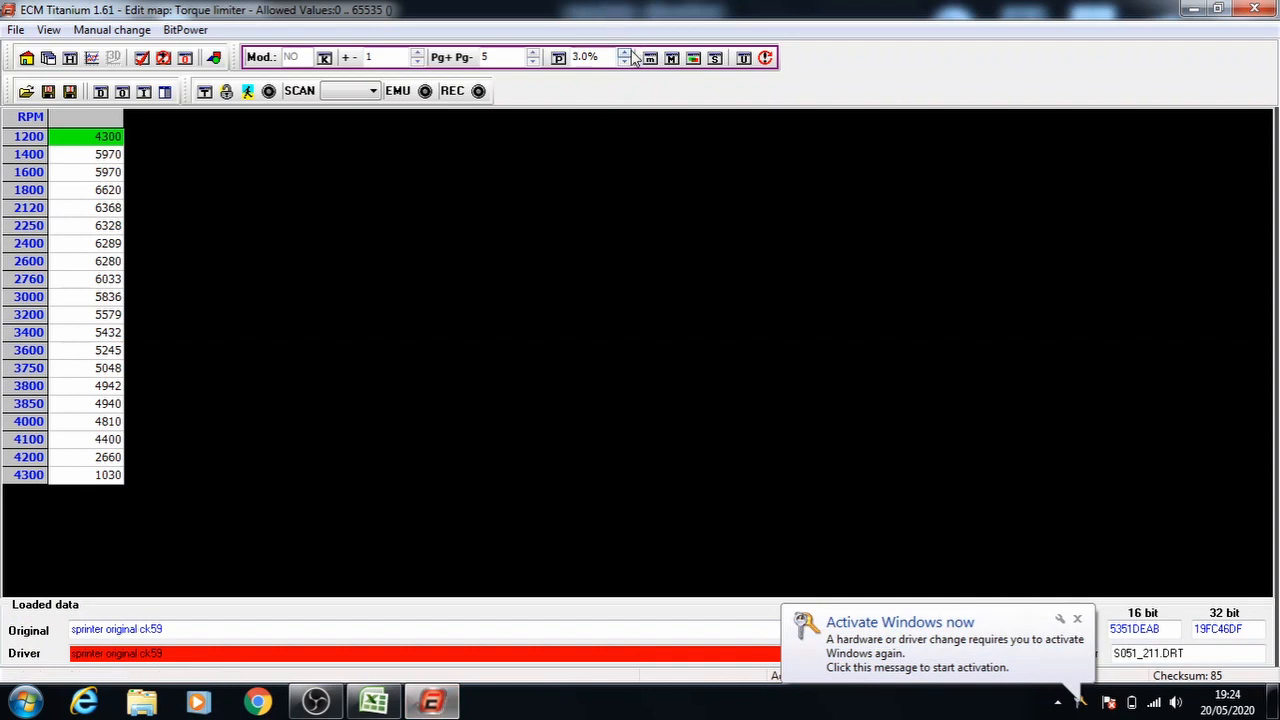
{"action": "left_click", "coordinate": [623, 52]}
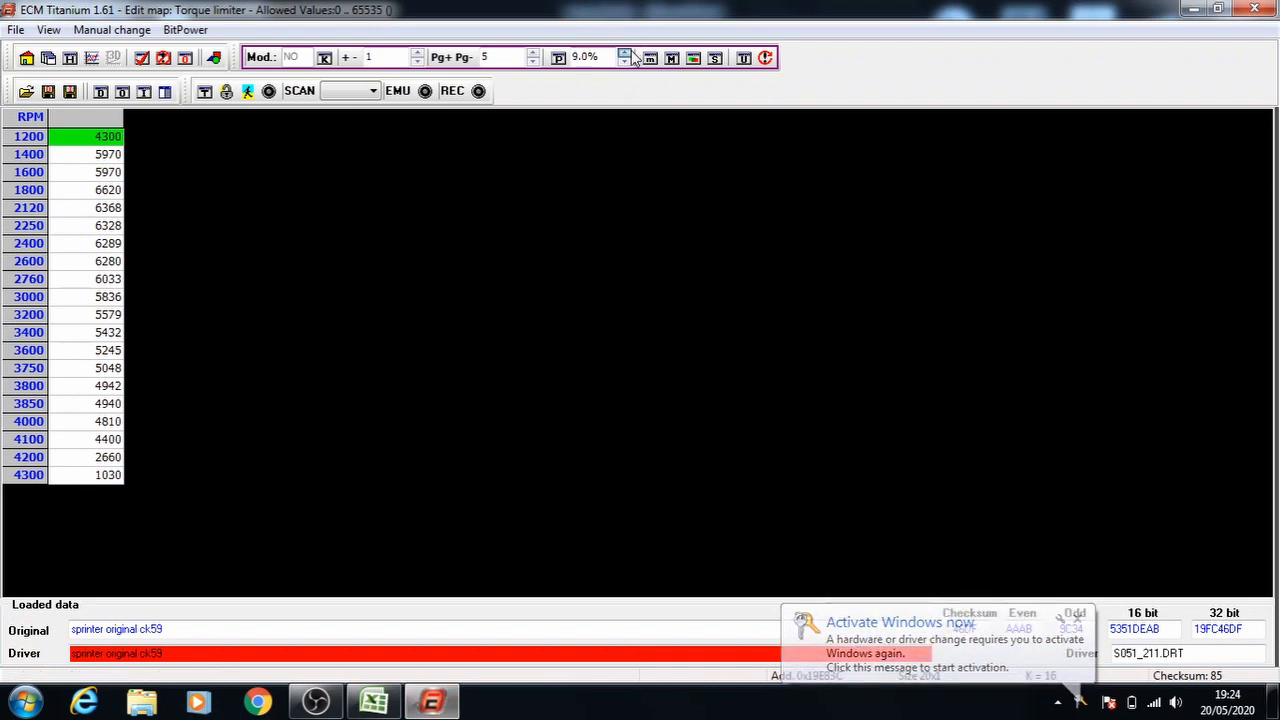
{"action": "left_click", "coordinate": [622, 52]}
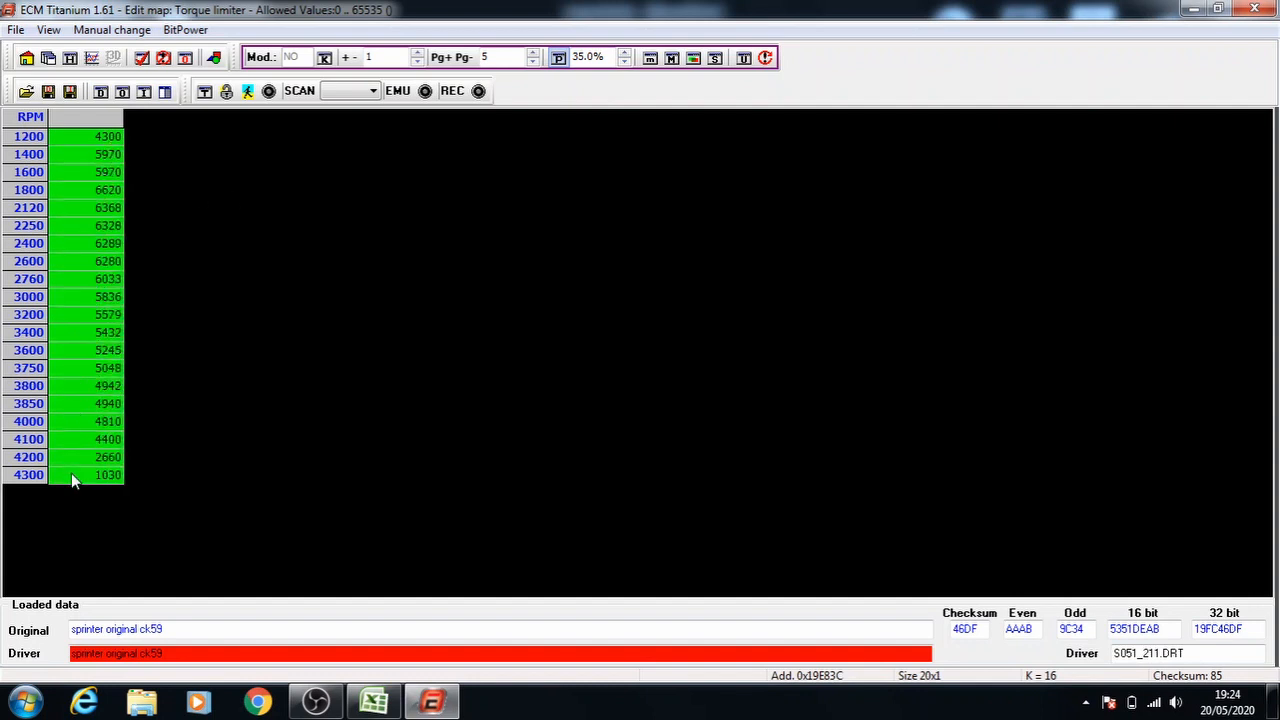
{"action": "left_click", "coordinate": [345, 57]}
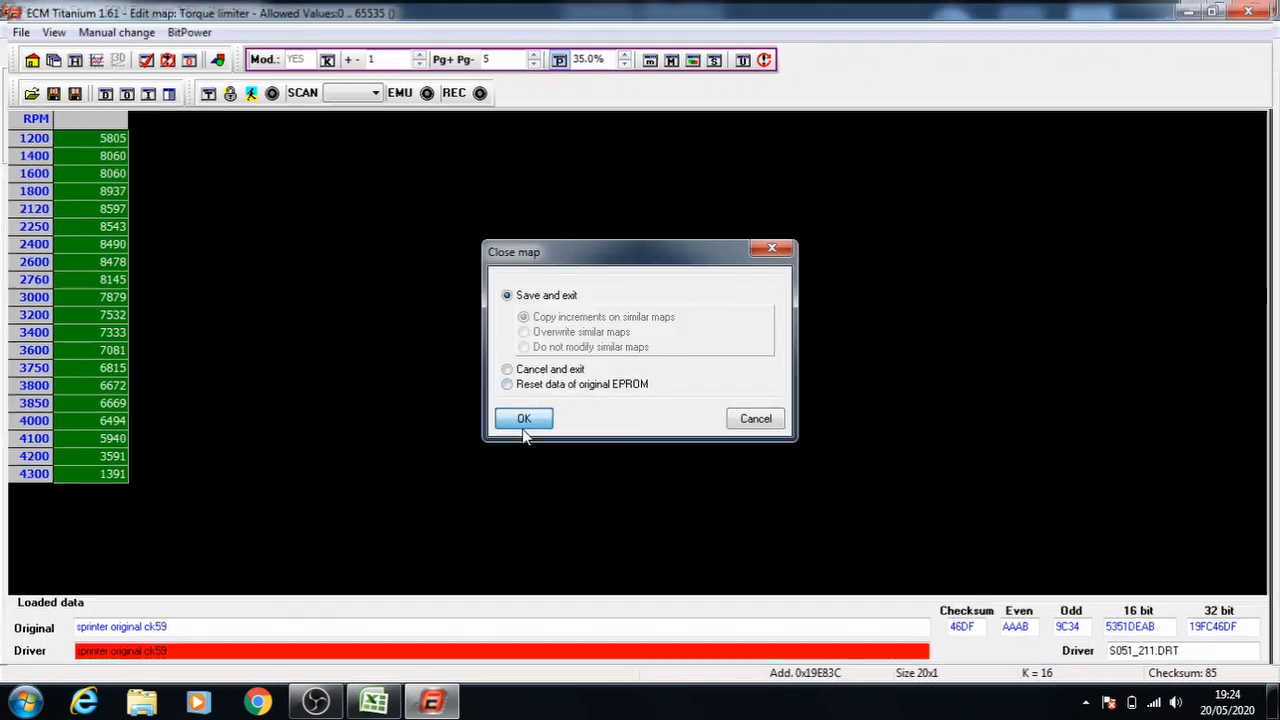
Step: Save Torque limiter, raise Torque limiter #1 values to 4500 rpm, save without modifying similar maps
{"action": "left_click", "coordinate": [524, 418]}
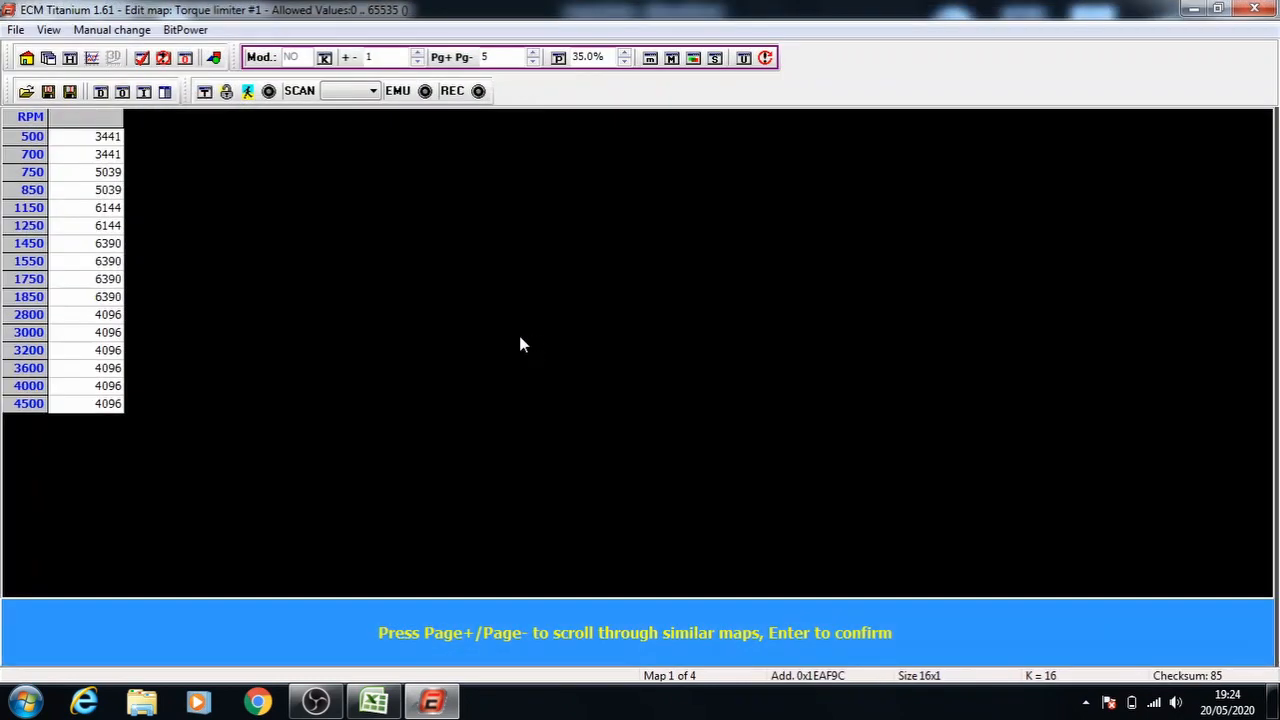
{"action": "left_click", "coordinate": [107, 136]}
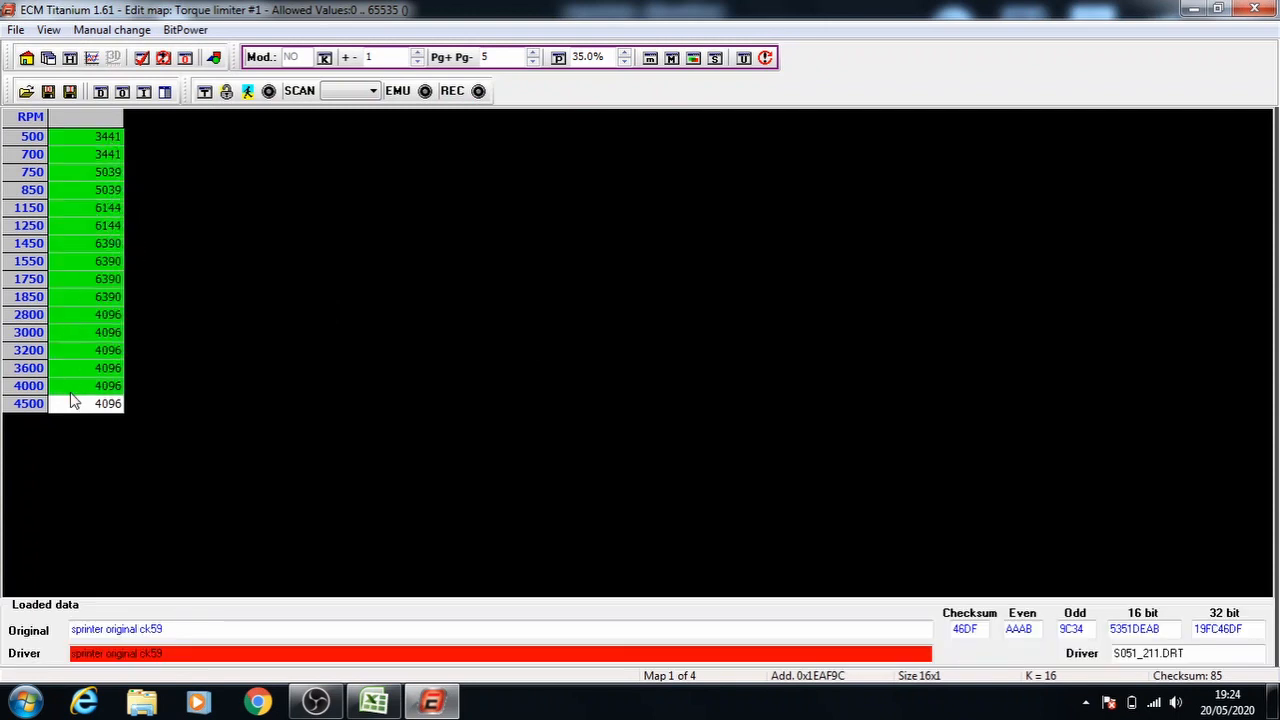
{"action": "left_click", "coordinate": [345, 57]}
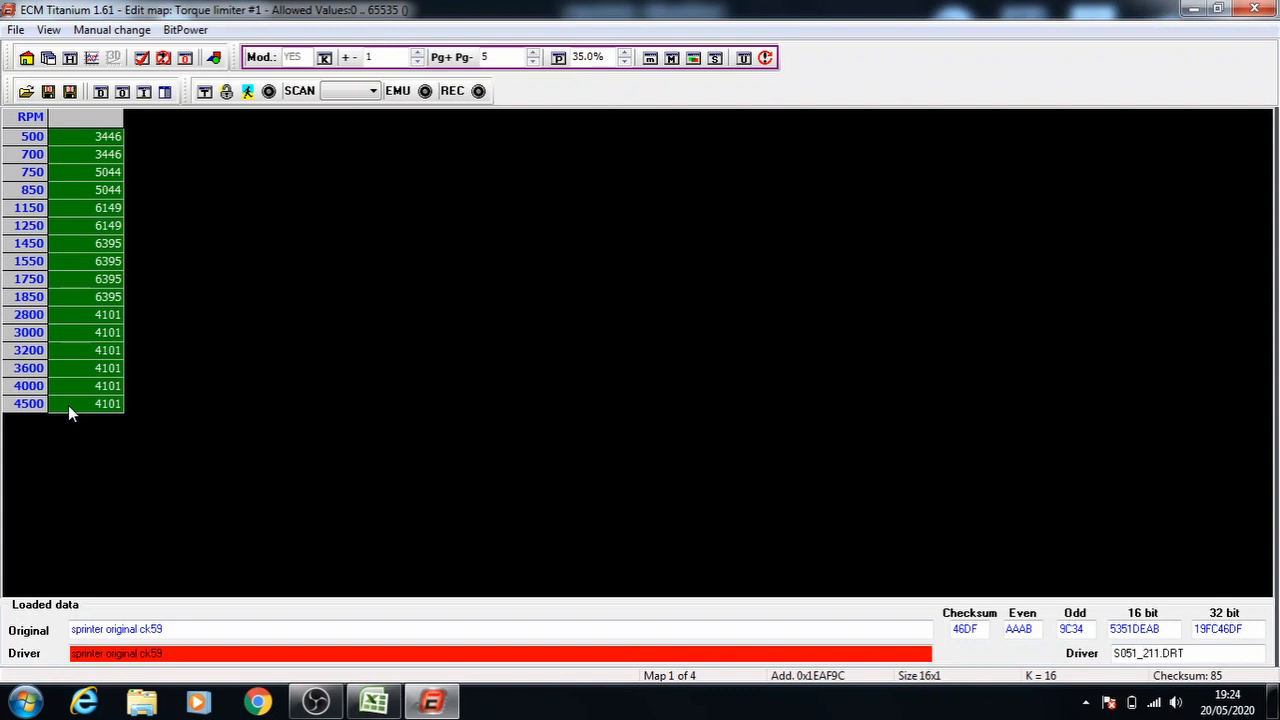
{"action": "mouse_move", "coordinate": [925, 8]}
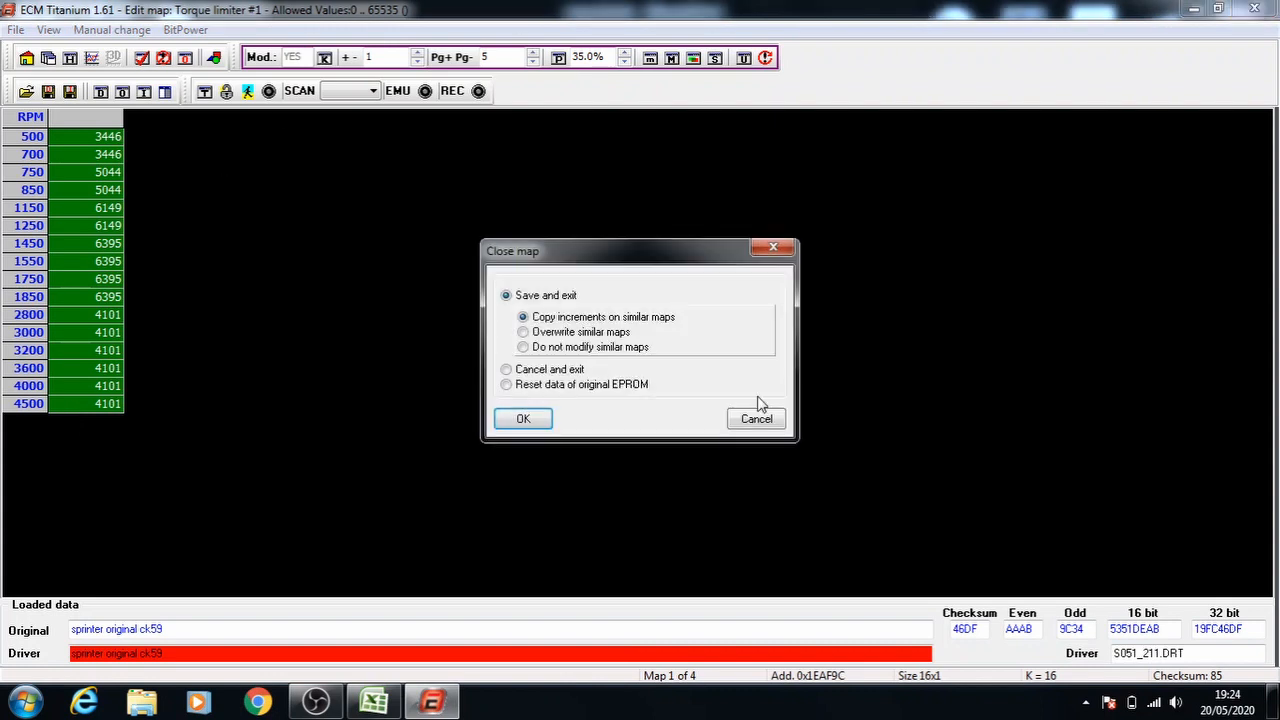
{"action": "left_click", "coordinate": [522, 347]}
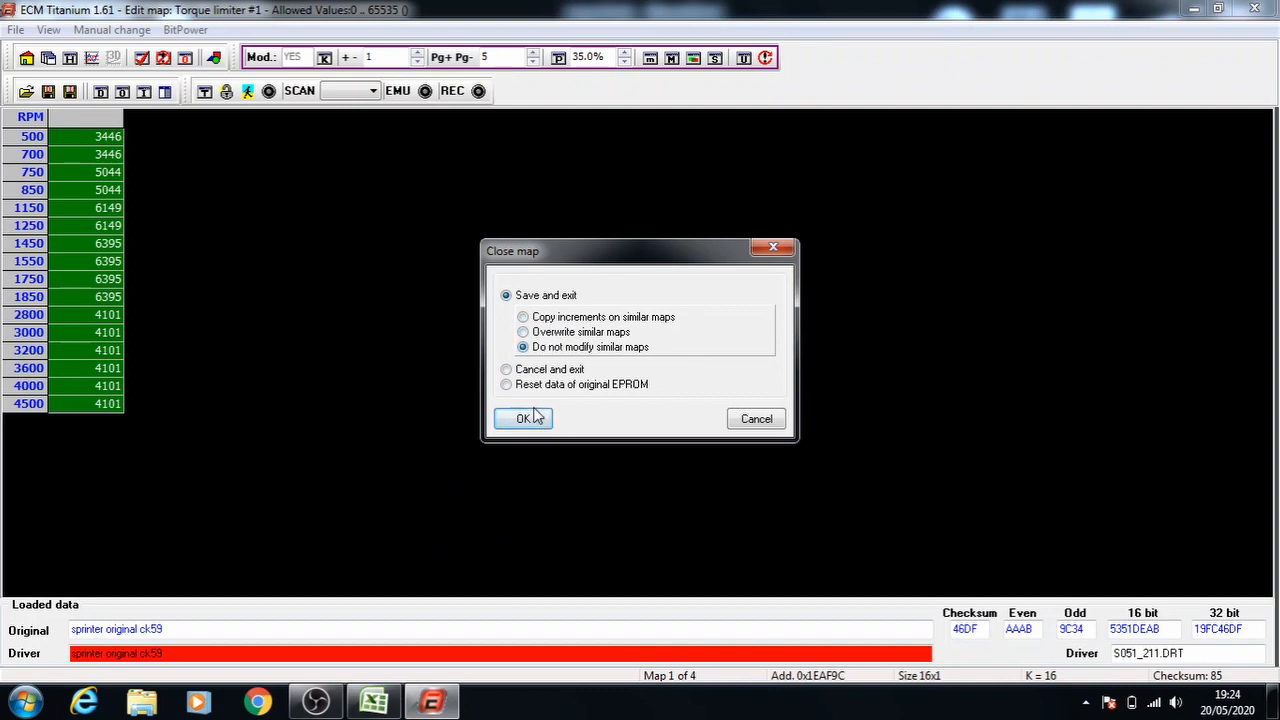
{"action": "left_click", "coordinate": [523, 418]}
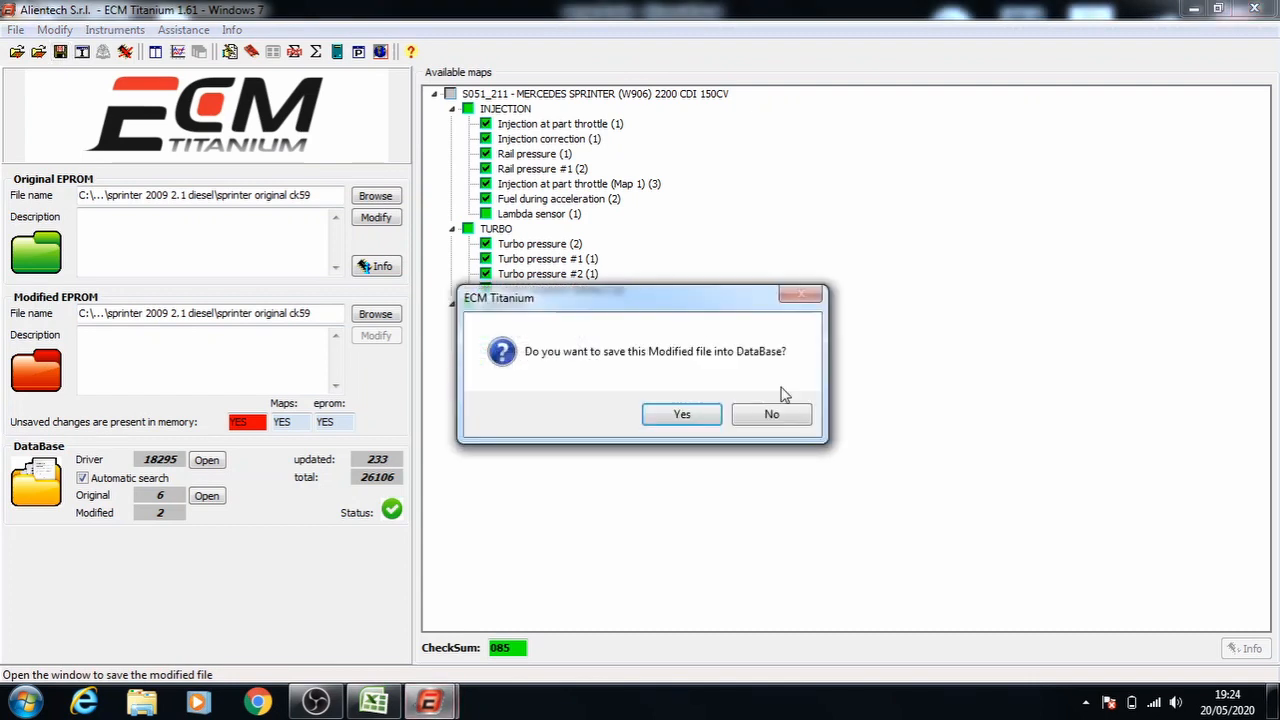
{"action": "mouse_move", "coordinate": [771, 414]}
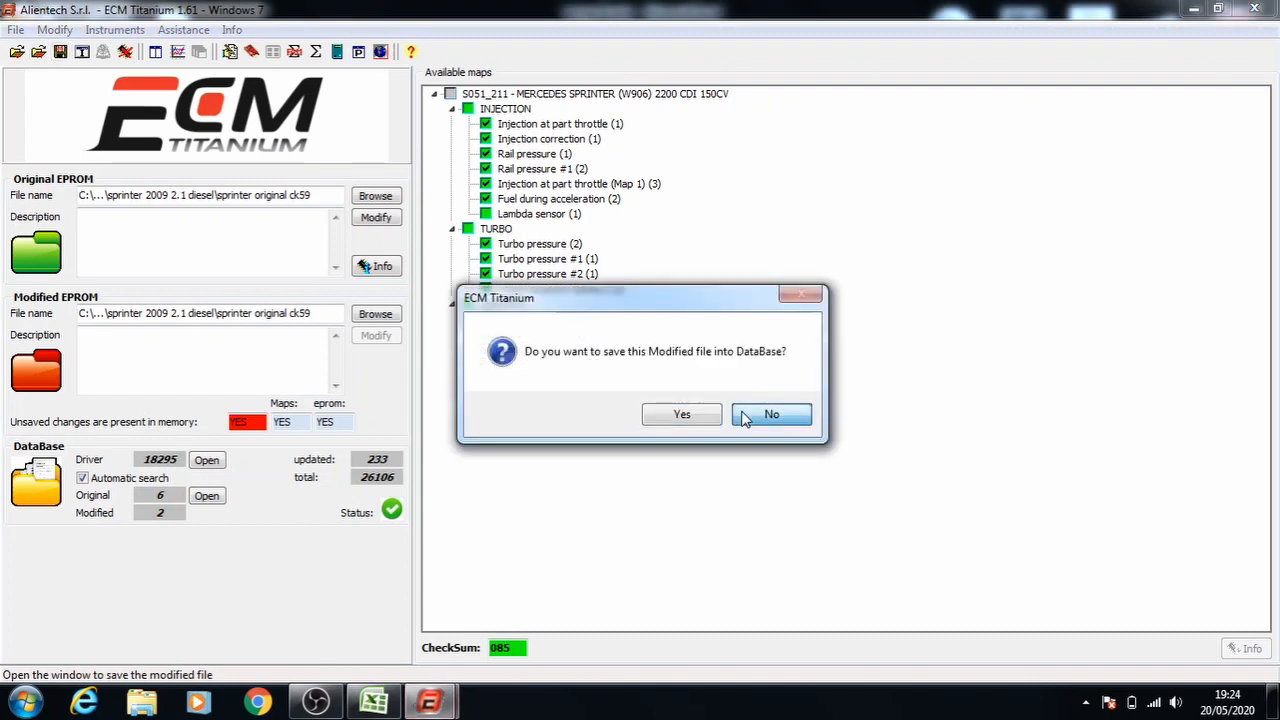
Step: Record the modified Sprinter file in the ECM Titanium database and begin saving it
{"action": "left_click", "coordinate": [682, 414]}
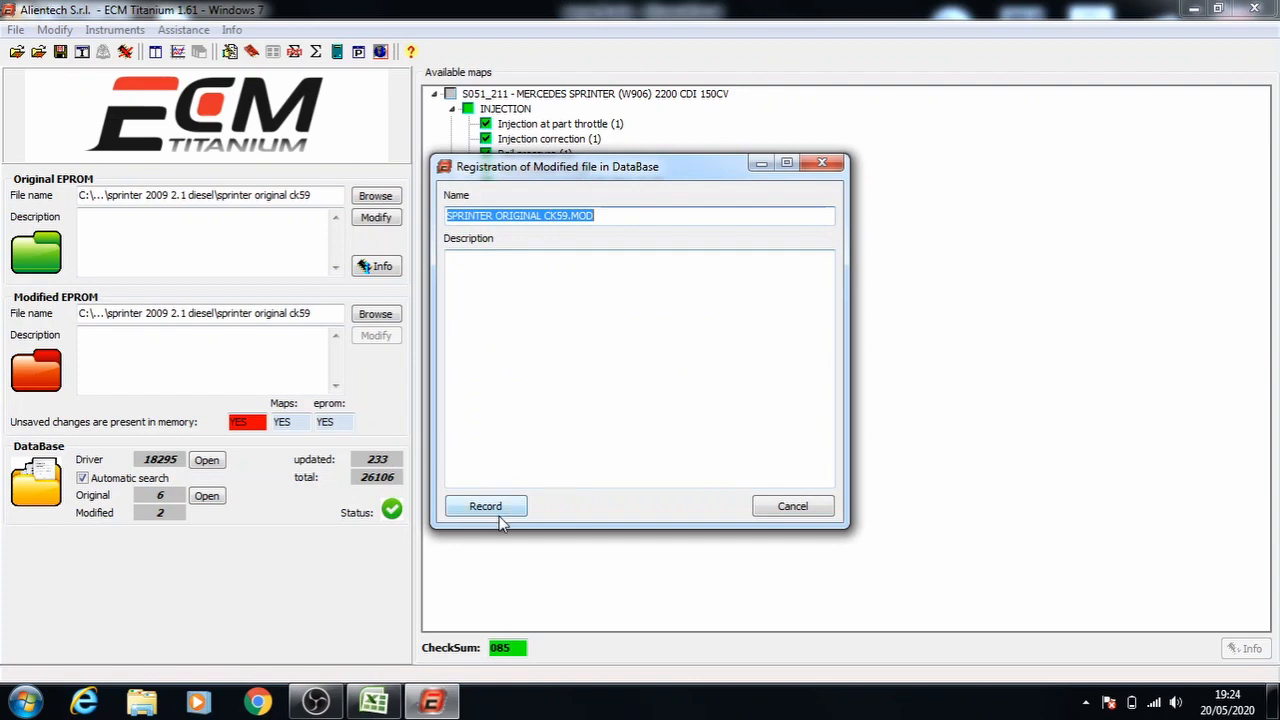
{"action": "left_click", "coordinate": [485, 505]}
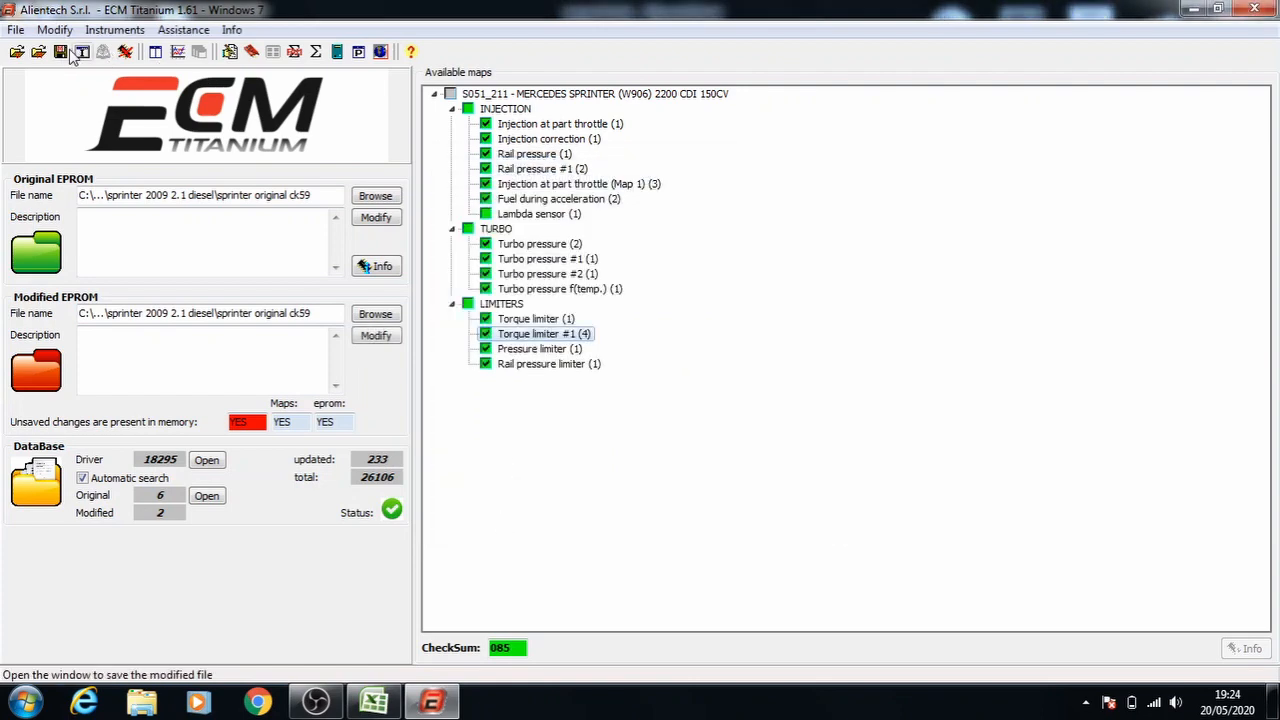
{"action": "left_click", "coordinate": [60, 51]}
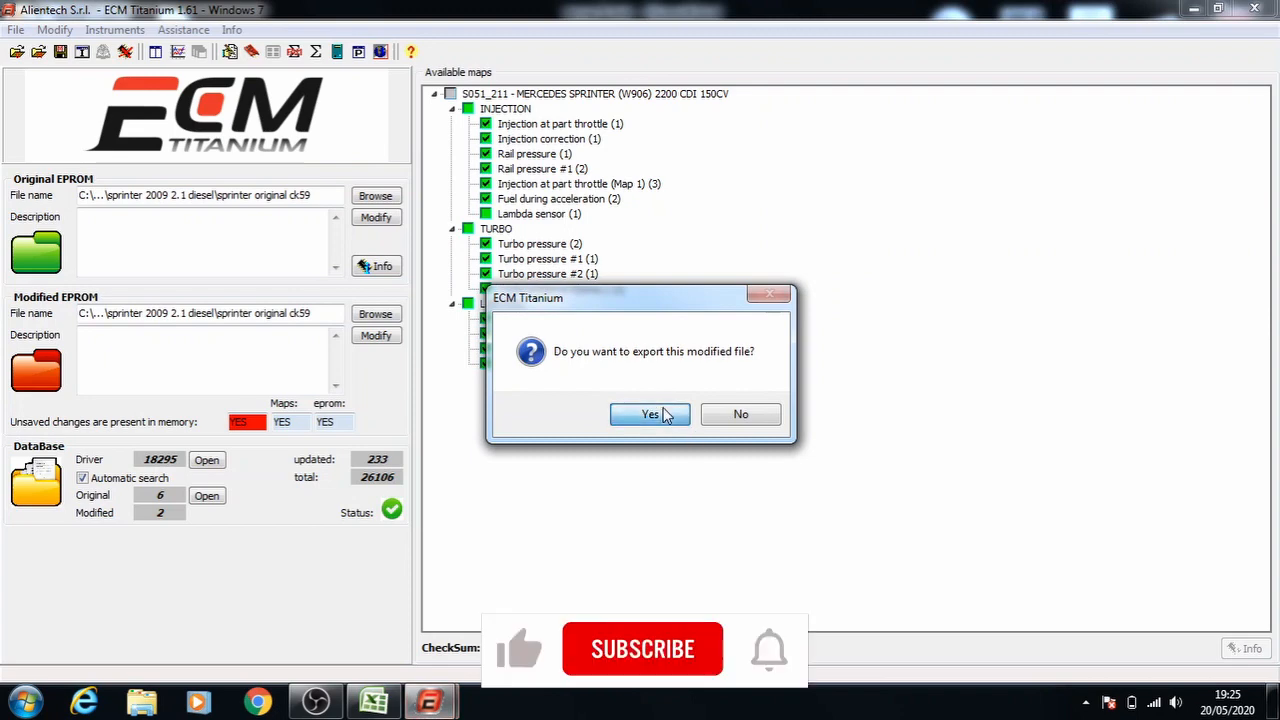
Step: Confirm the export and browse to the Desktop 'sprinter 2009 2.1 diesel' folder
{"action": "left_click", "coordinate": [650, 414]}
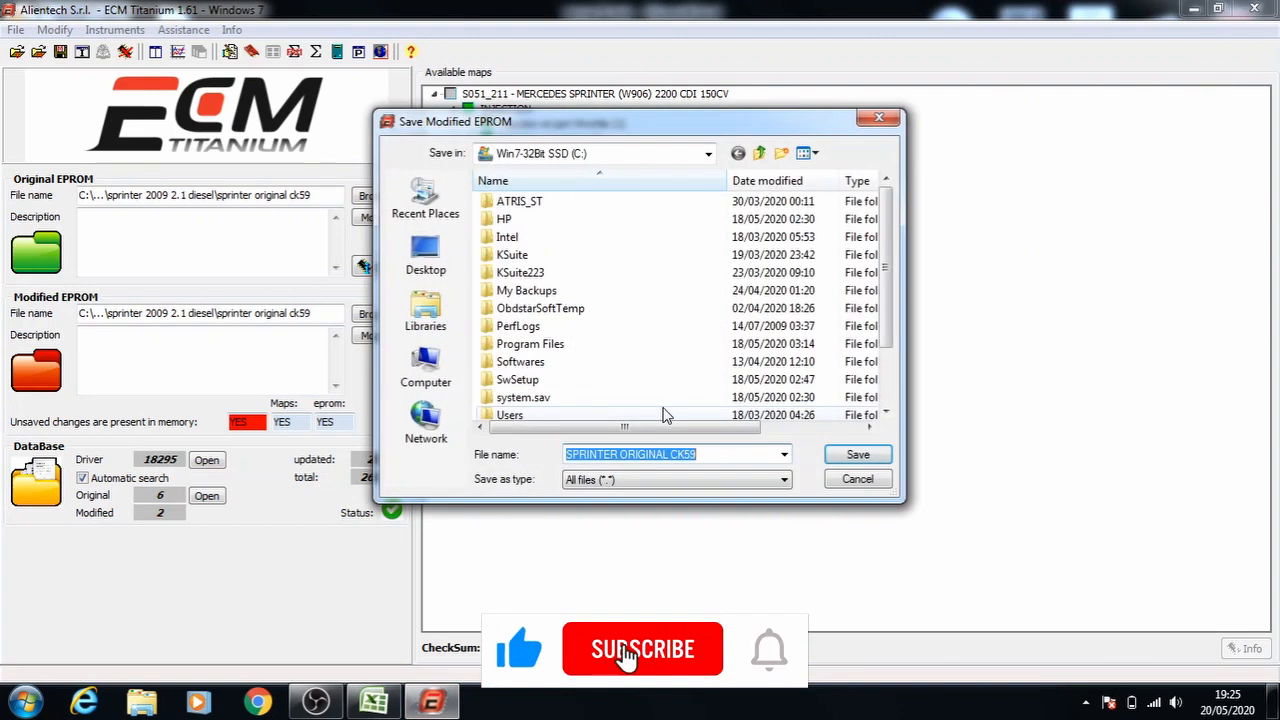
{"action": "left_click", "coordinate": [425, 255]}
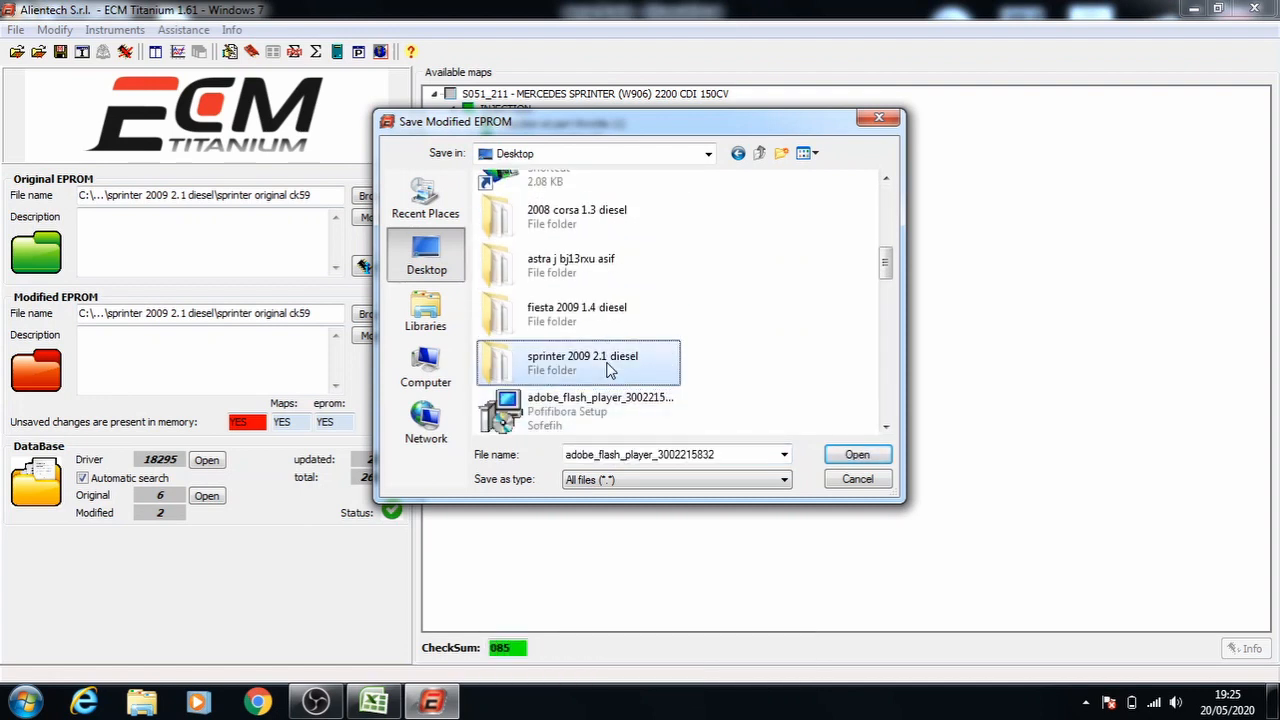
{"action": "double_click", "coordinate": [582, 362]}
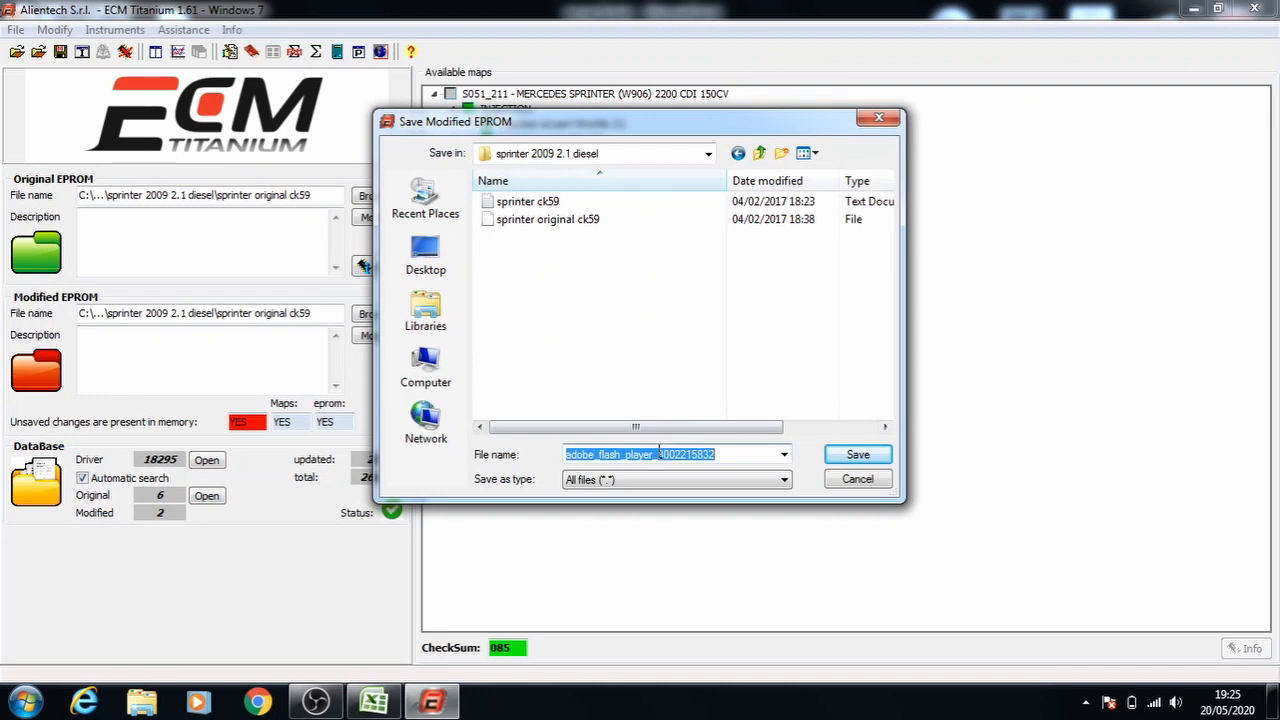
{"action": "mouse_move", "coordinate": [745, 523]}
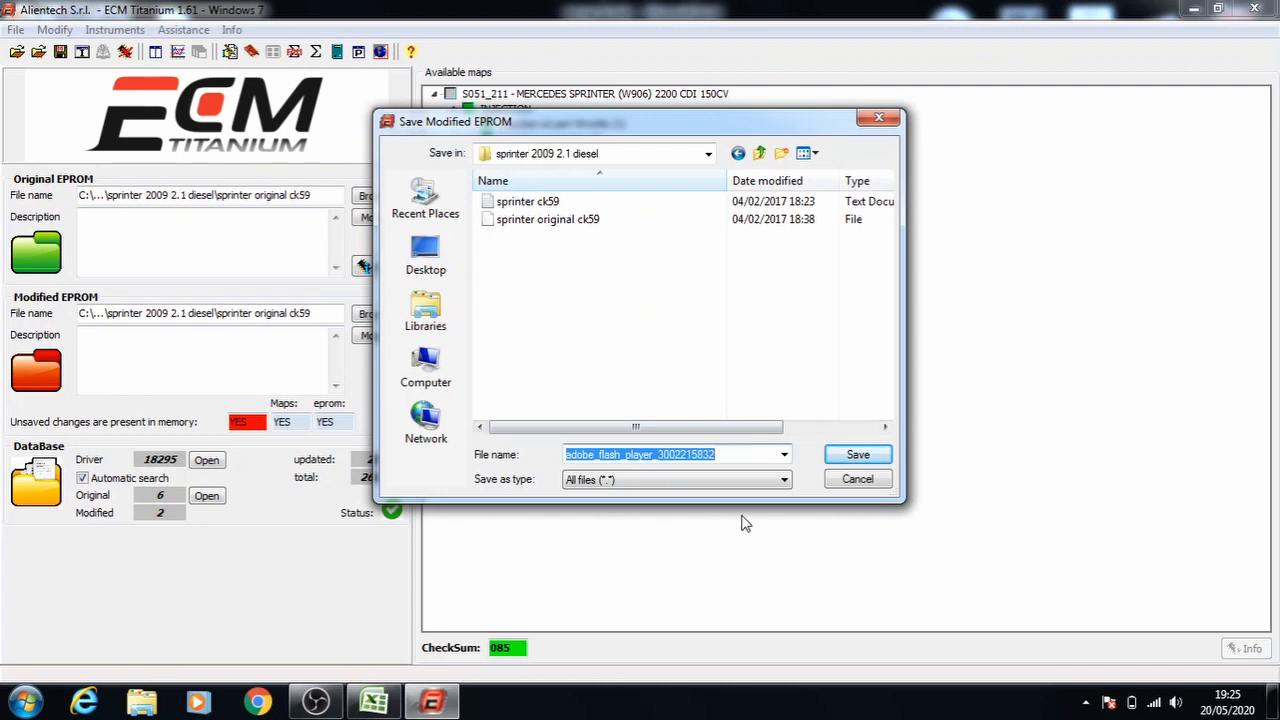
Step: Name the file 'sprinter ck59 stage 1 eco mod' and save it
{"action": "type", "text": "sprinter"}
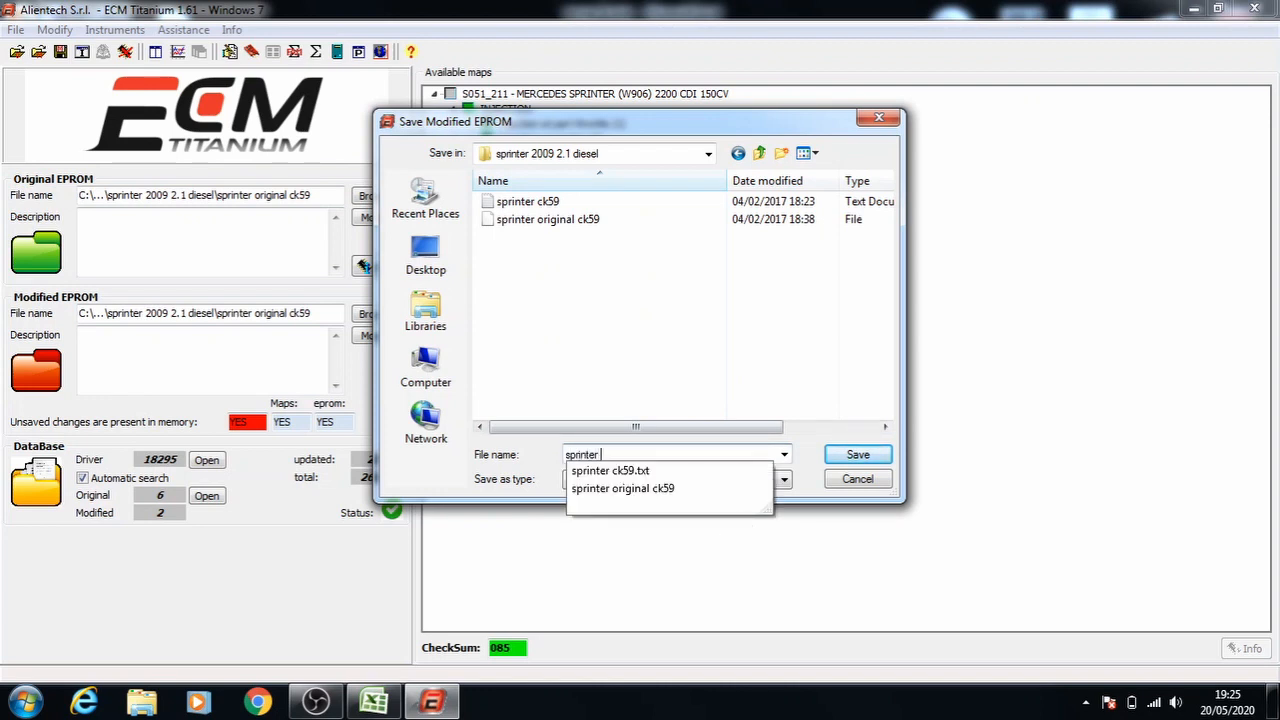
{"action": "left_click", "coordinate": [610, 470]}
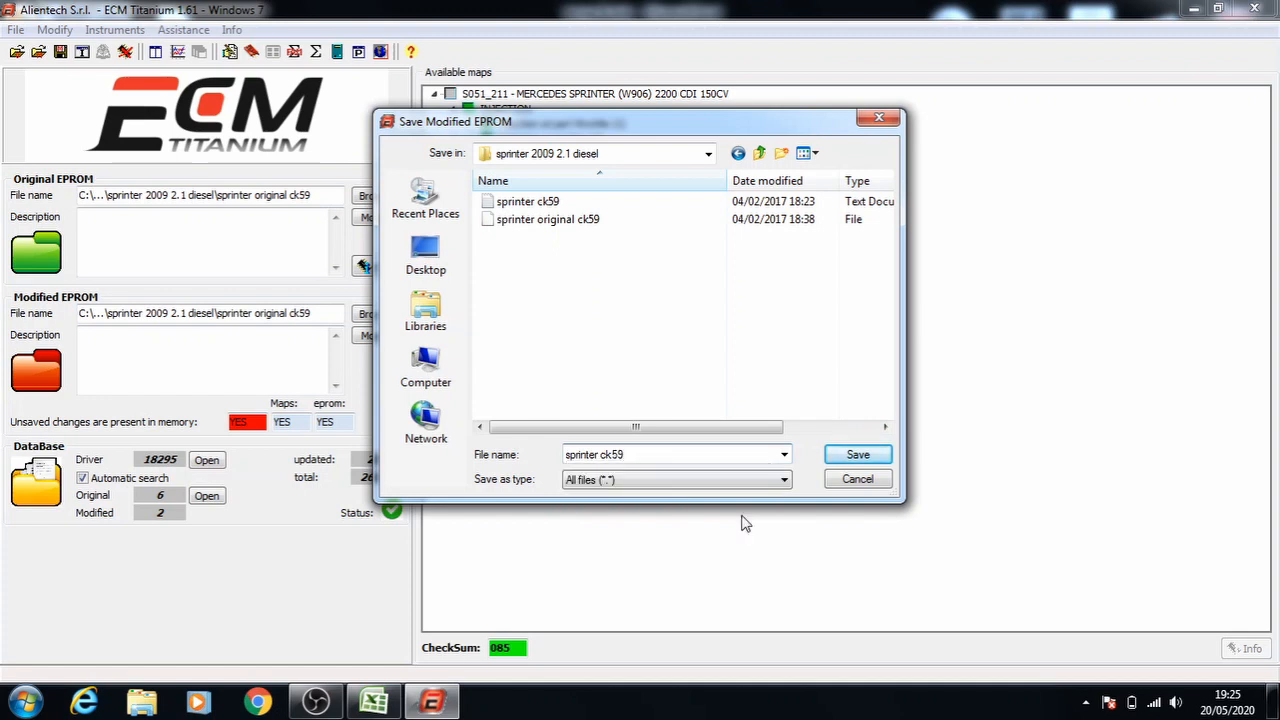
{"action": "type", "text": "stage"}
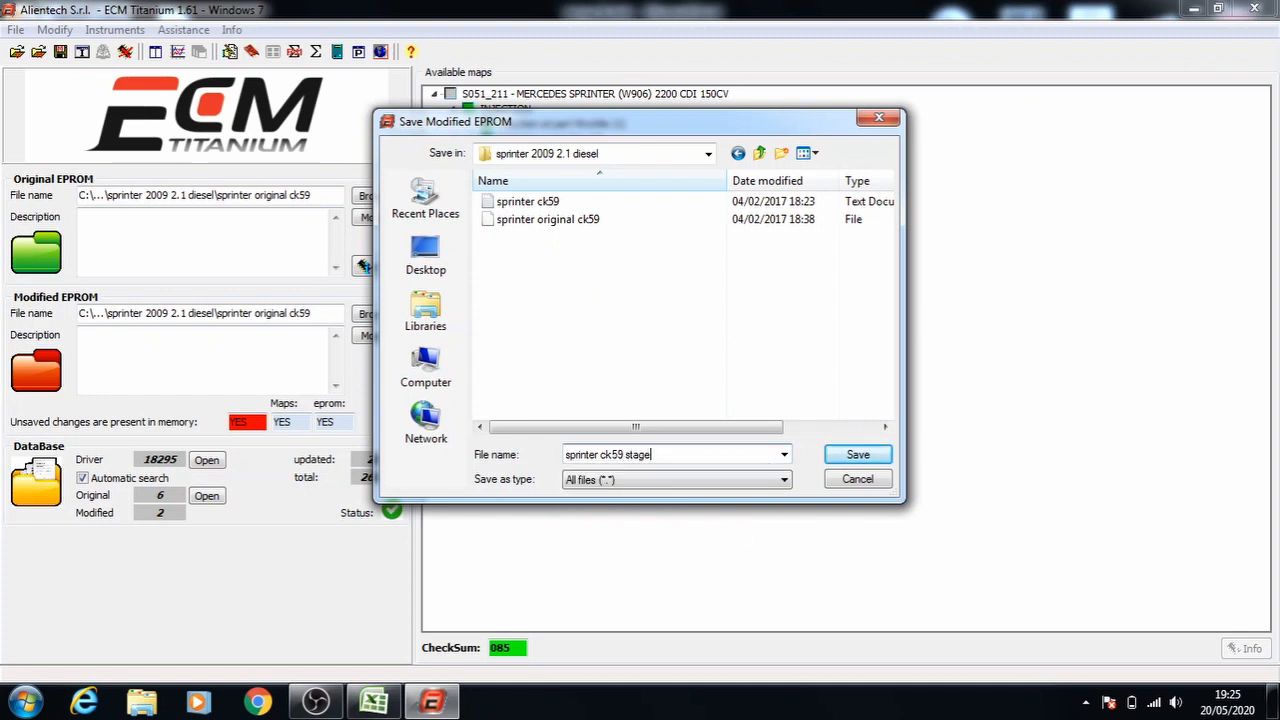
{"action": "type", "text": "1 eco mod"}
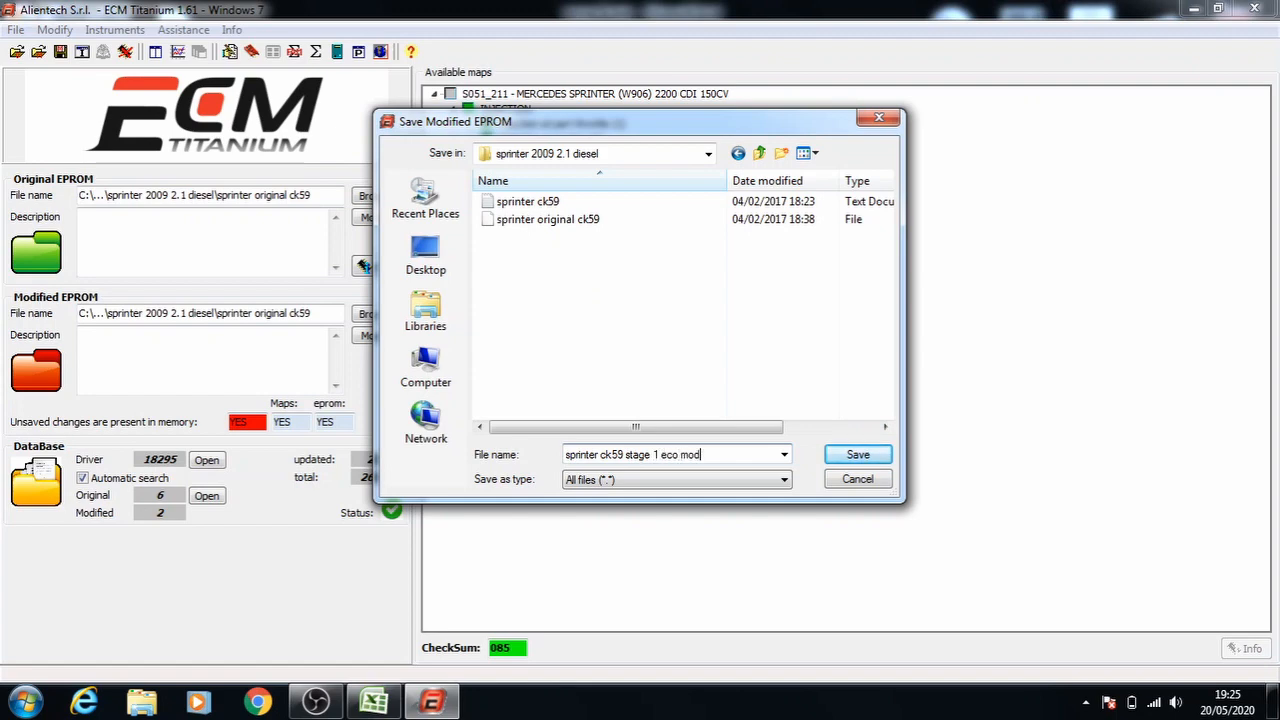
{"action": "left_click", "coordinate": [857, 454]}
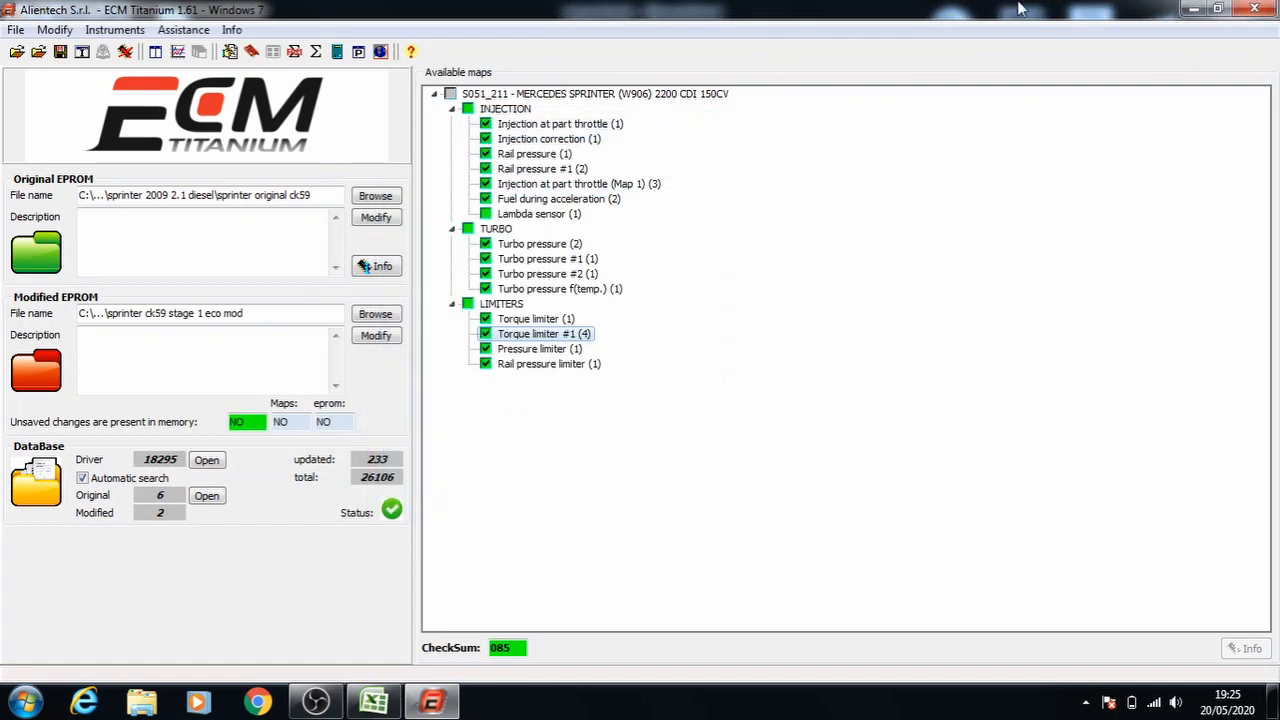
Step: Close ECM Titanium, minimize Excel, view the new file in 'sprinter 2009 2.1 diesel', then close it
{"action": "left_click", "coordinate": [372, 700]}
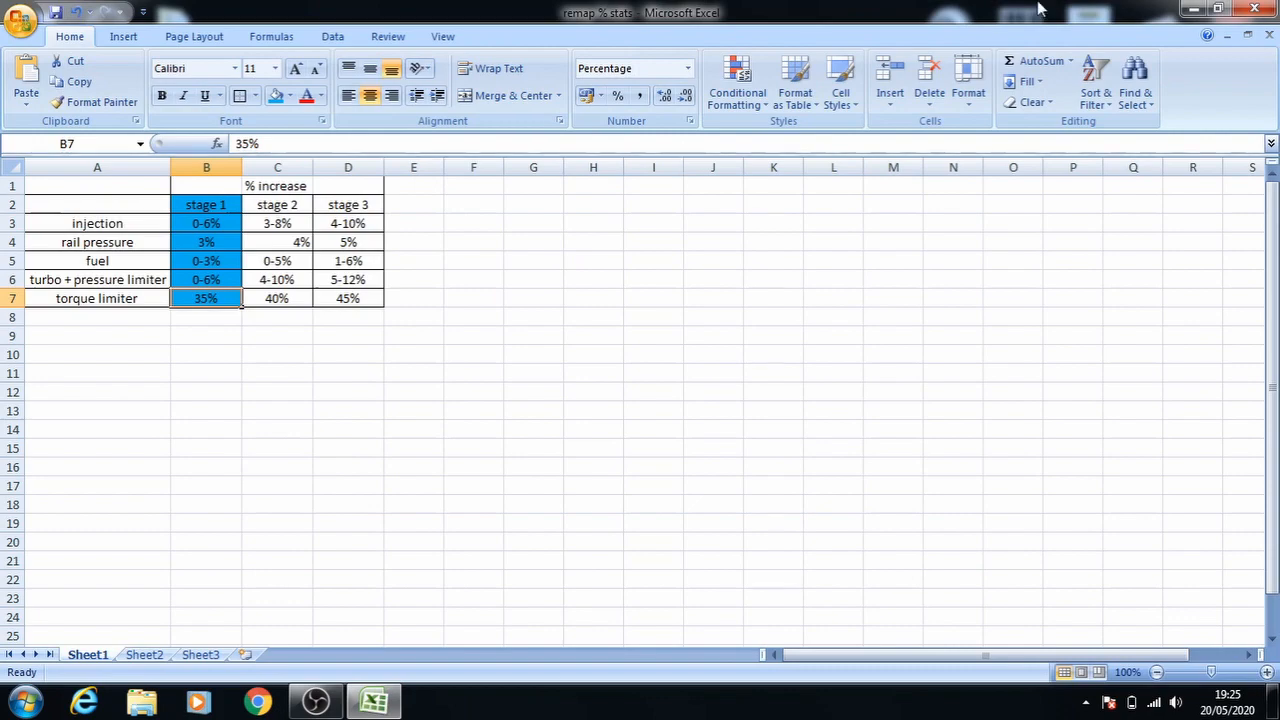
{"action": "left_click", "coordinate": [1216, 9]}
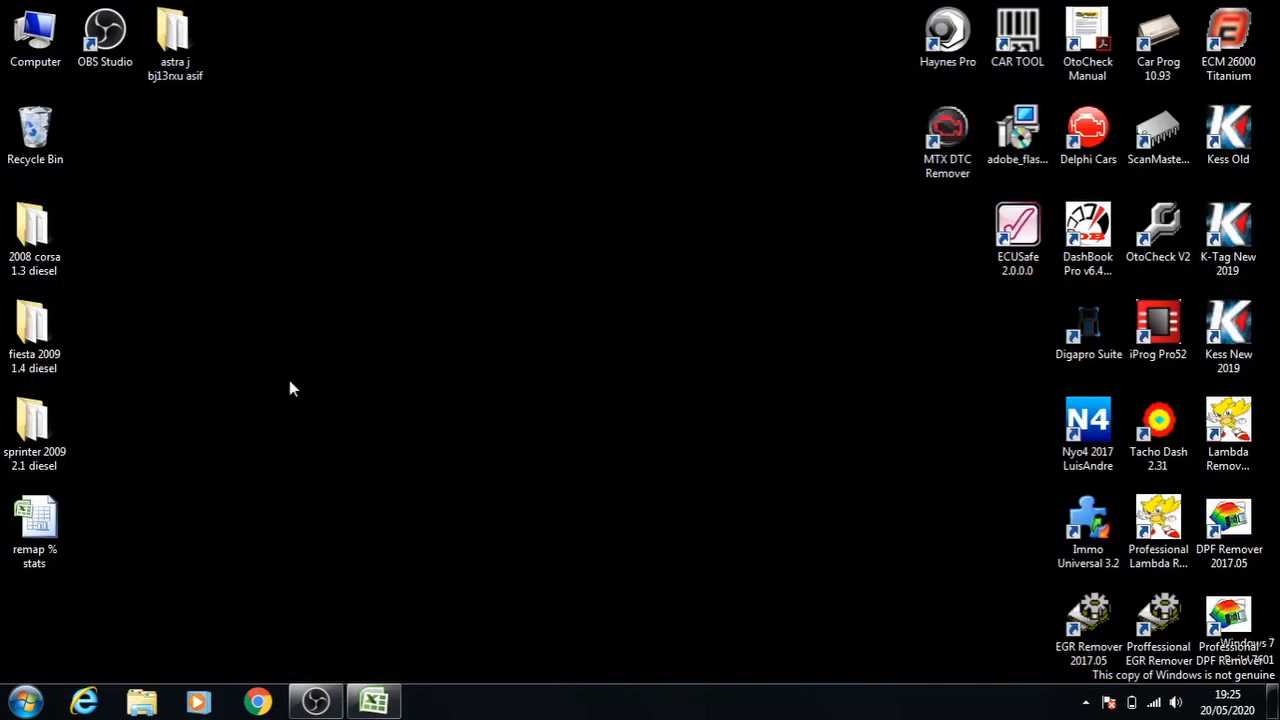
{"action": "double_click", "coordinate": [34, 425]}
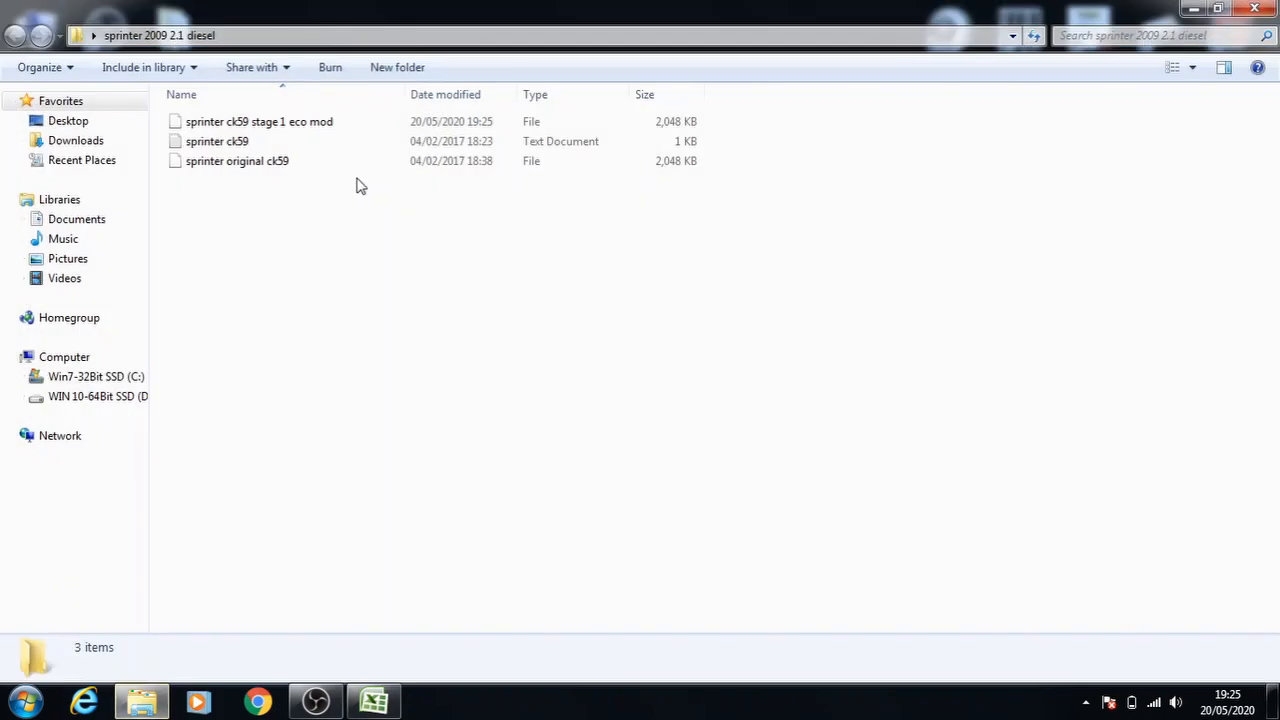
{"action": "left_click", "coordinate": [259, 121]}
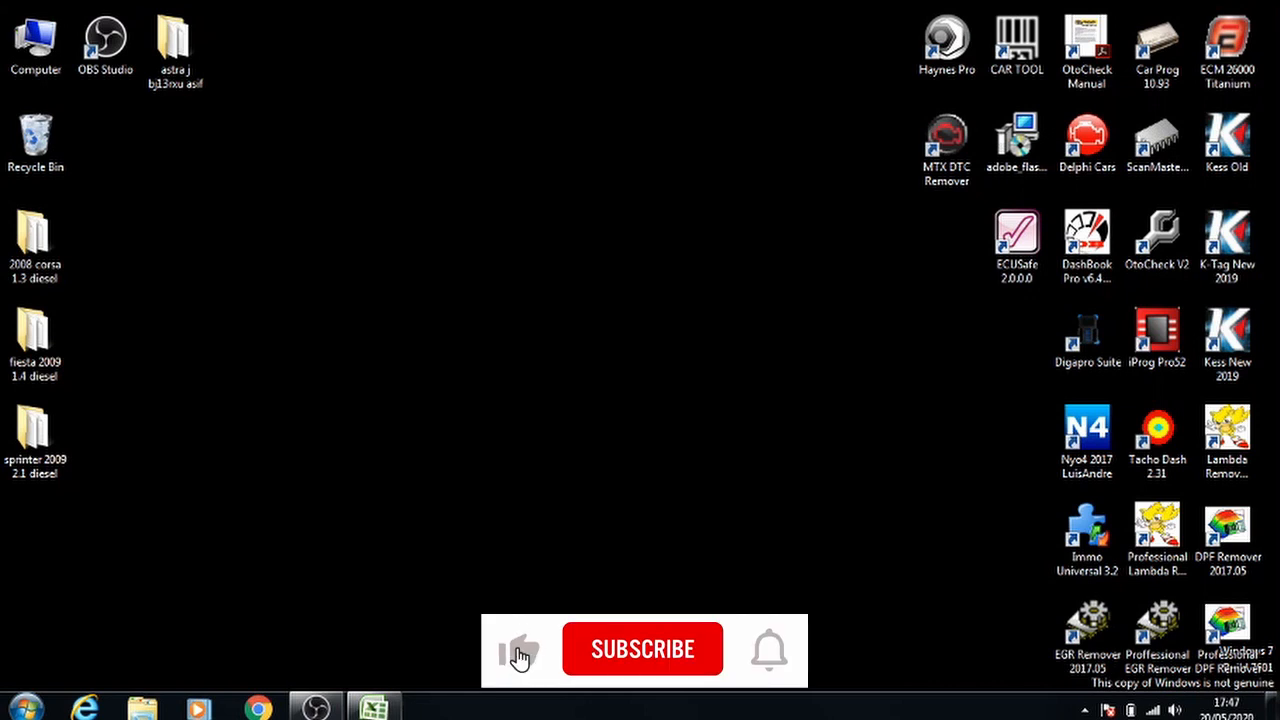
{"action": "left_click", "coordinate": [642, 649]}
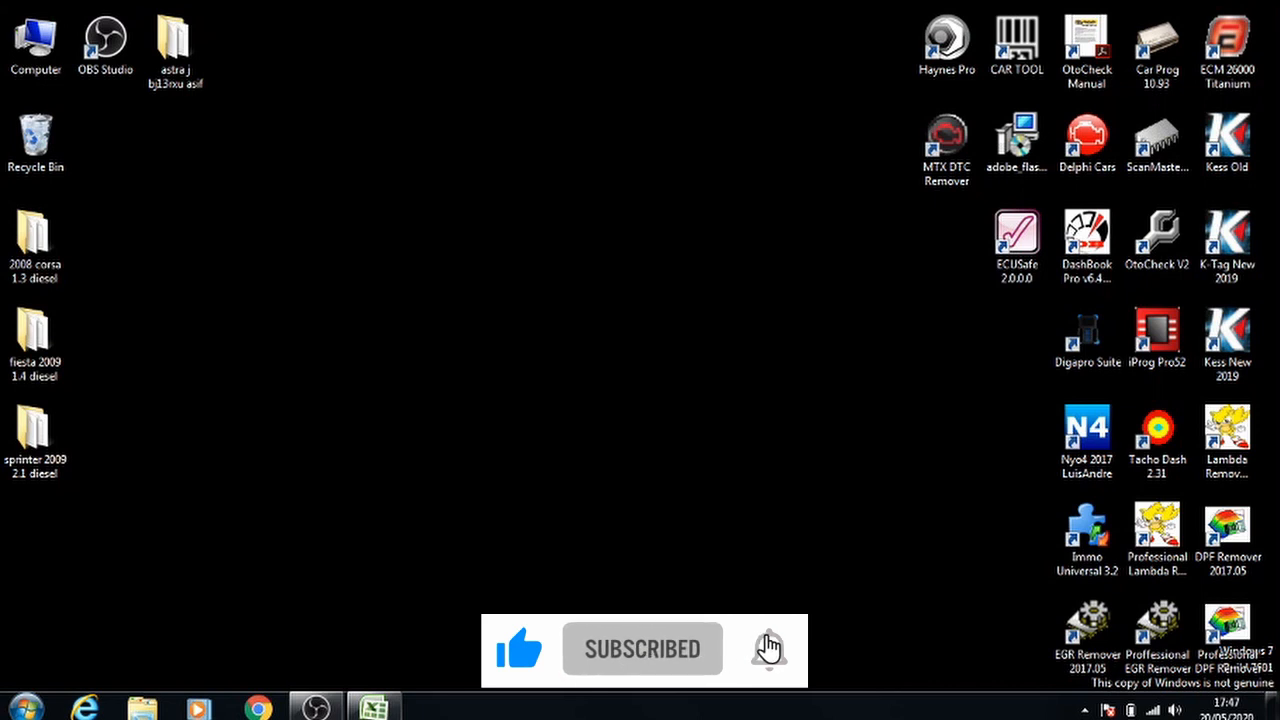
{"action": "left_click", "coordinate": [769, 648]}
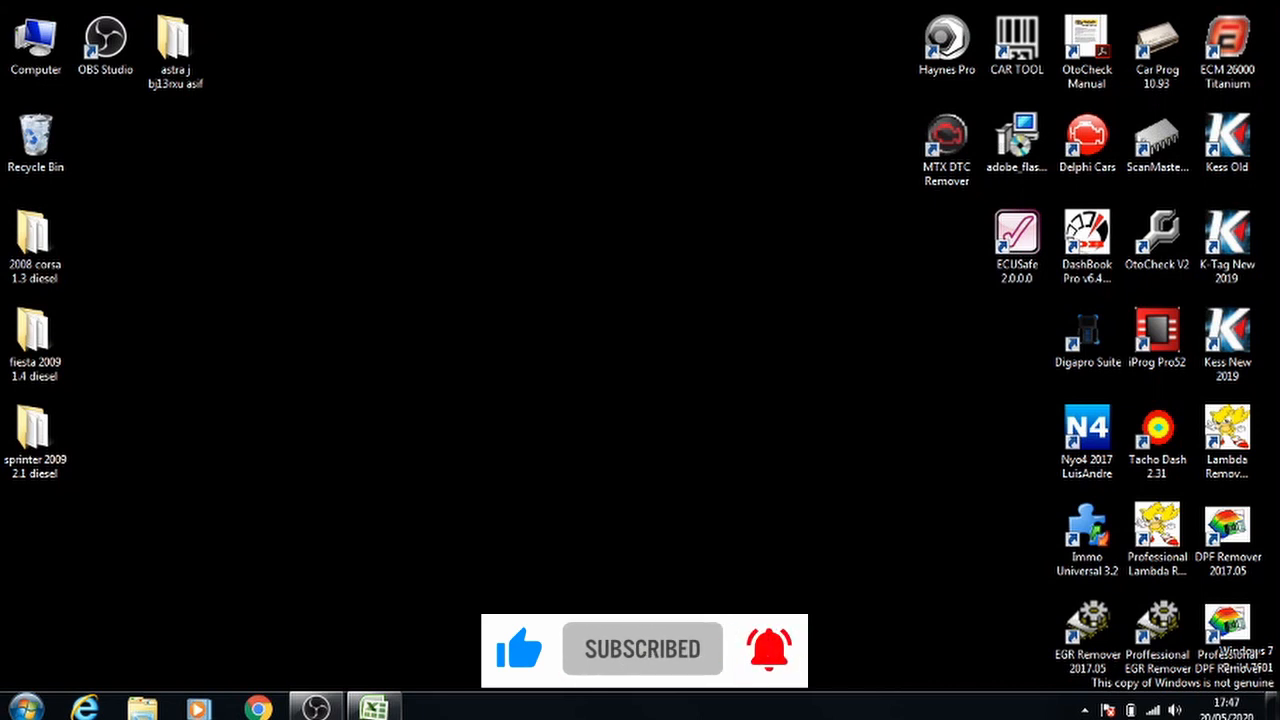